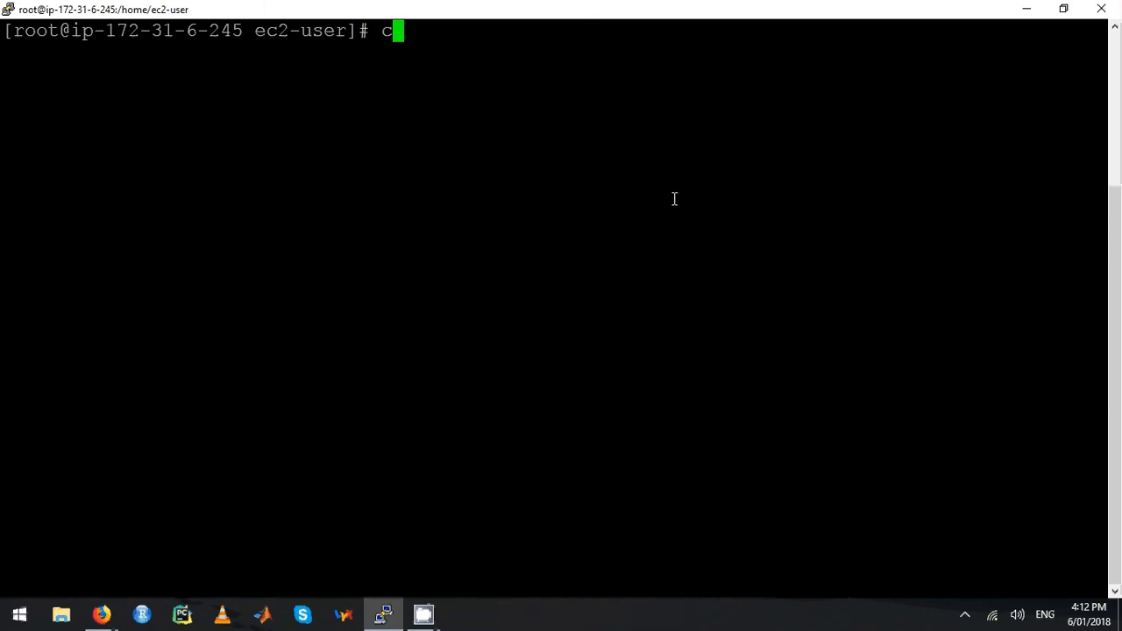
- Change into /opt/streamsets-datacollector/ and show a detailed listing of its contents
type("d /opt/")
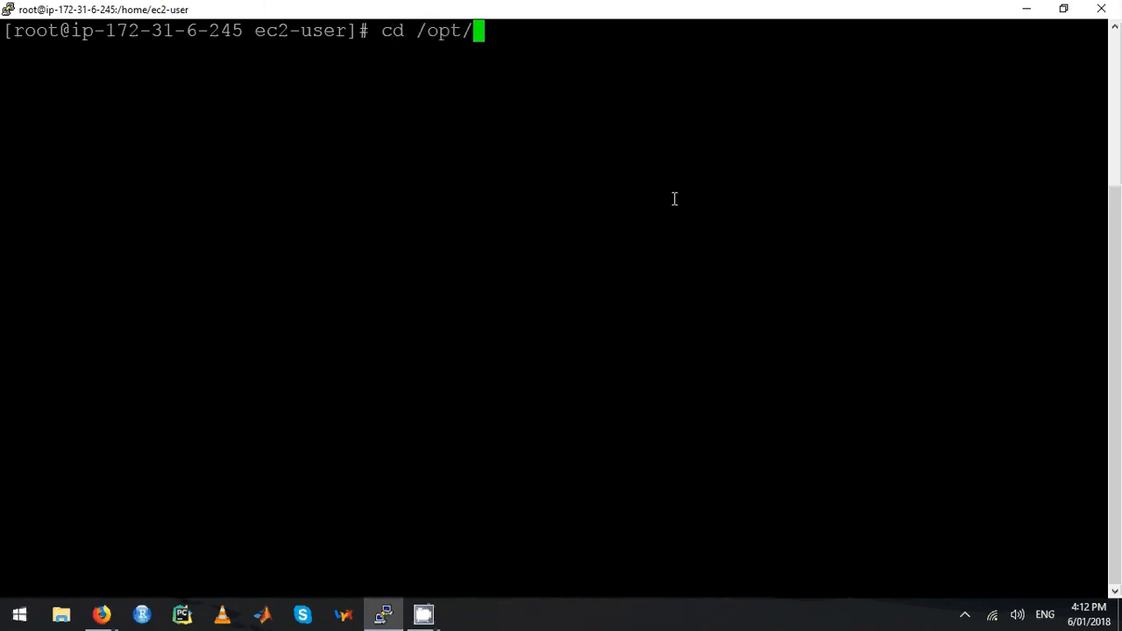
type("streamsets-datacollector/")
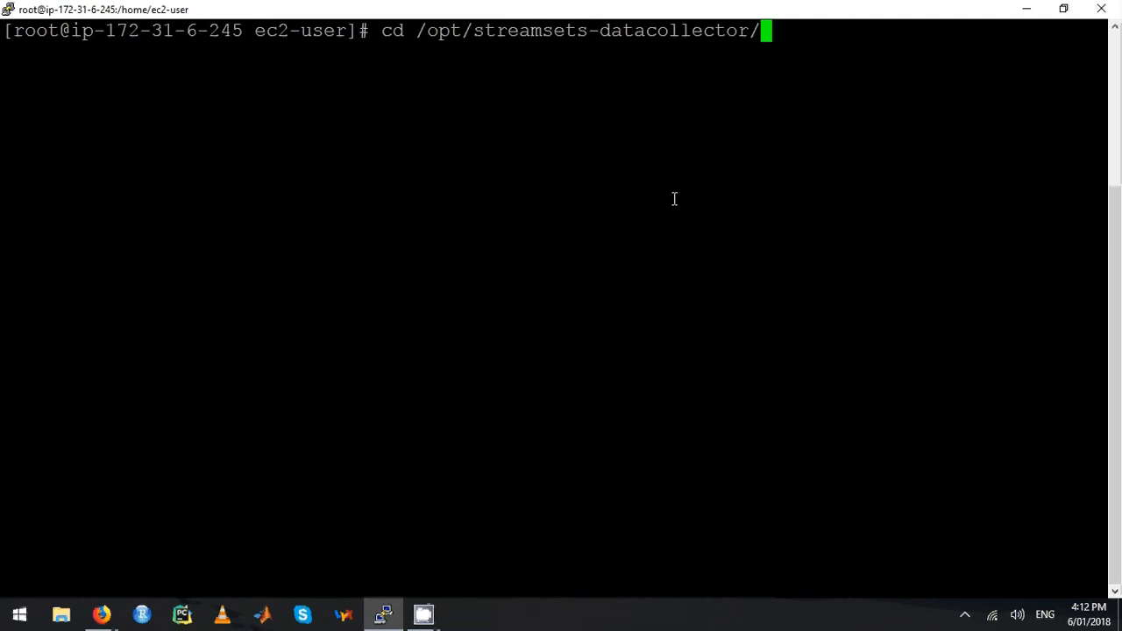
type("ls -l")
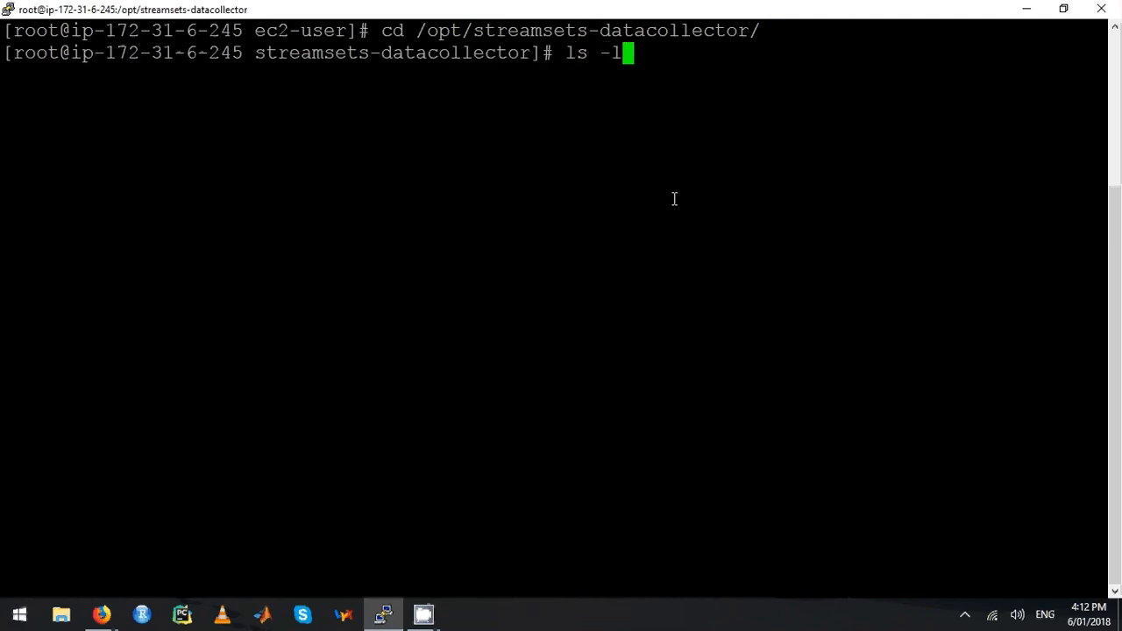
key("Return")
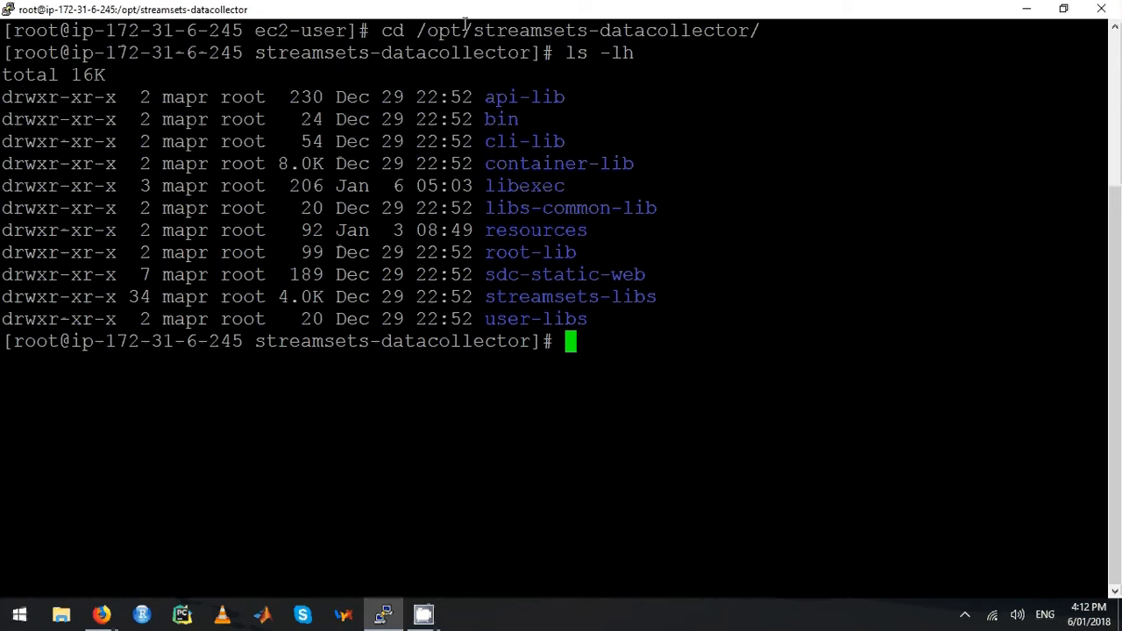
mouse_move(831, 129)
type("id")
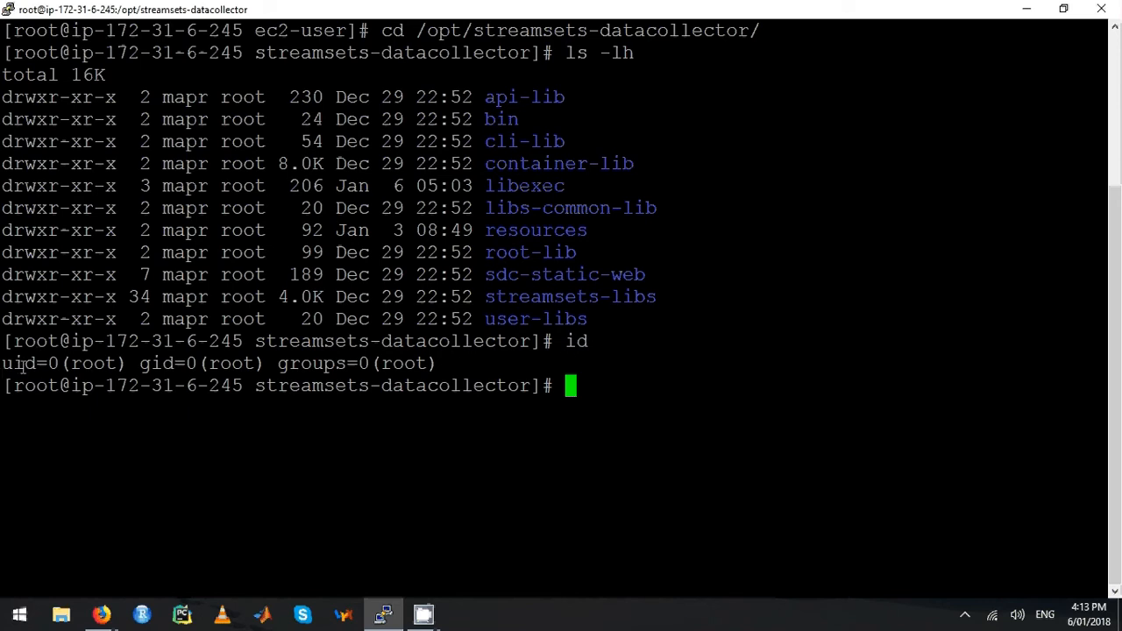
mouse_move(607, 361)
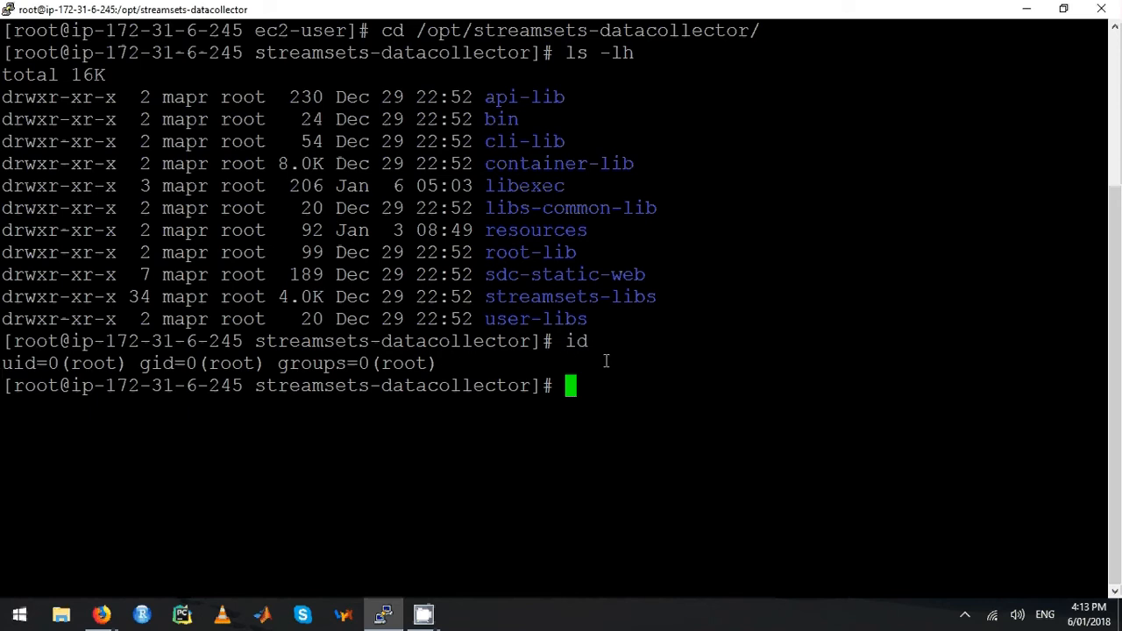
- Run chown -R mapr /opt/streamsets-datacollector/ so mapr owns the whole install tree
type("ch")
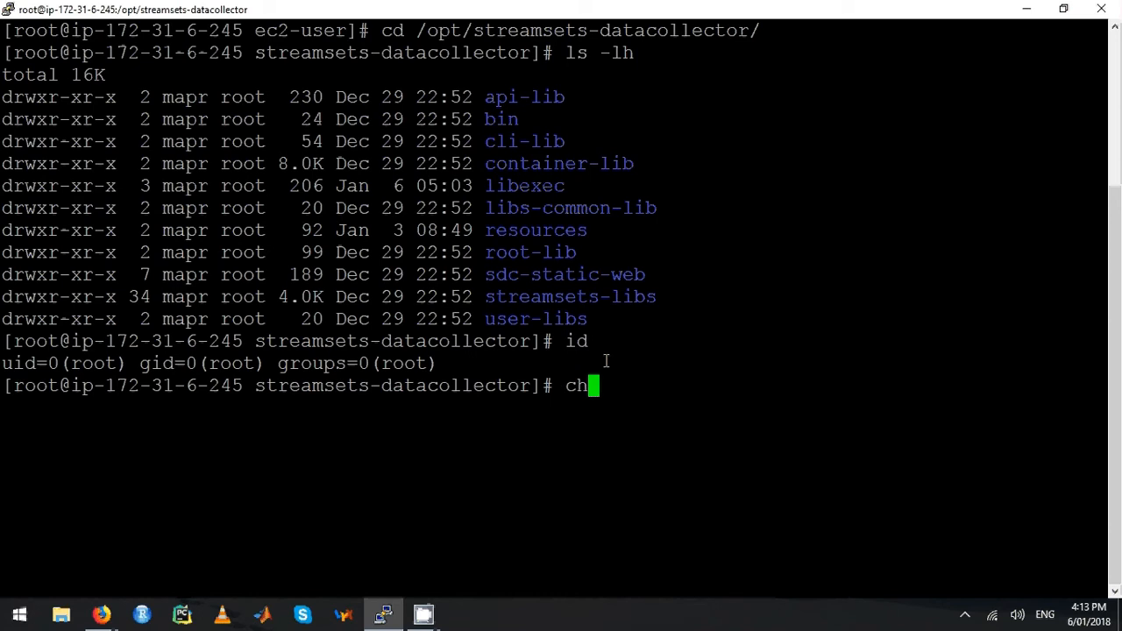
type("own")
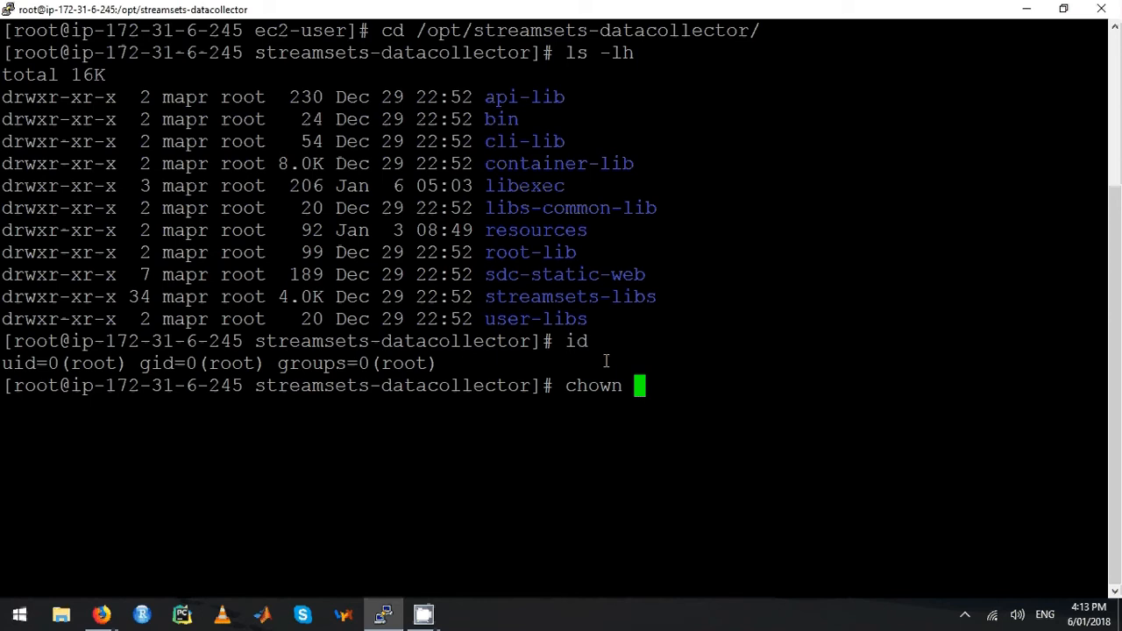
type("mapr")
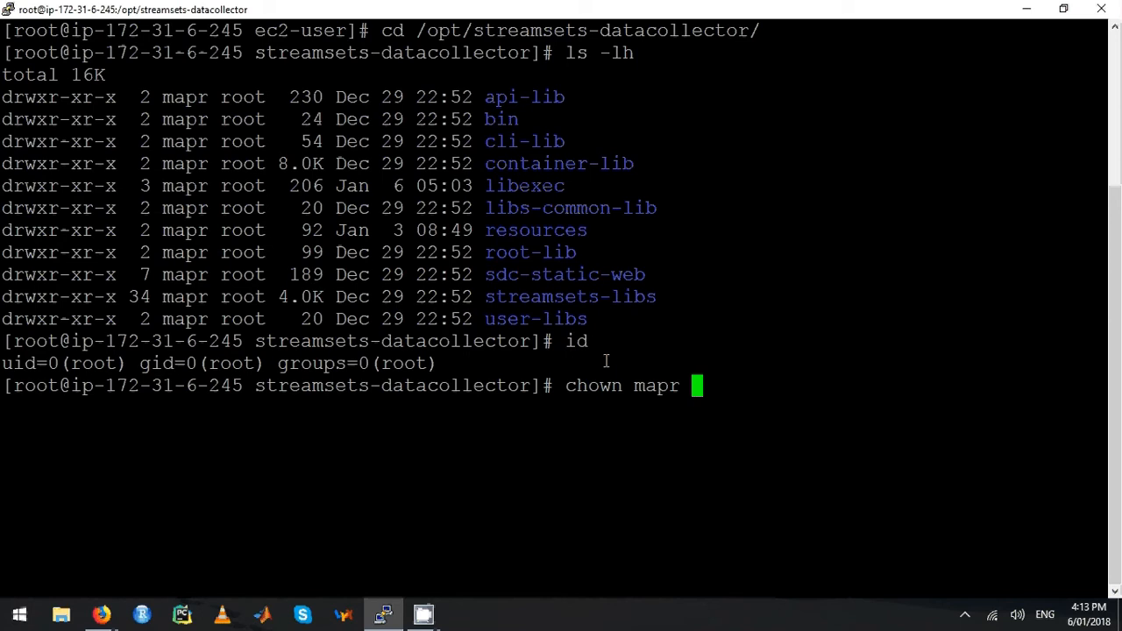
key("BackSpace")
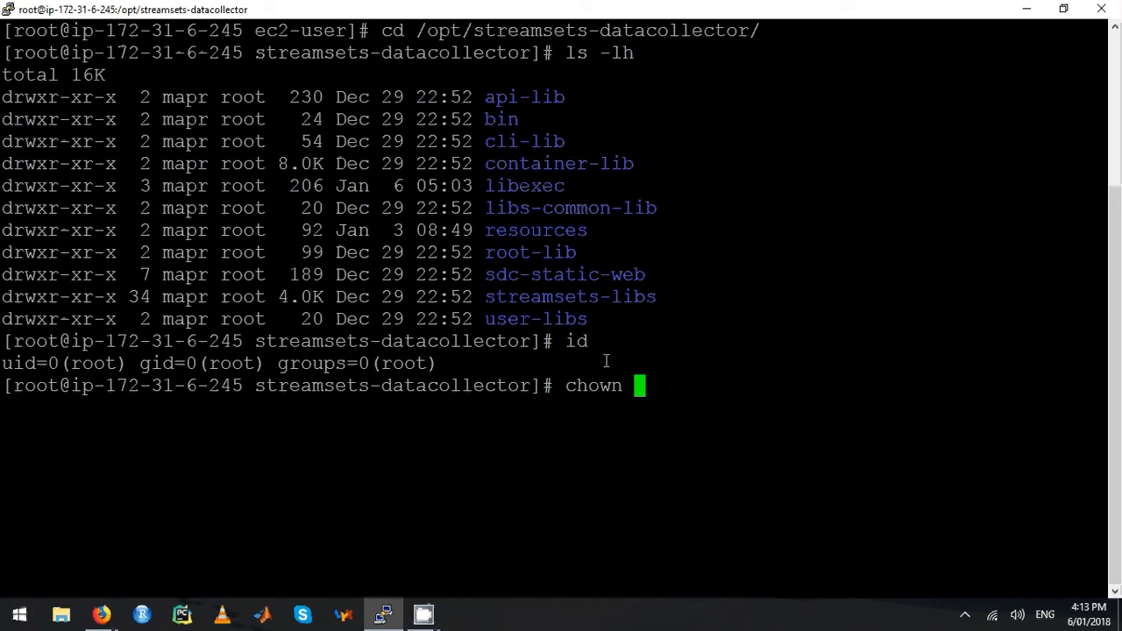
type("-R")
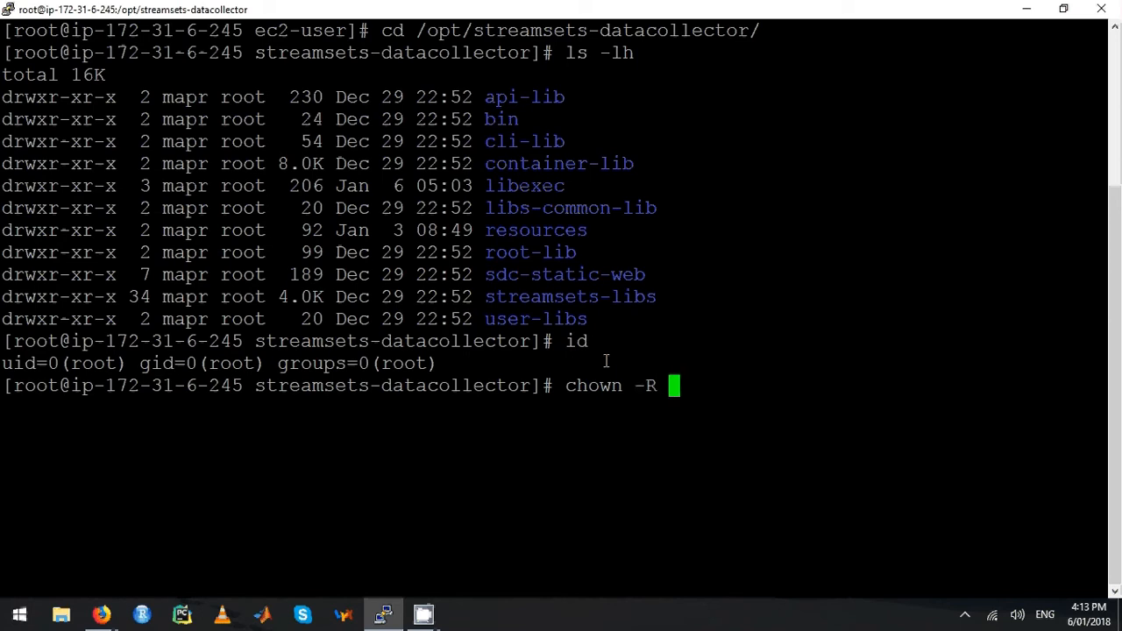
type("/ma")
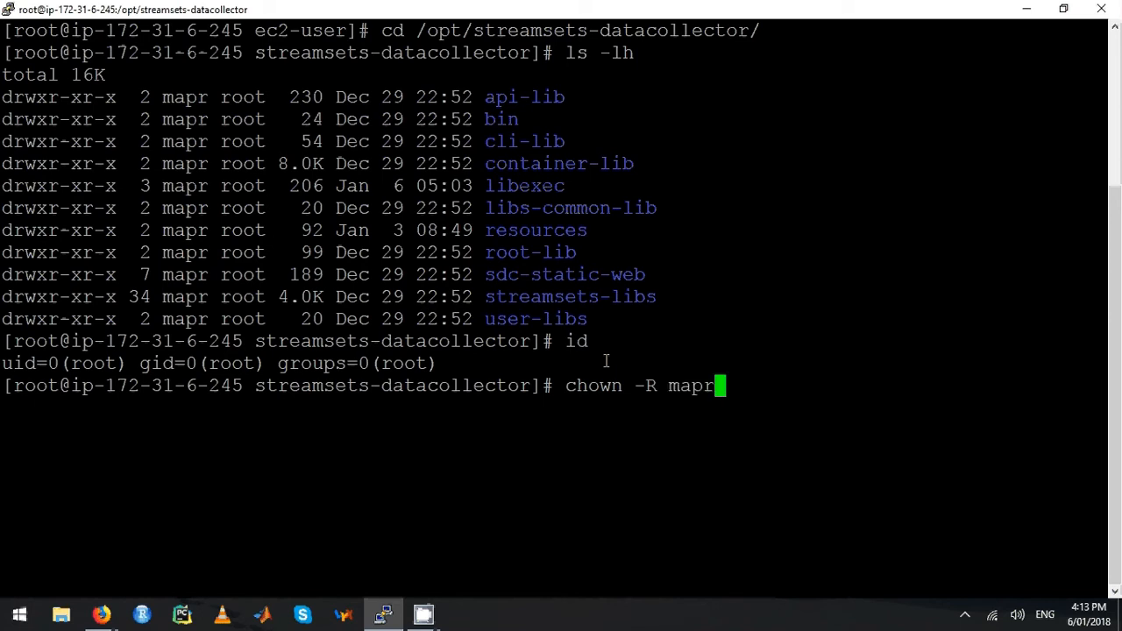
type("/opt/")
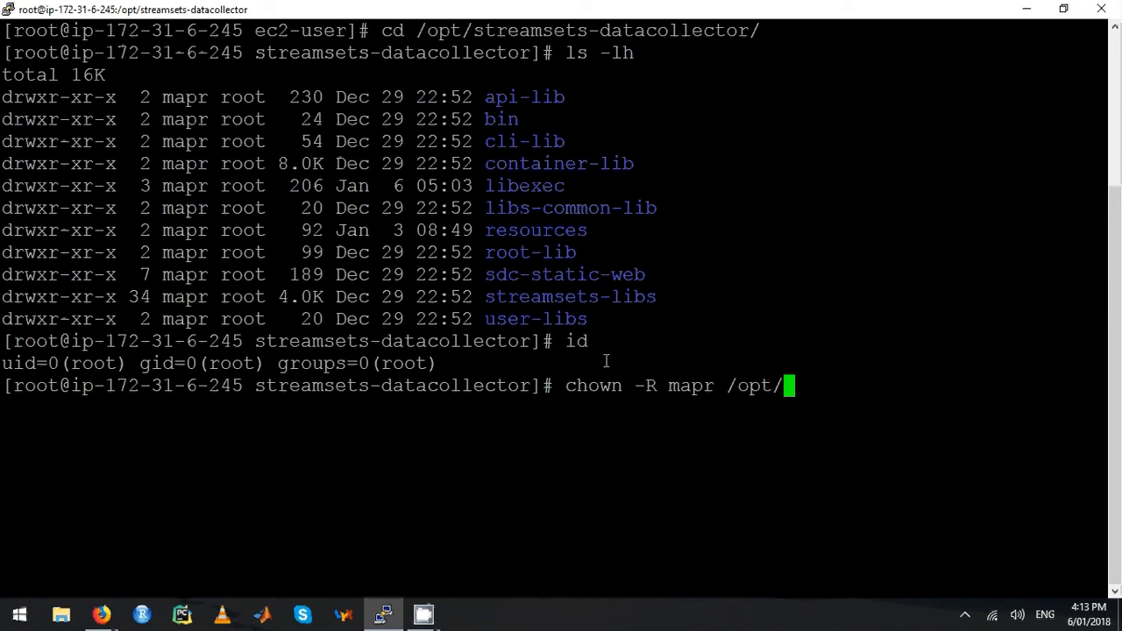
type("streamsets-datacollector/")
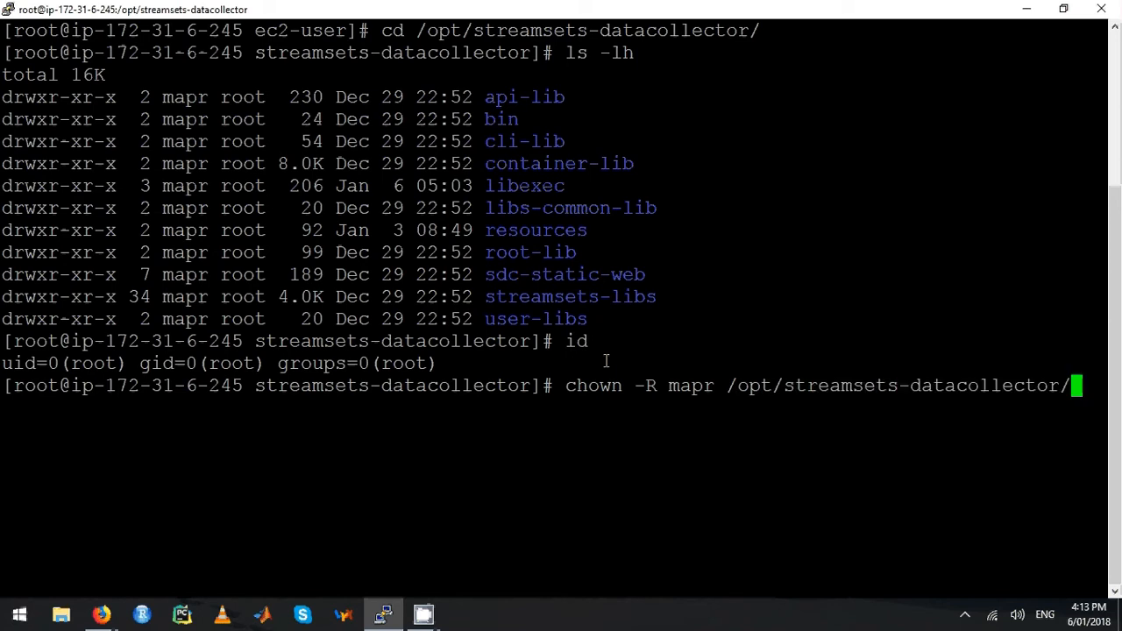
key("Return")
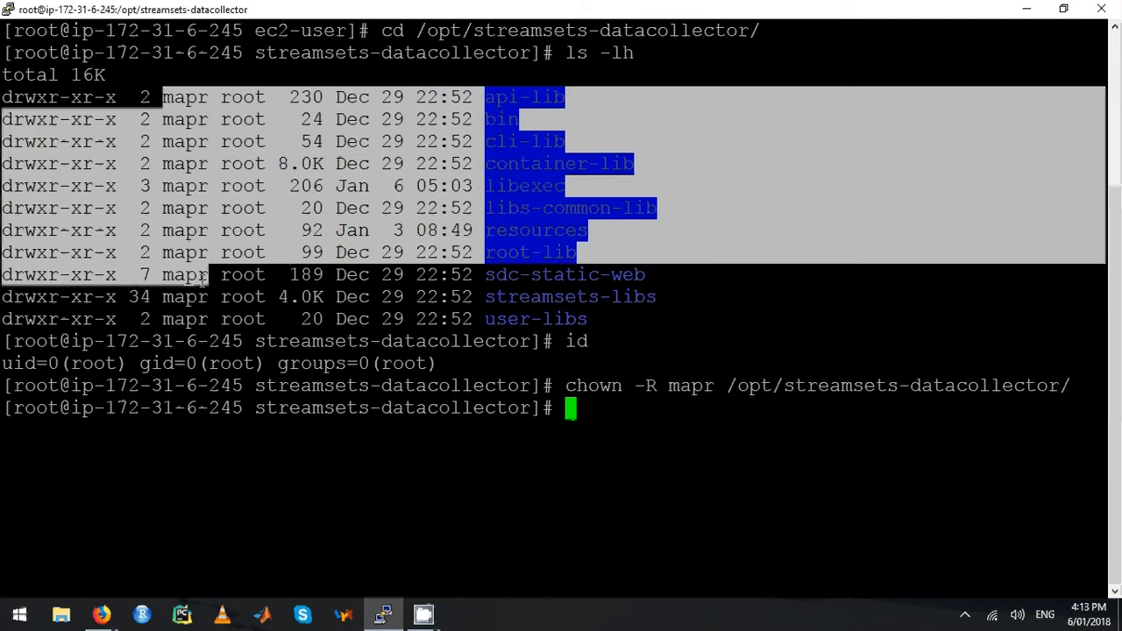
left_click(631, 422)
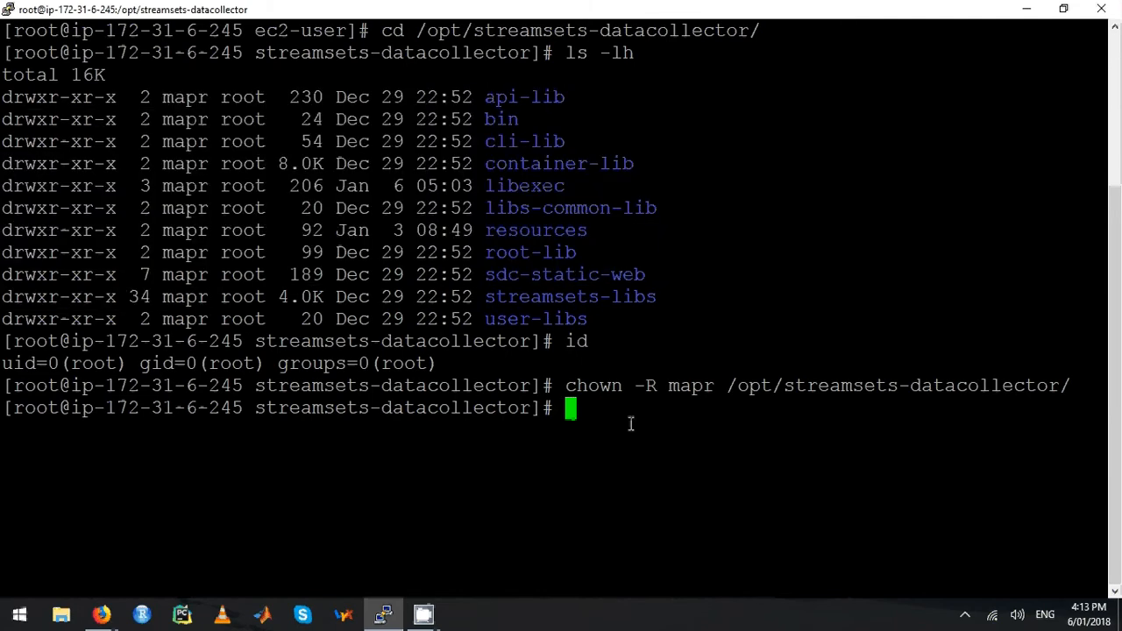
- Make mapr the recursive owner of /etc/sdc, correcting the first attempt that missed the user name
type("chown")
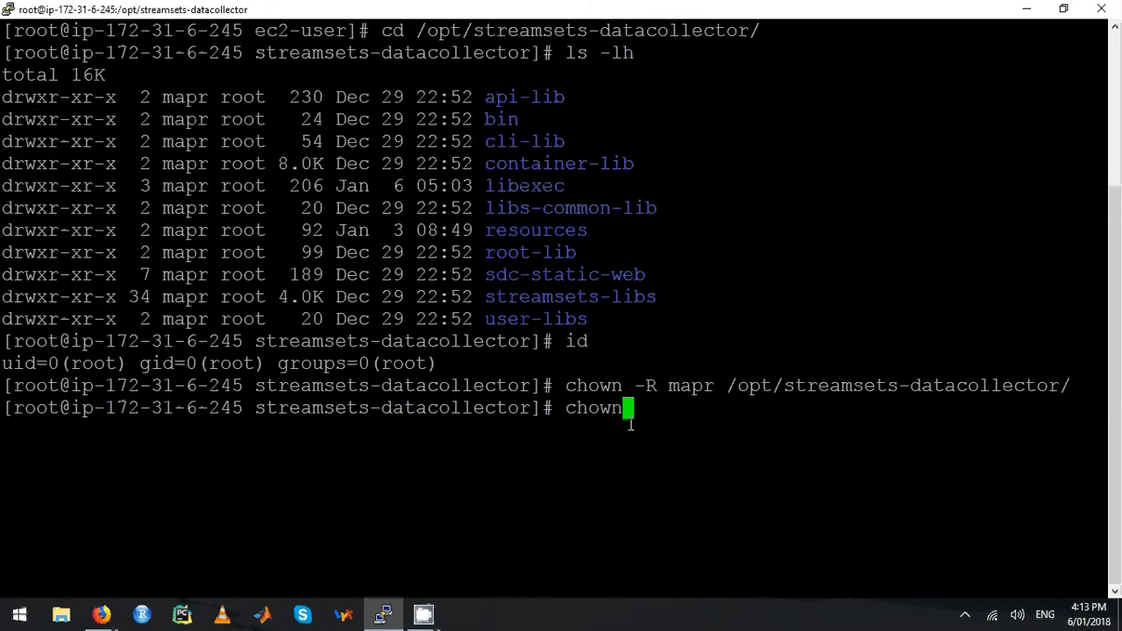
type("-R /e")
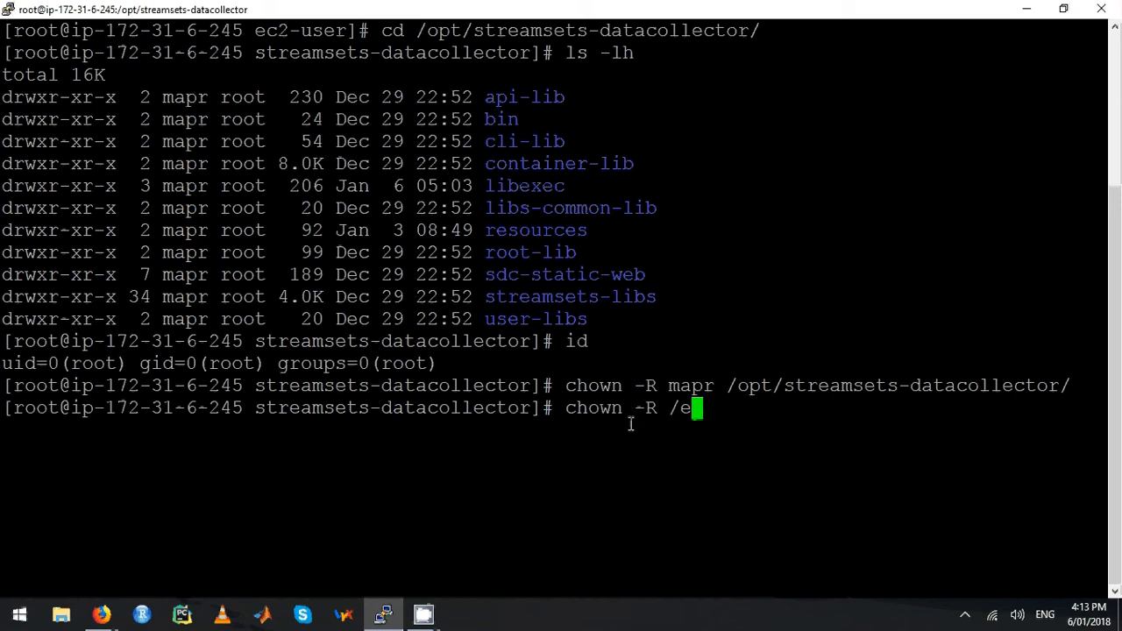
type("tc/sdc")
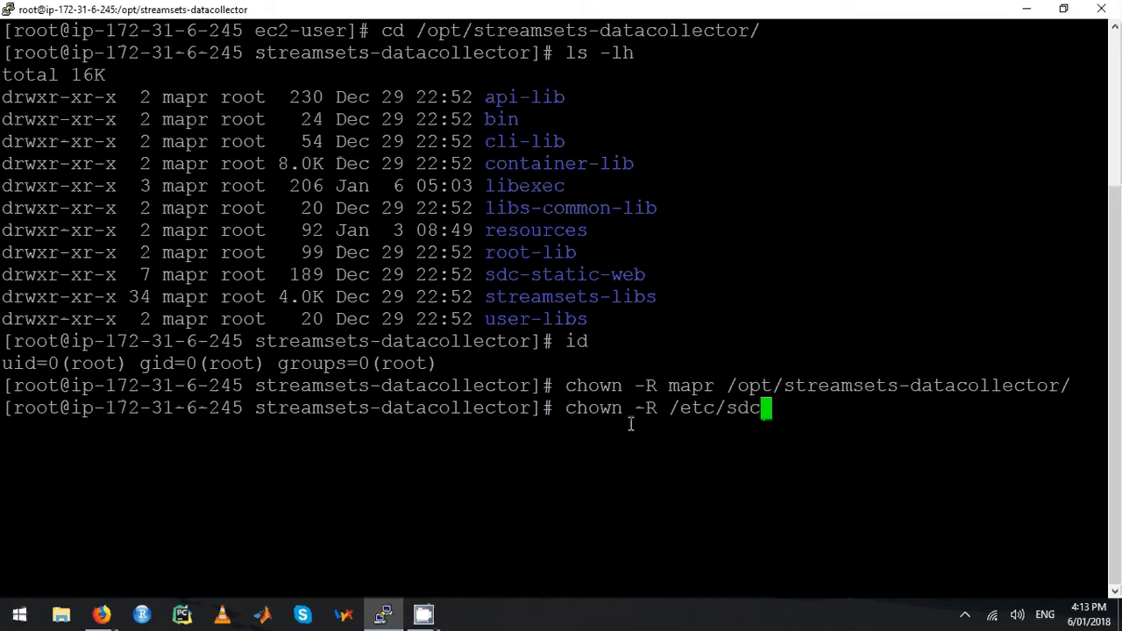
key("Return")
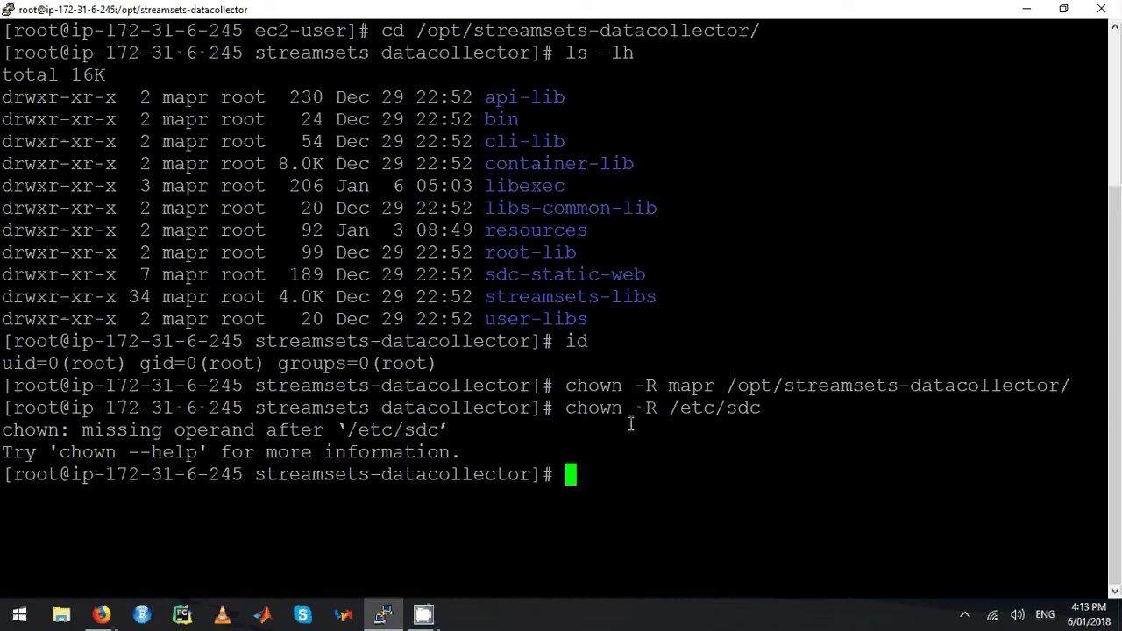
type("chown -R /etc/sdc")
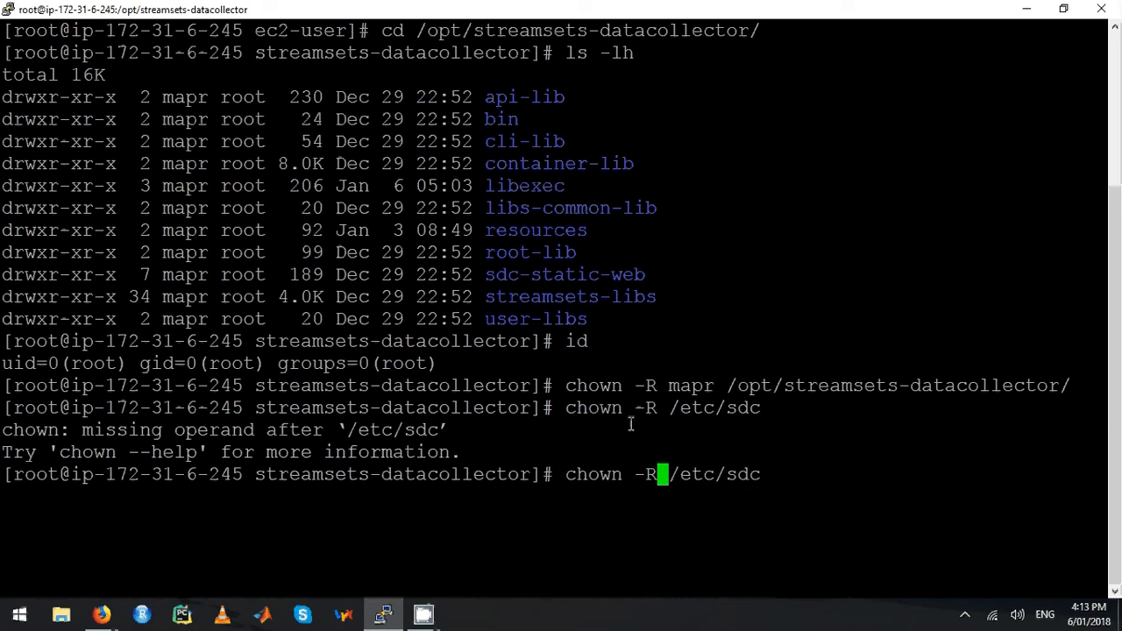
type("mapr")
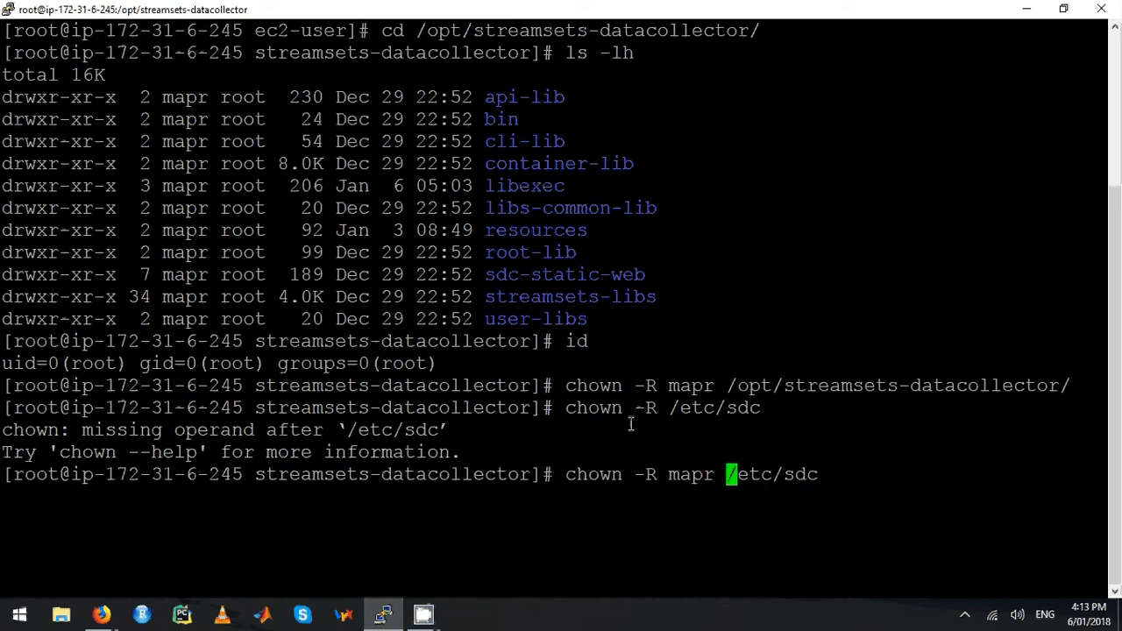
key("Return")
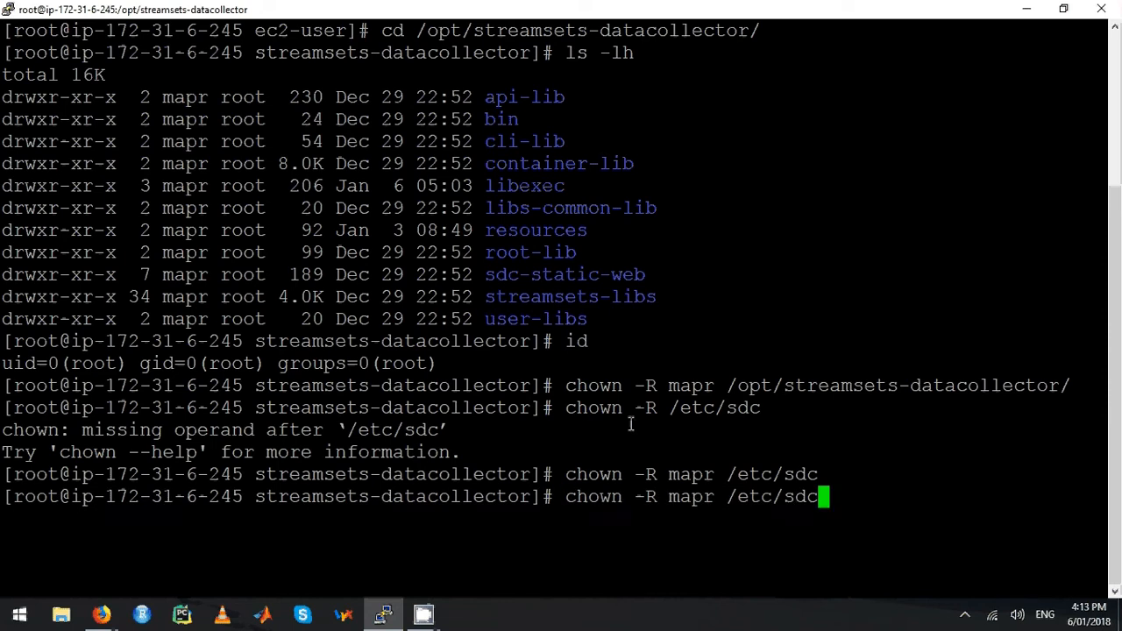
- Make mapr the recursive owner of /var/lib/sdc and /var/log/sdc as well
key("BackSpace")
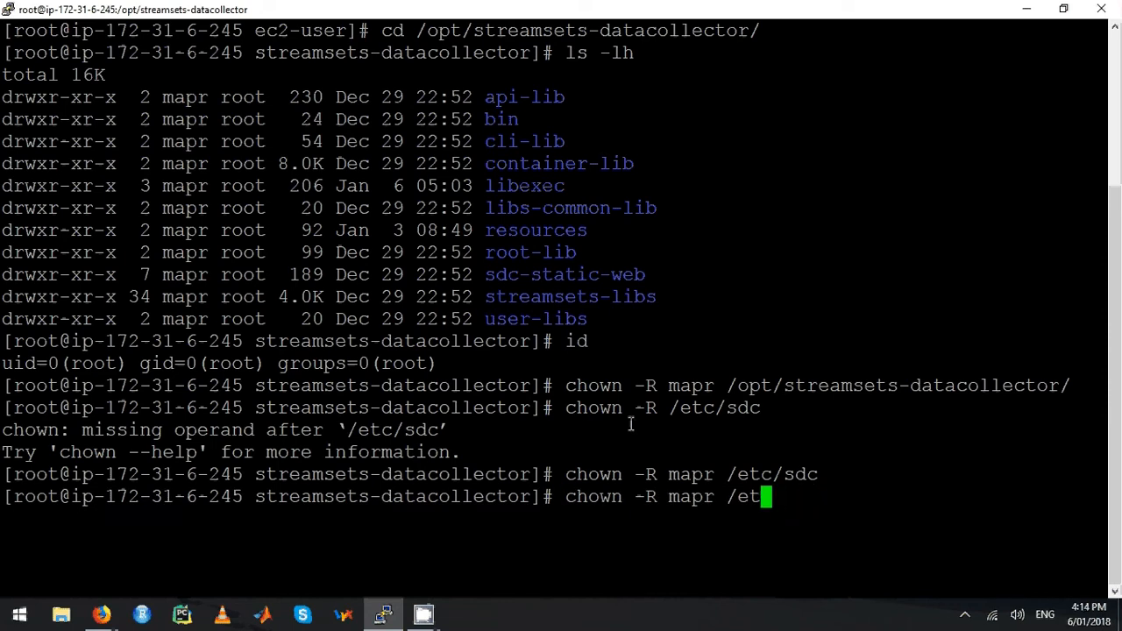
type("var/l")
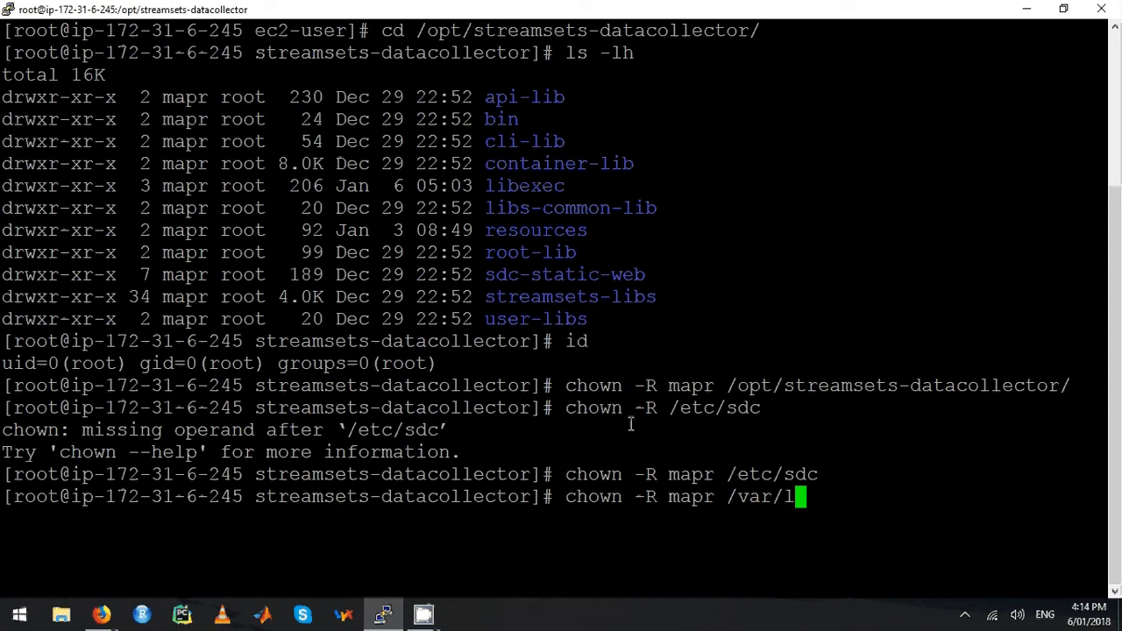
type("ib/sdc")
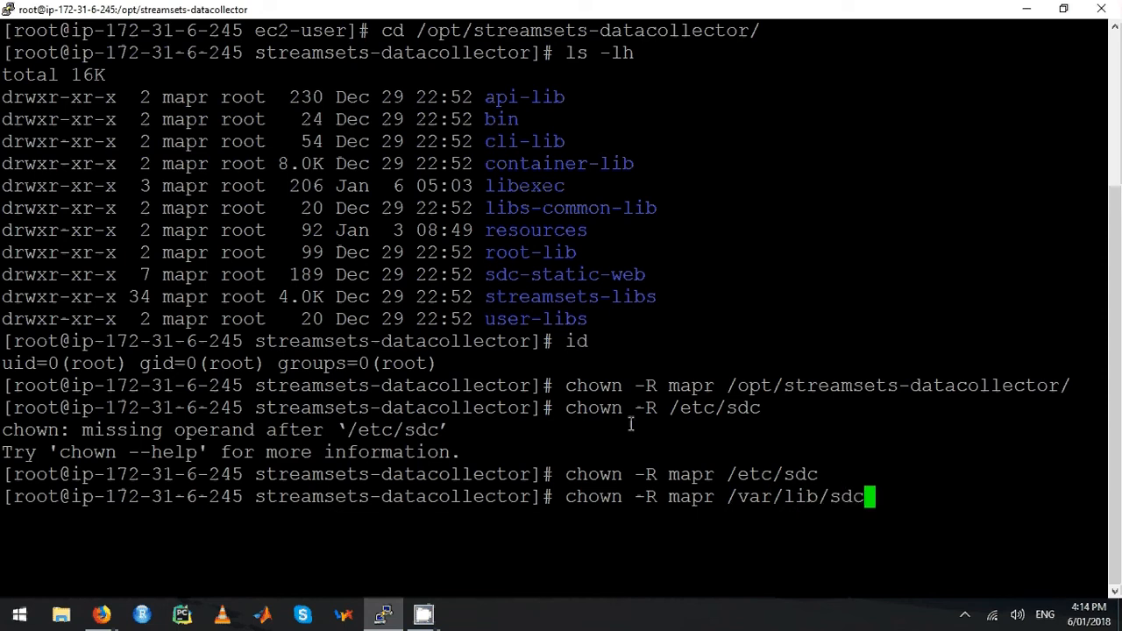
key("Return")
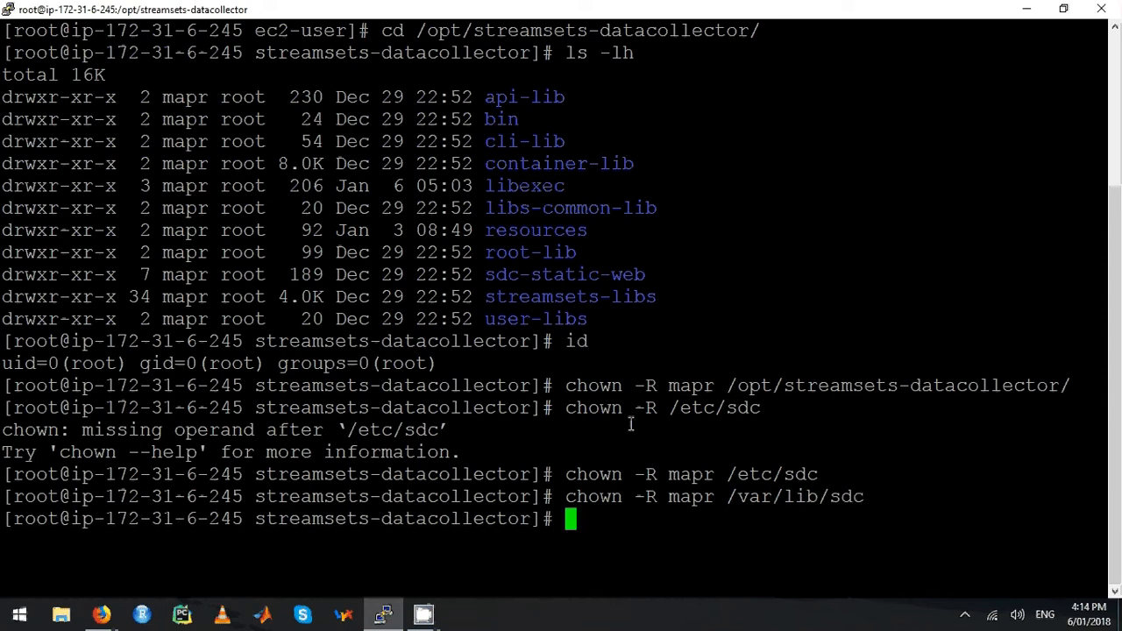
type("chown -R mapr /var/li")
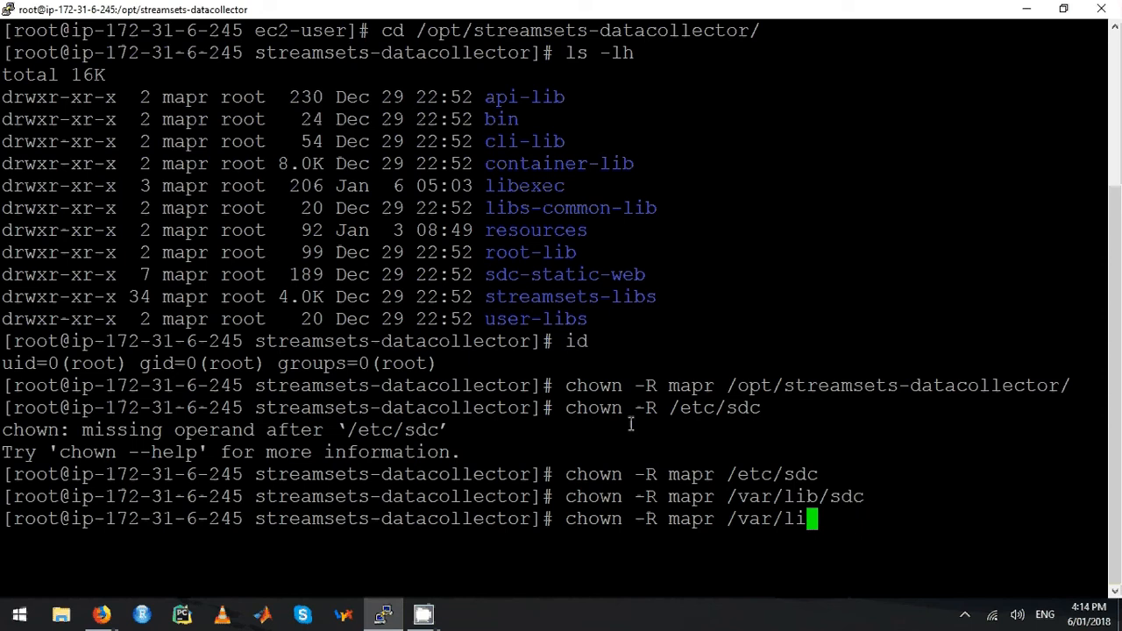
type("og/s")
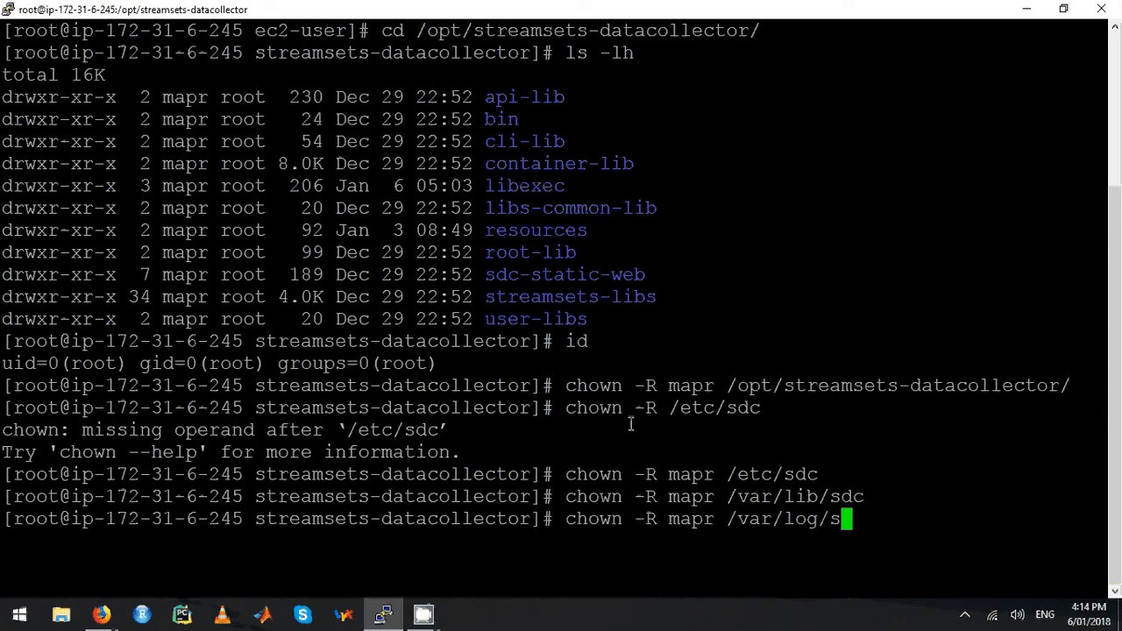
key("Return")
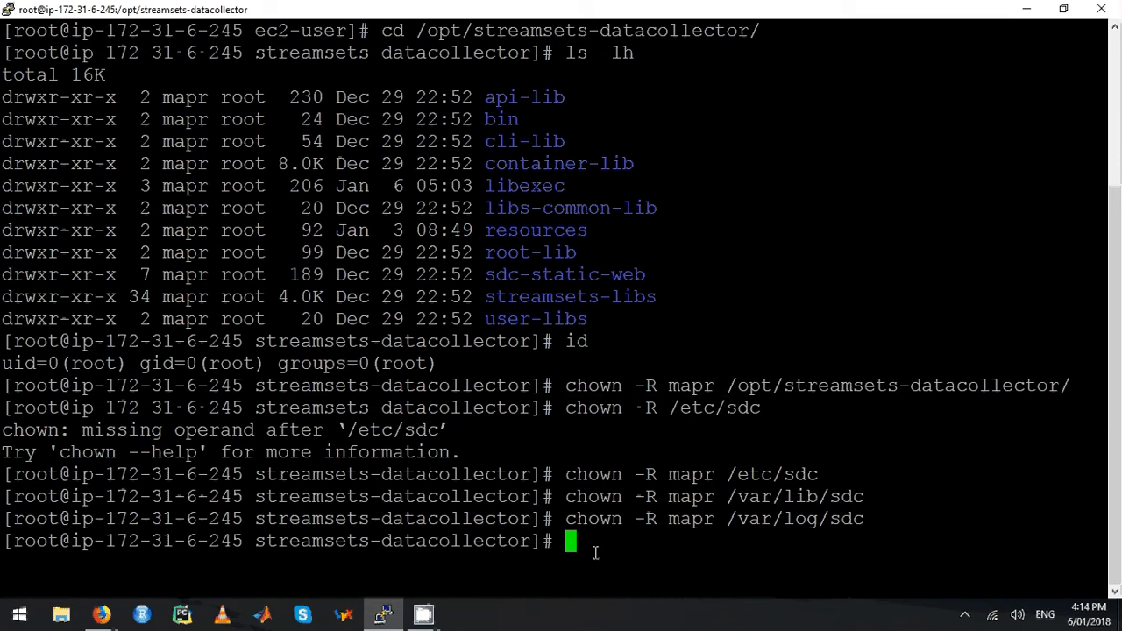
- Switch to the sdc user and list the MapR filesystem root with hadoop fs -ls /
type("su sdc")
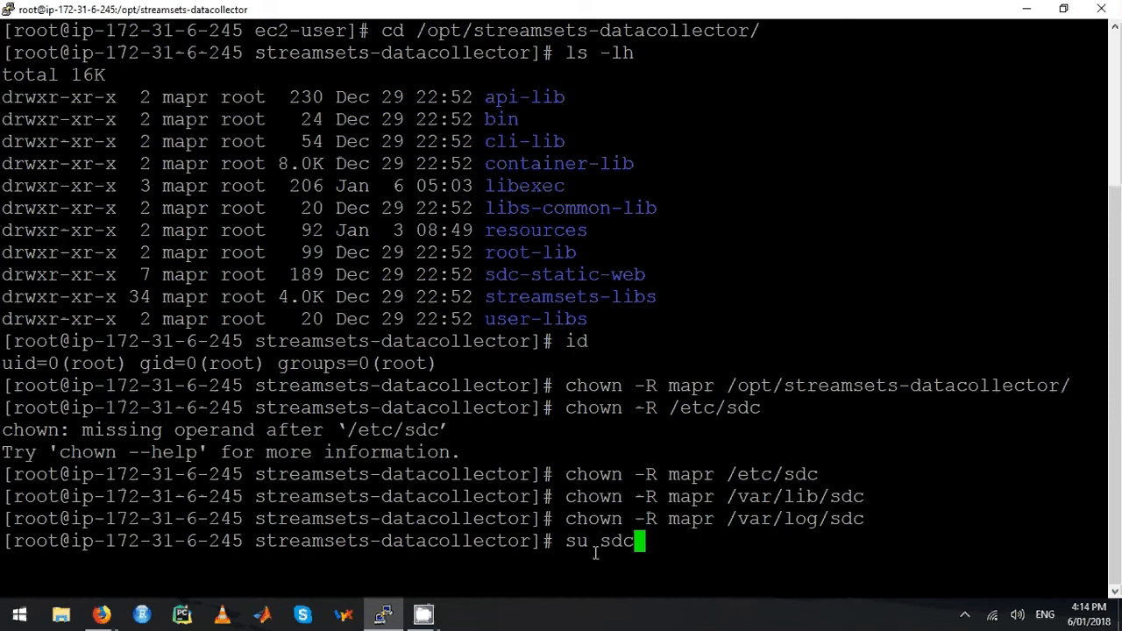
key("Return")
type("id")
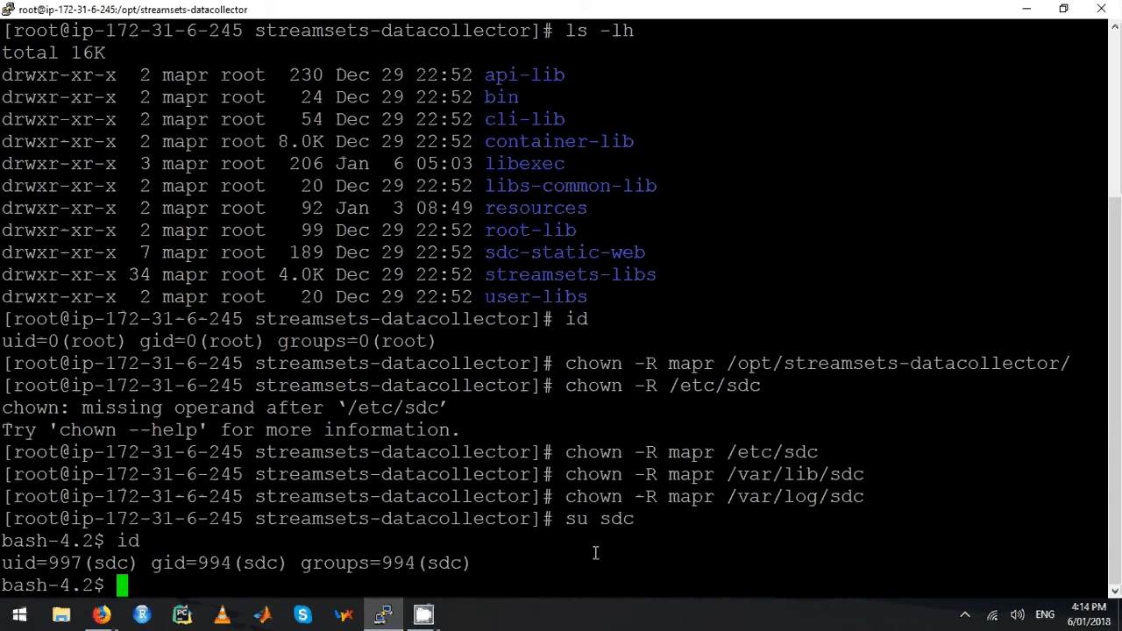
type("hadoop fs")
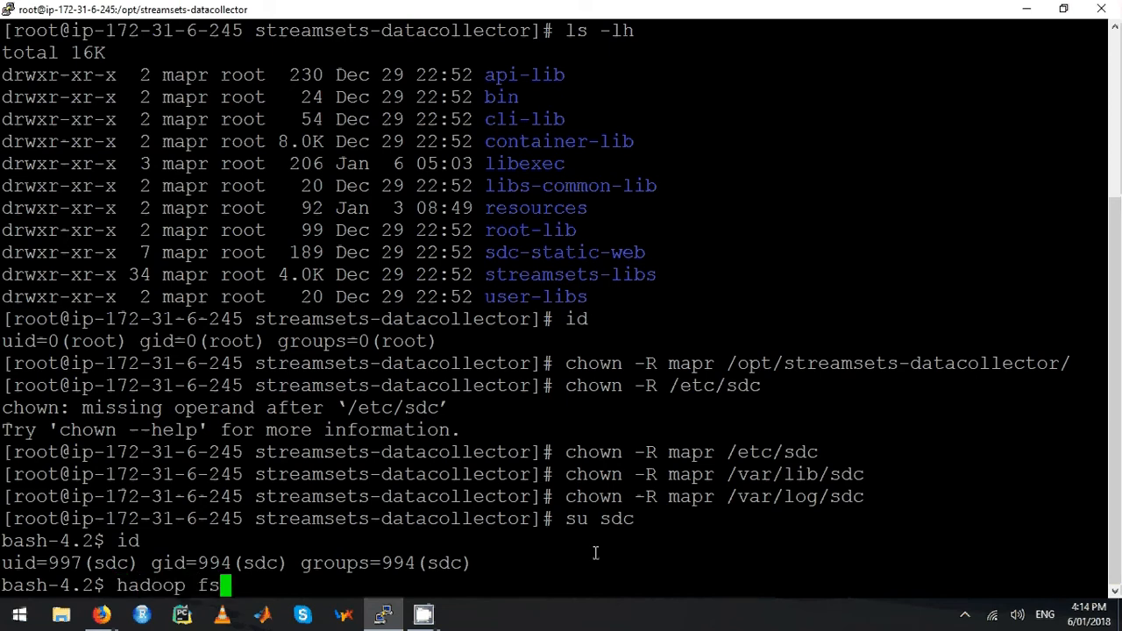
type("-ls /")
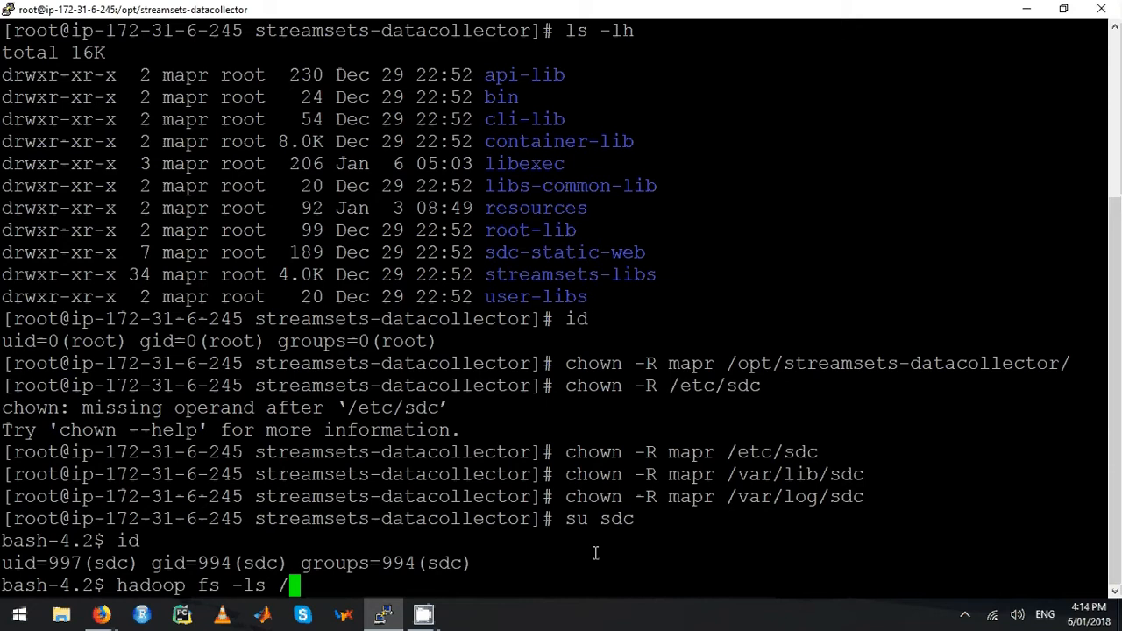
key("Return")
type("exit")
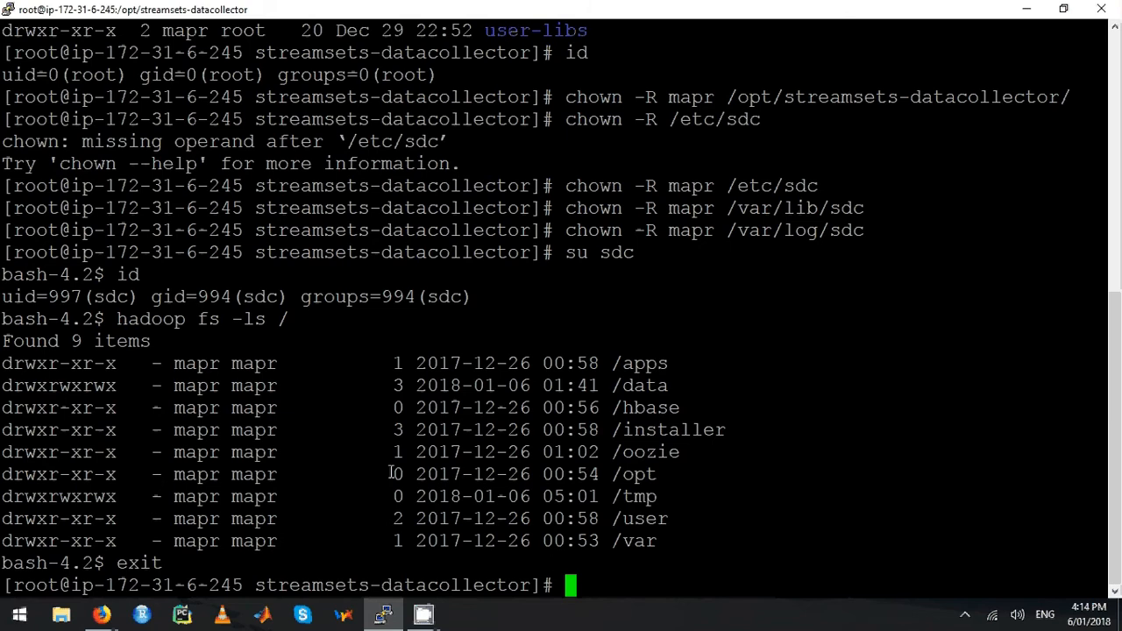
type("vi")
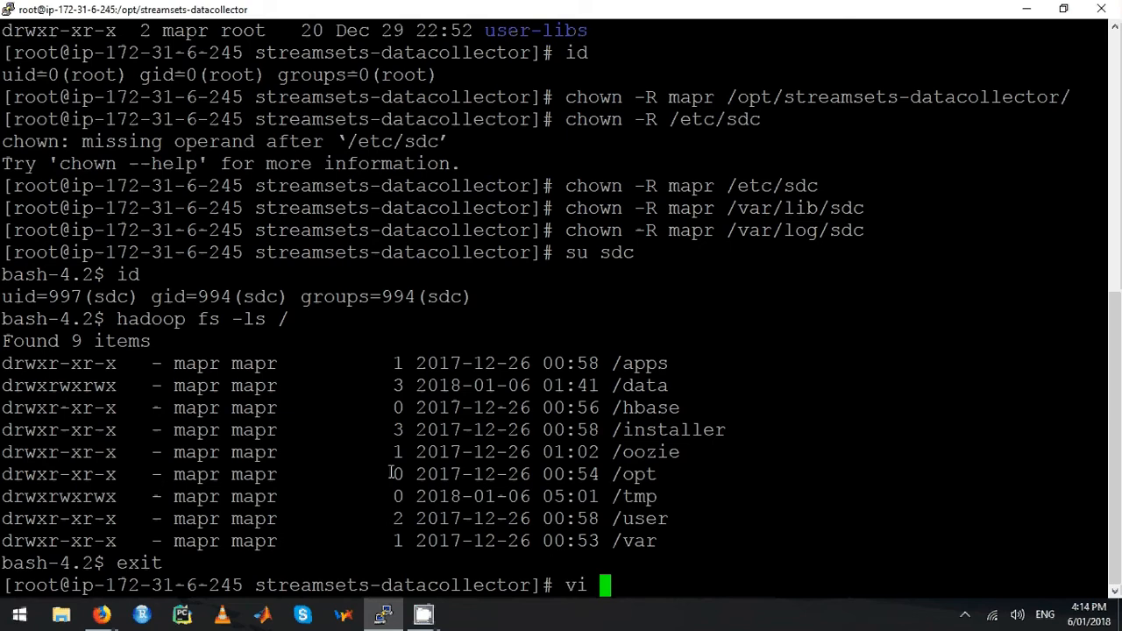
- Open /opt/streamsets-datacollector/libexec/sdcd-env.sh in vi for editing
type("c")
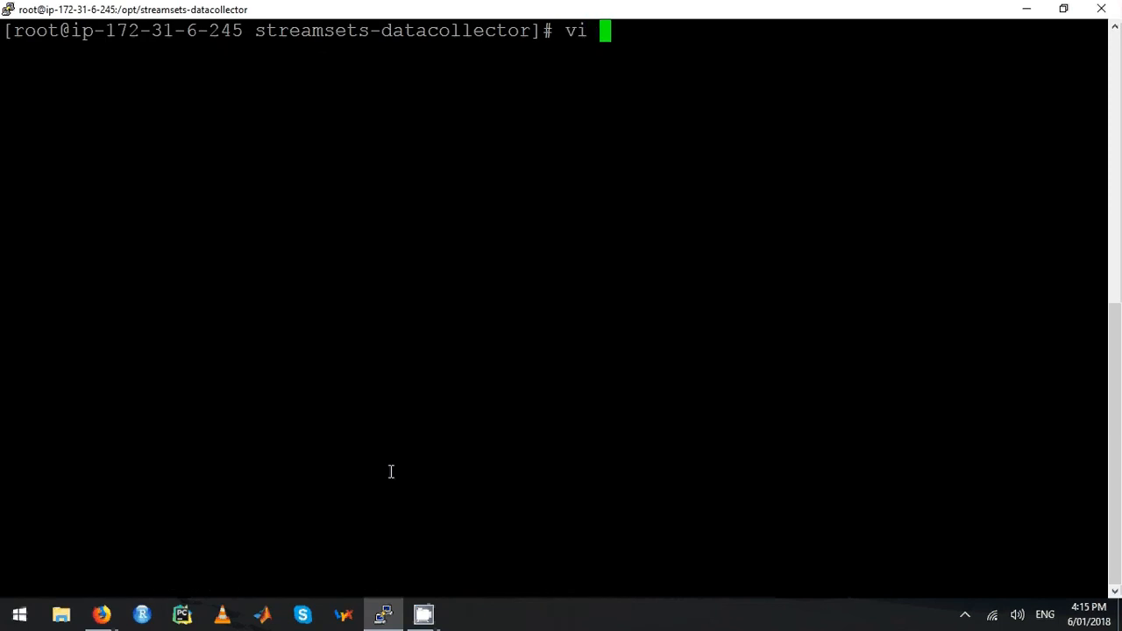
type("/")
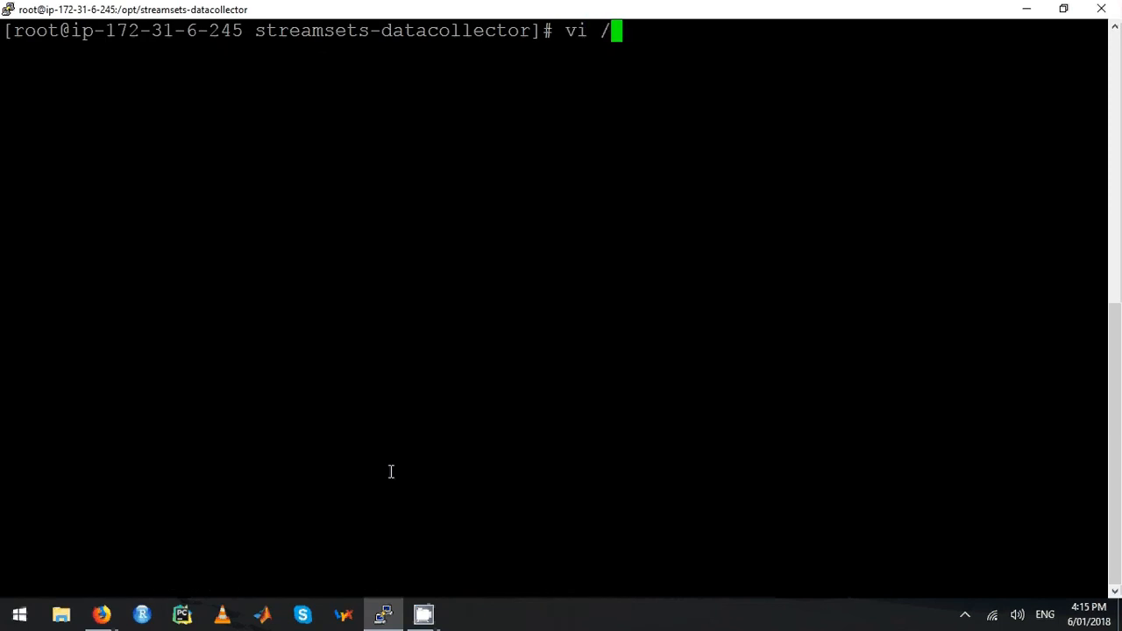
type("op")
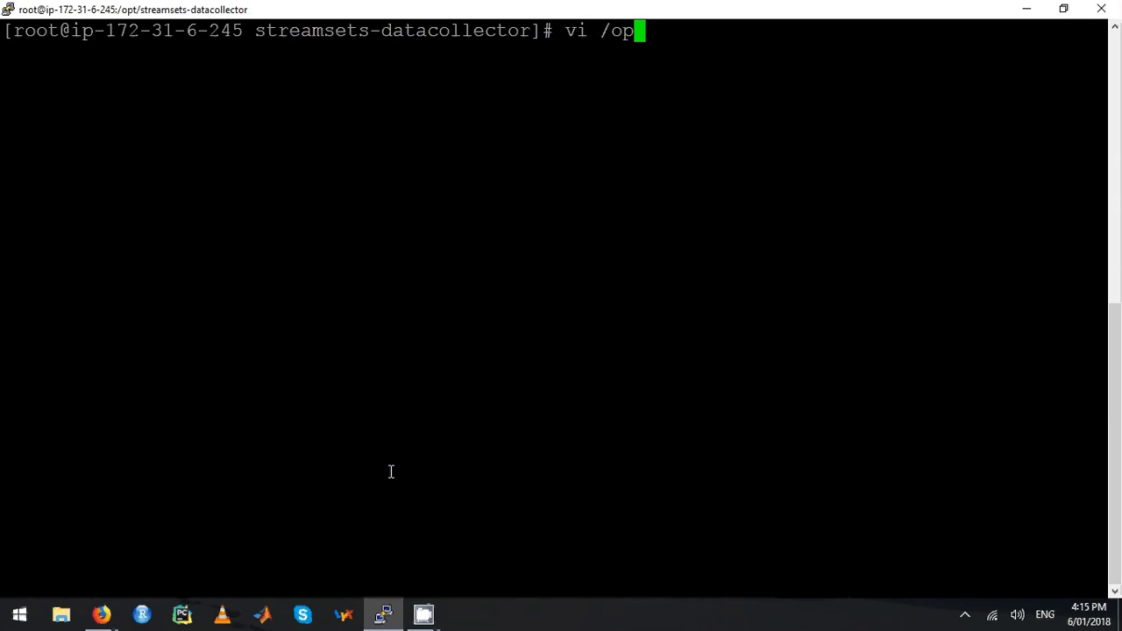
type("t/streamsets-datacollector/")
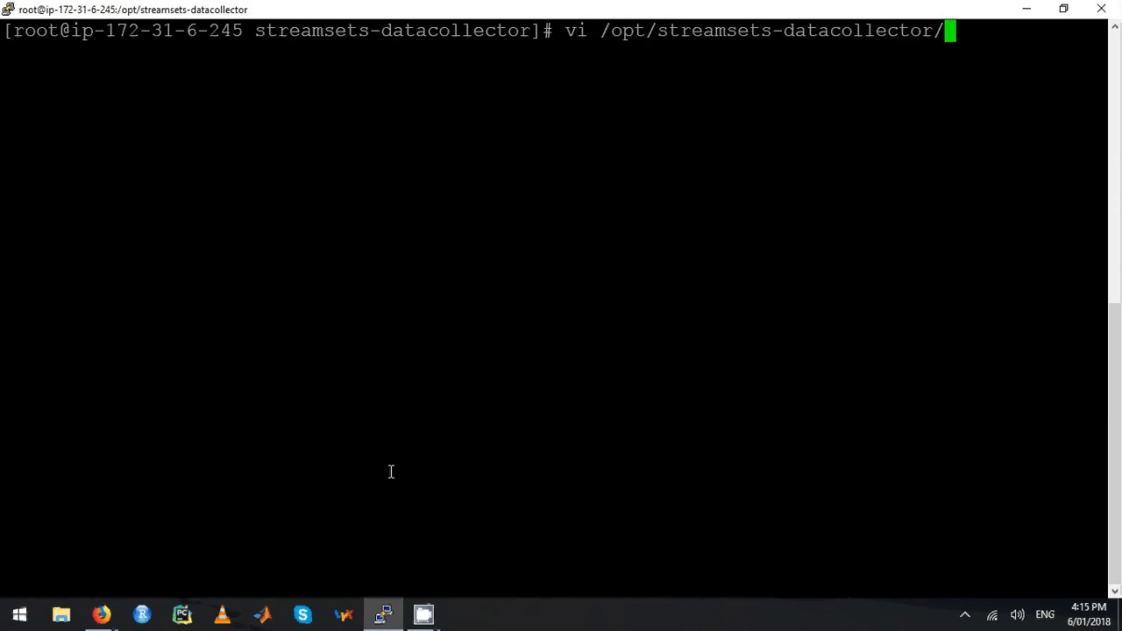
type("lib")
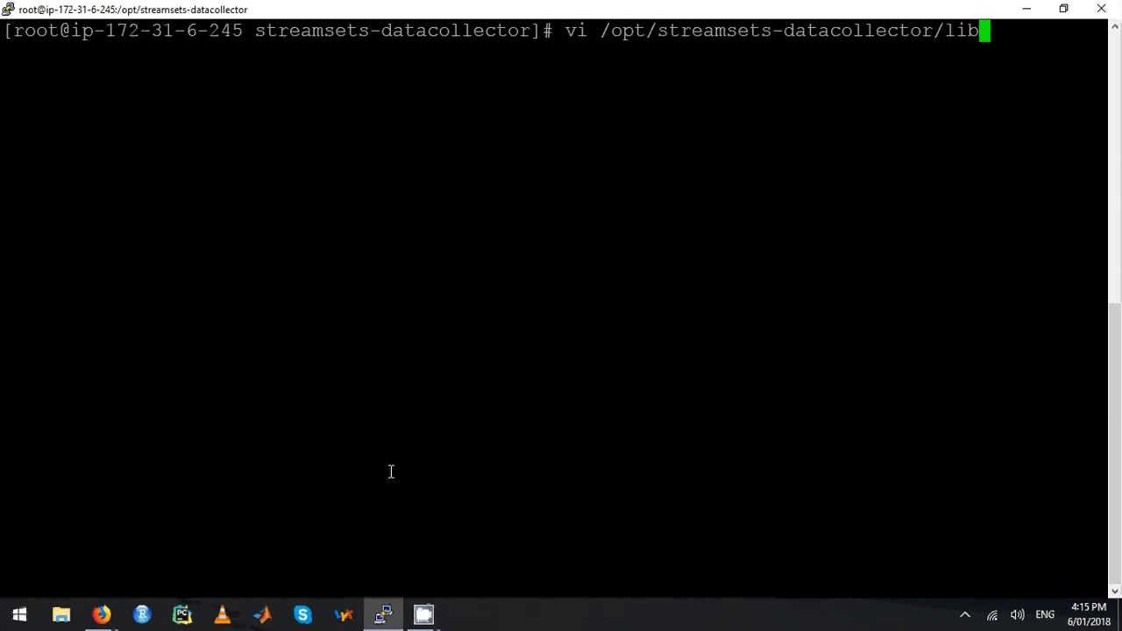
type("exec/")
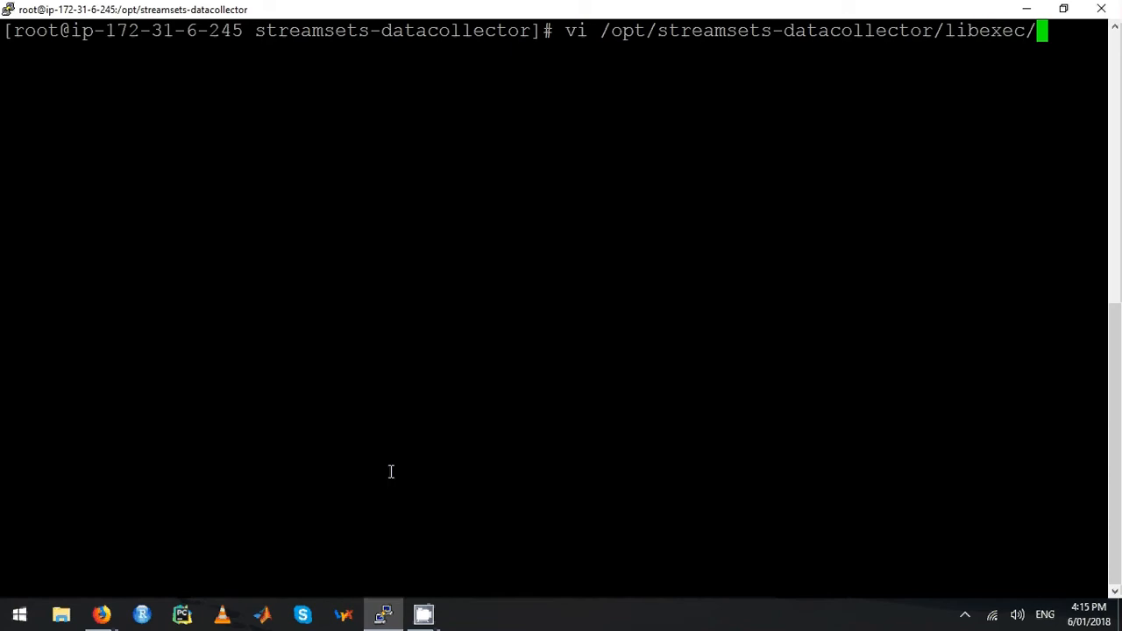
type("sdcd")
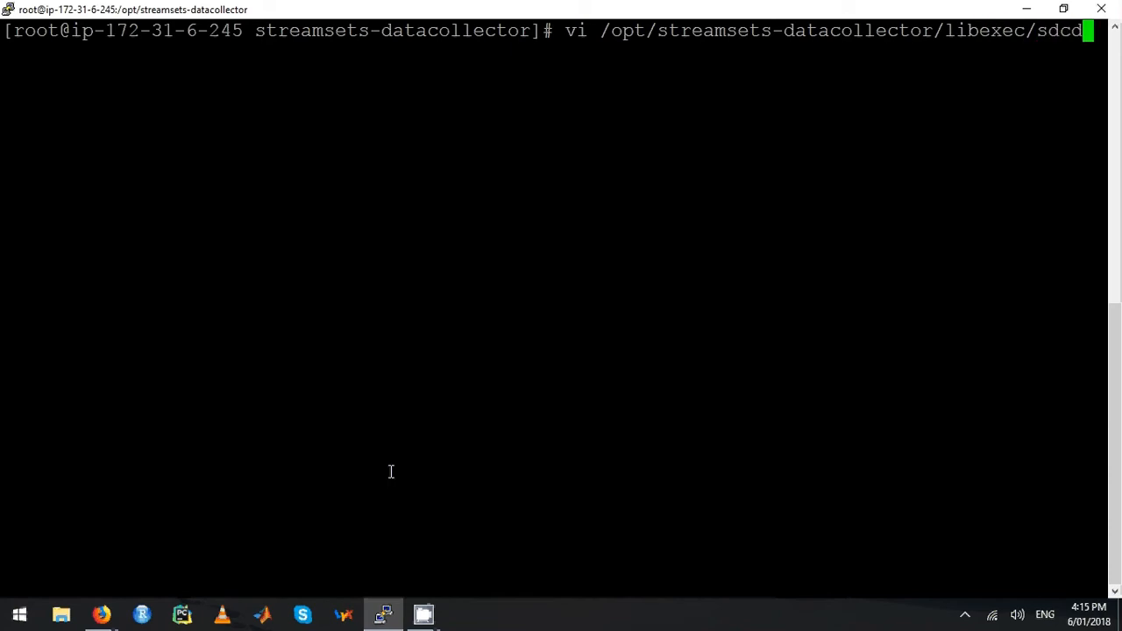
type("env.sh")
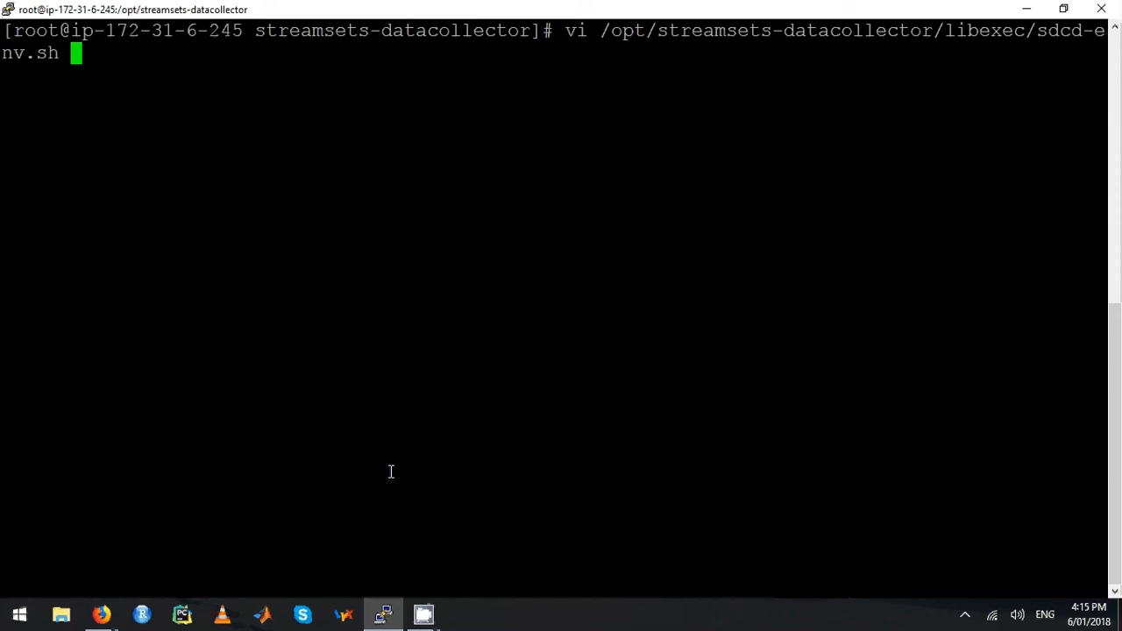
mouse_move(831, 245)
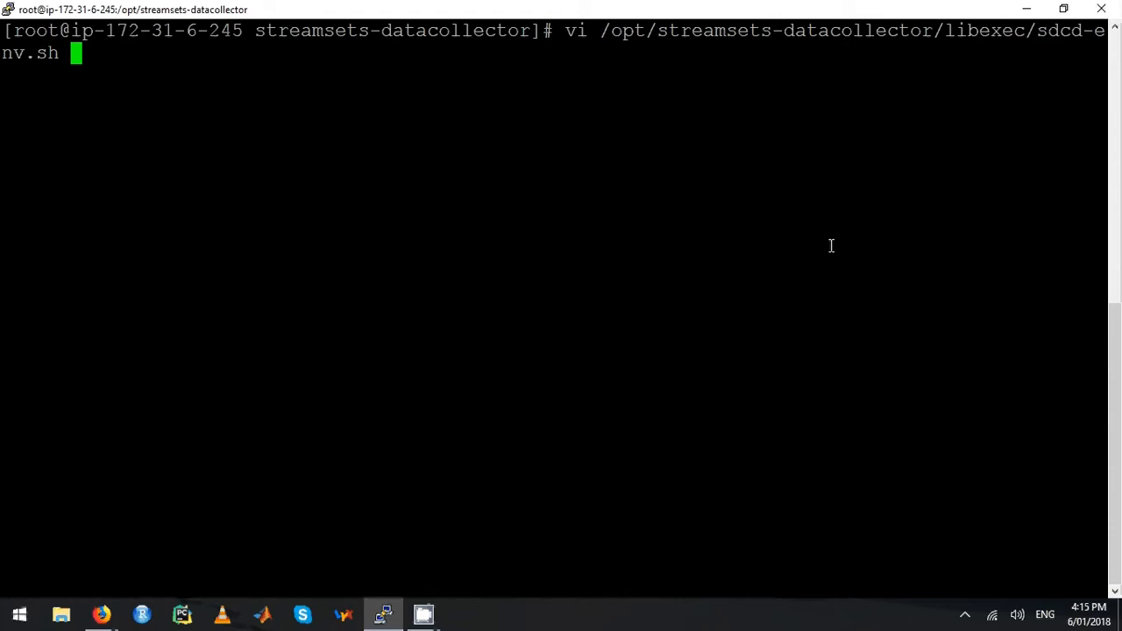
key("Return")
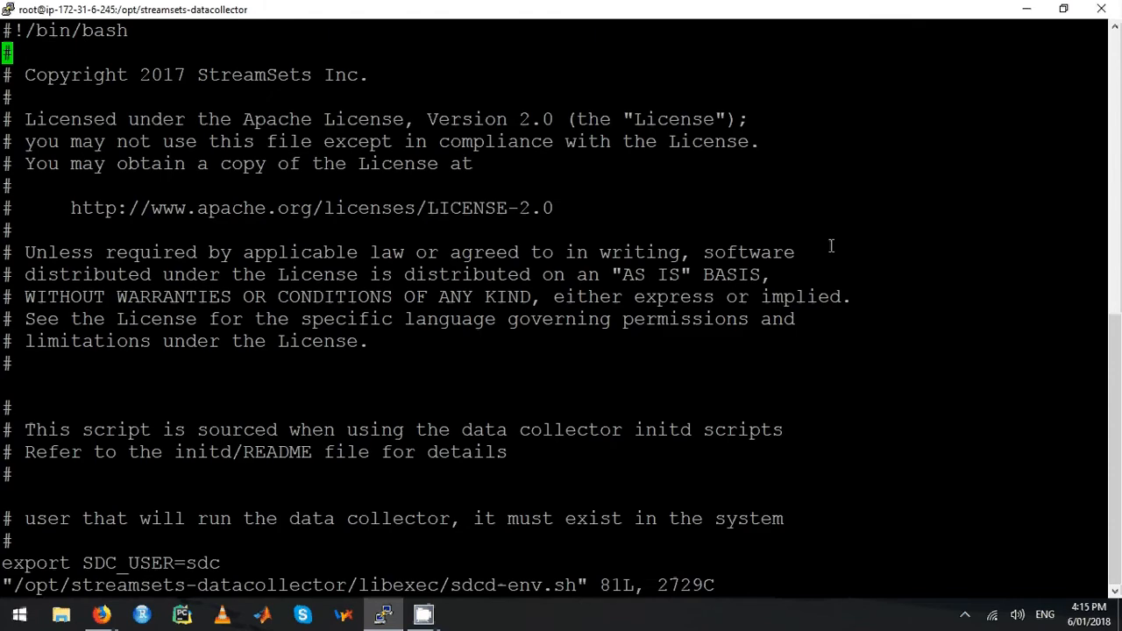
- Change SDC_USER and SDC_GROUP from sdc to mapr in sdcd-env.sh and save with :wq
scroll("down", 3)
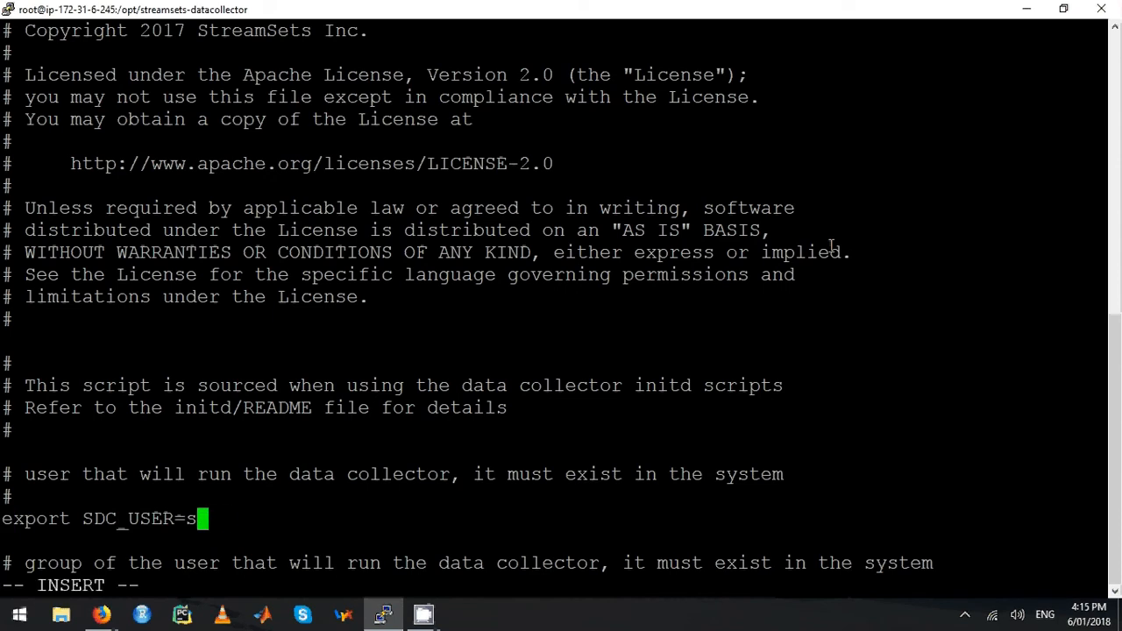
key("Backspace")
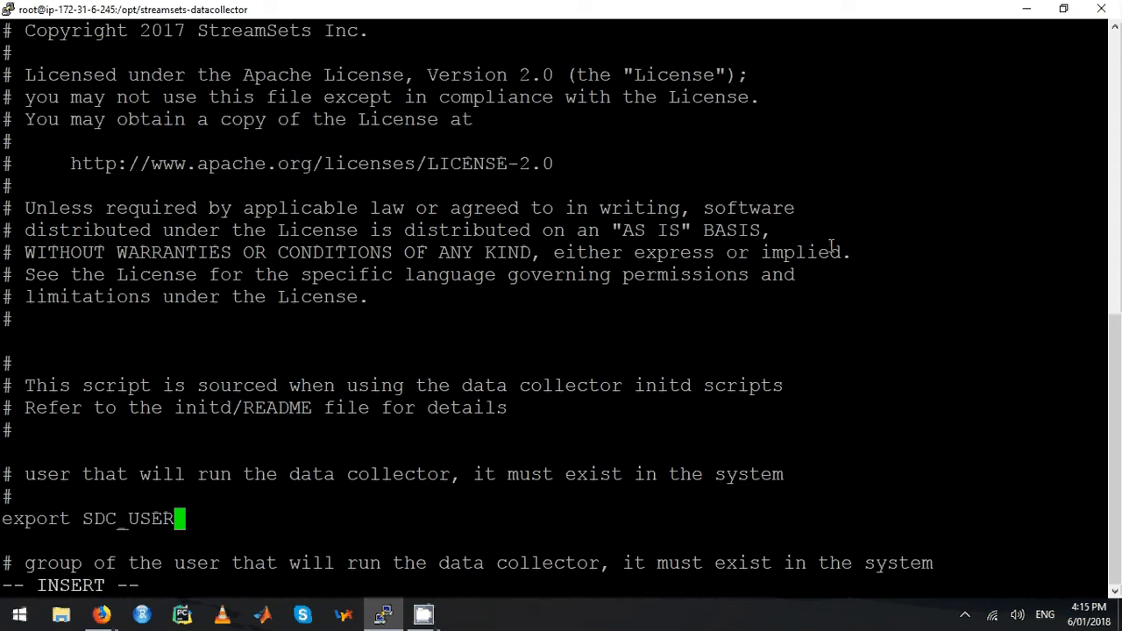
type("=mapr")
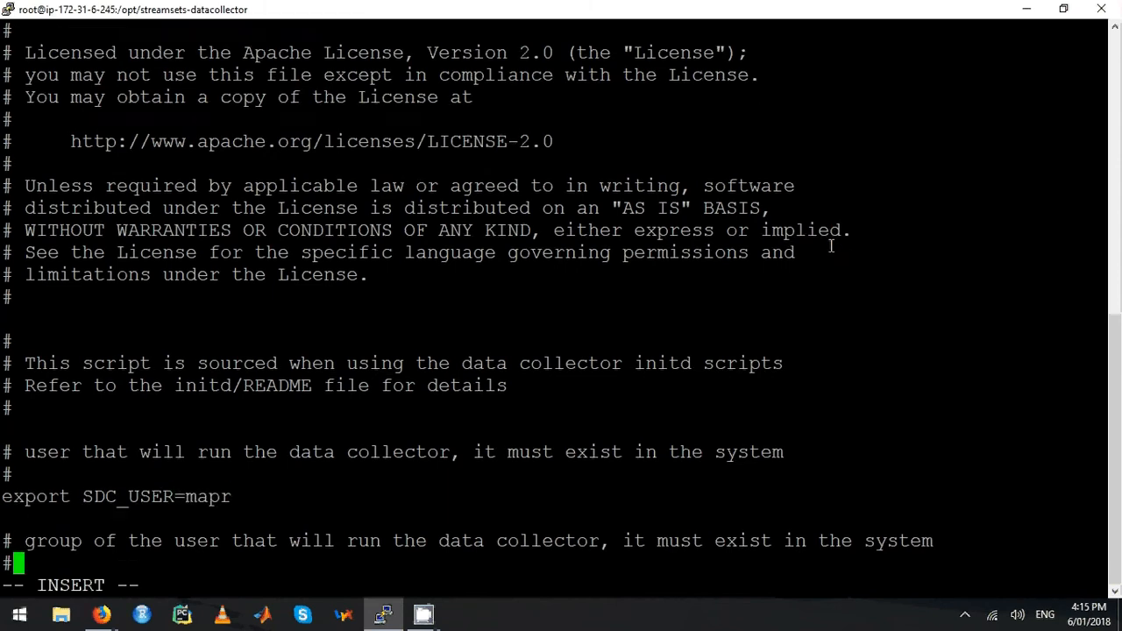
type("export SDC_GROUP=s")
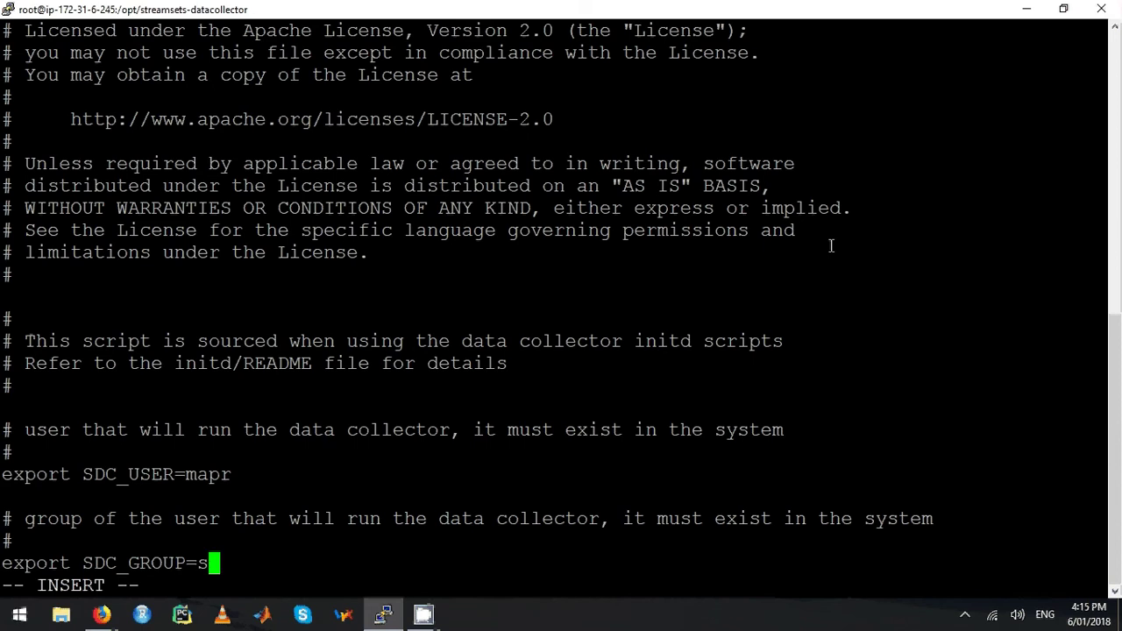
type("apr")
left_click(553, 585)
type("/")
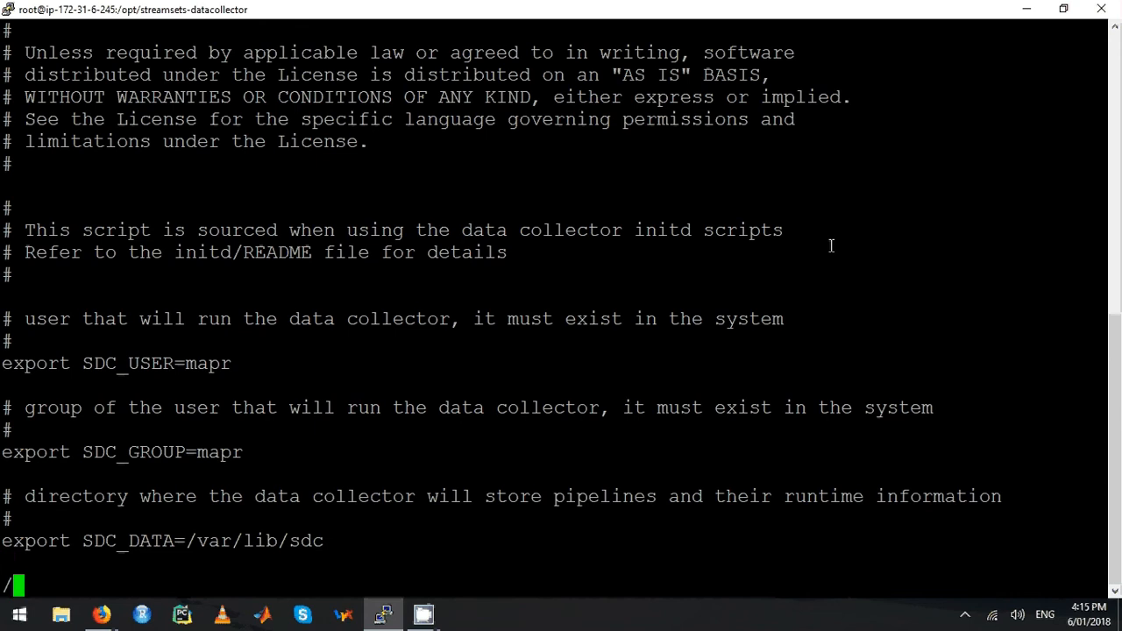
scroll("down", 3)
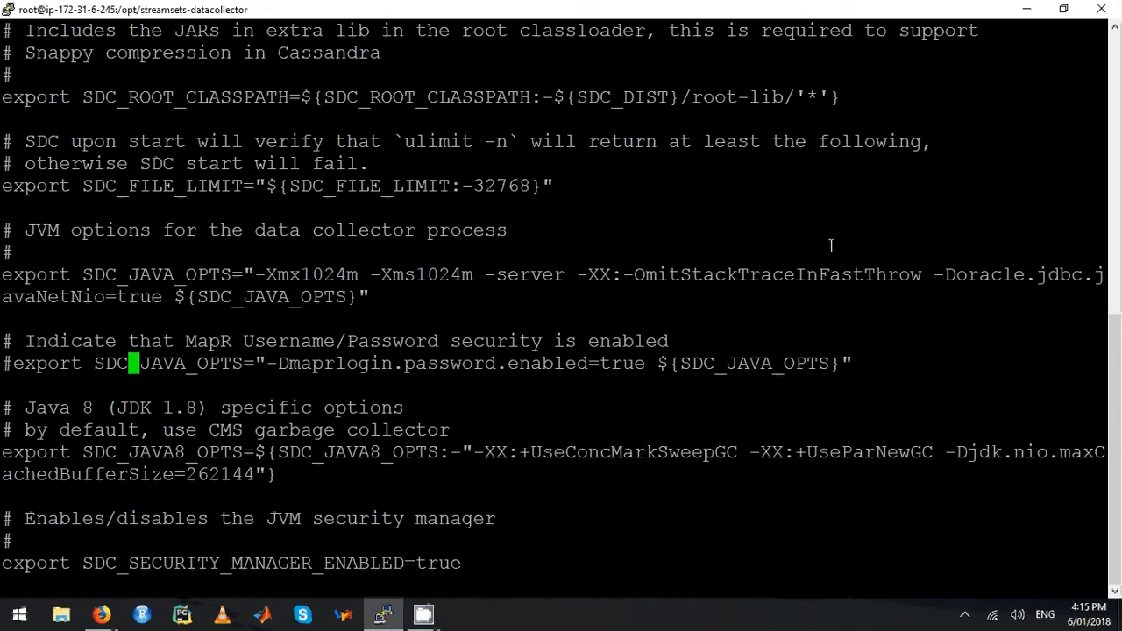
mouse_move(820, 250)
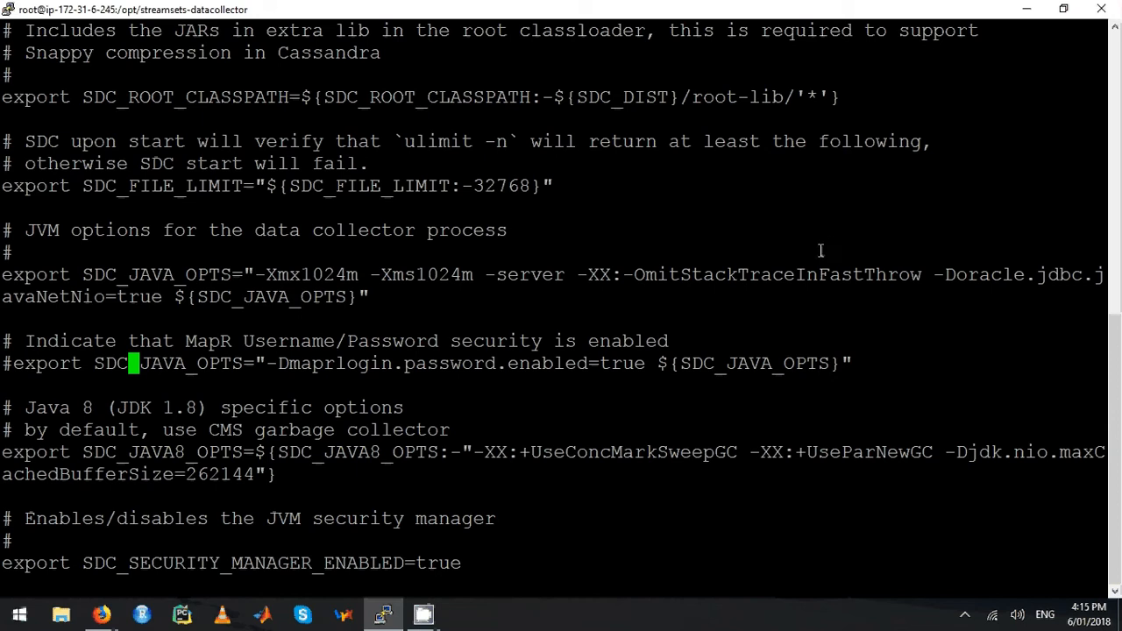
mouse_move(302, 382)
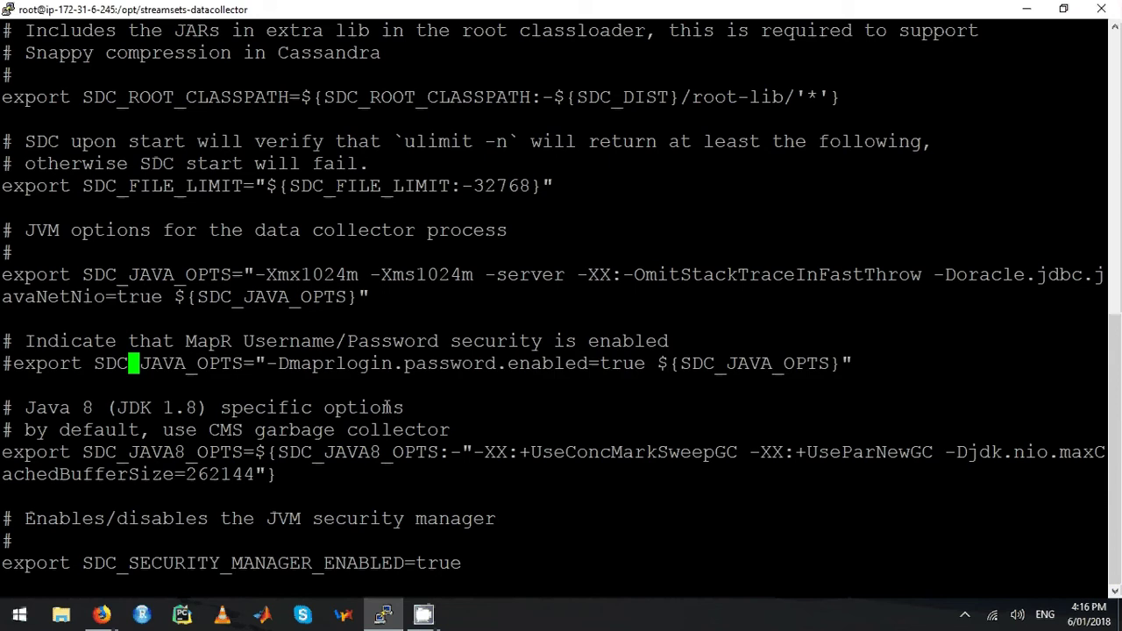
type(":wq")
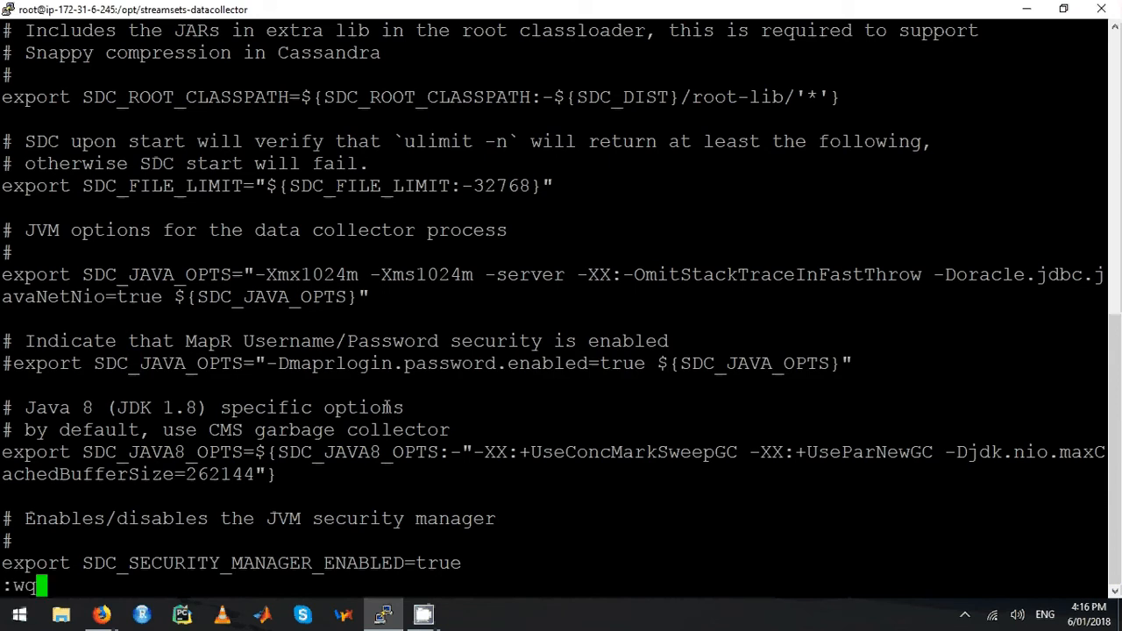
key("Return")
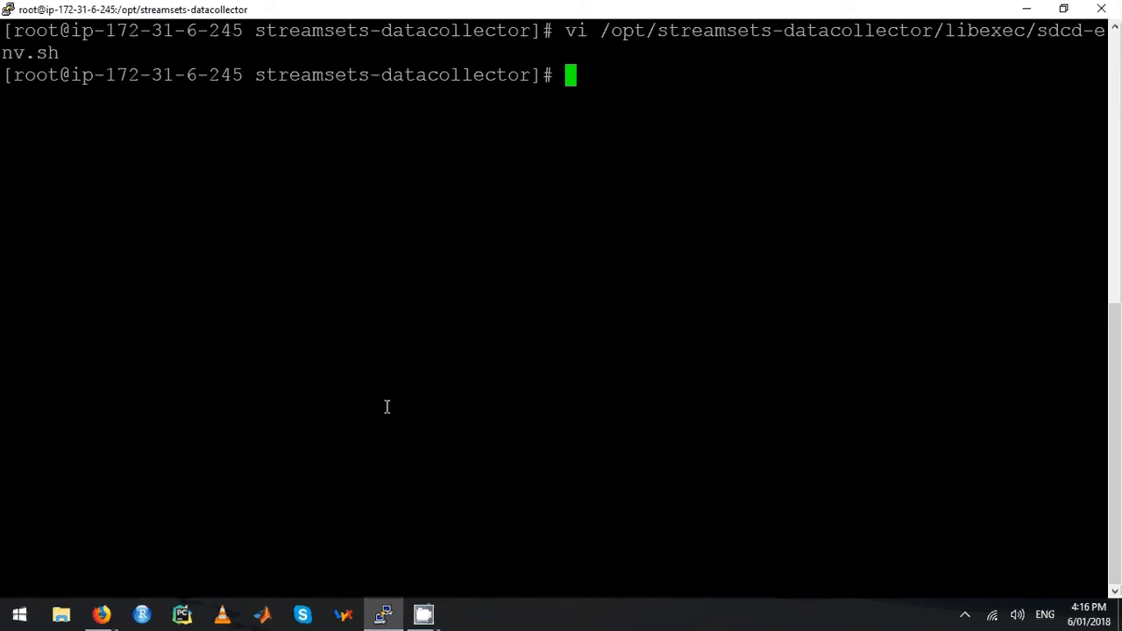
- Open /usr/lib/systemd/system/sdc.service in vi for editing
type("cd /")
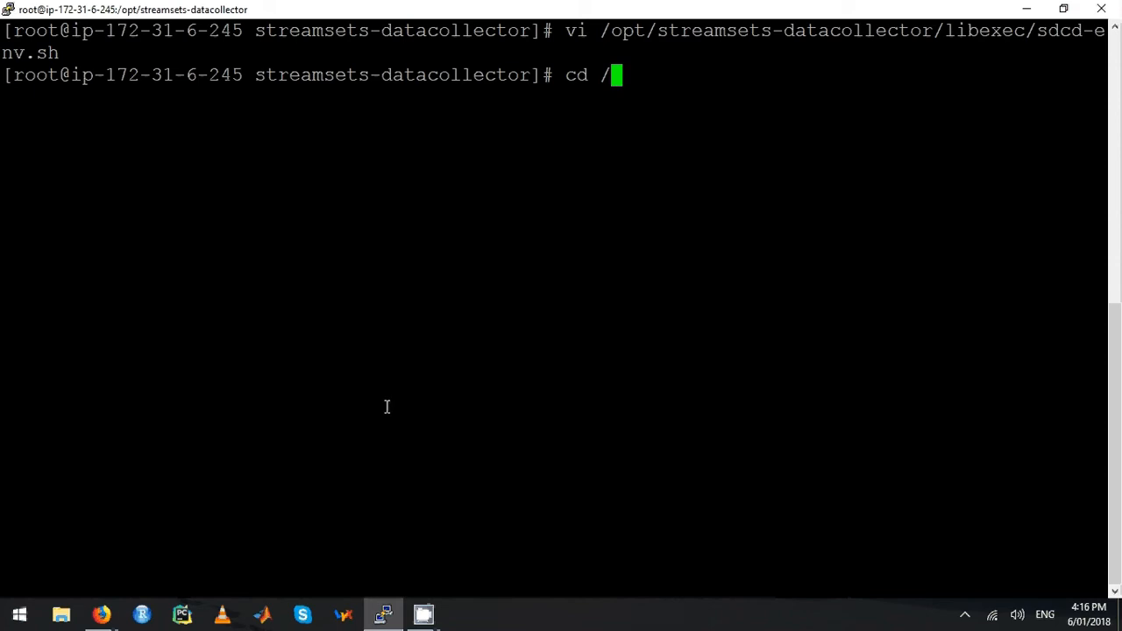
type("usr/")
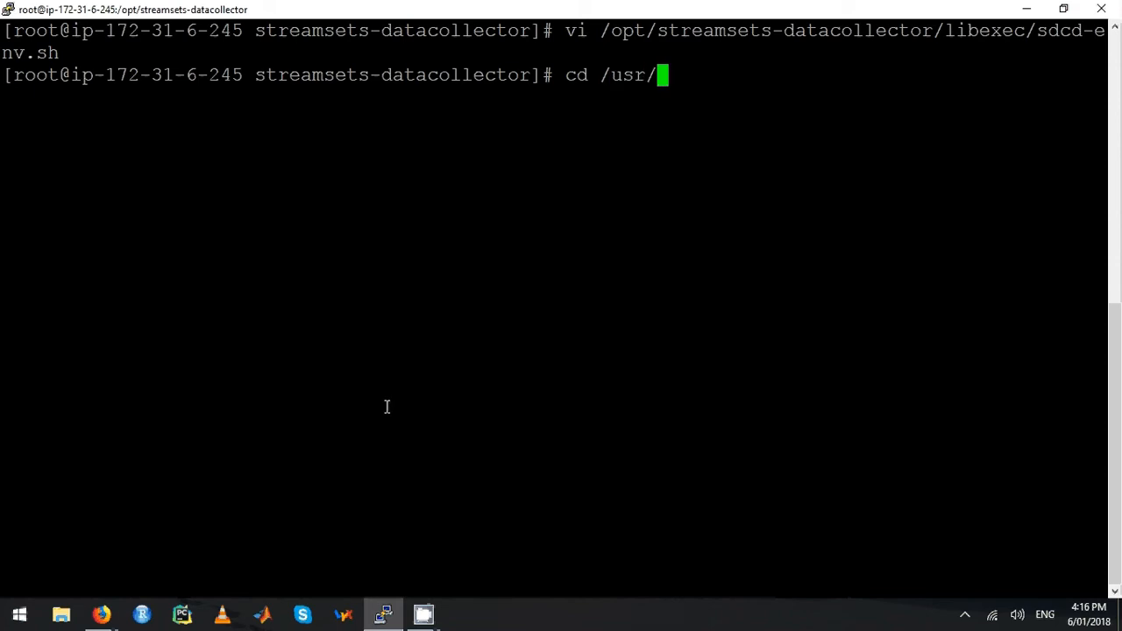
type("li")
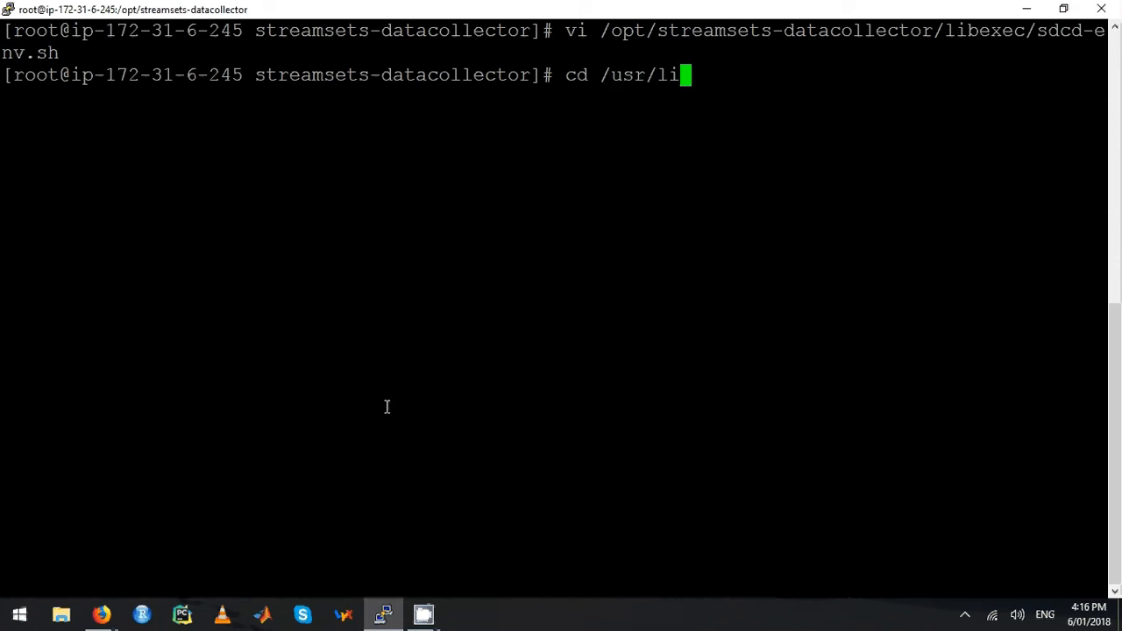
type("b/")
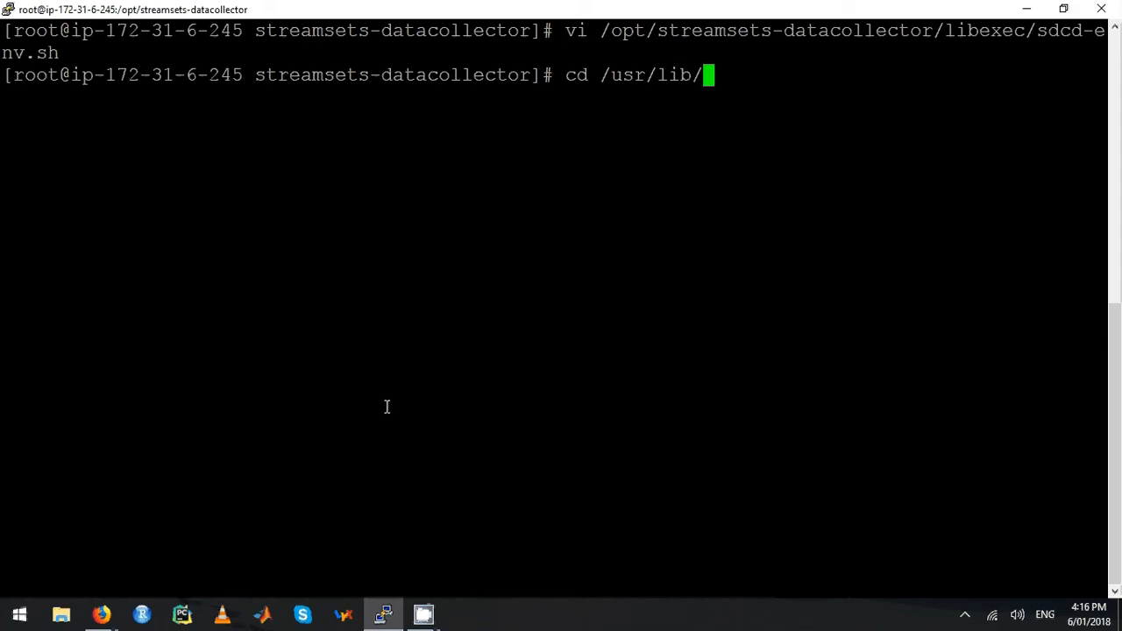
type("syste")
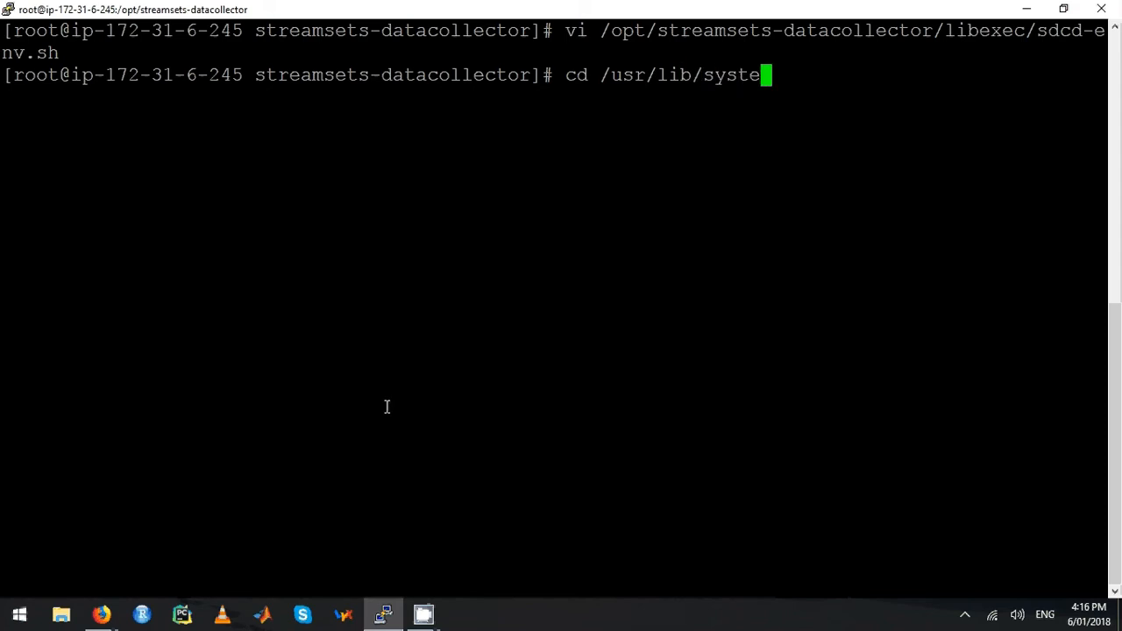
type("md/")
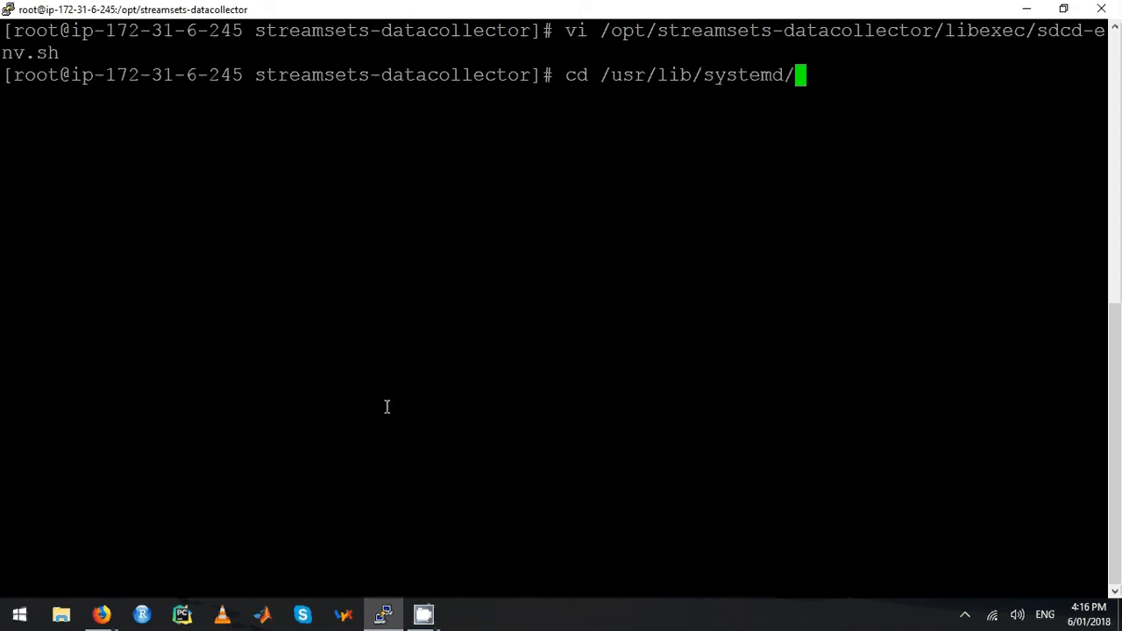
type("syste")
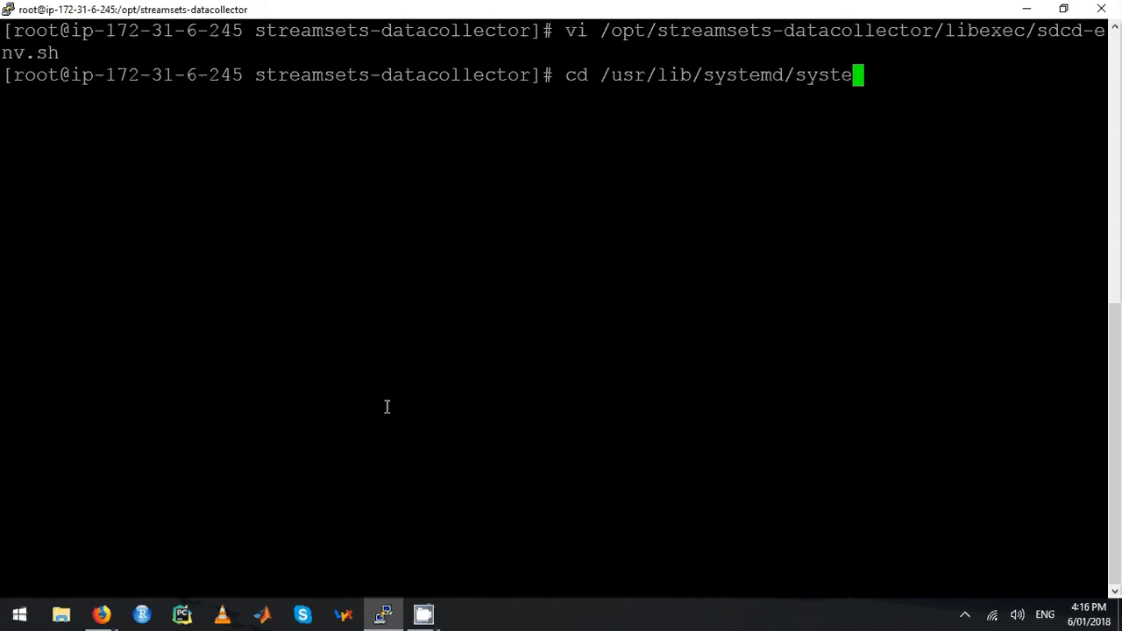
type("m")
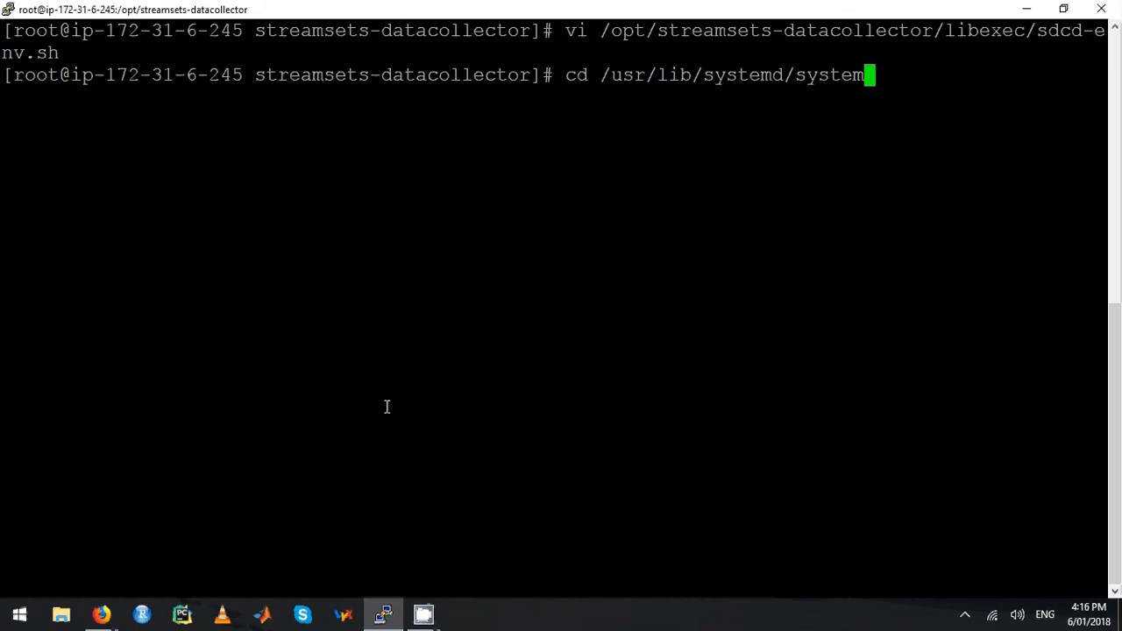
type("/")
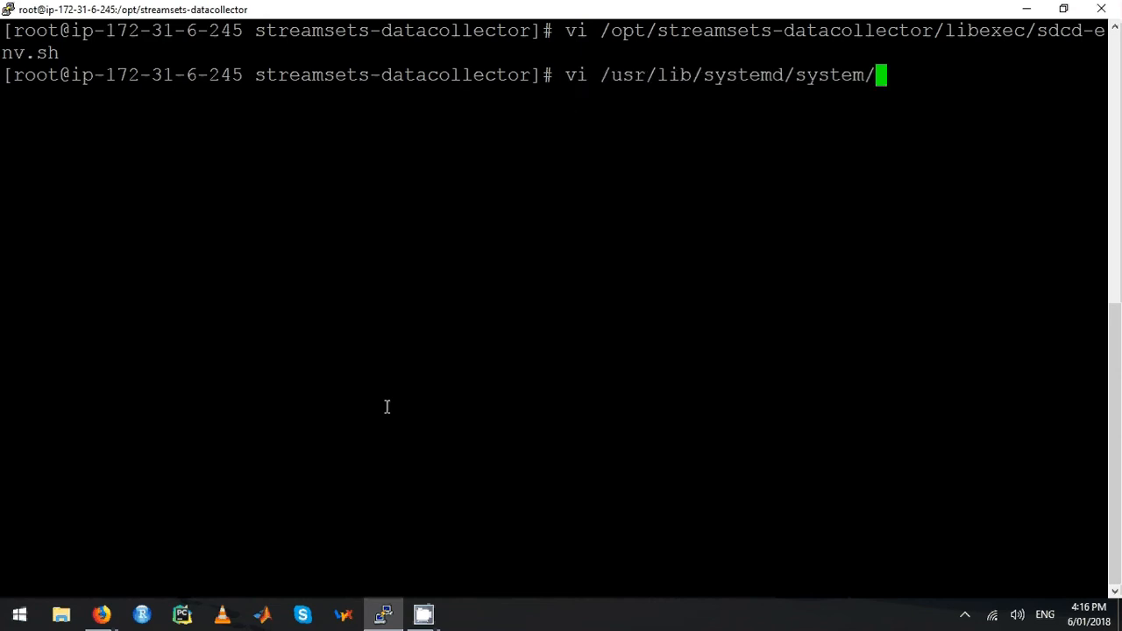
type("sdc.s")
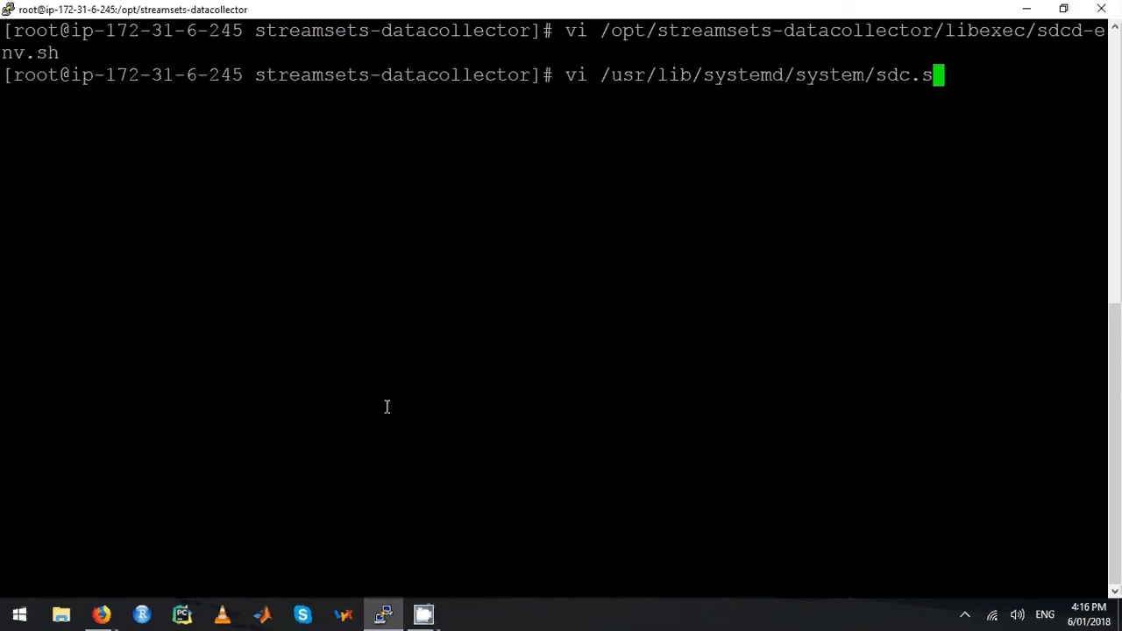
key("Return")
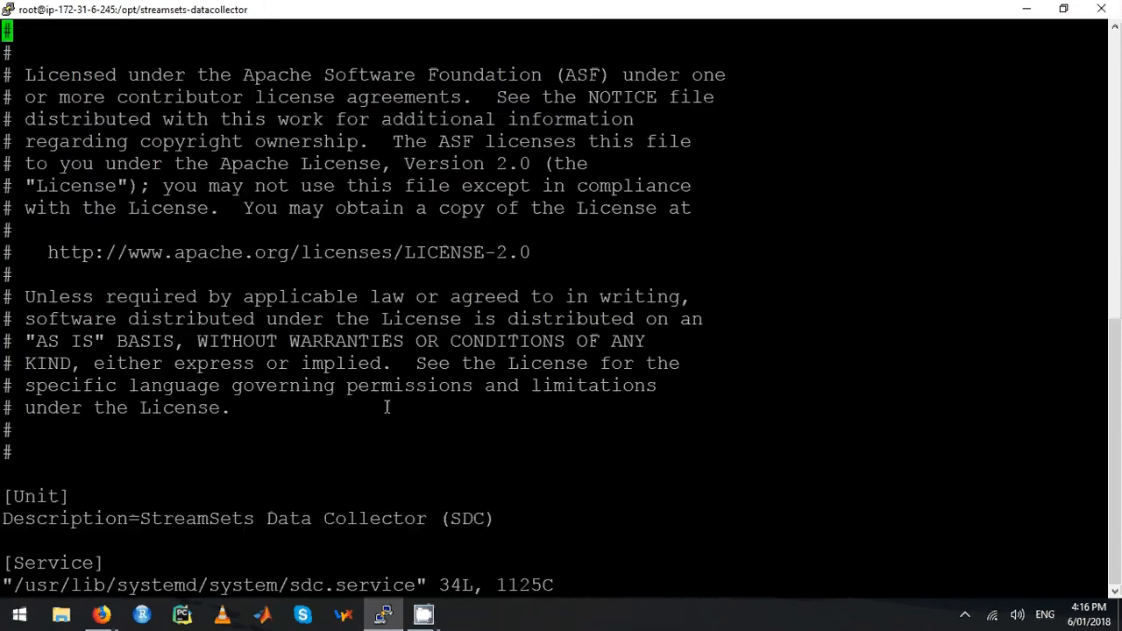
- Replace User=sdc and Group=sdc with mapr in sdc.service and save with :wq
scroll("down", 3)
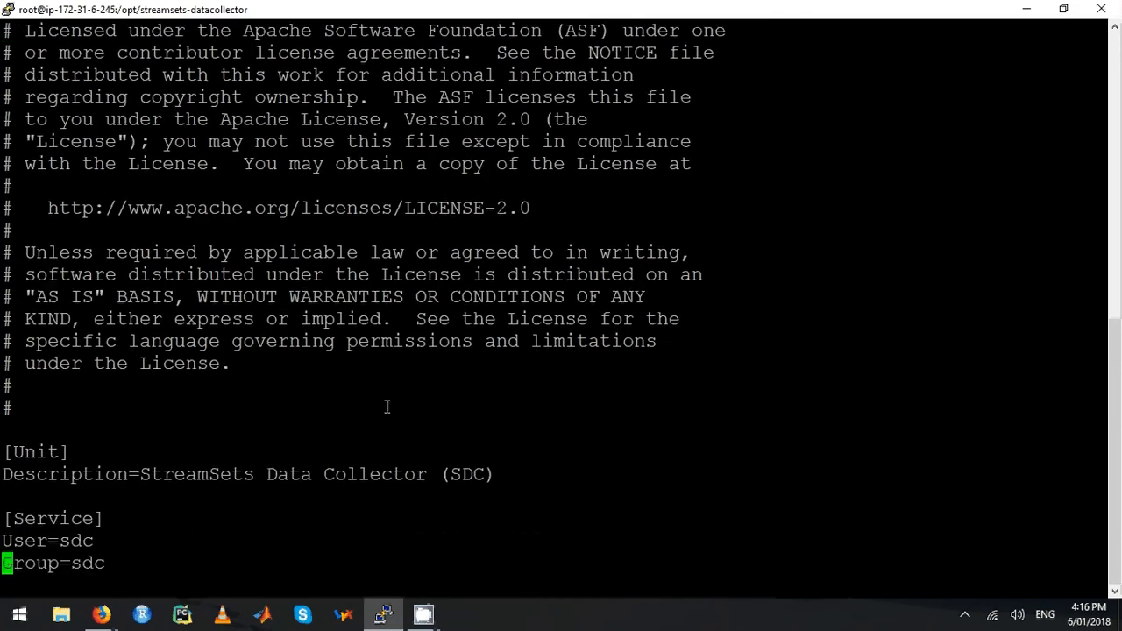
scroll("down", 3)
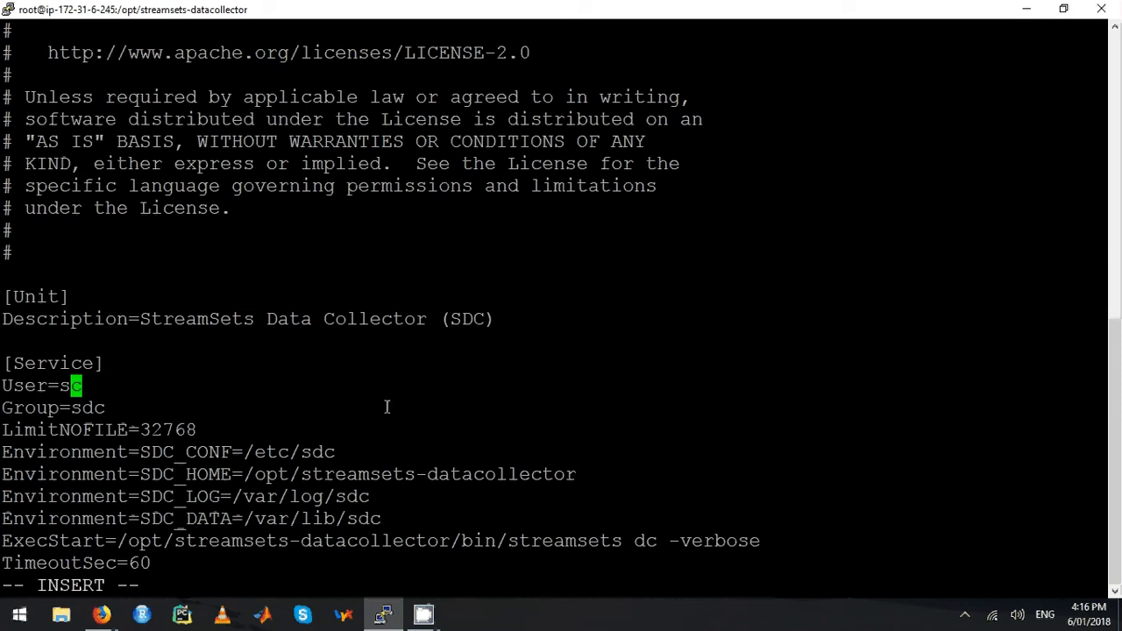
key("BackSpace")
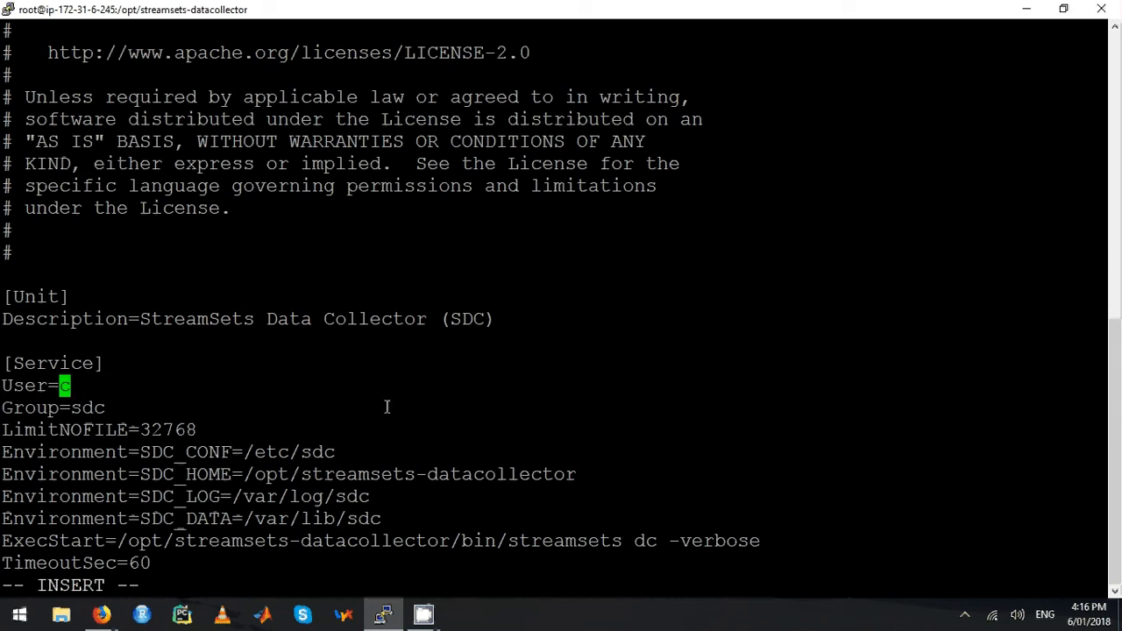
type("mapr")
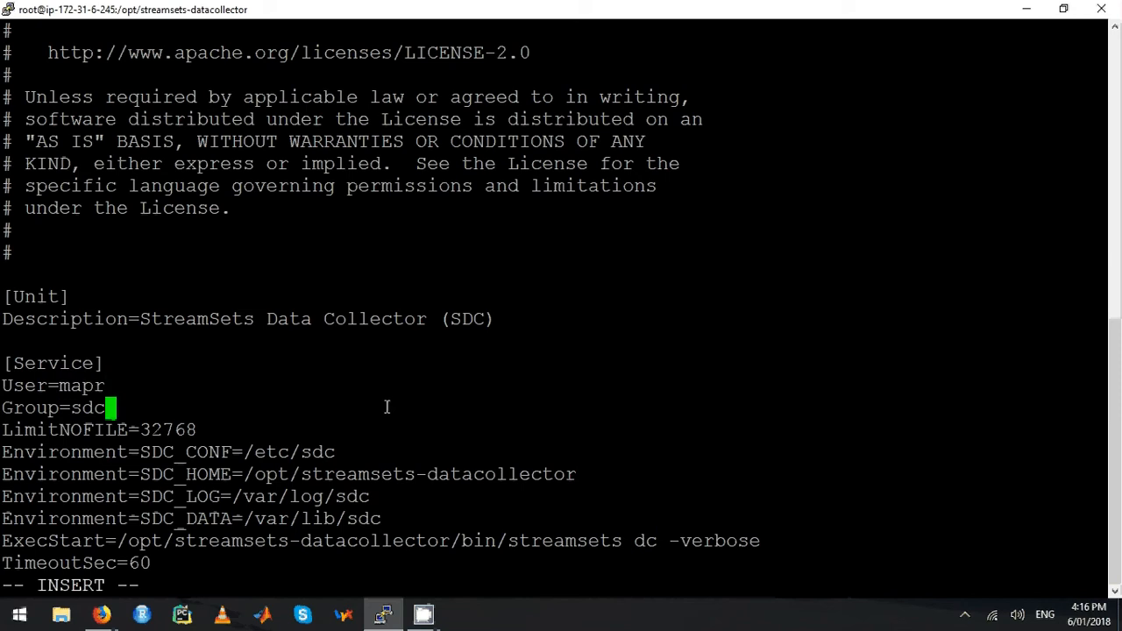
type("mapr")
left_click(553, 585)
type(":")
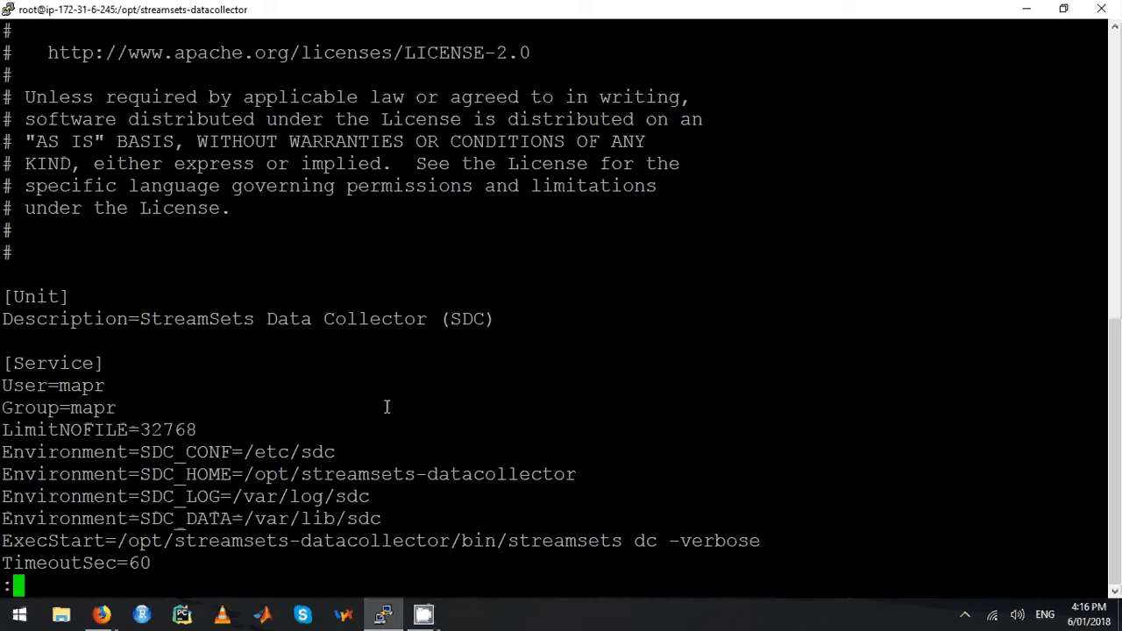
type("wq")
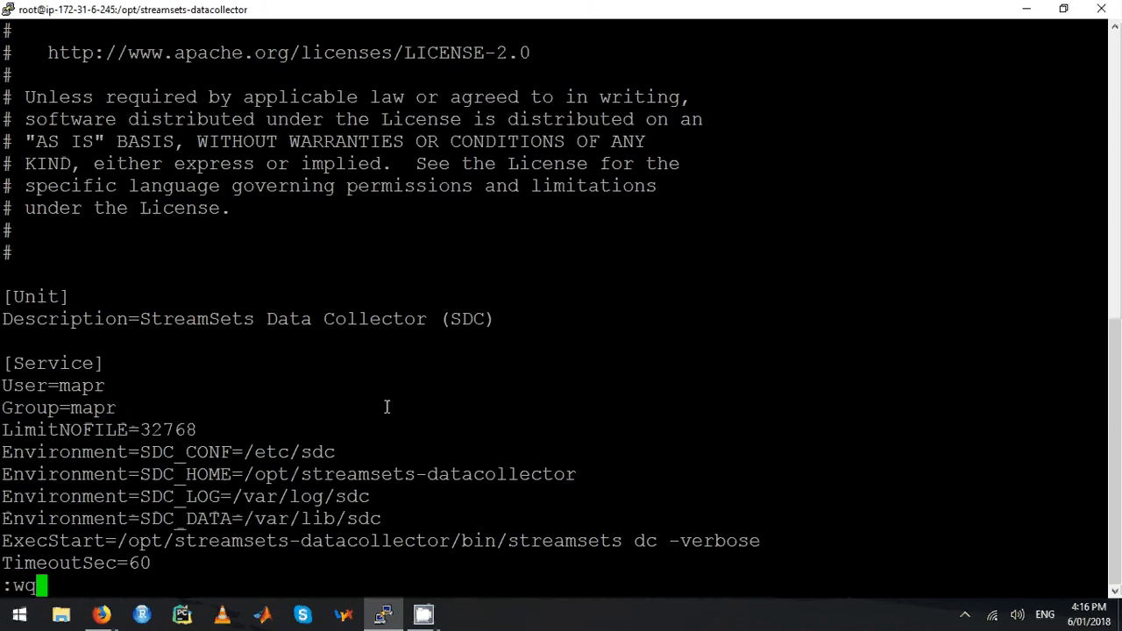
key("Return")
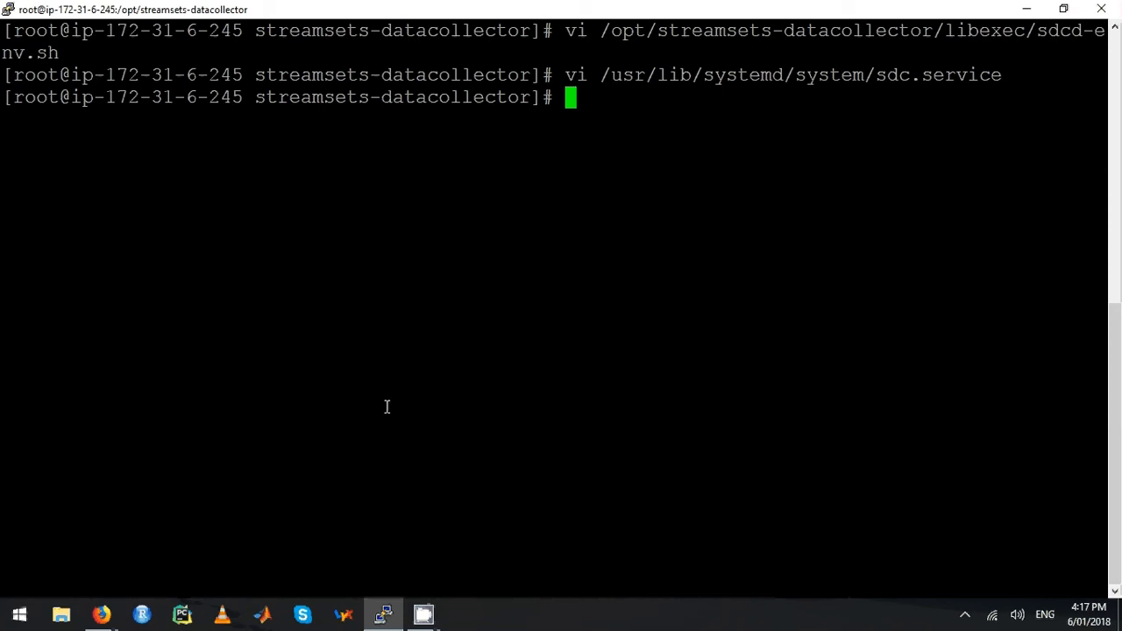
- Change into /etc/systemd/system and list its contents, including sdc.service.d
type("c")
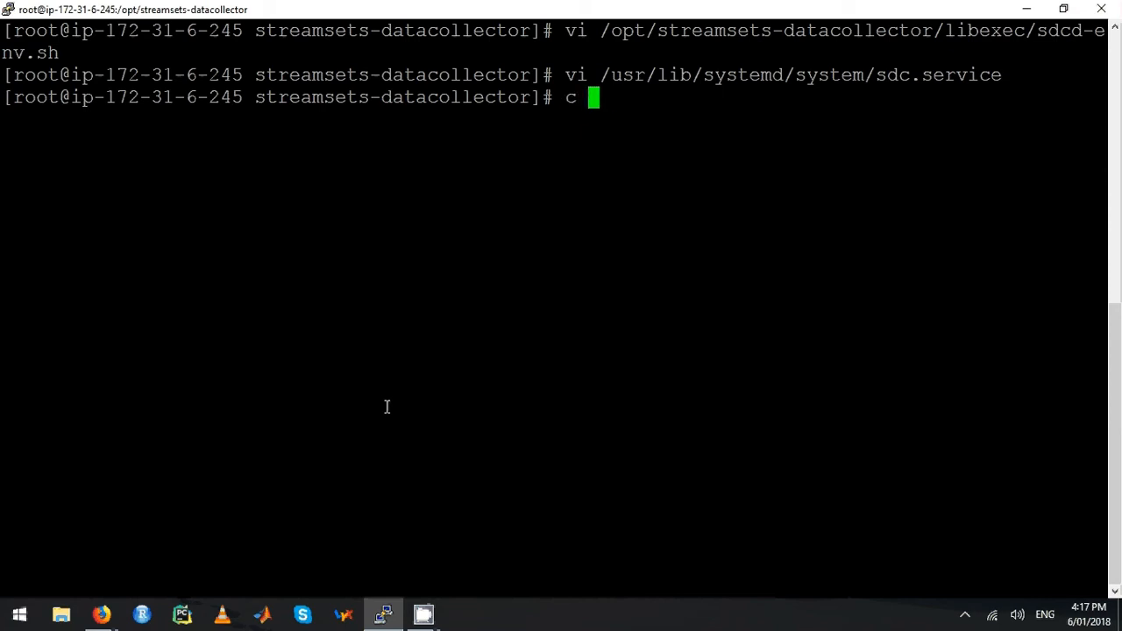
type("d")
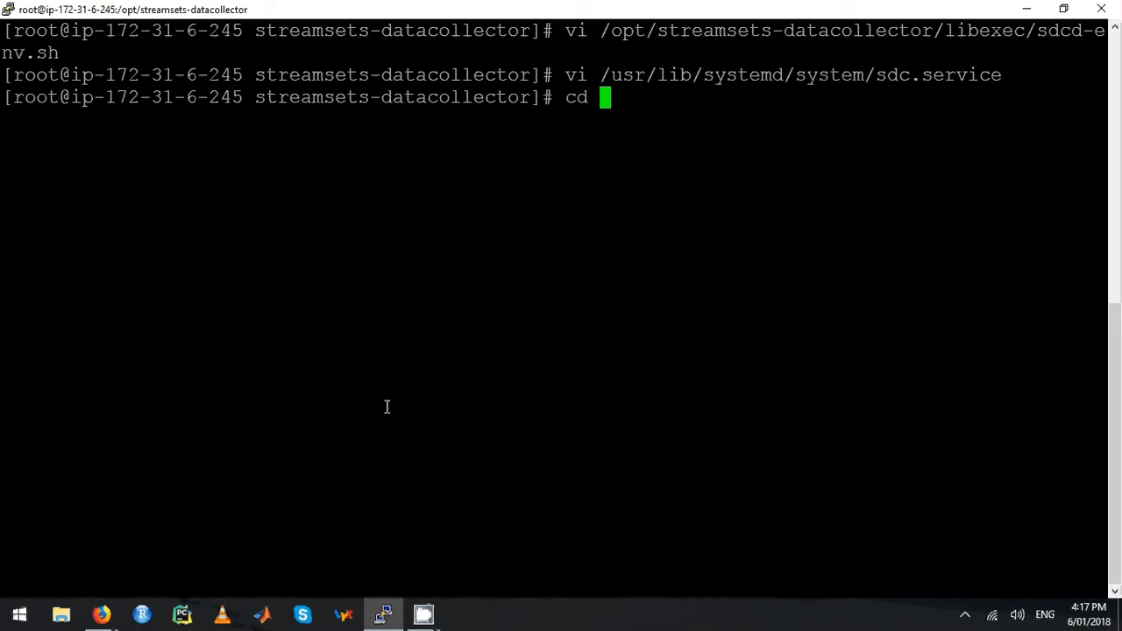
type("/u")
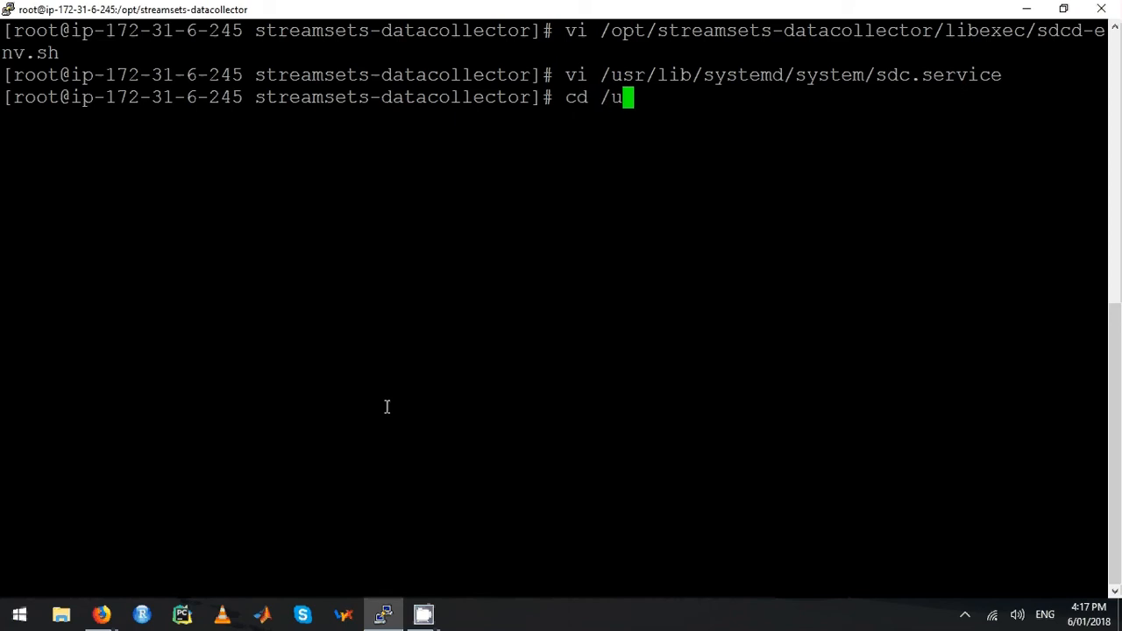
type("etc")
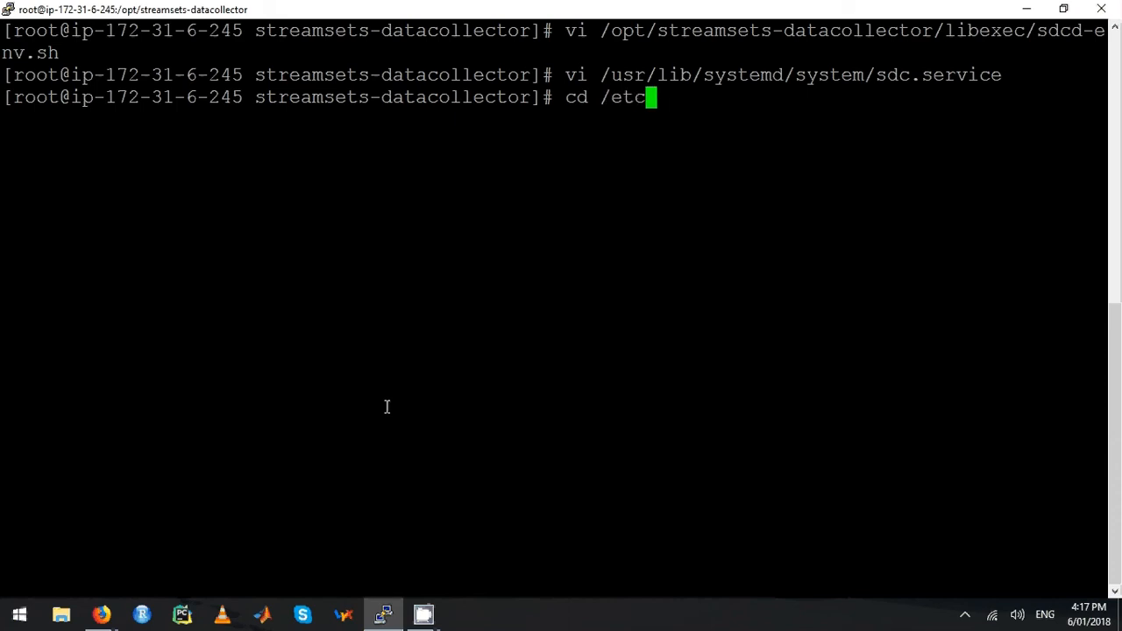
type("/sys")
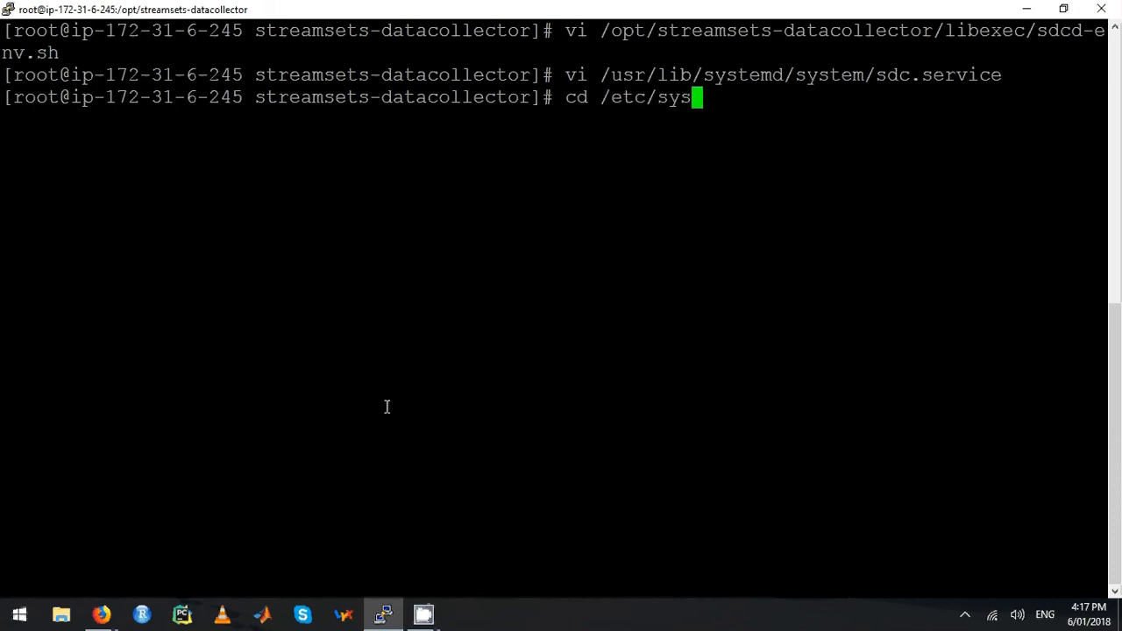
type("temd/")
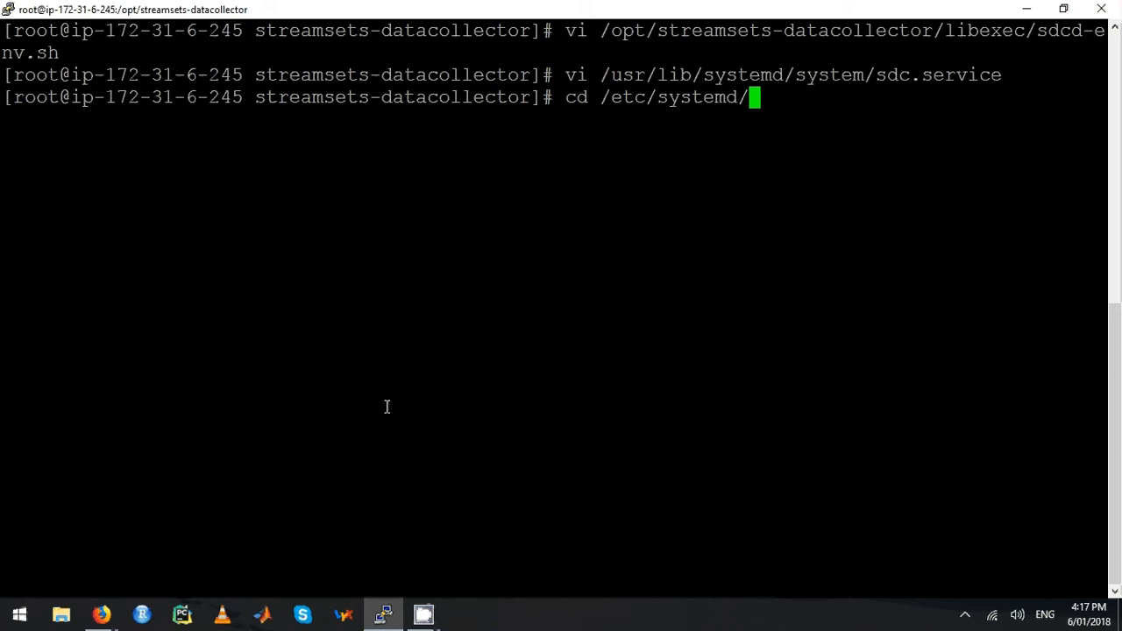
type("system")
type("ls -lh")
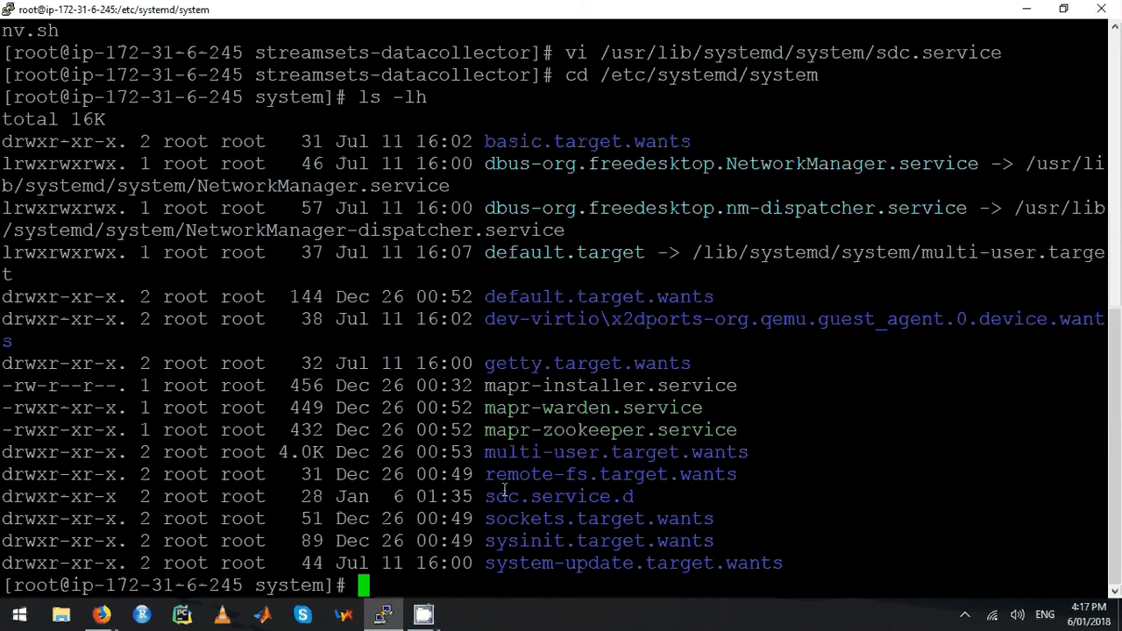
- Copy the sdc.service.d name, change into that folder and clear the terminal
double_click(501, 496)
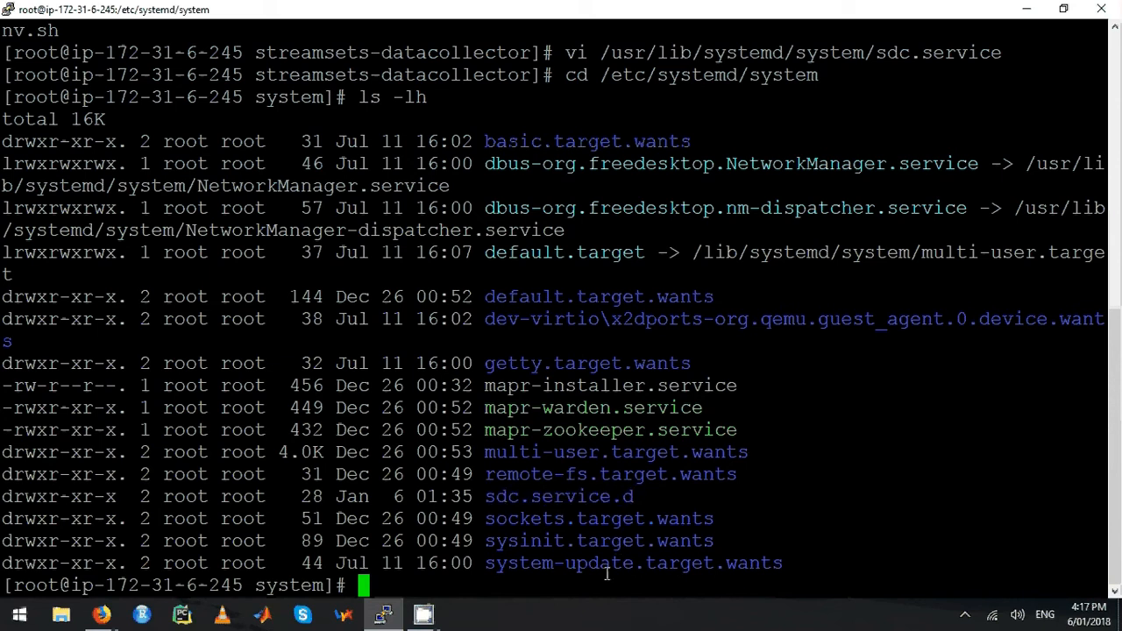
mouse_move(489, 496)
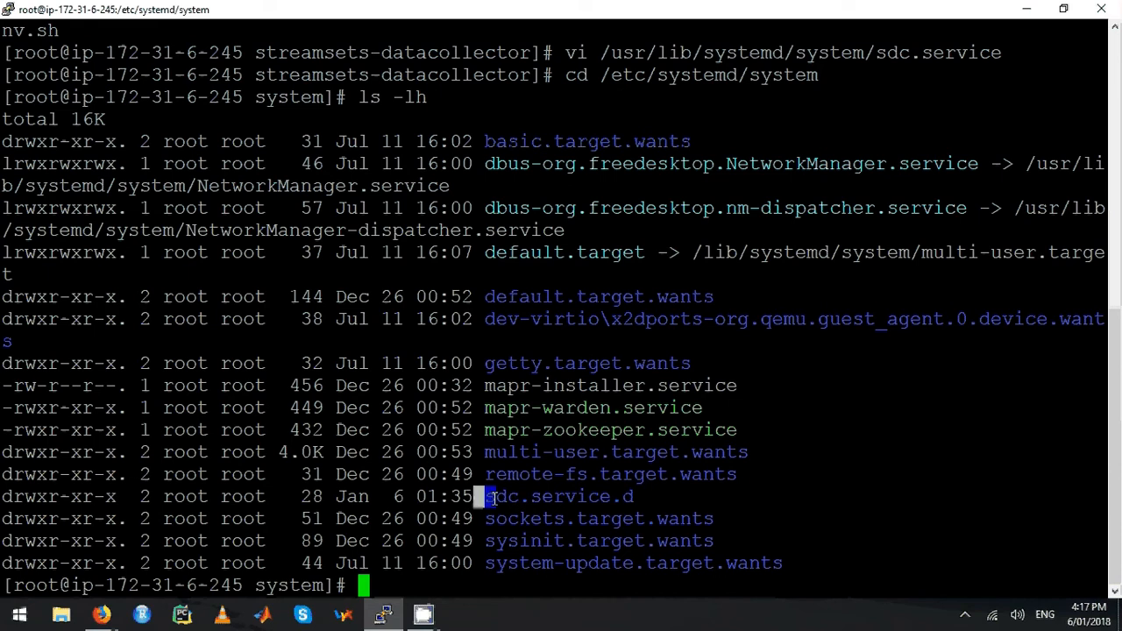
double_click(558, 496)
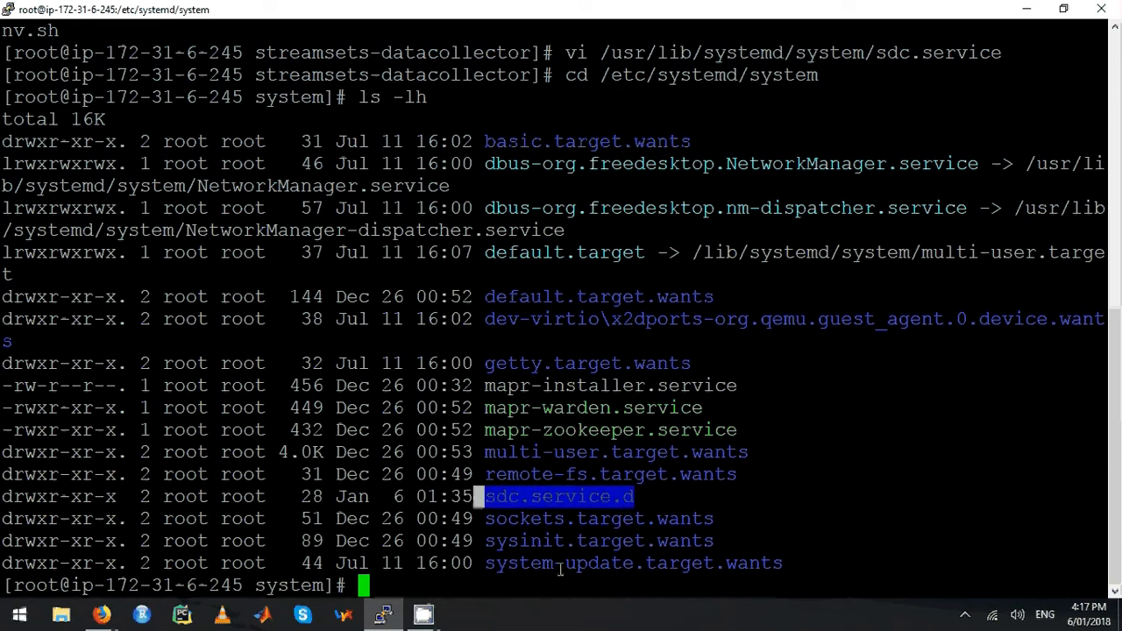
type("cd")
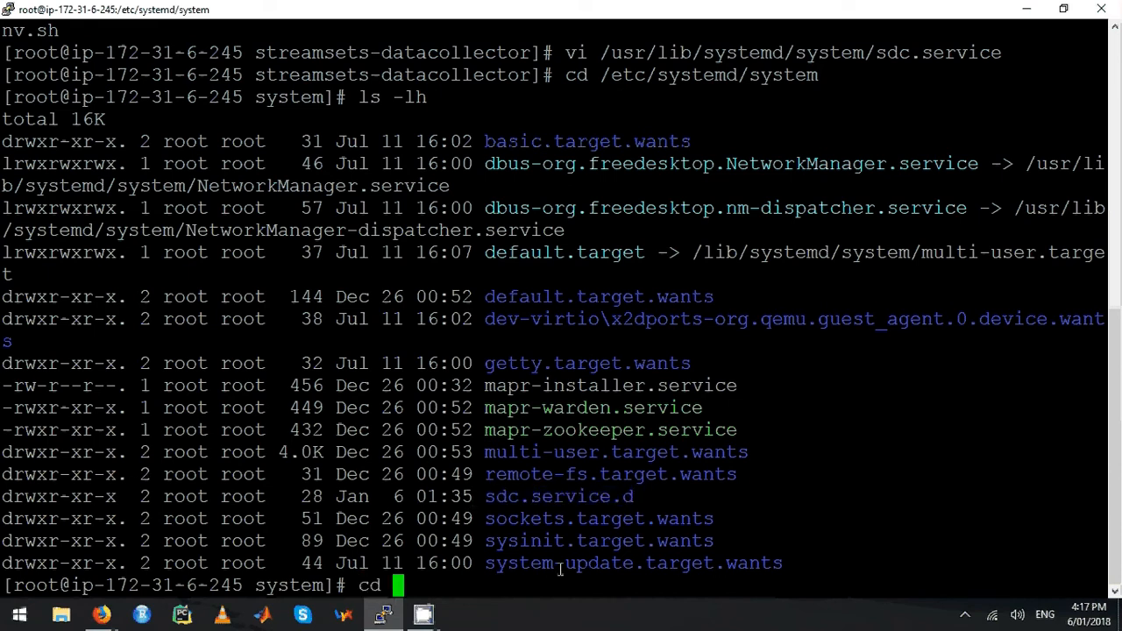
type("sdc.s")
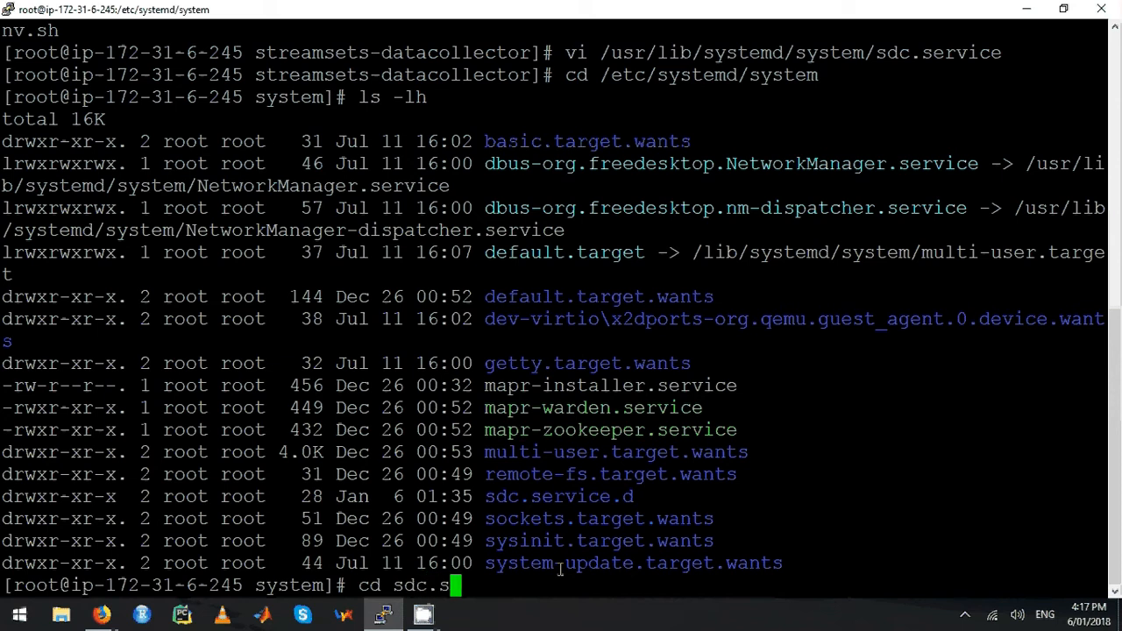
key("Return")
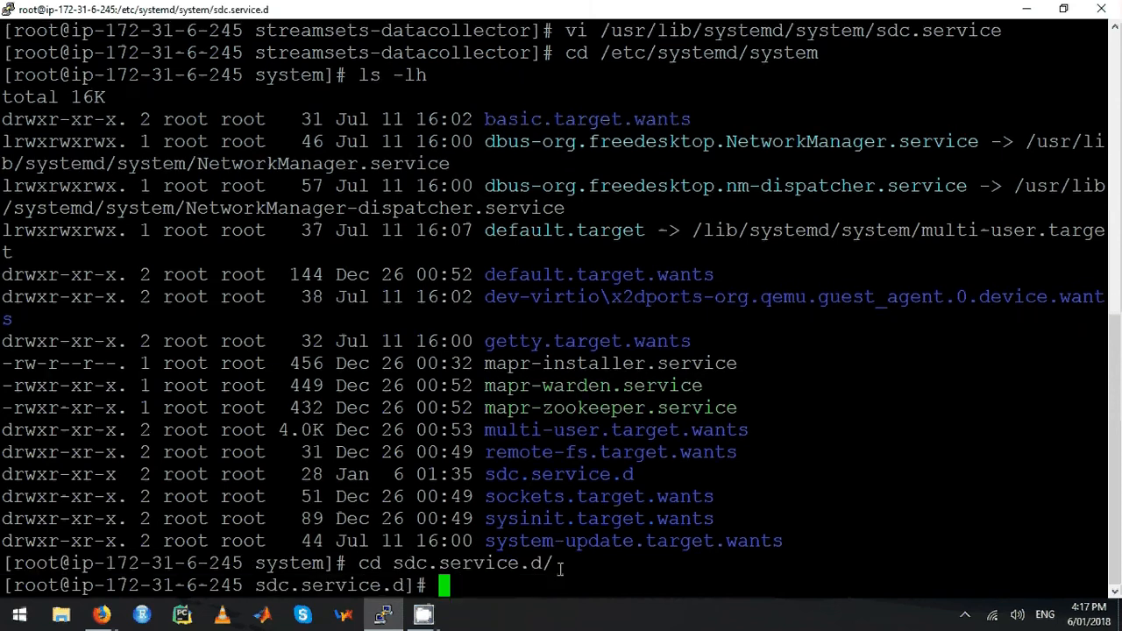
type("clea")
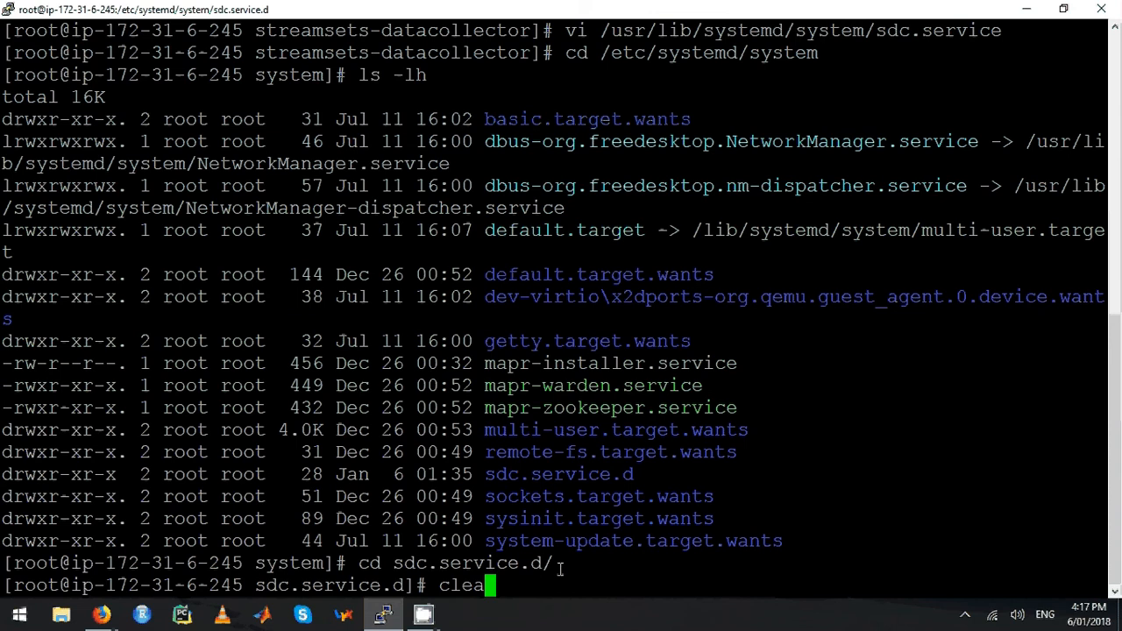
key("Return")
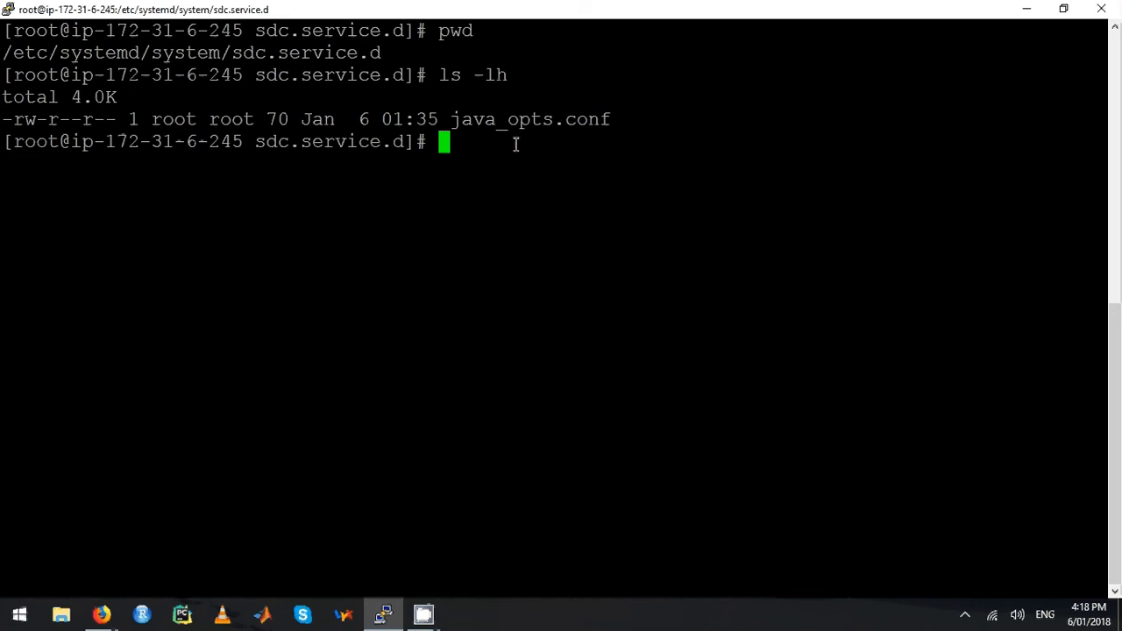
type("cat")
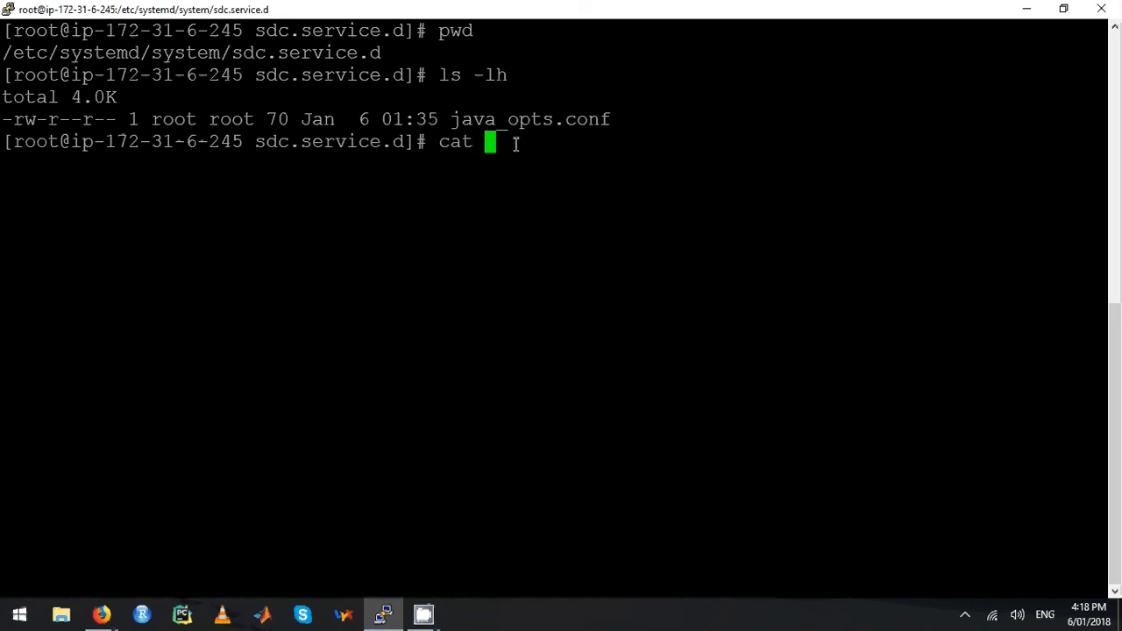
type("java_opts.conf")
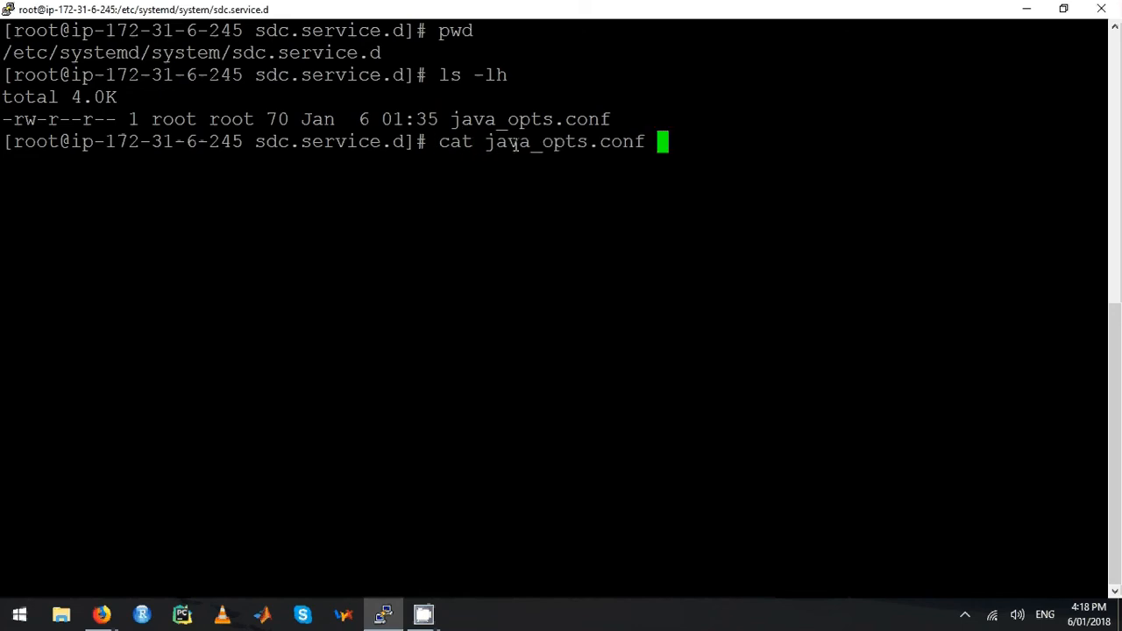
key("Return")
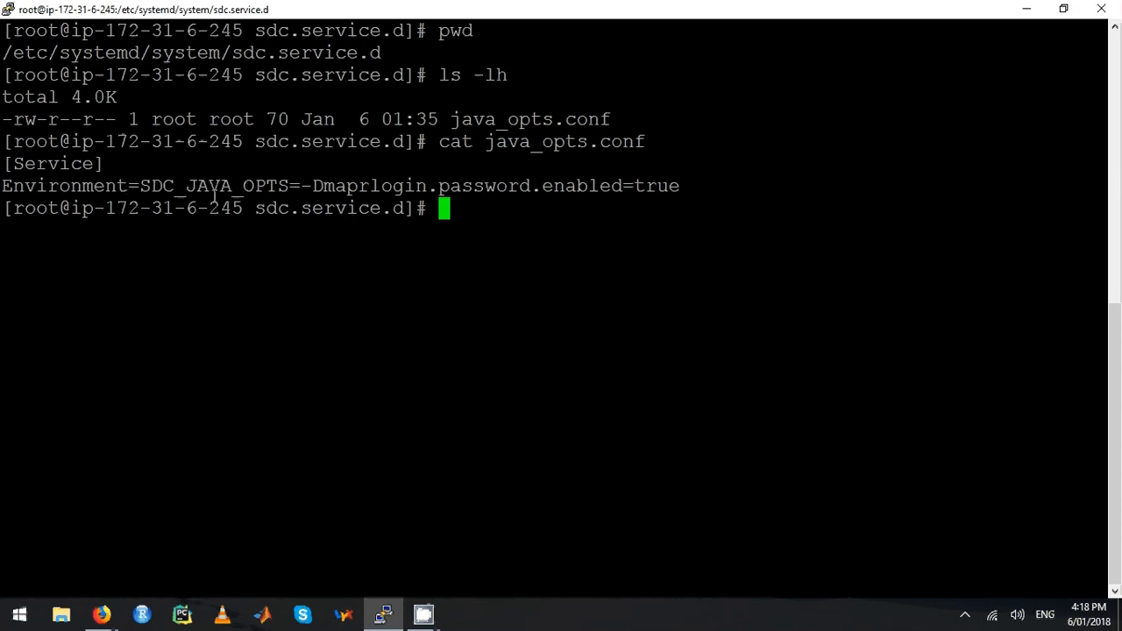
mouse_move(353, 229)
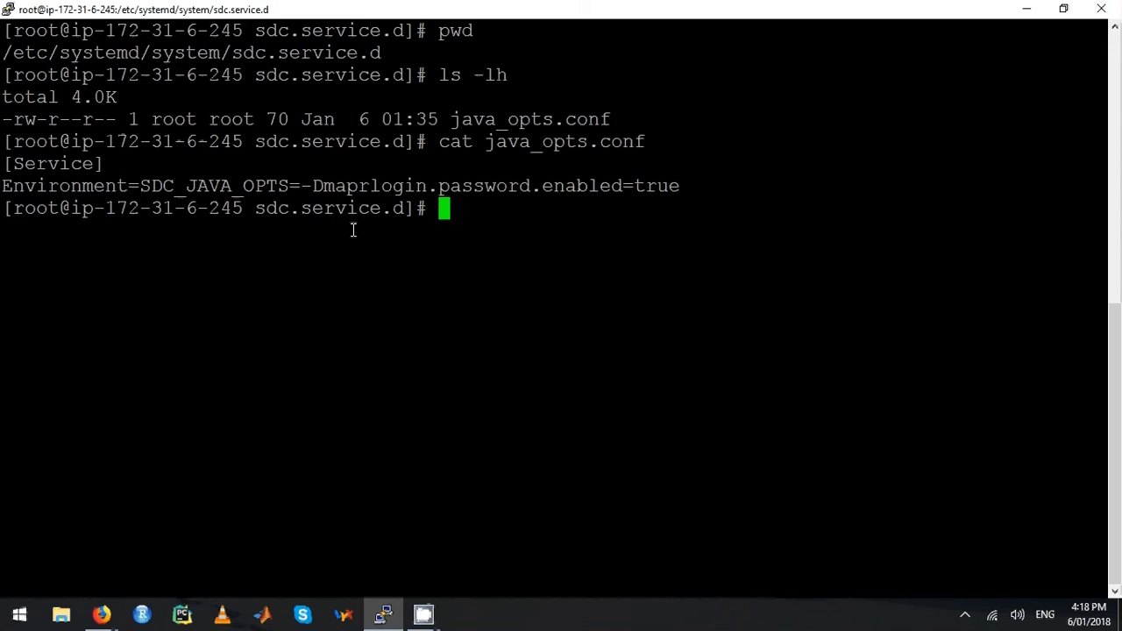
mouse_move(540, 207)
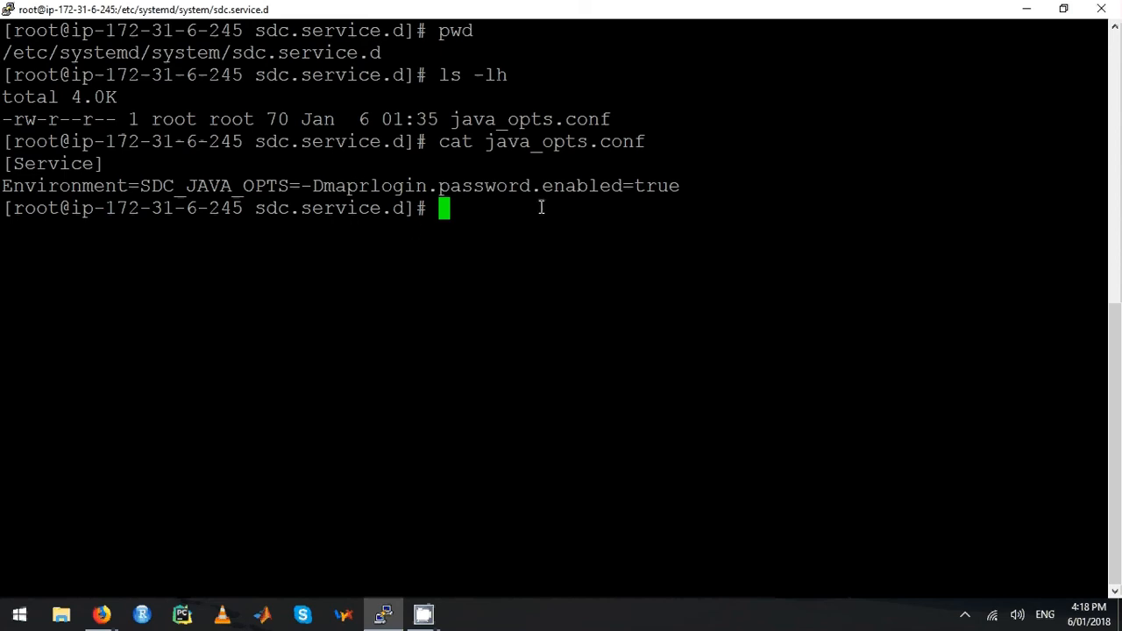
mouse_move(684, 186)
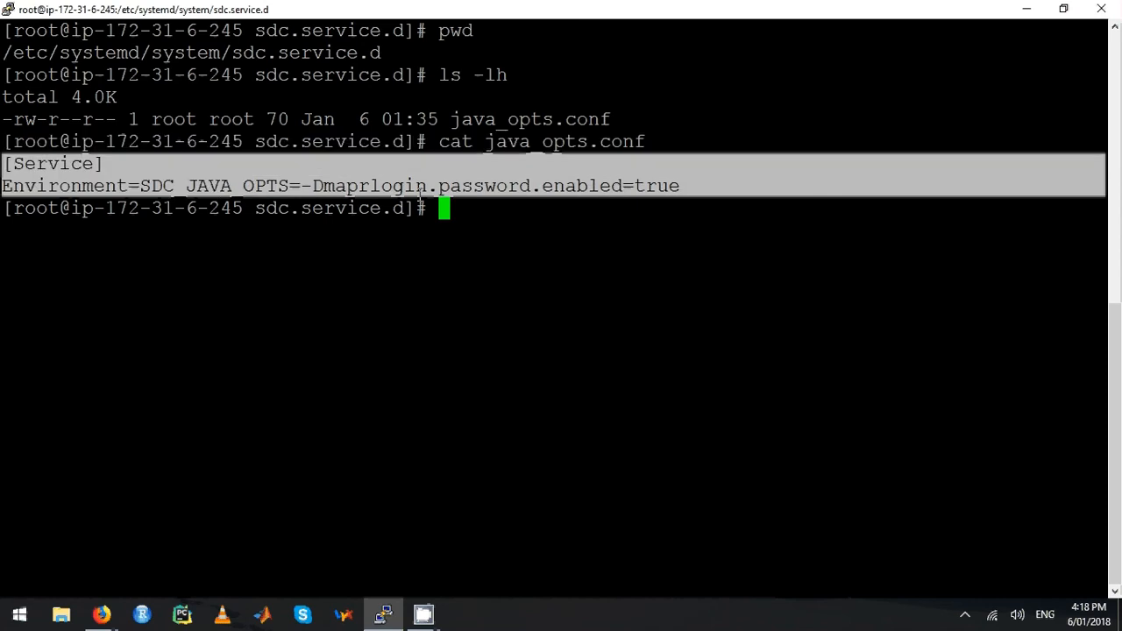
type("vi")
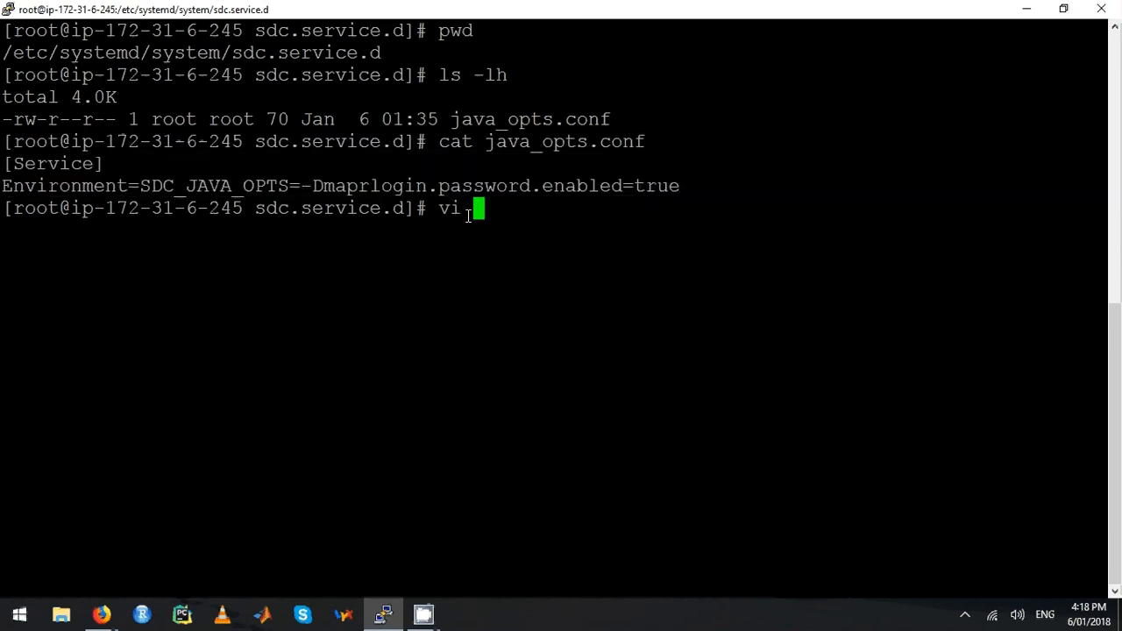
type("ja")
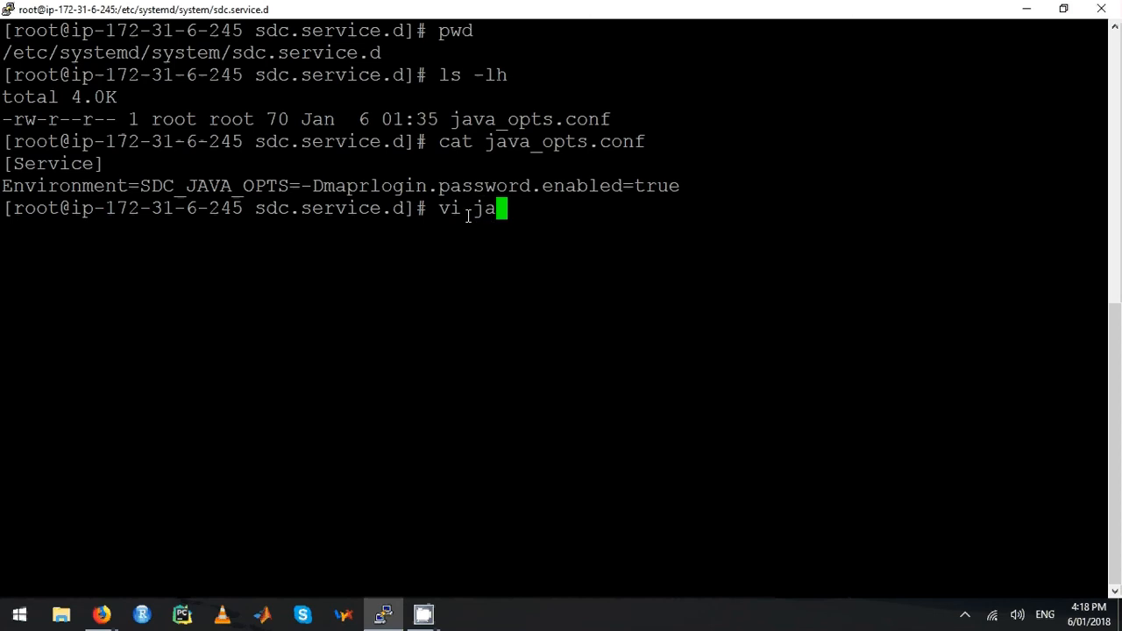
key("Return")
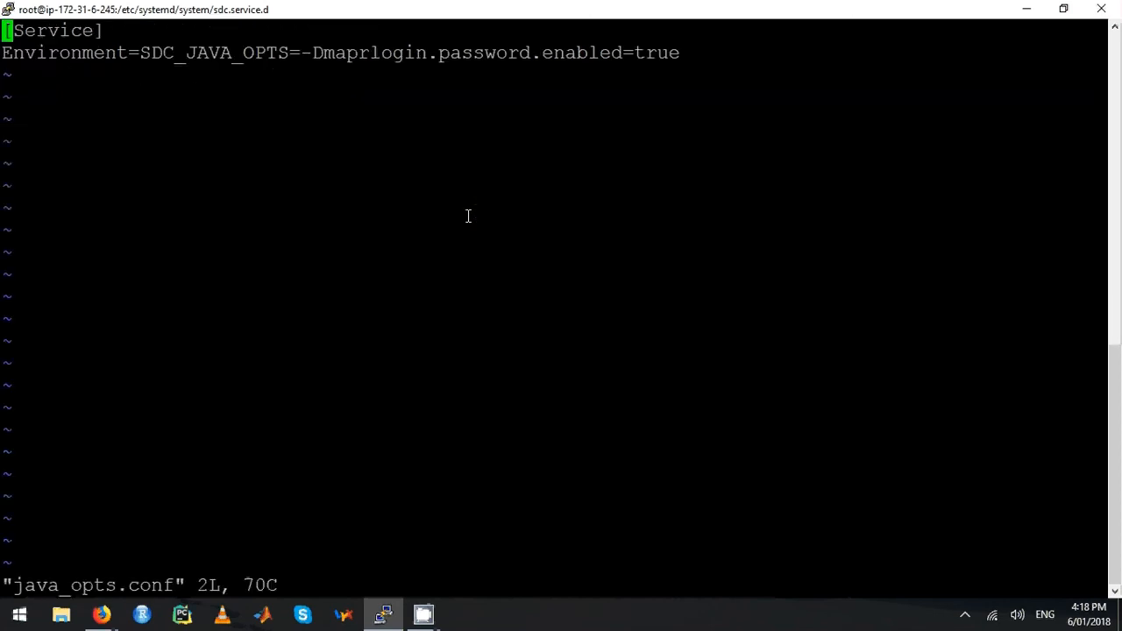
mouse_move(941, 95)
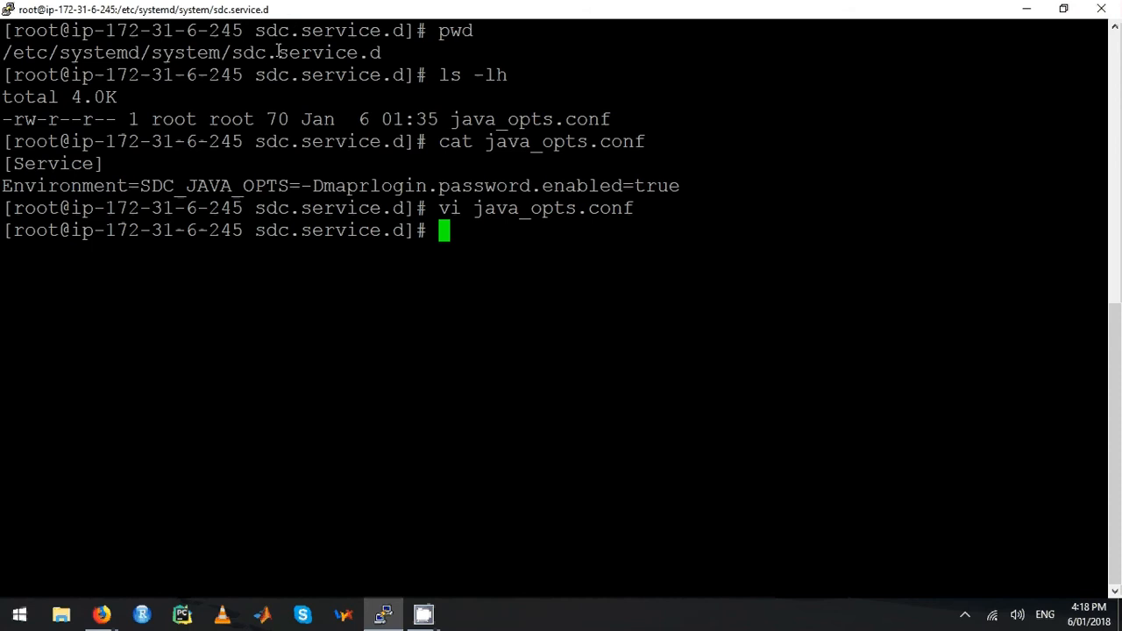
mouse_move(182, 54)
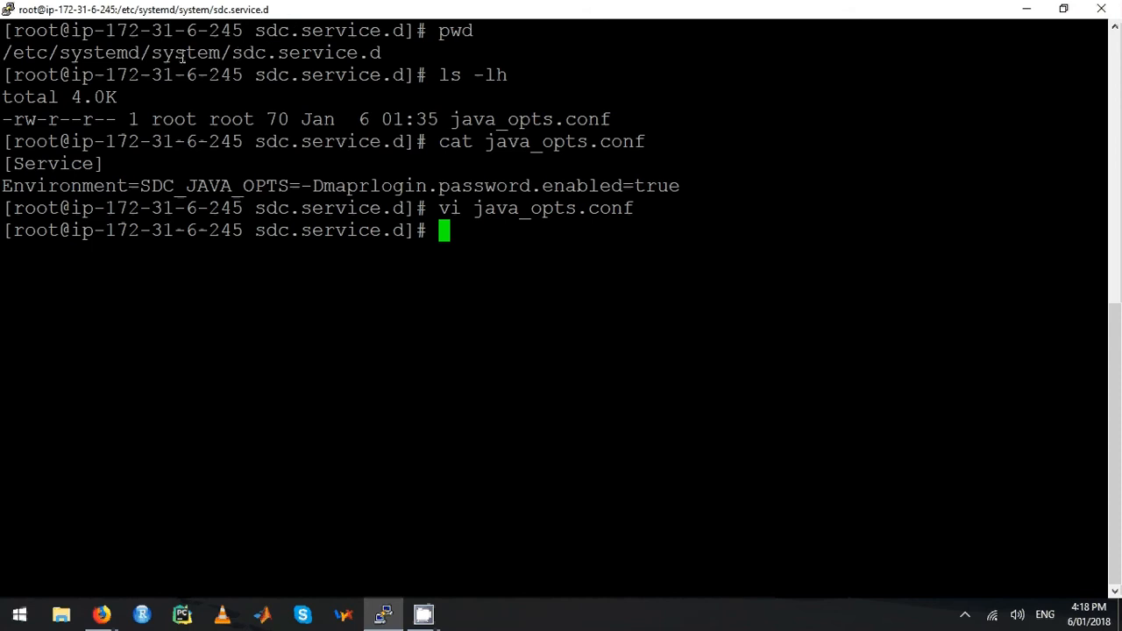
mouse_move(476, 214)
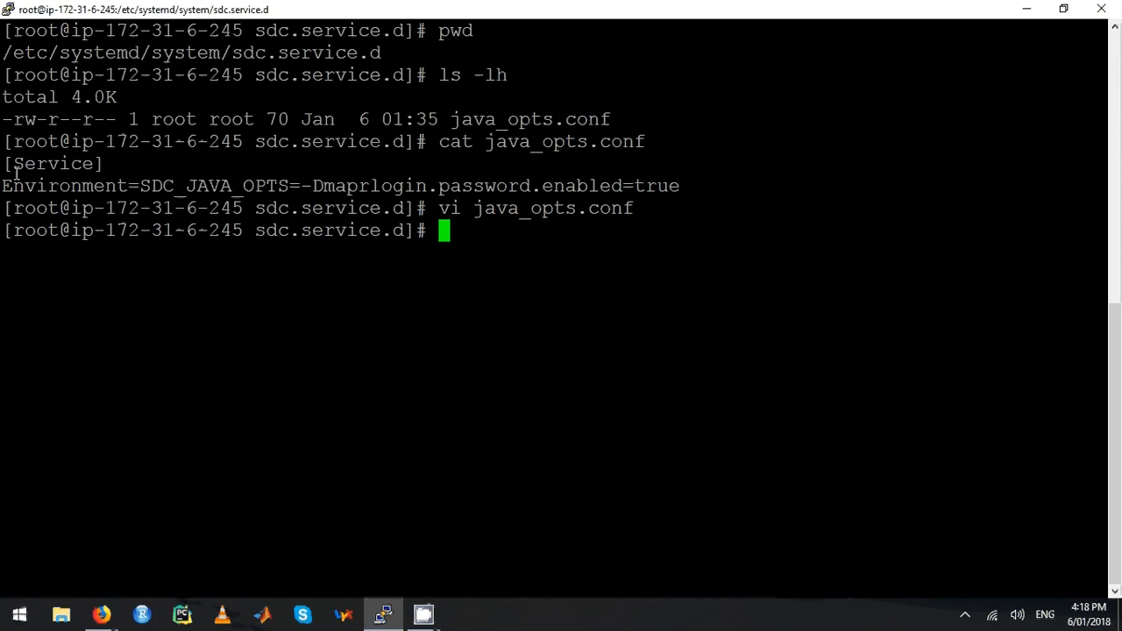
mouse_move(498, 283)
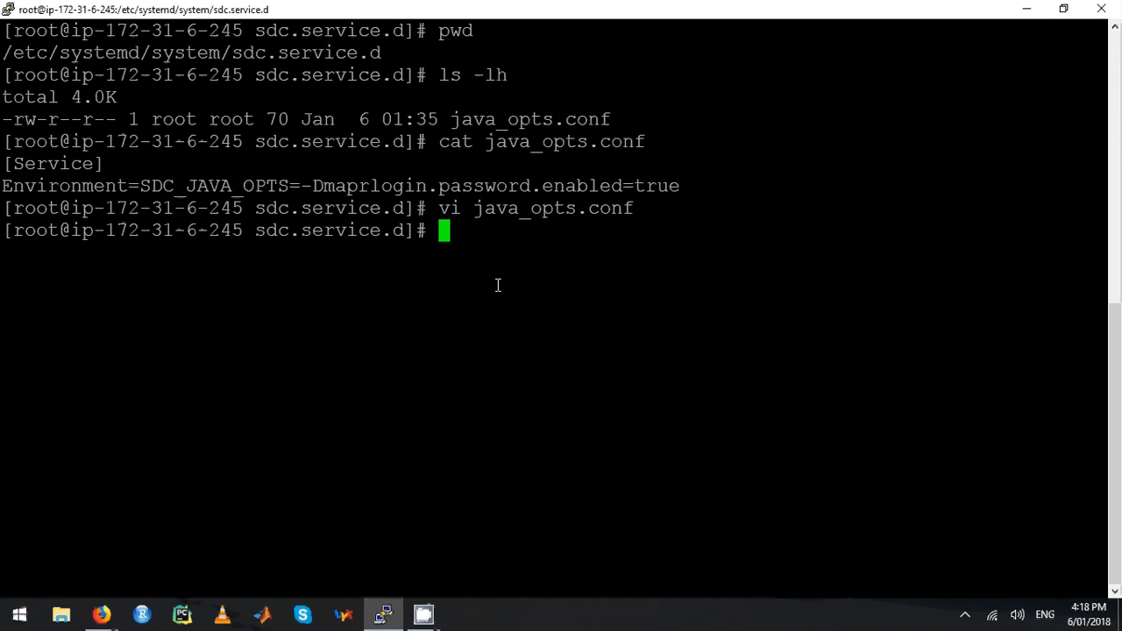
type("systemctl")
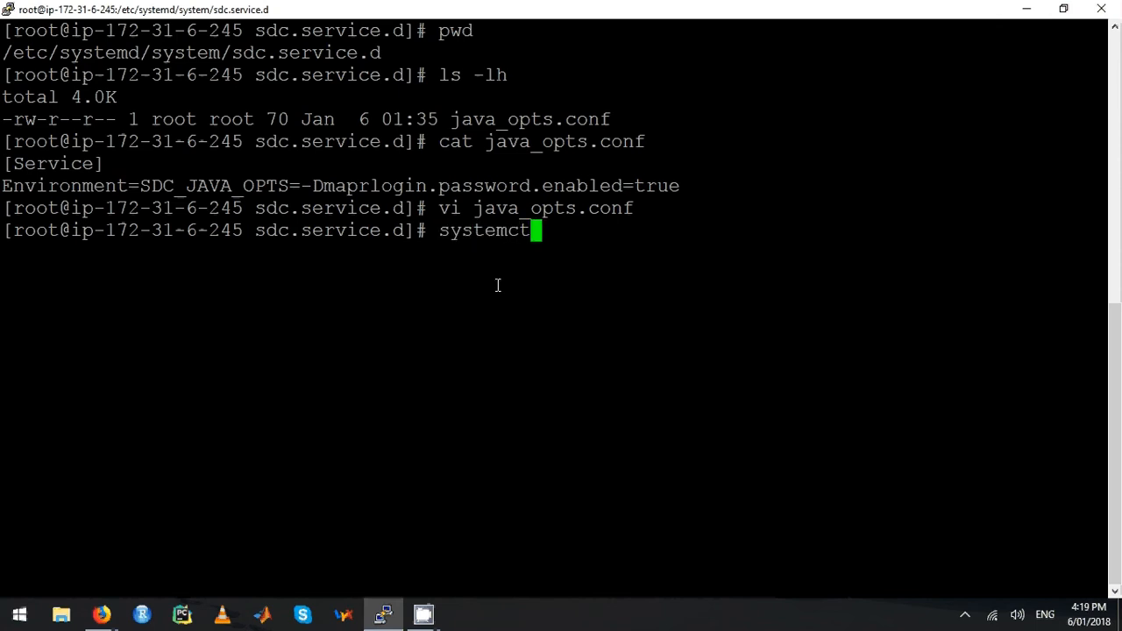
- Reload the systemd unit configuration with systemctl daemon-reload
type("da")
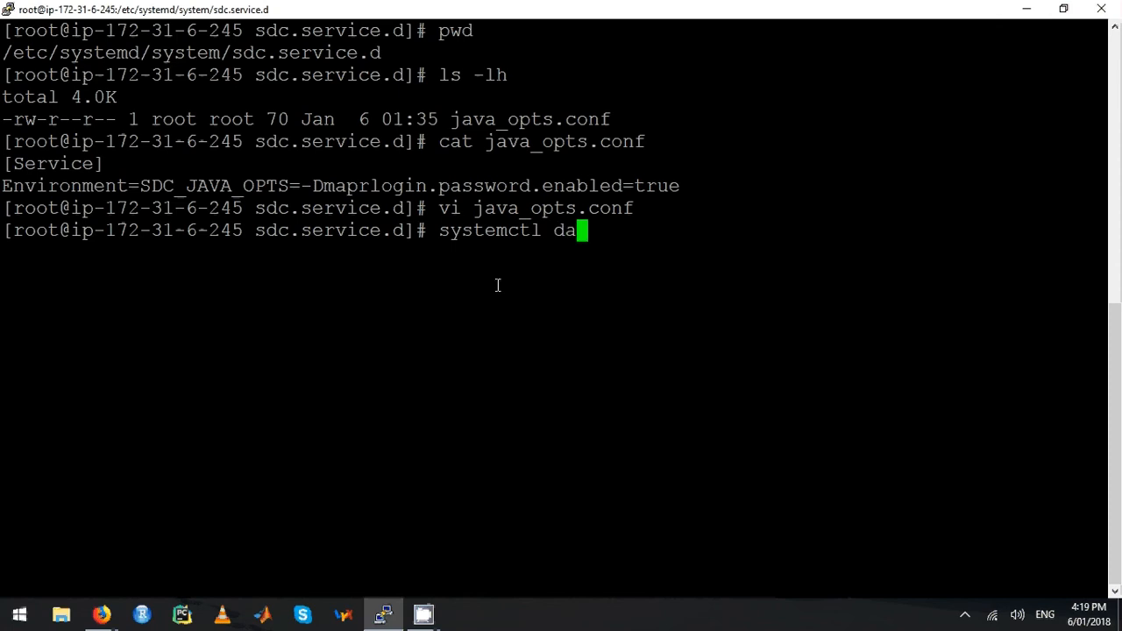
type("emon")
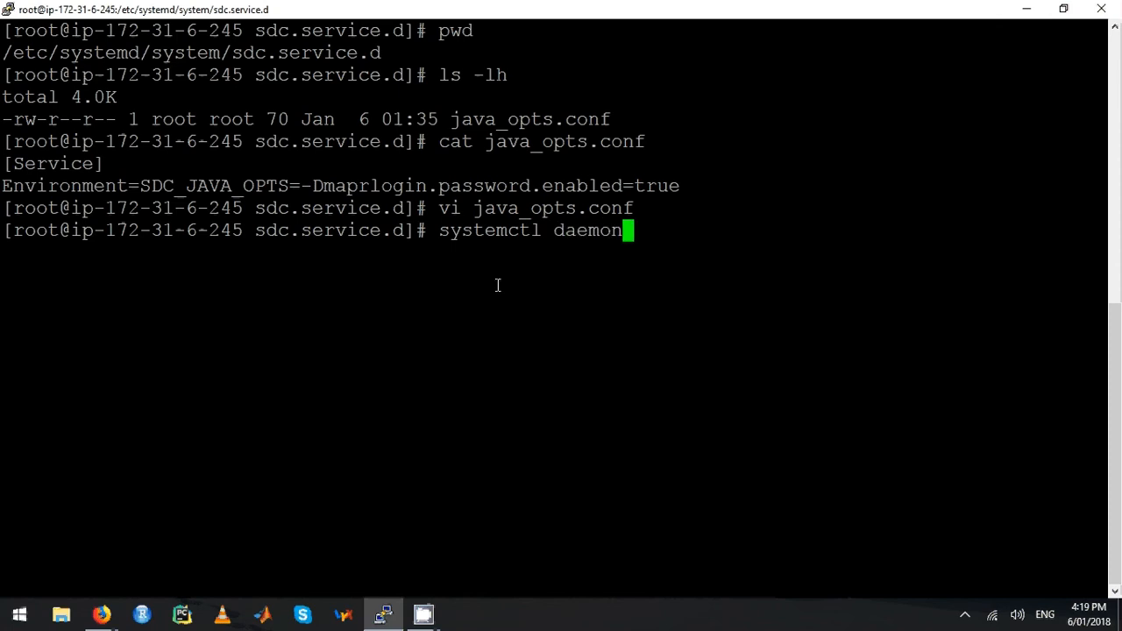
type("-reloa")
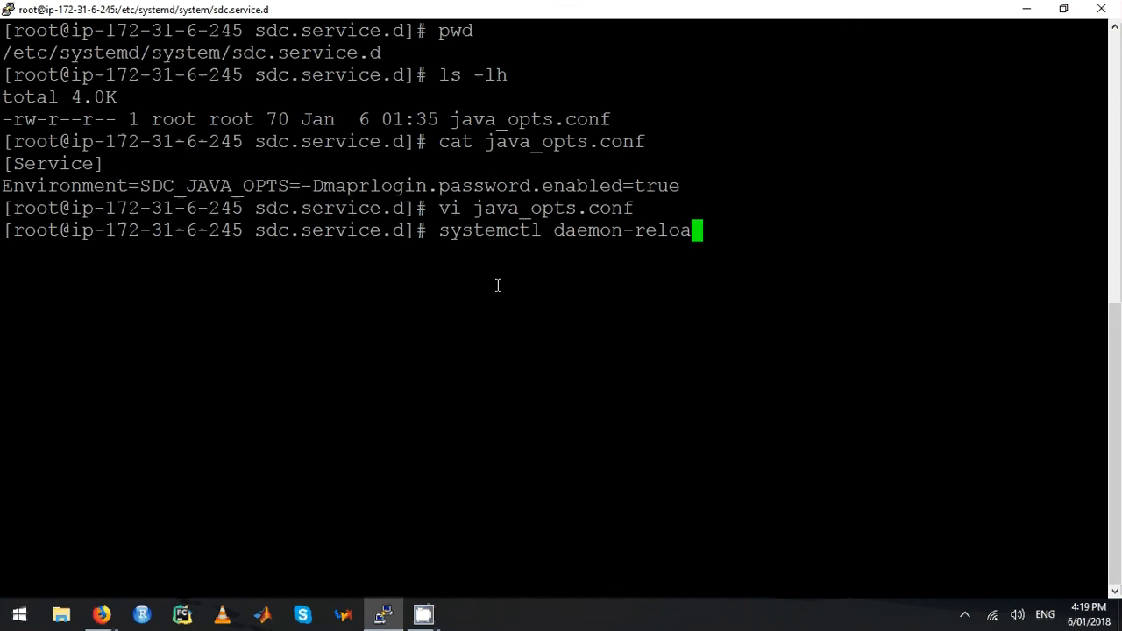
key("Return")
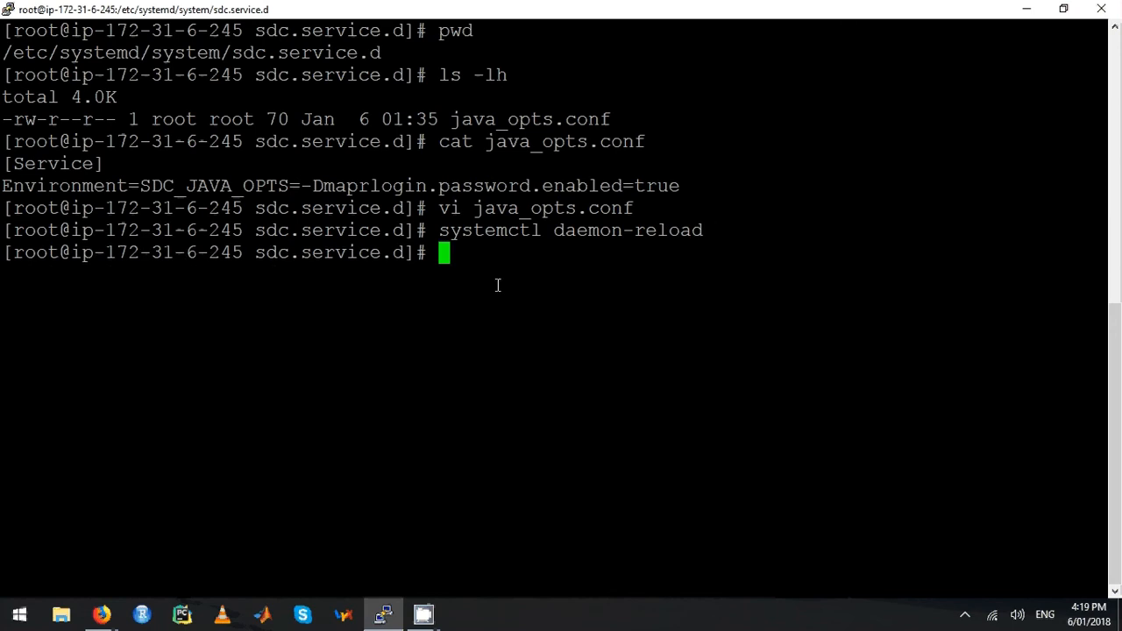
- Start the sdc Data Collector service with systemctl start sdc
type("systemctl daemon-rel")
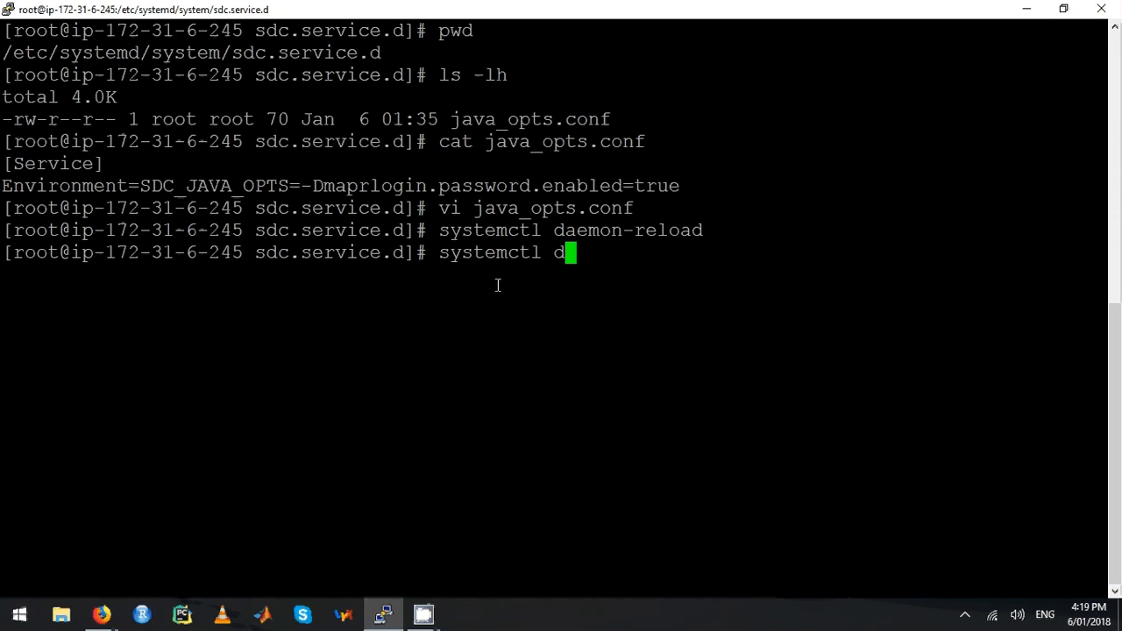
key("backspace")
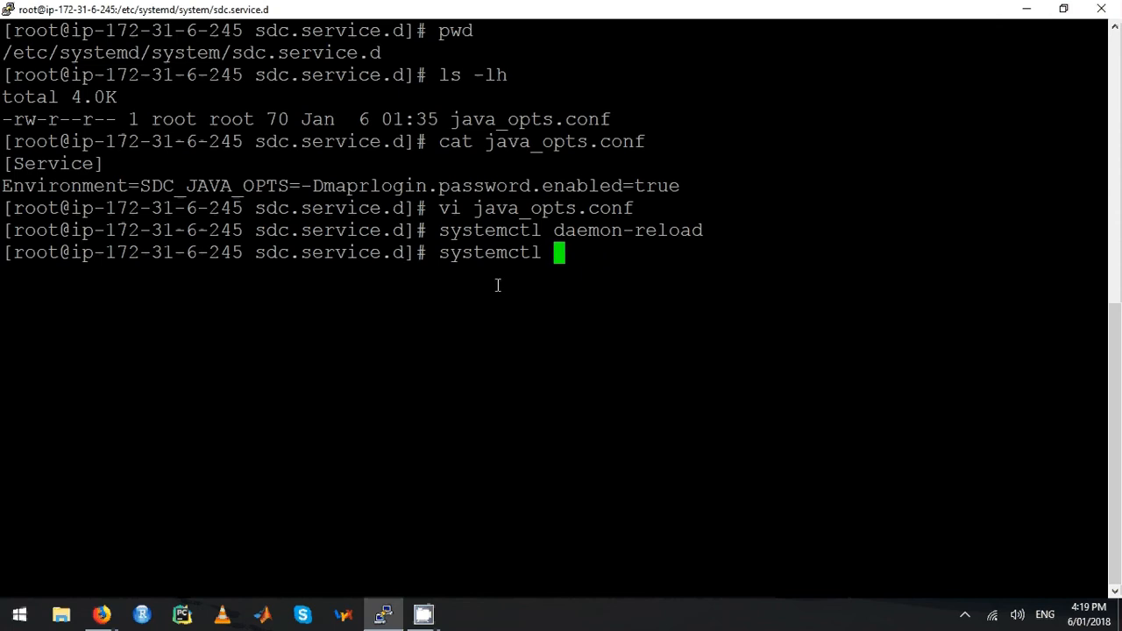
type("start")
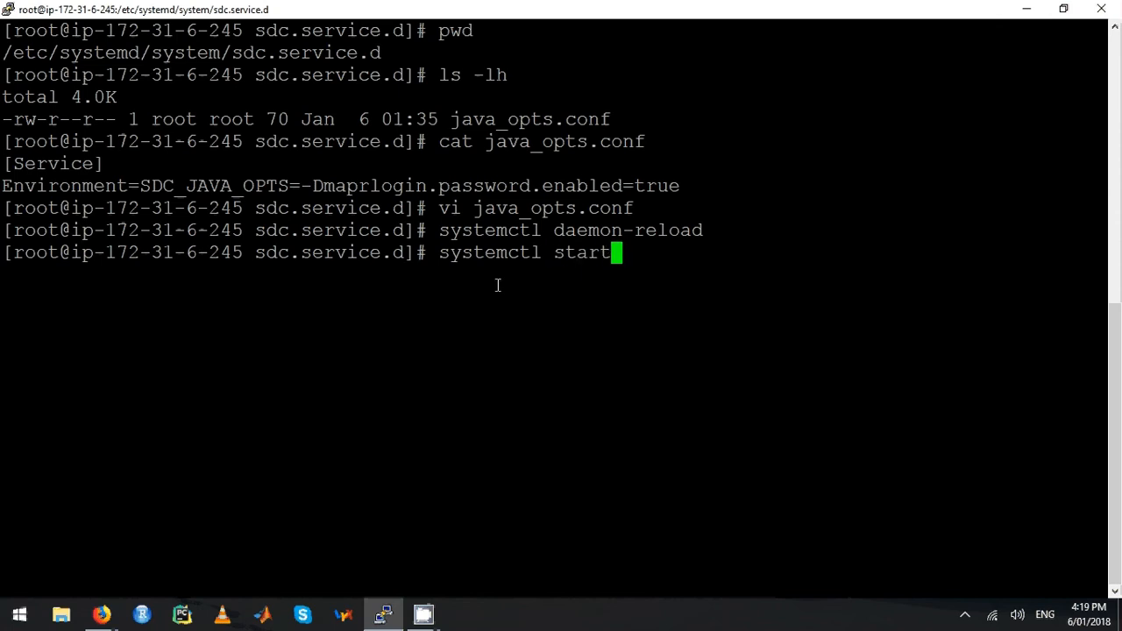
type("sdc")
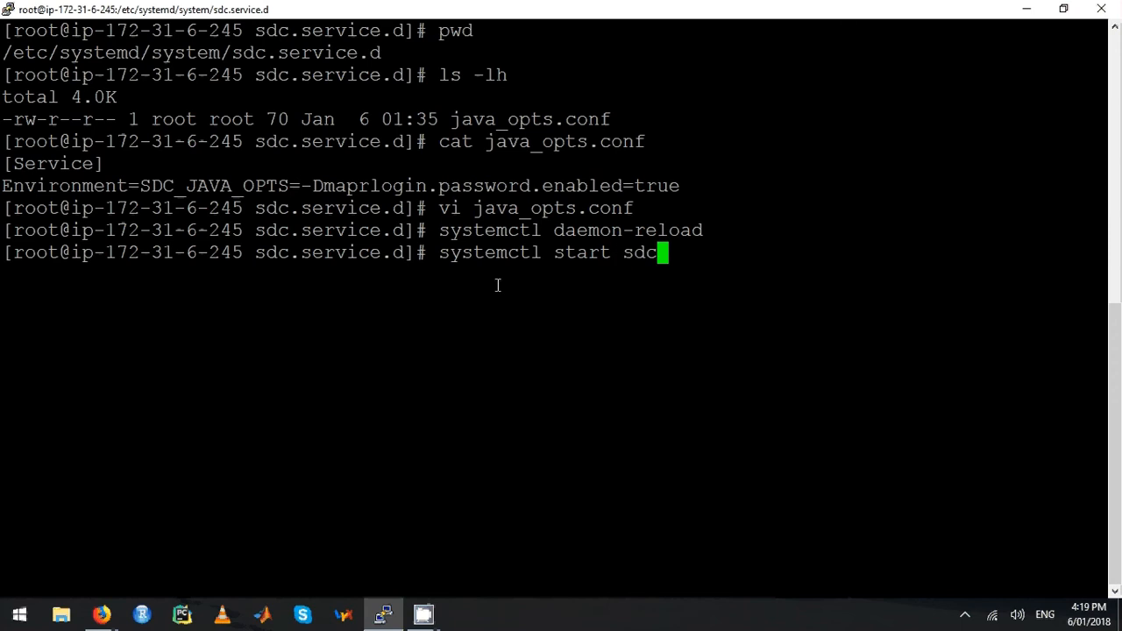
key("Return")
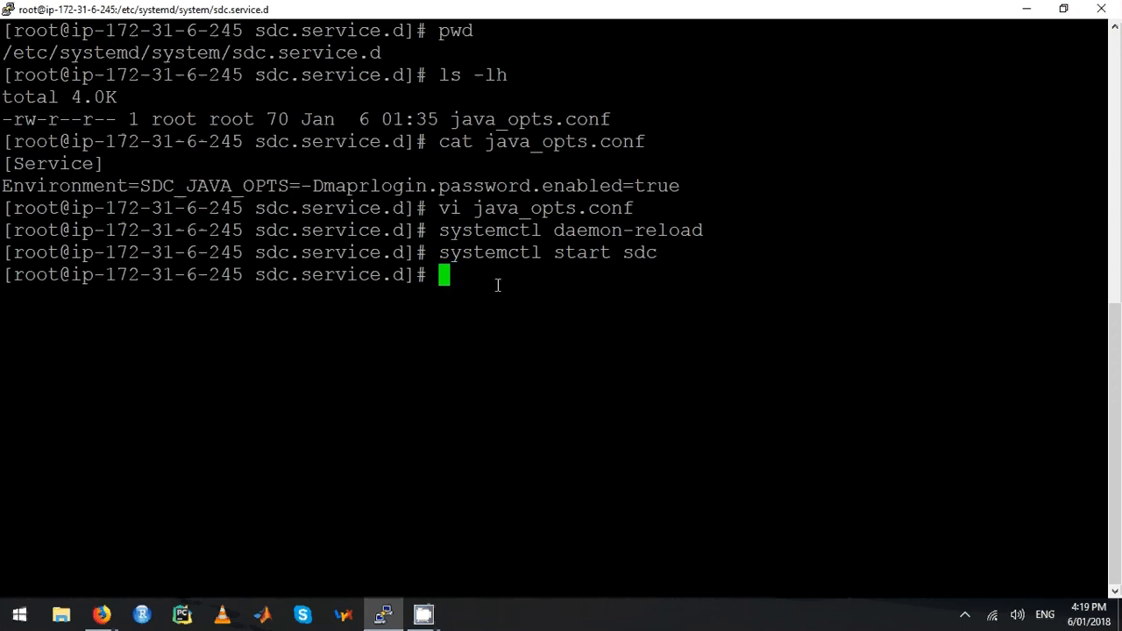
- List sdc processes with ps -aux | grep sdc, confirming the java process runs as mapr
type("p")
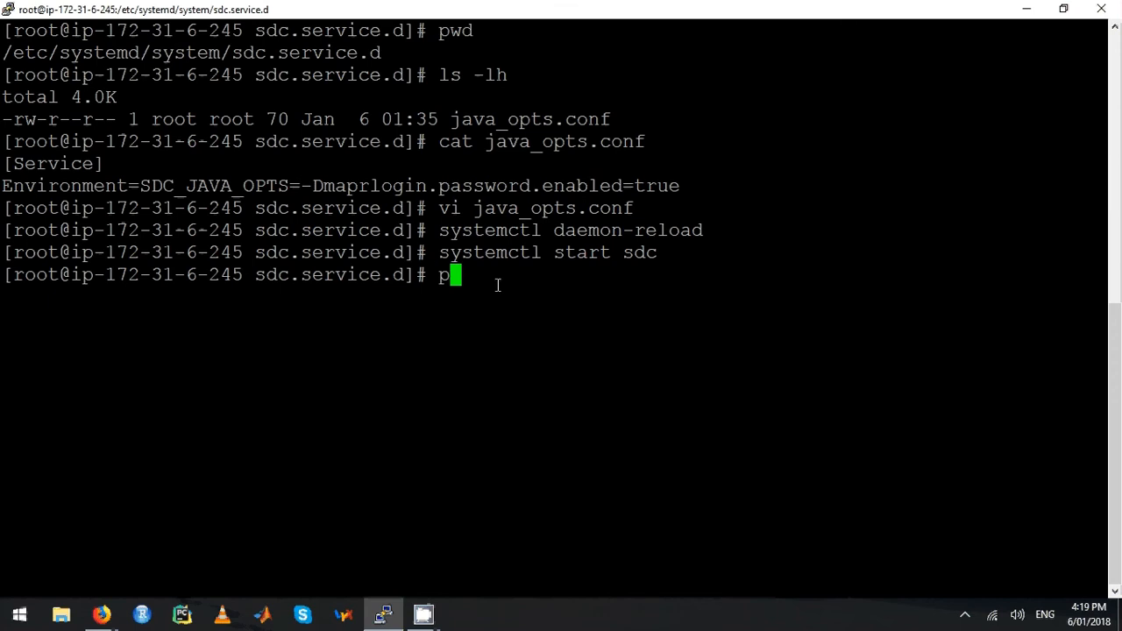
type("s")
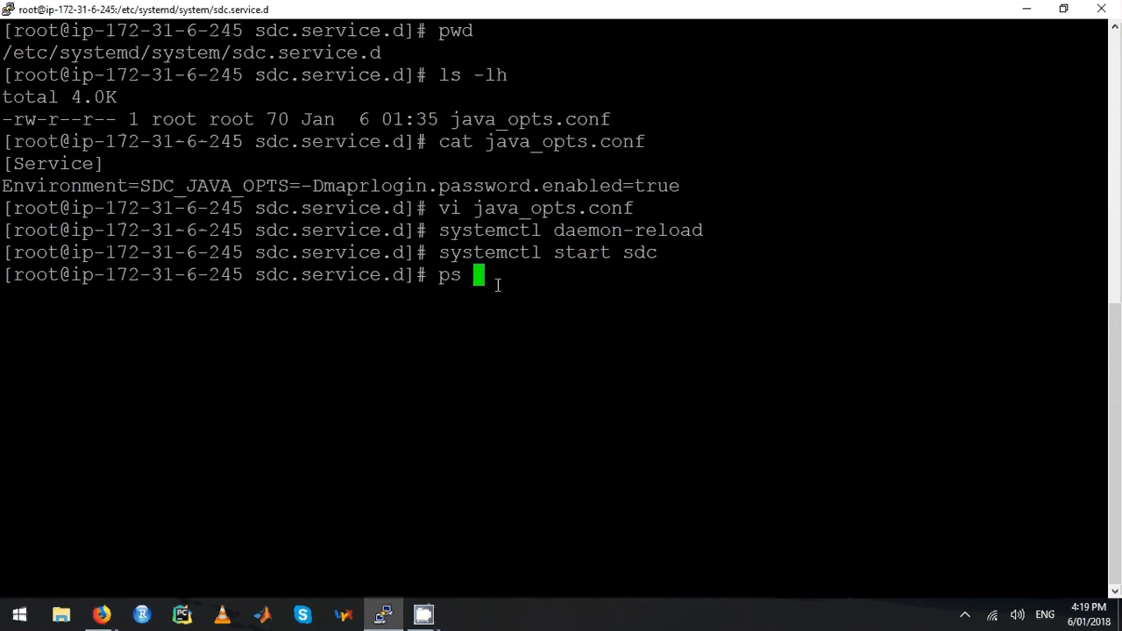
type("-aux |")
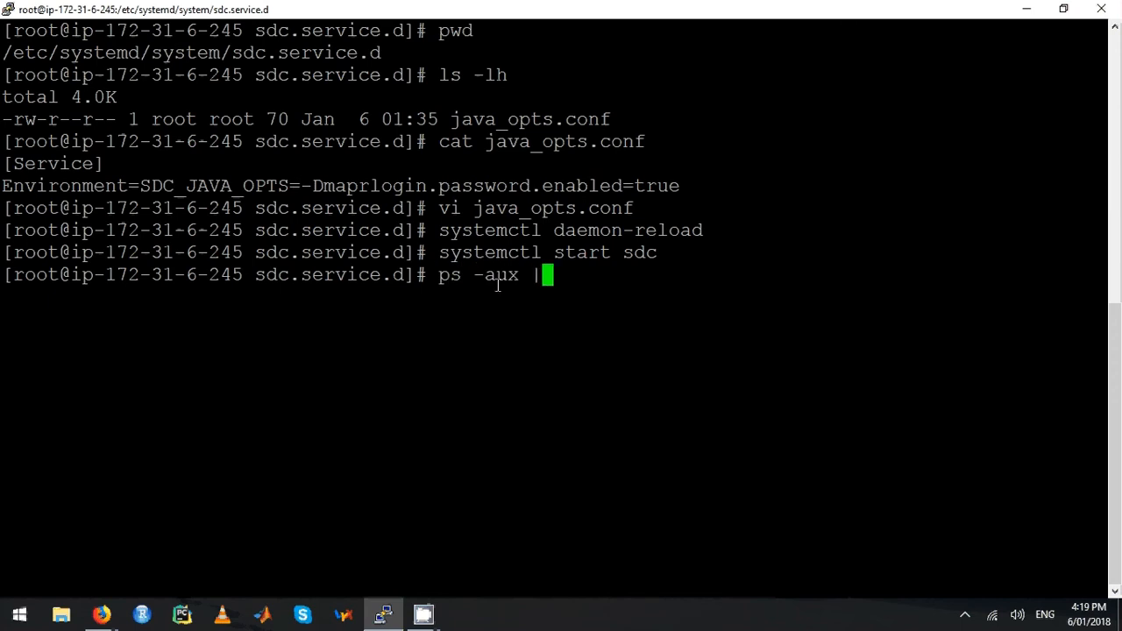
type("gre")
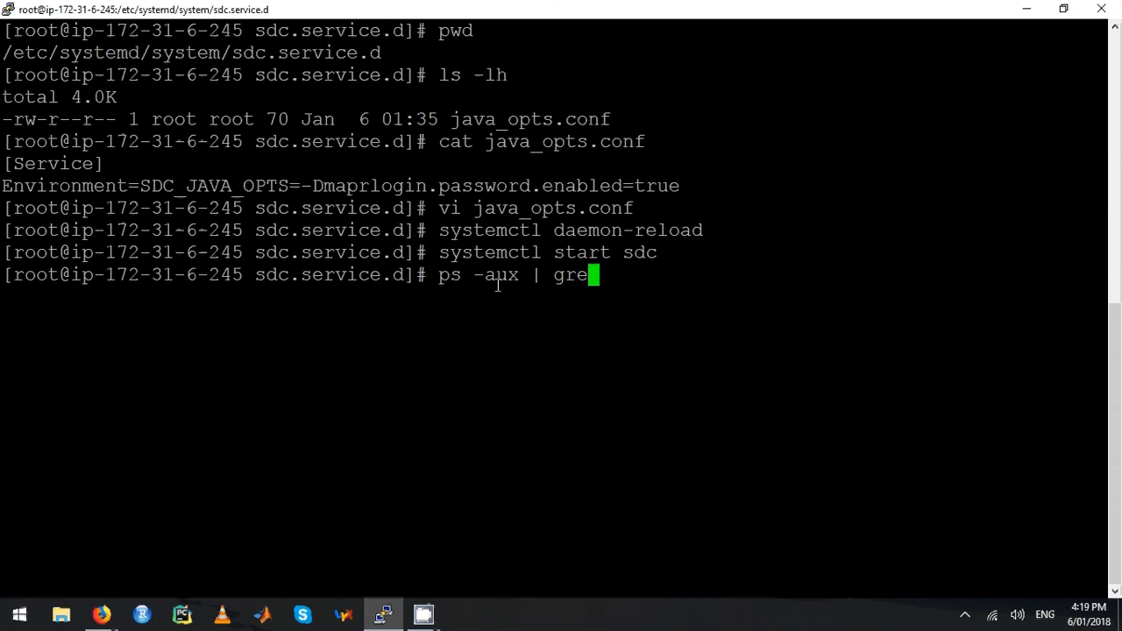
type("p sdc")
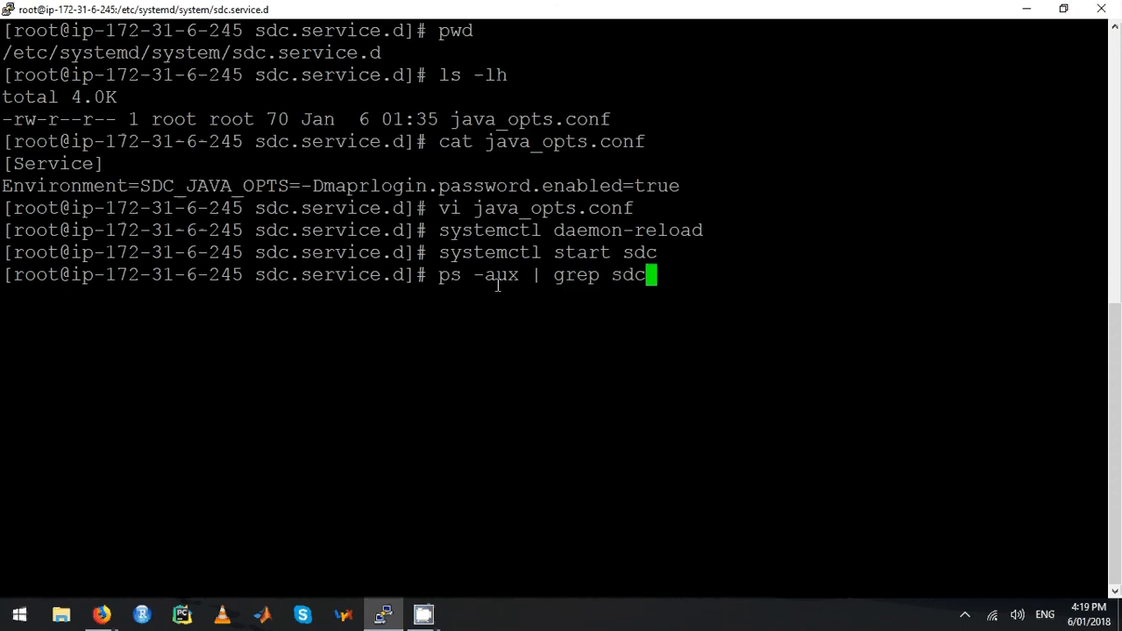
key("Return")
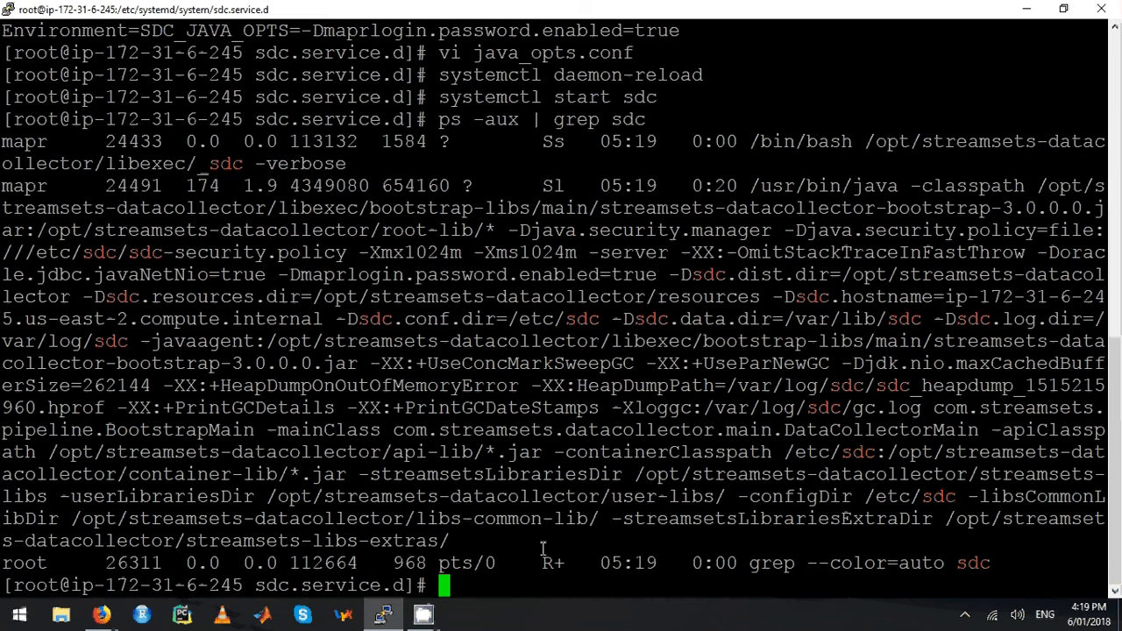
- Check netstat -an | grep 18630 shows the Data Collector listening on port 18630
type("netstat")
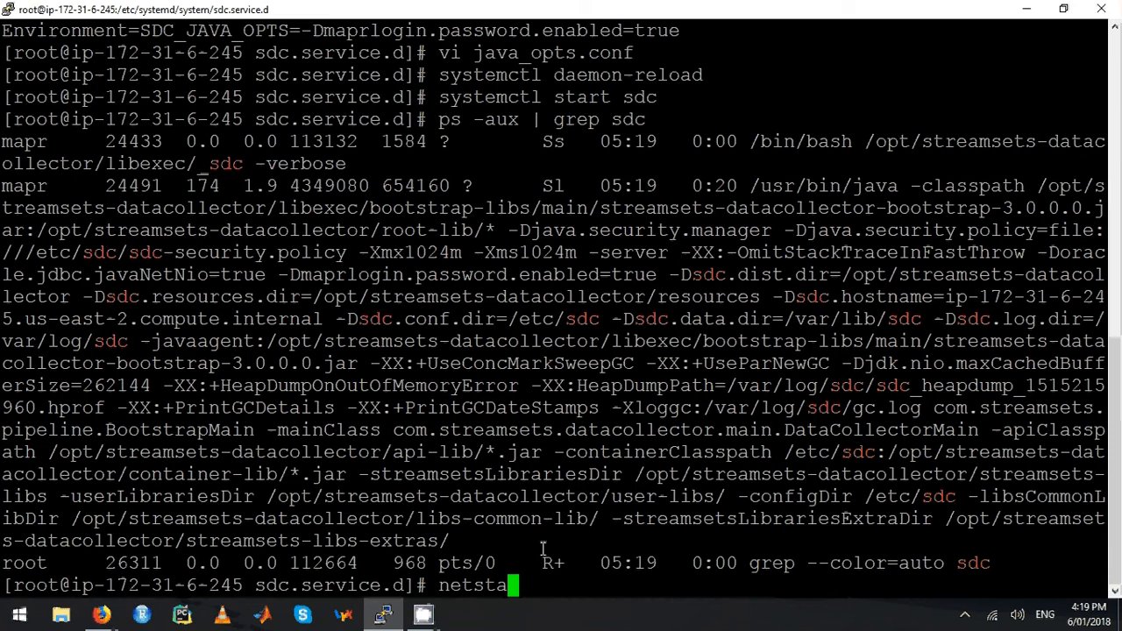
type("-a")
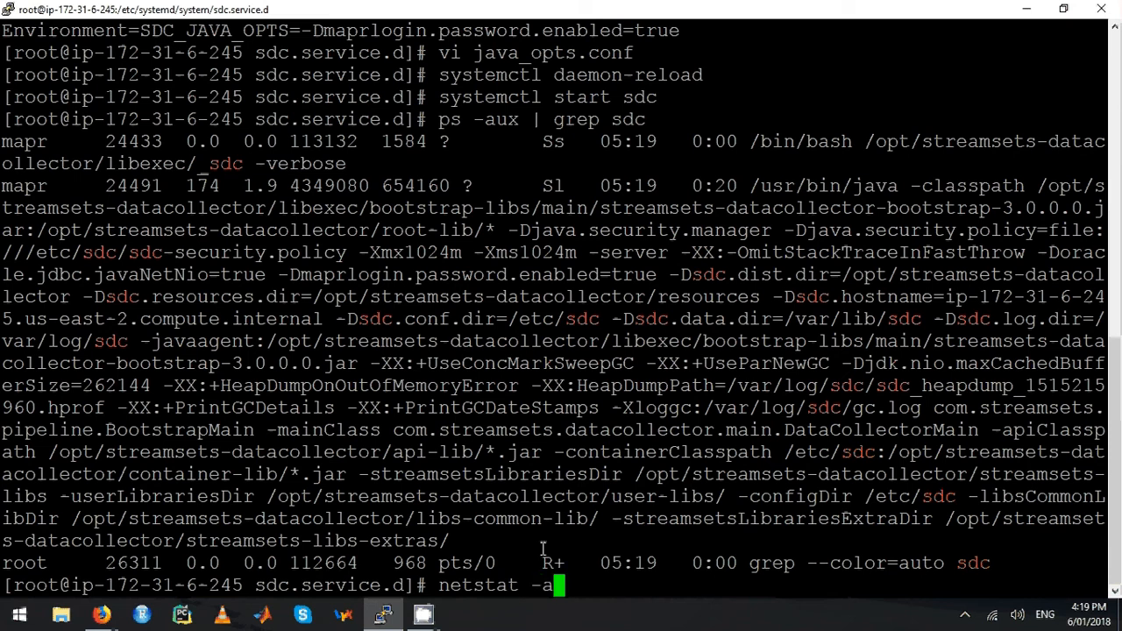
type("n | grep 18")
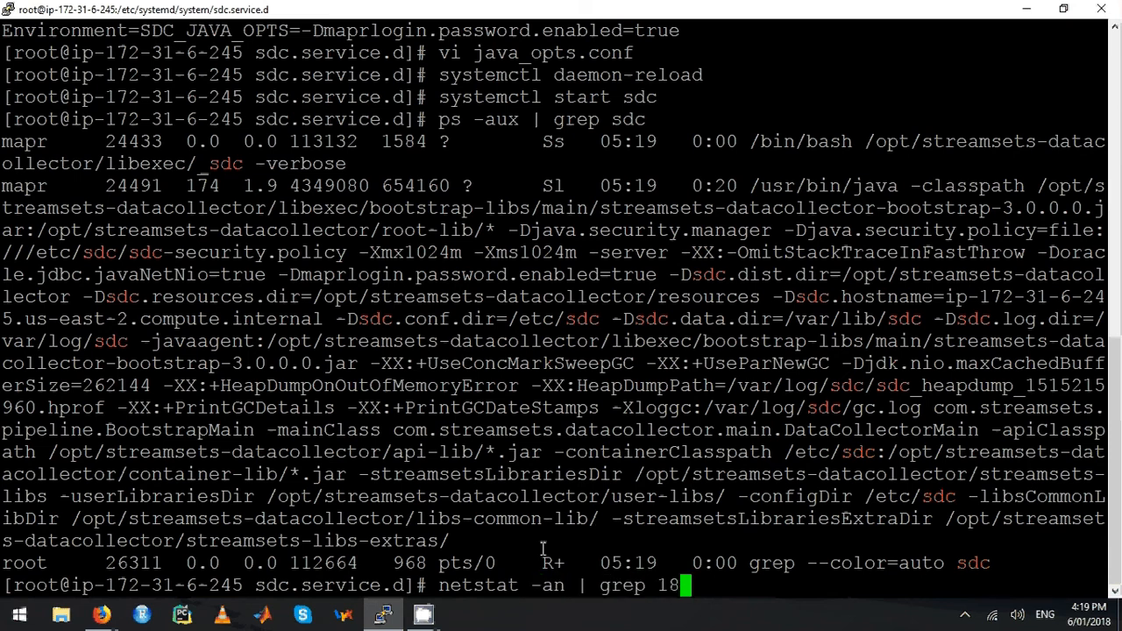
type("630")
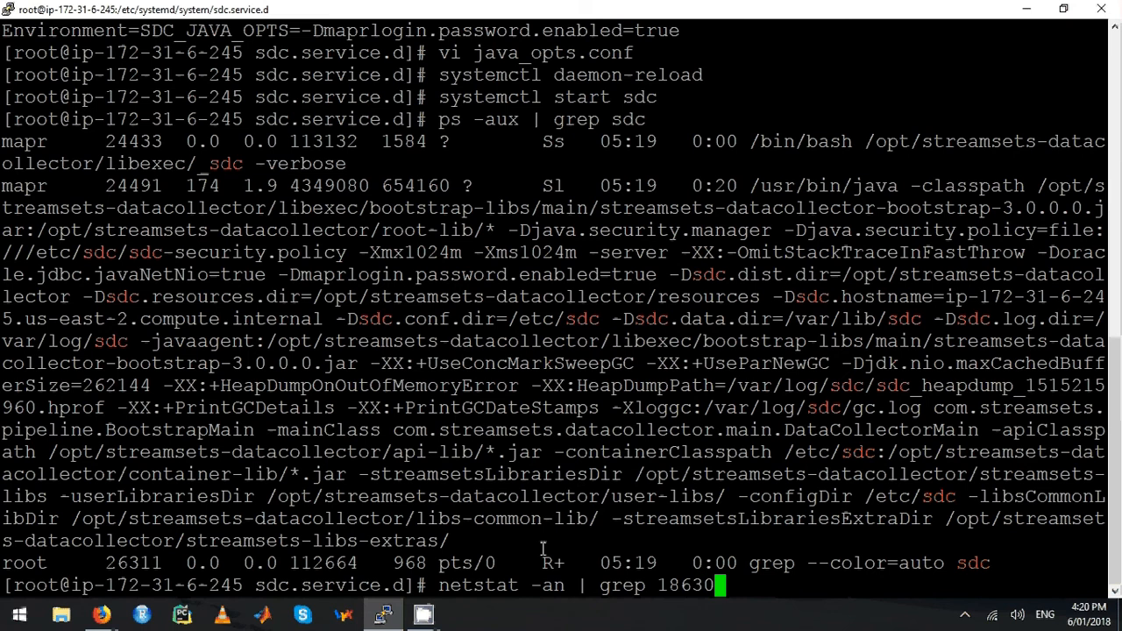
key("Return")
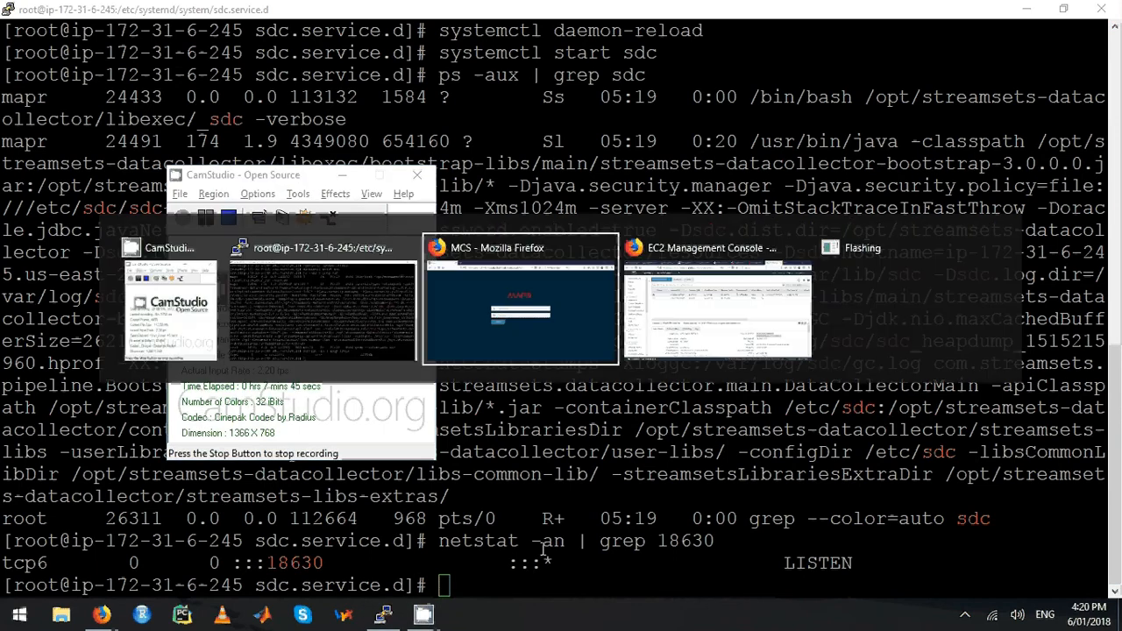
- Select the running t2.2xlarge instance to show its public DNS in the Description tab
left_click(519, 300)
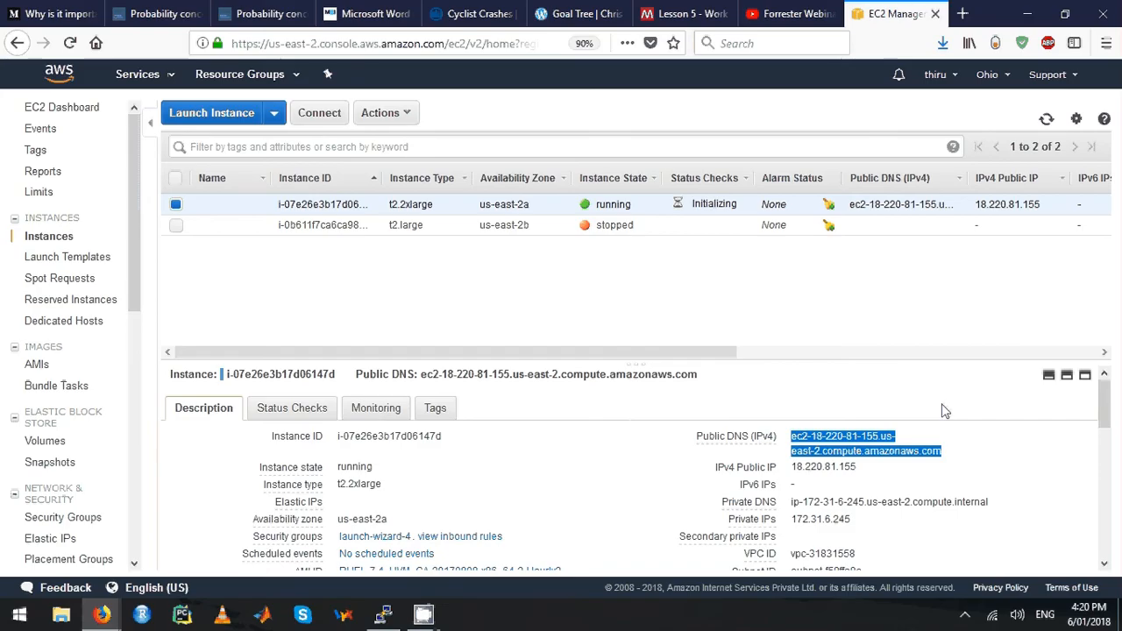
mouse_move(953, 452)
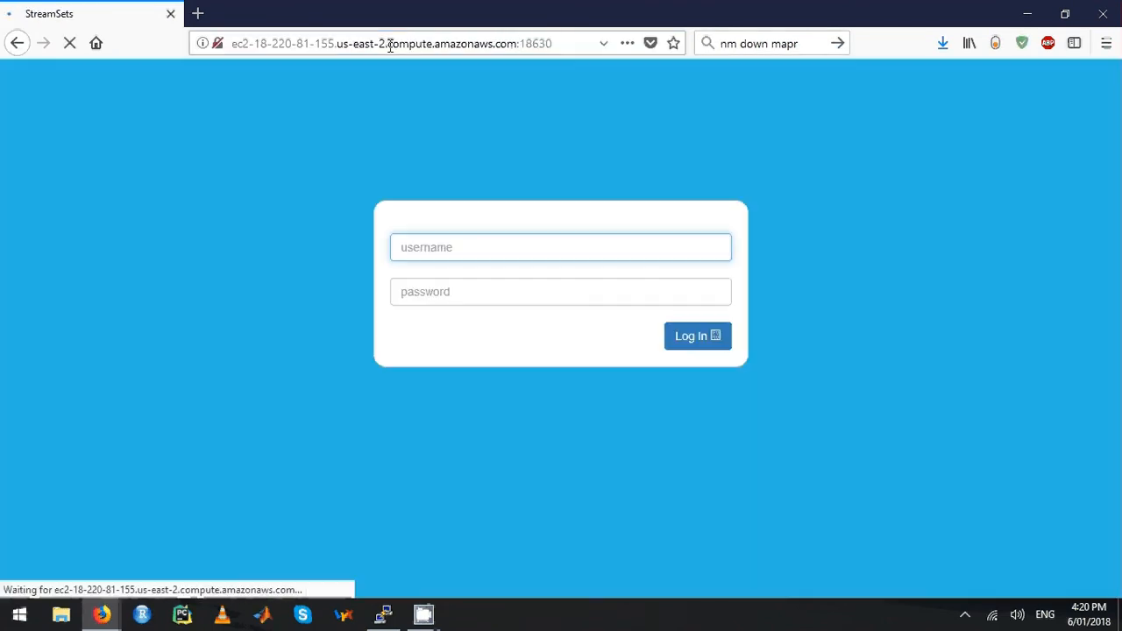
- Enter the username on the Data Collector login page at port 18630 and move to the password
type("ma")
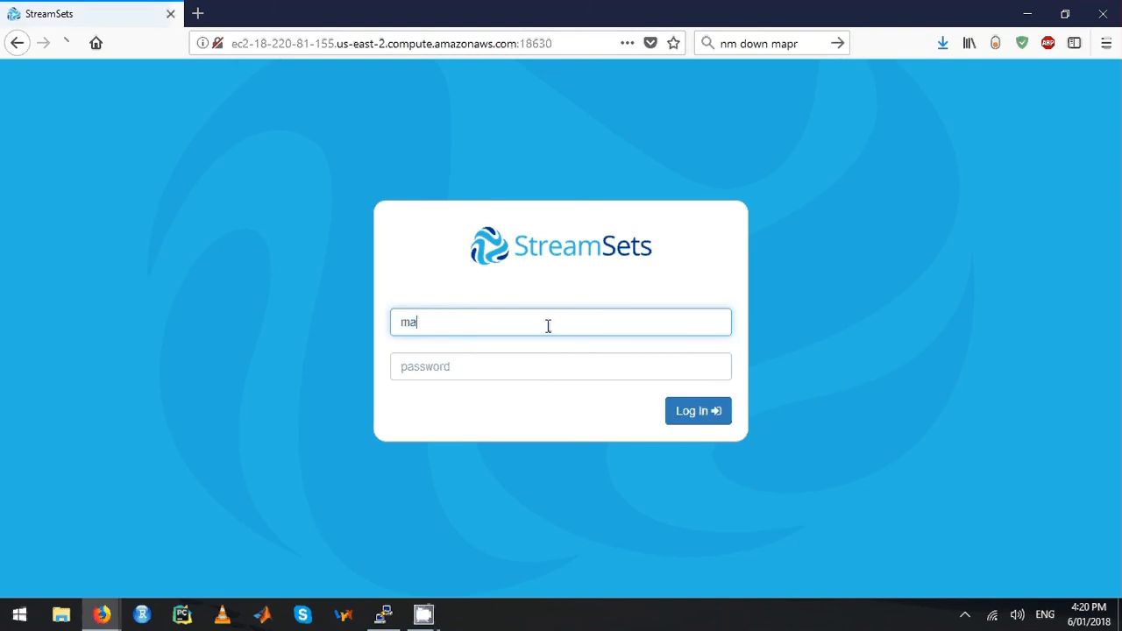
left_click(698, 411)
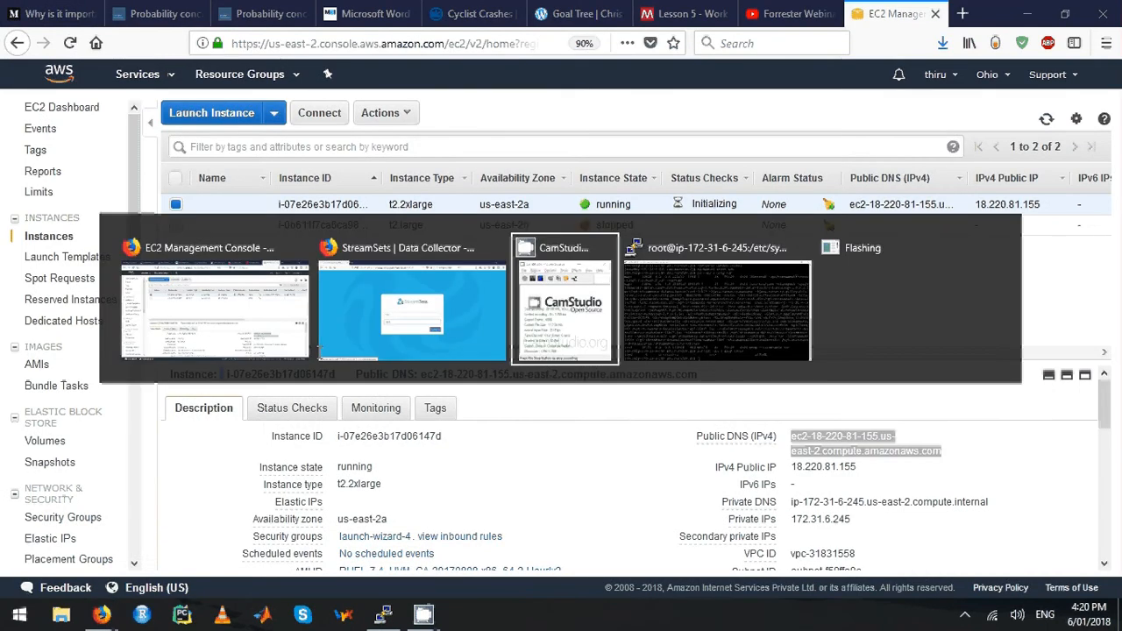
- Remove the temporary /tmp/Pro* files as root
left_click(713, 312)
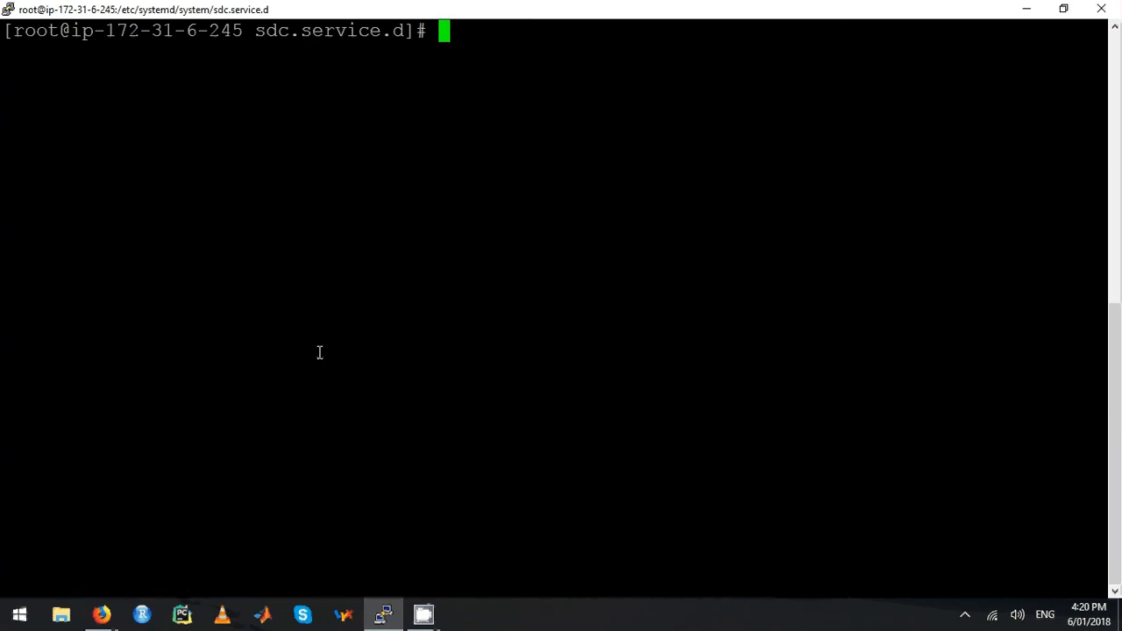
type("rm")
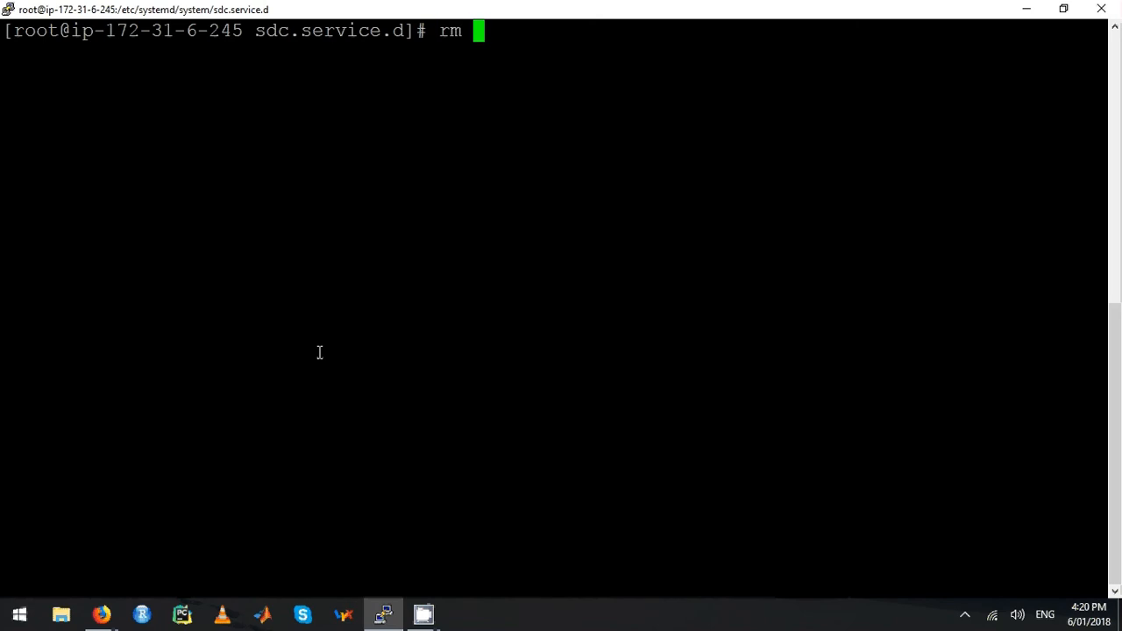
type("/t")
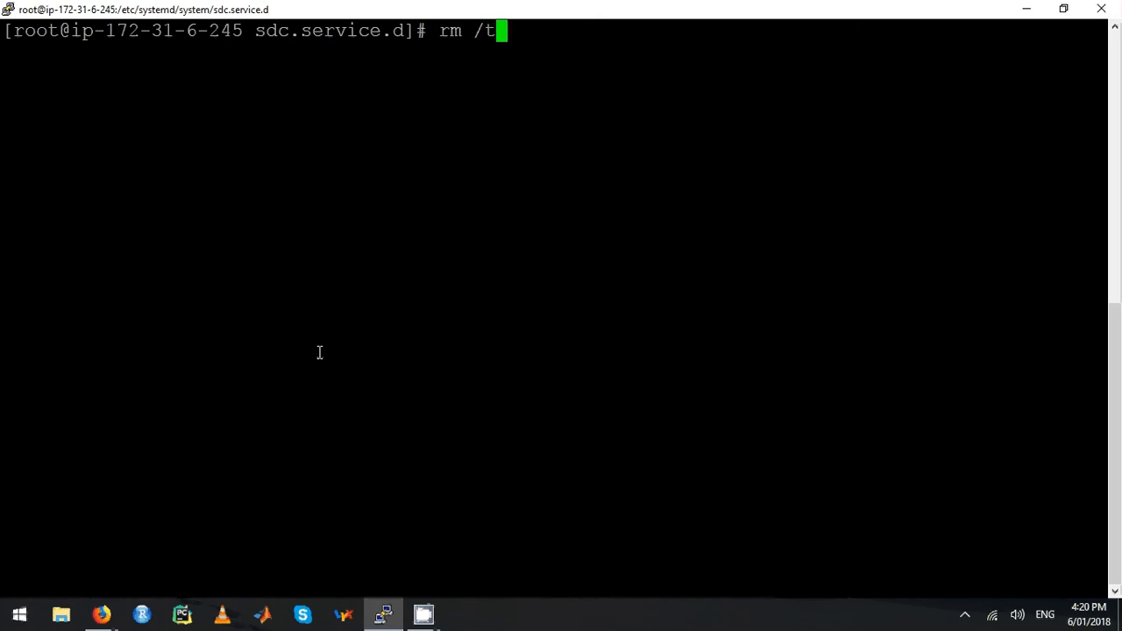
type("mp/P")
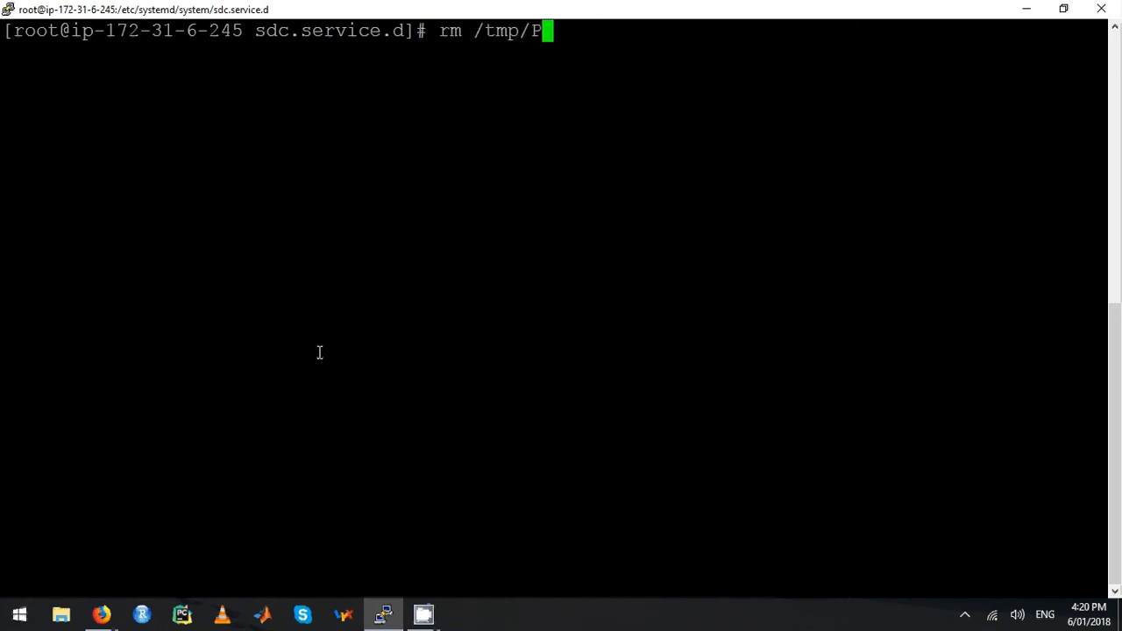
type("ro")
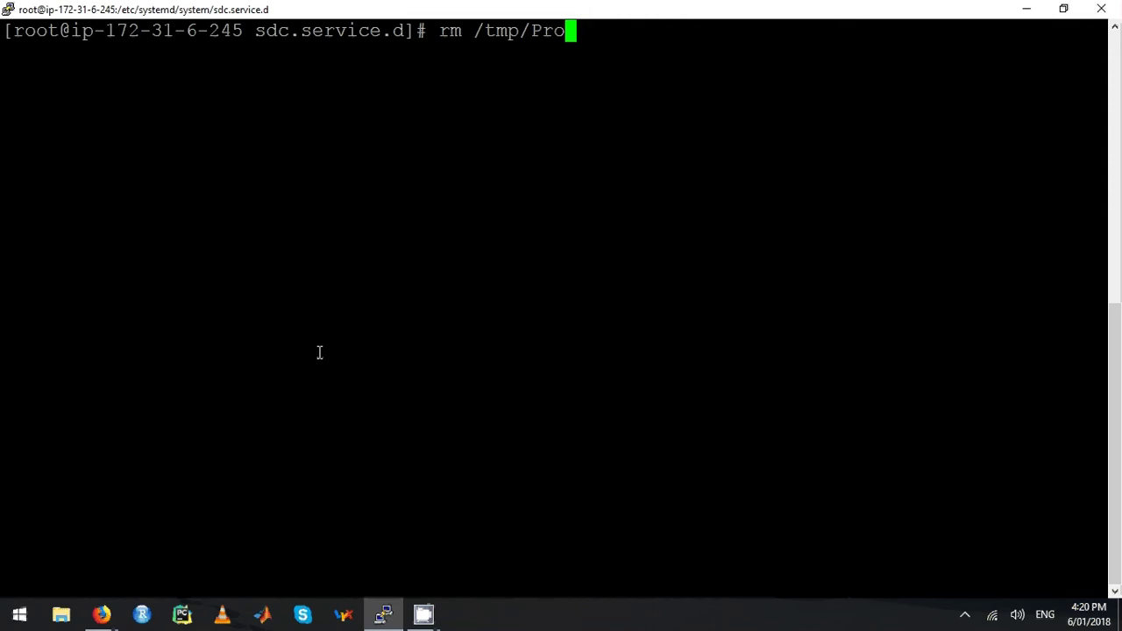
type("*")
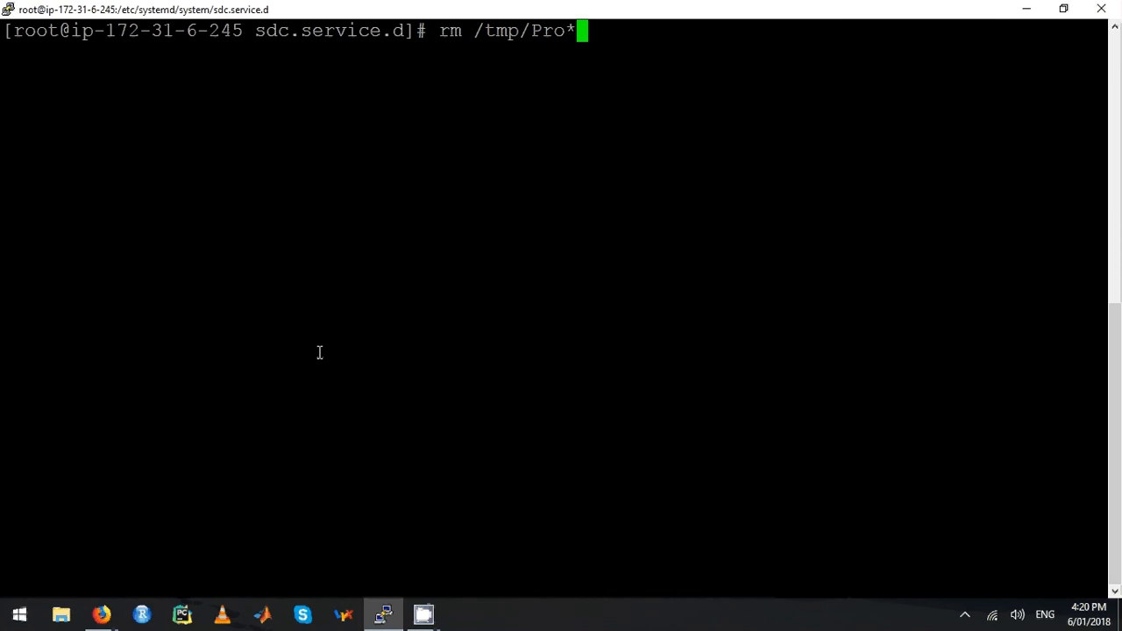
key("Return")
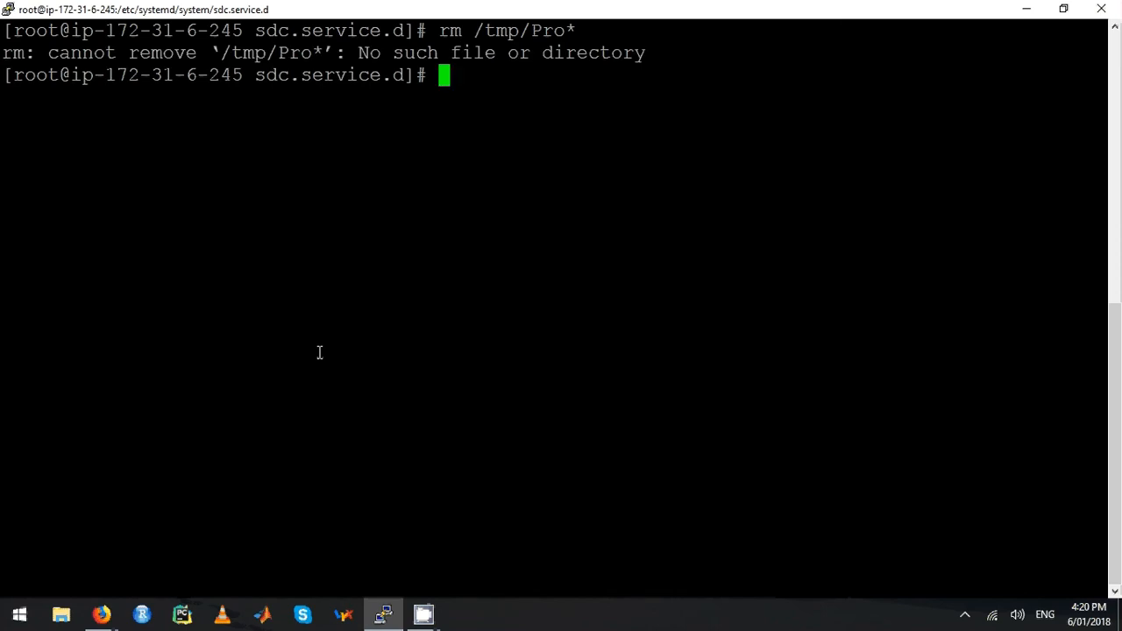
- As mapr, list /mapr/my.cluster.com/data, delete the Processed_* files and clear the screen
type("cd")
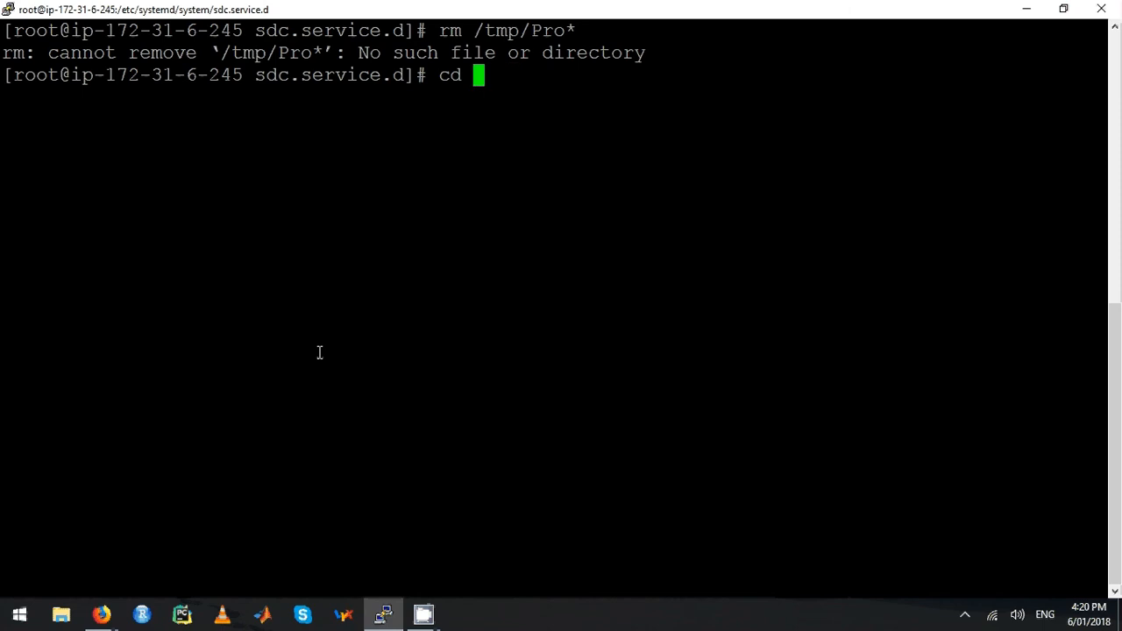
type("su mapr")
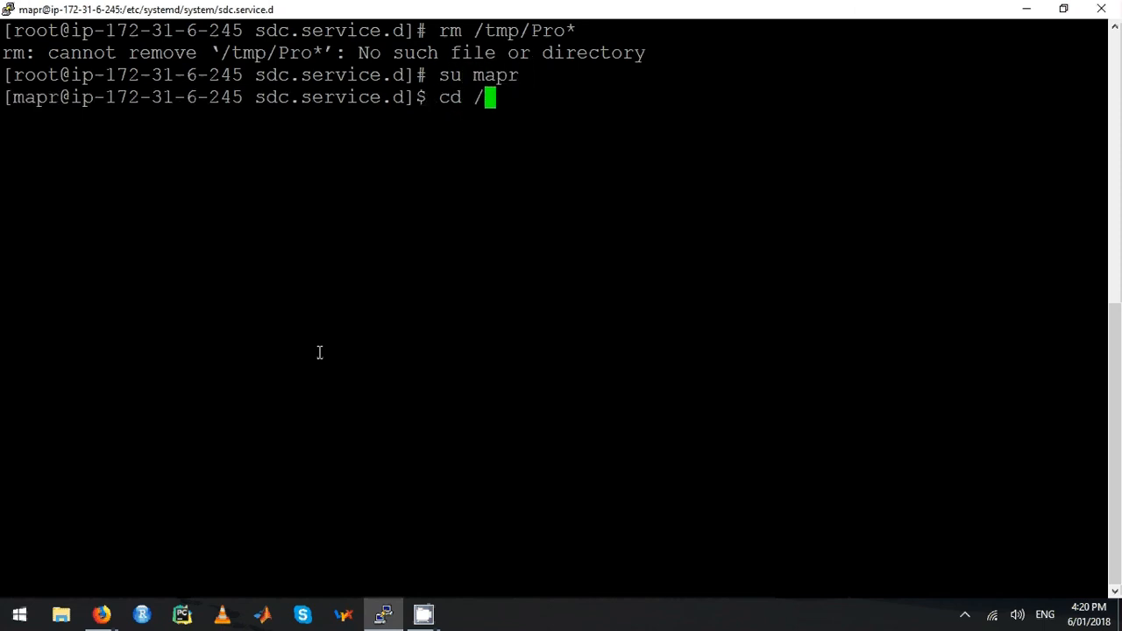
type("mapr/my.cluster.com/")
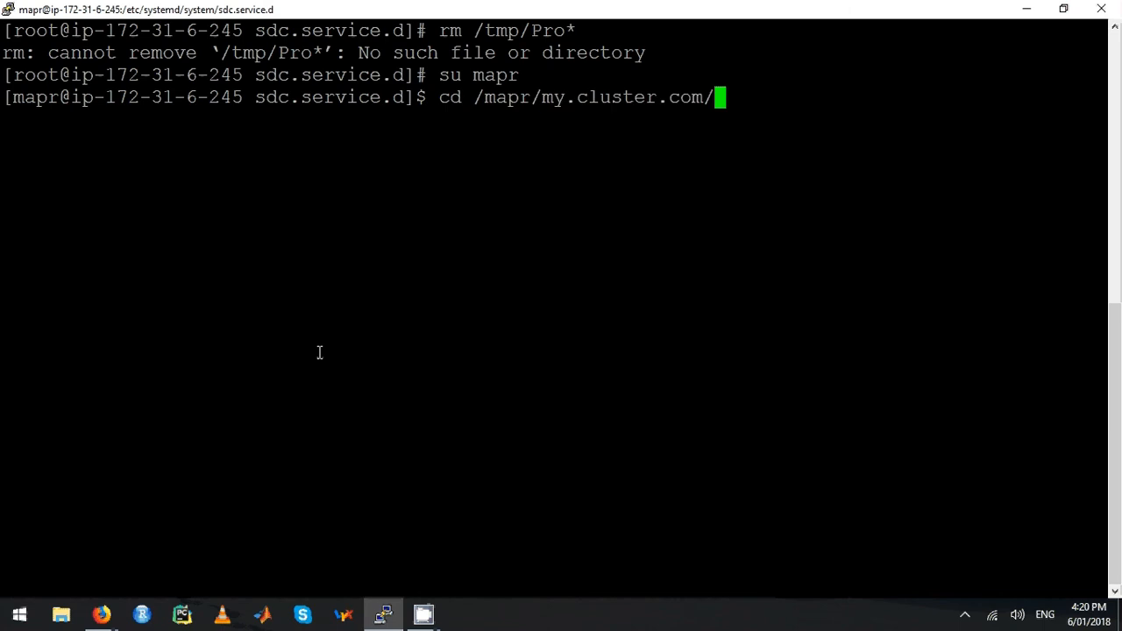
type("data")
type("ls -lh")
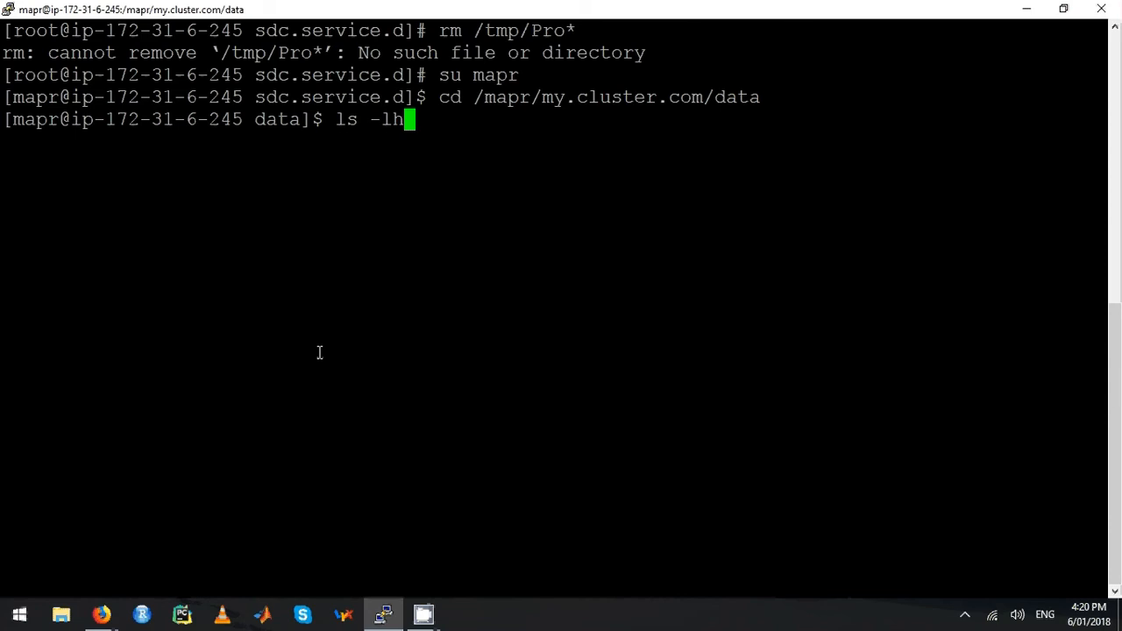
key("Return")
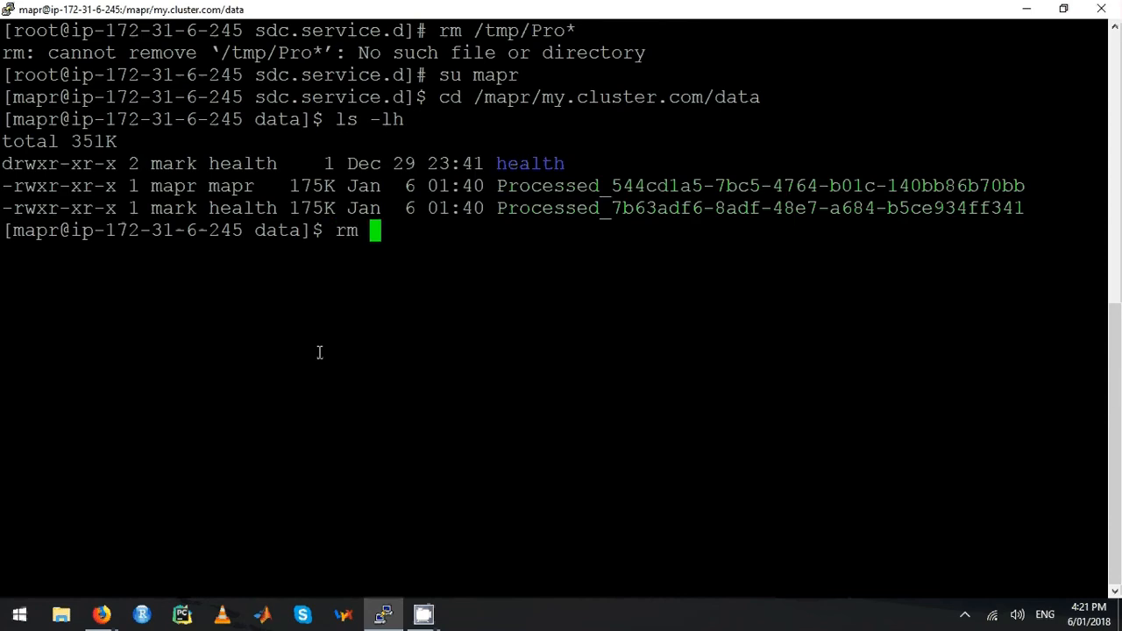
type("Processed_*")
type("clea")
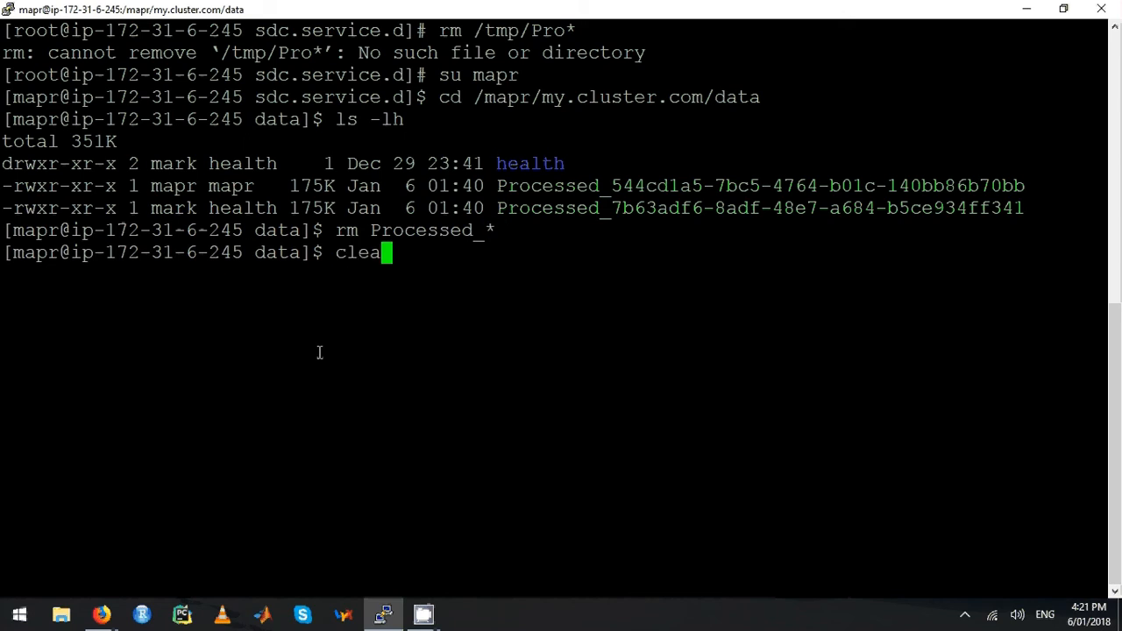
key("Return")
type("pwd")
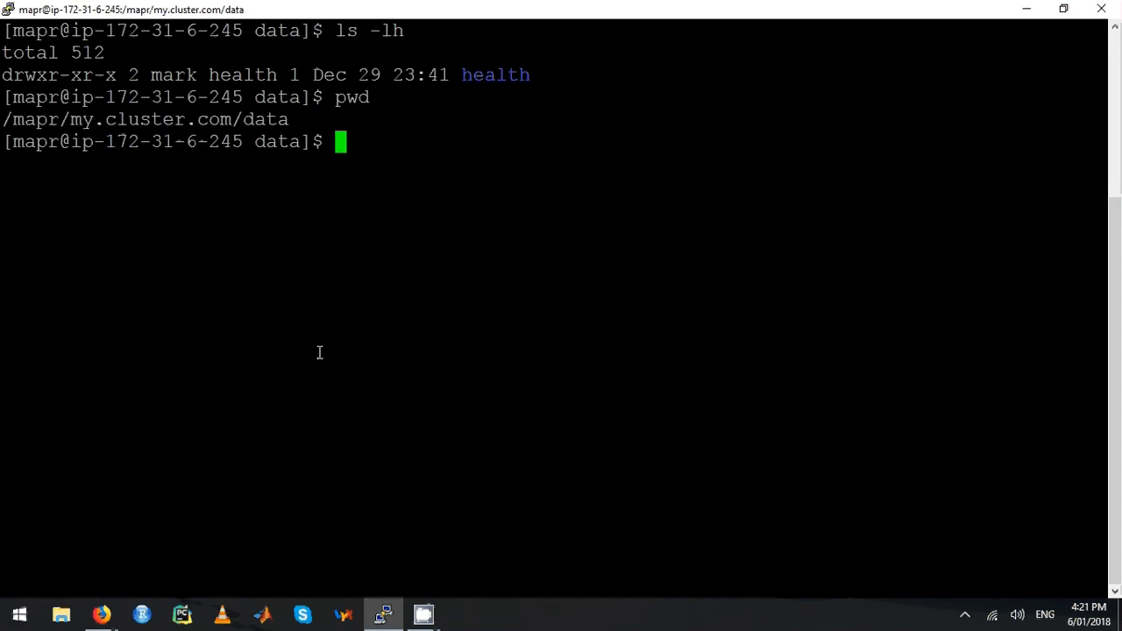
- List the health folder with ls -lh health/, confirming it holds crash.csv
type("ls -l")
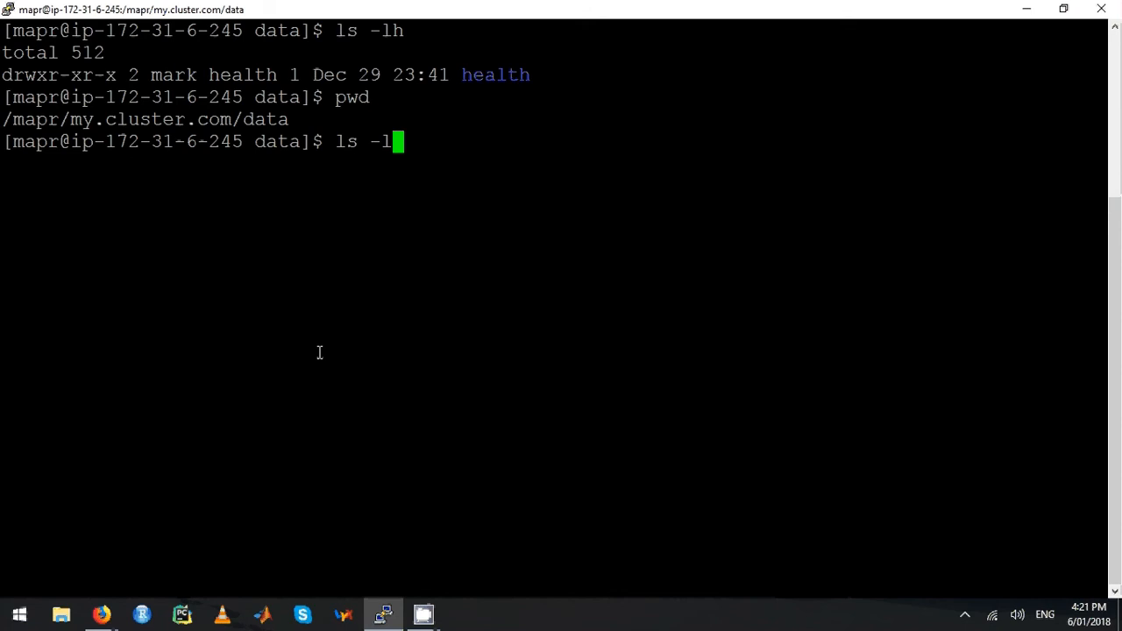
type("h")
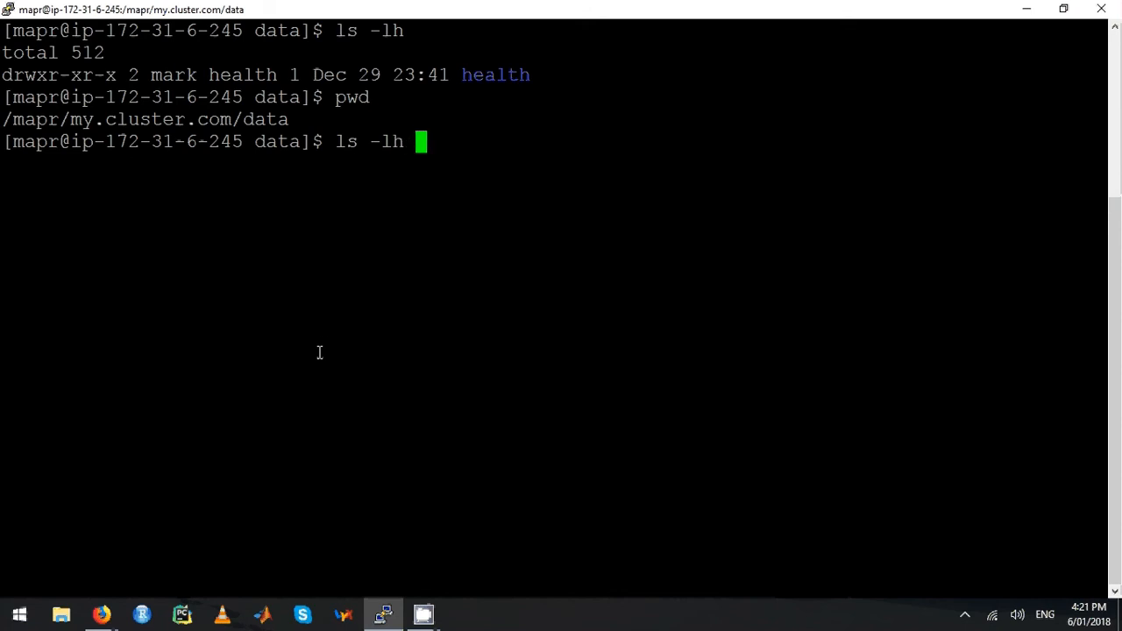
double_click(495, 73)
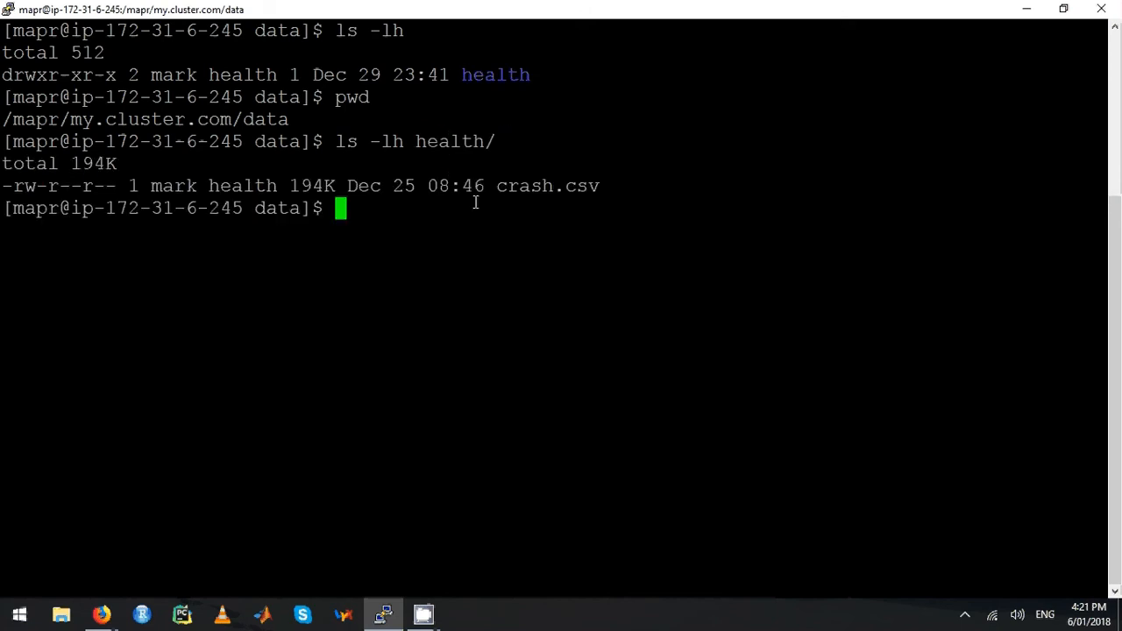
double_click(547, 186)
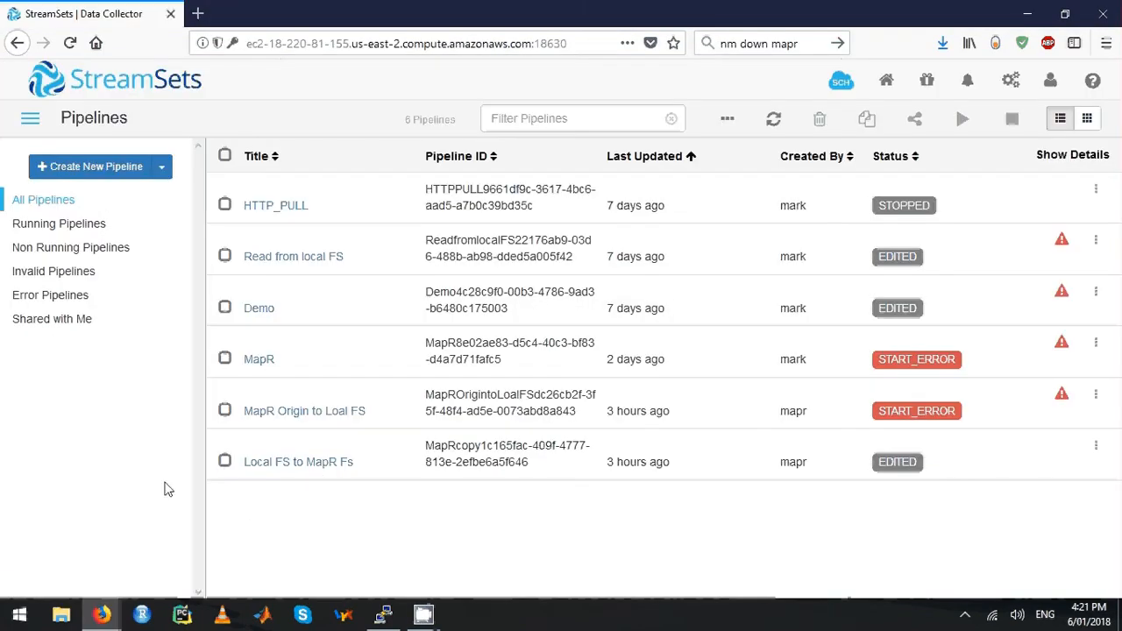
mouse_move(298, 462)
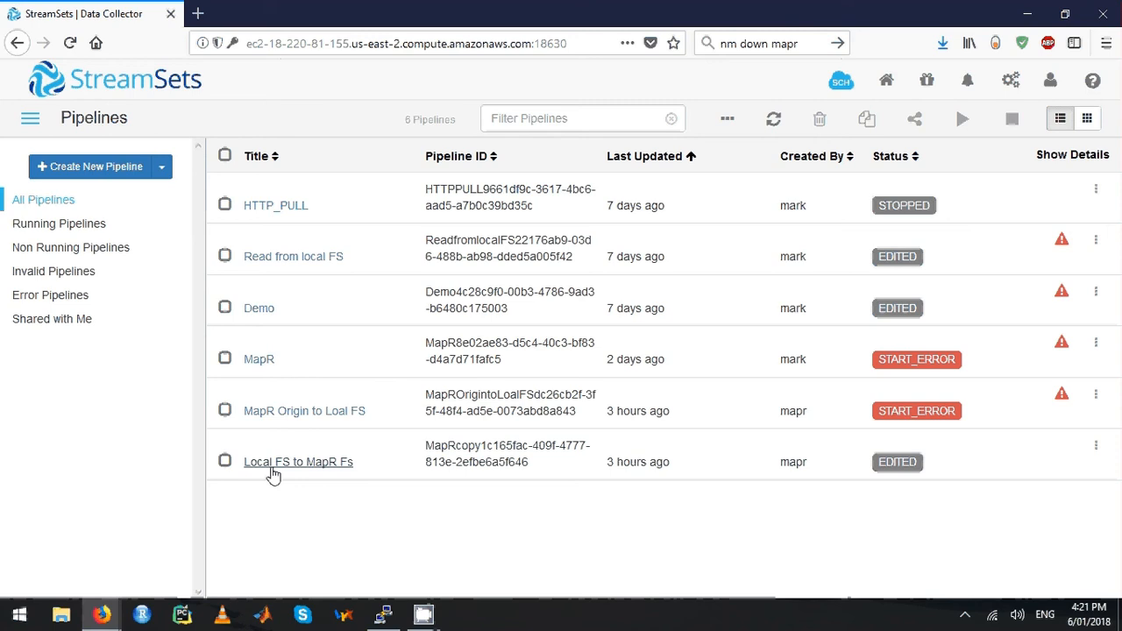
- Open the Local FS to MapR Fs pipeline and look through its General configuration
left_click(298, 461)
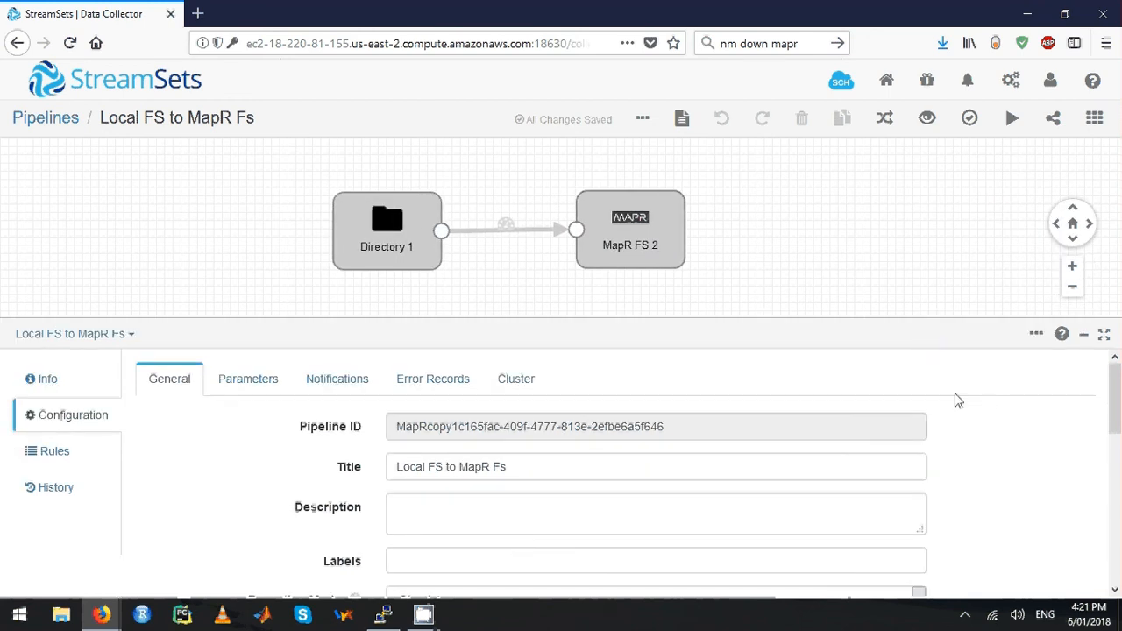
scroll("down", 3)
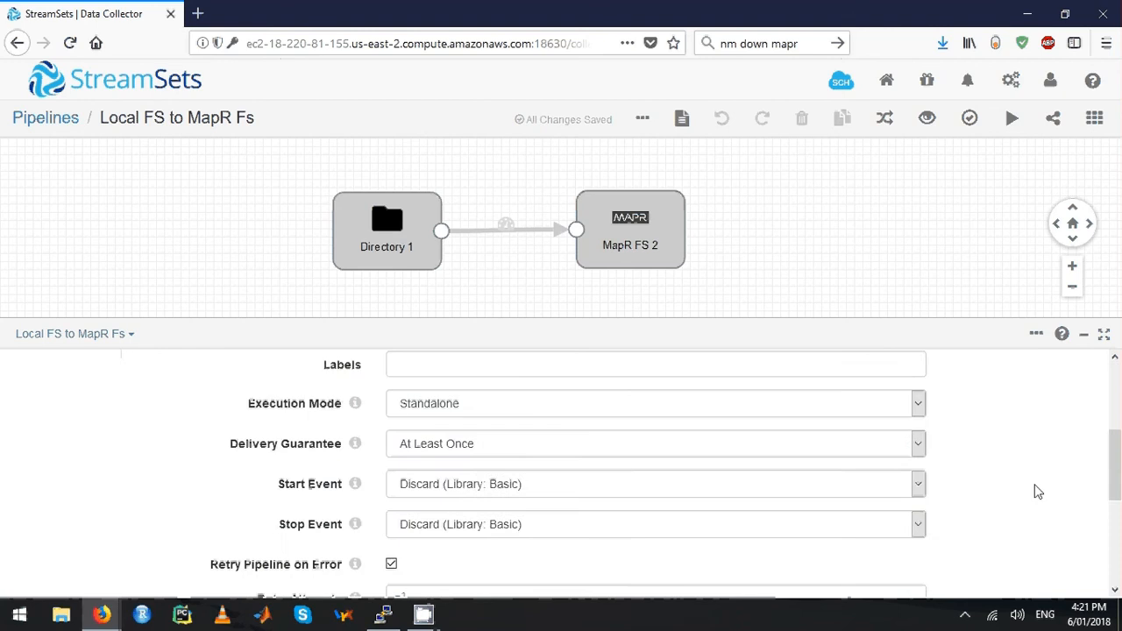
scroll("up", 3)
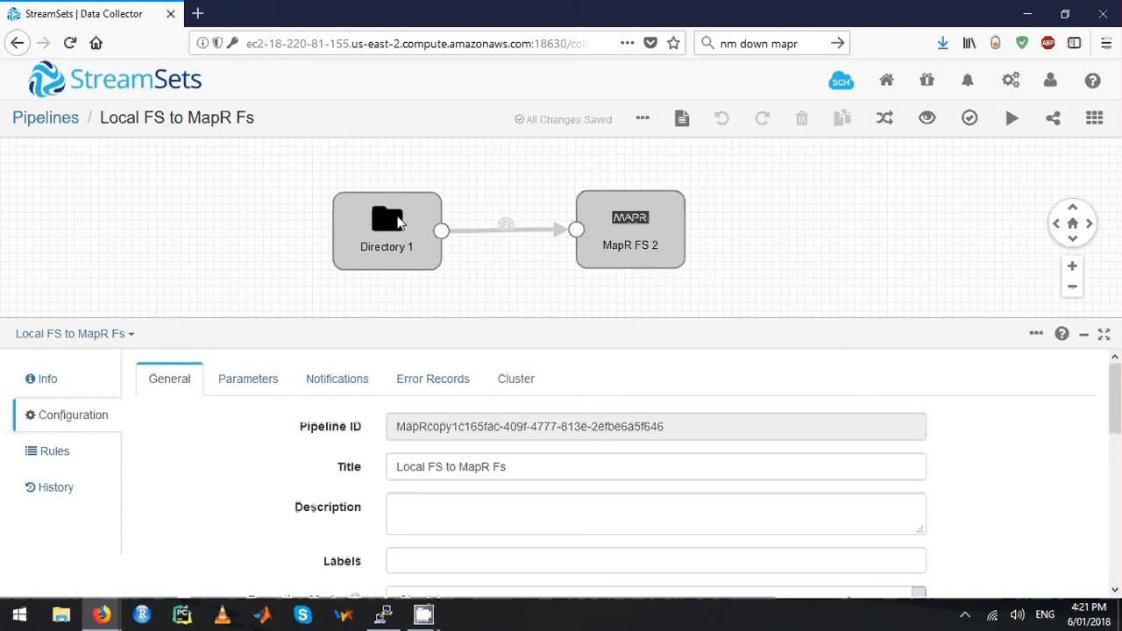
- Review Directory 1's Files directory /mapr/my.cluster.com/data/health with *.csv, then its delimited CSV data format
left_click(385, 230)
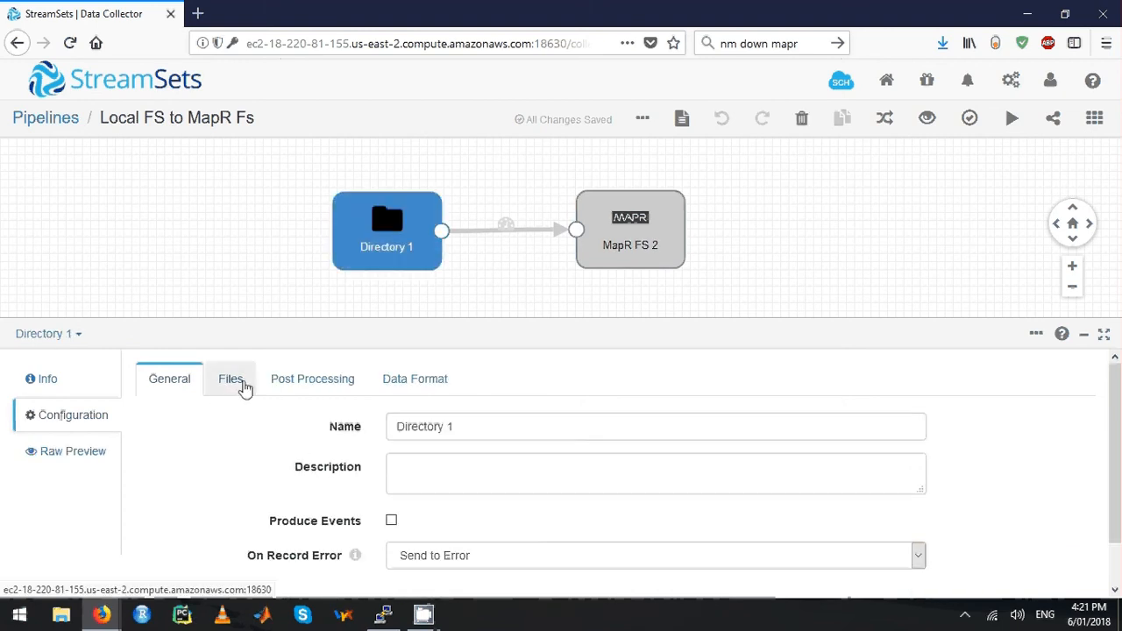
mouse_move(245, 397)
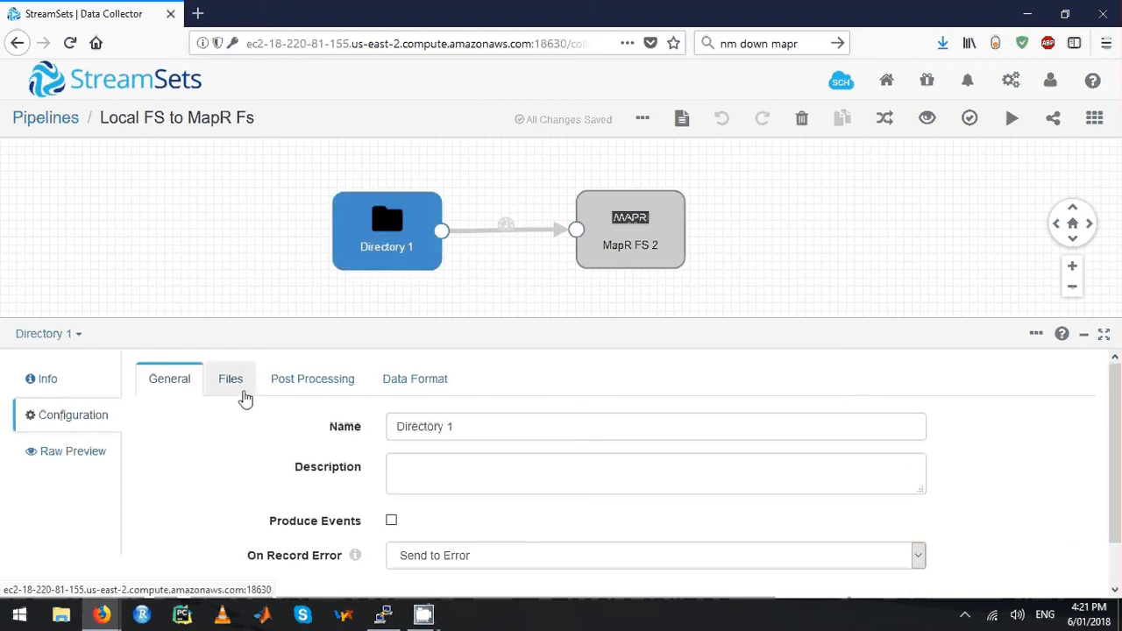
left_click(231, 379)
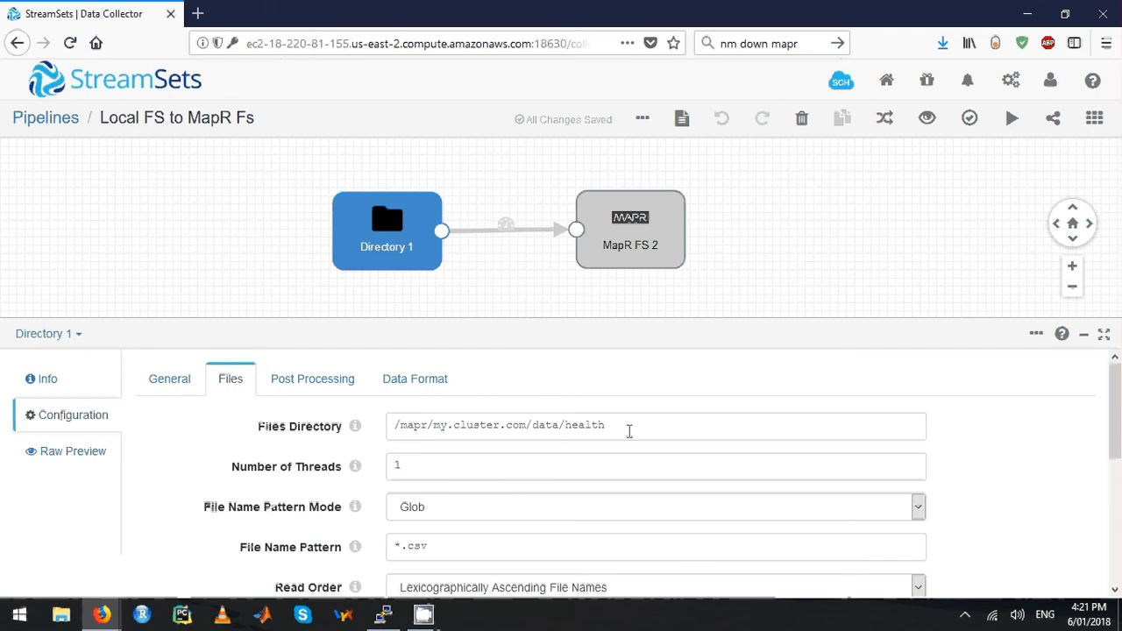
triple_click(497, 426)
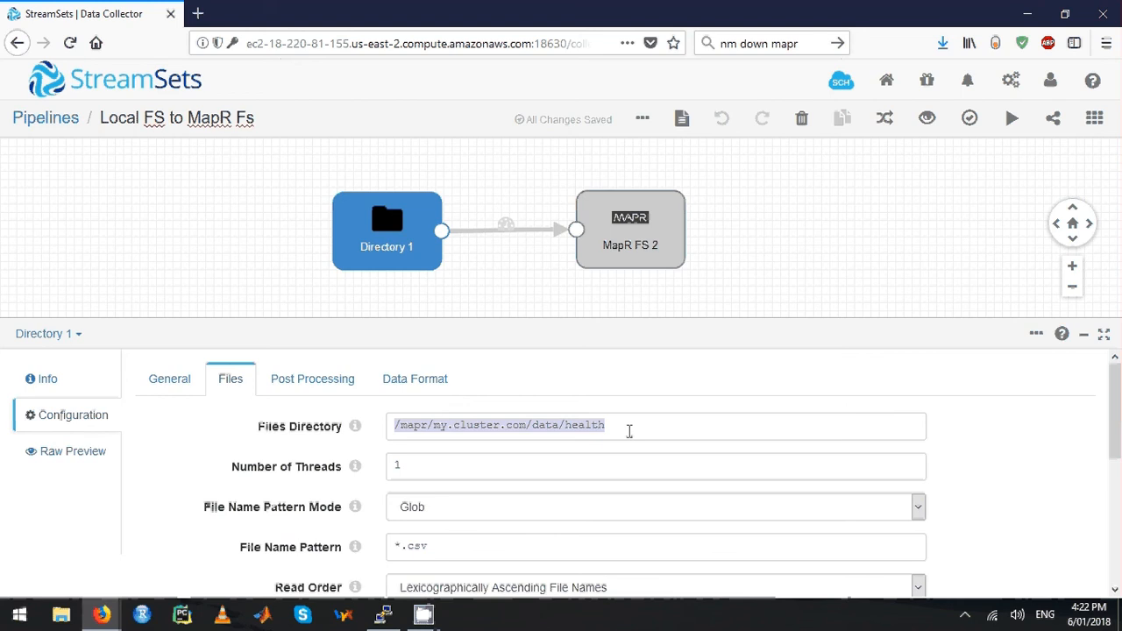
mouse_move(342, 561)
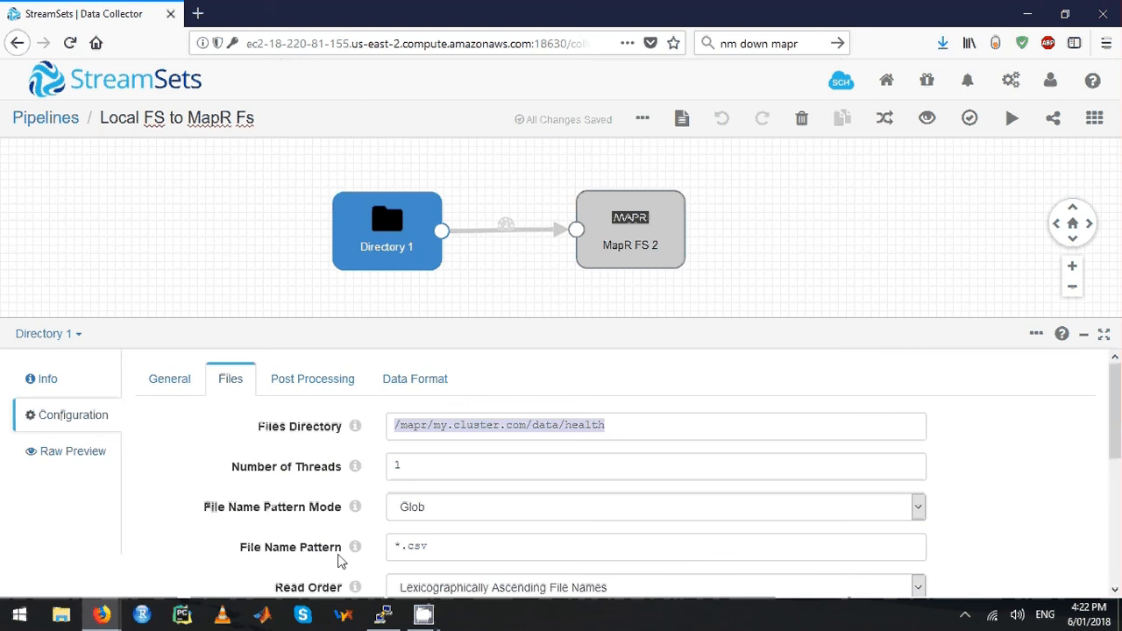
scroll("down", 3)
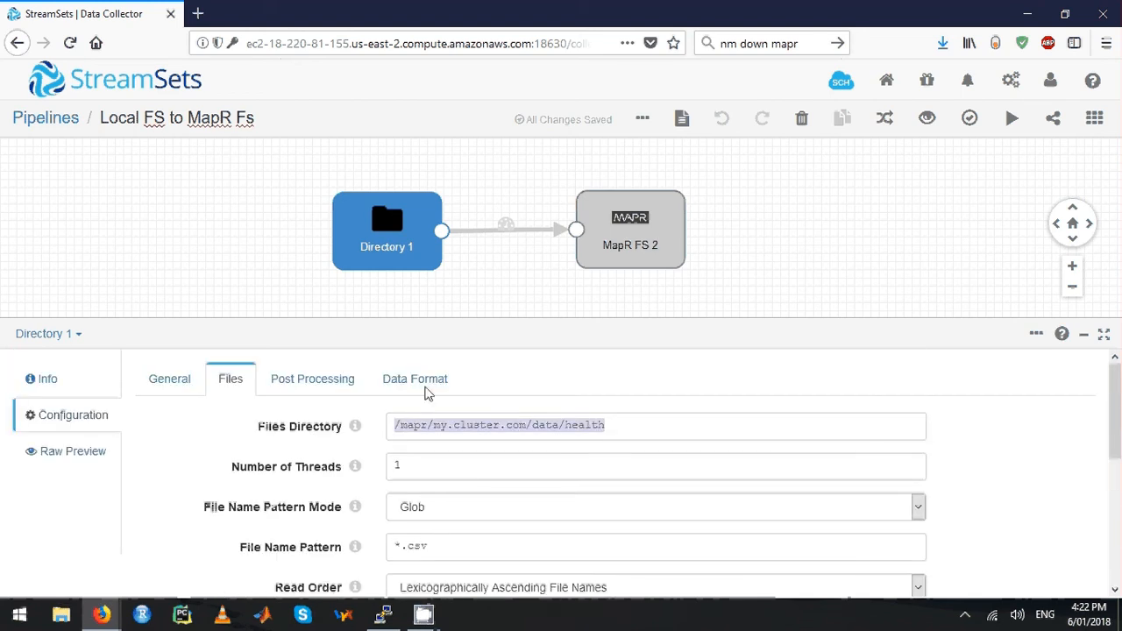
left_click(414, 379)
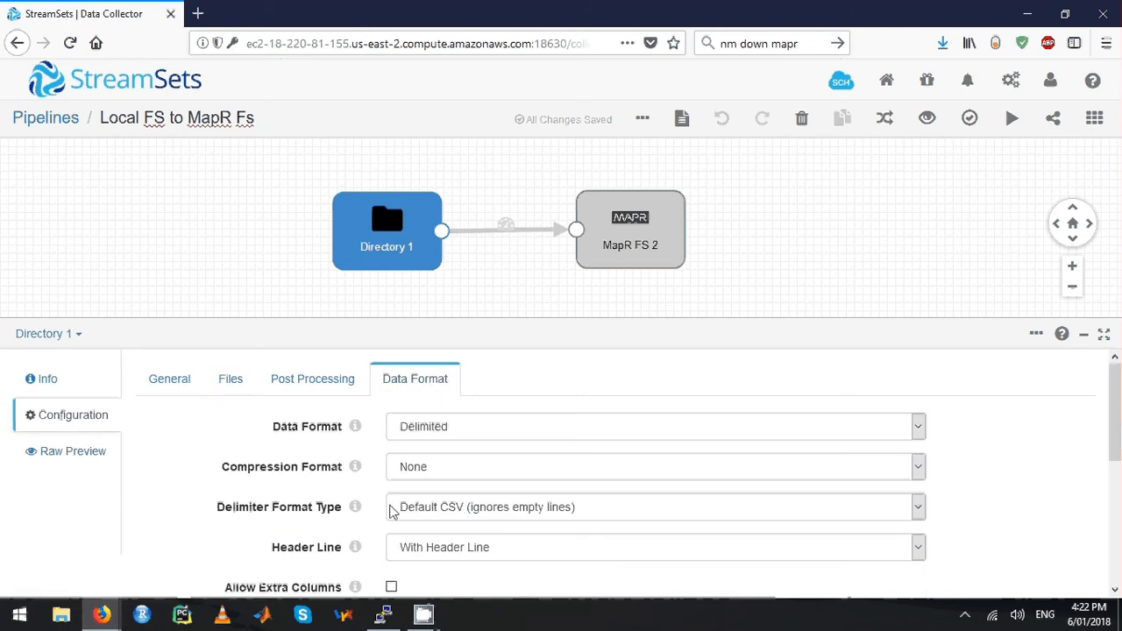
- Review the MapR FS 2 destination's HDFS user mapr on the Hadoop FS settings
left_click(630, 228)
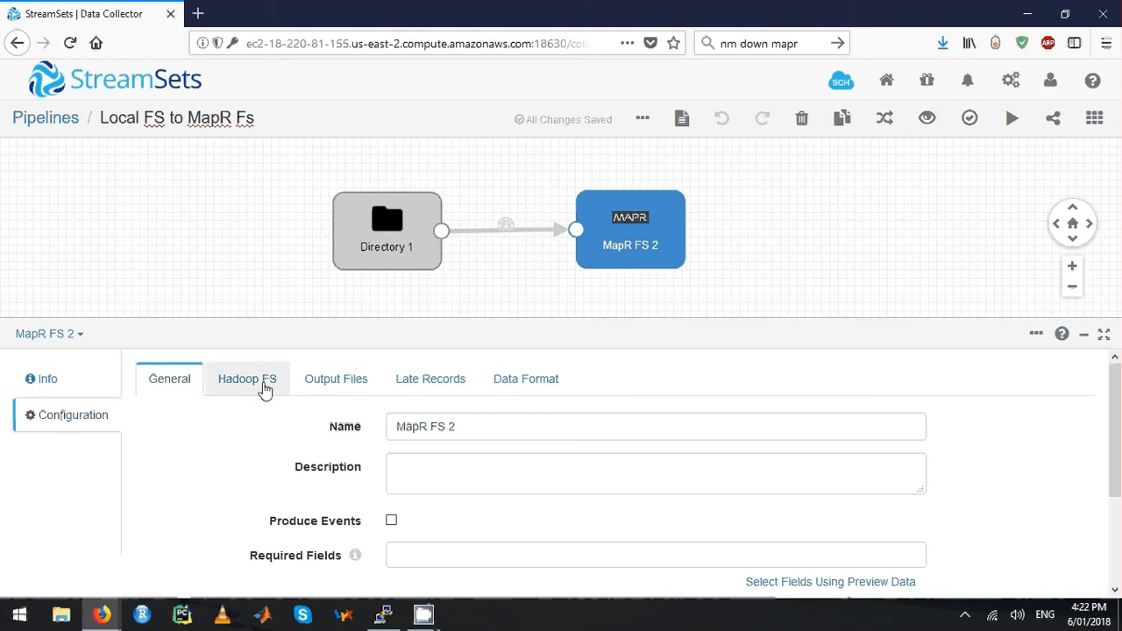
left_click(248, 379)
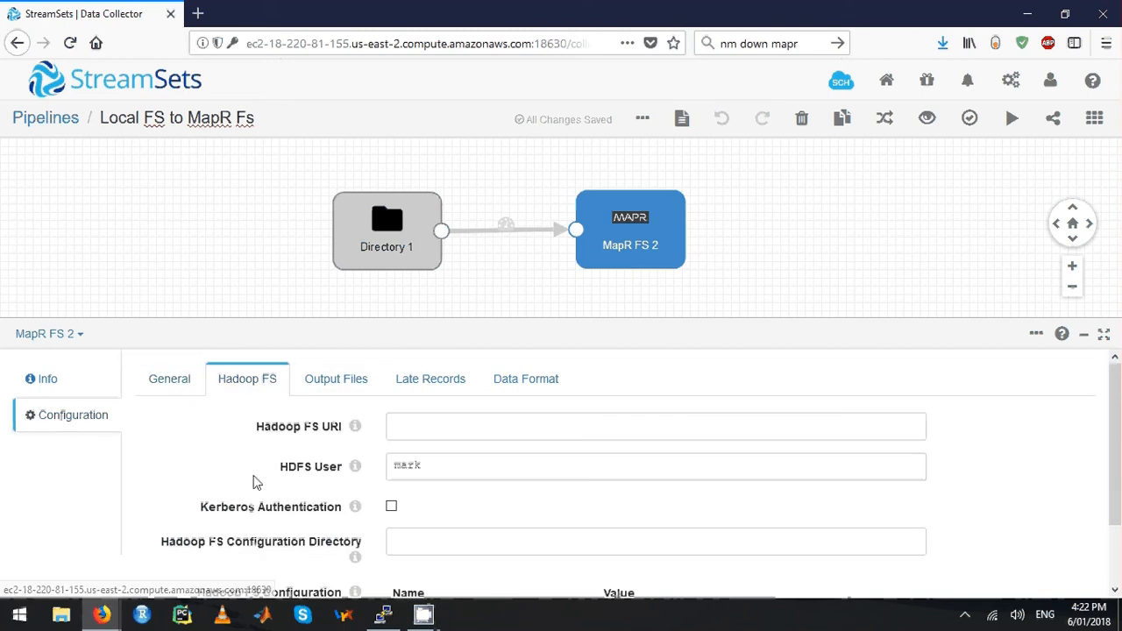
left_click(656, 467)
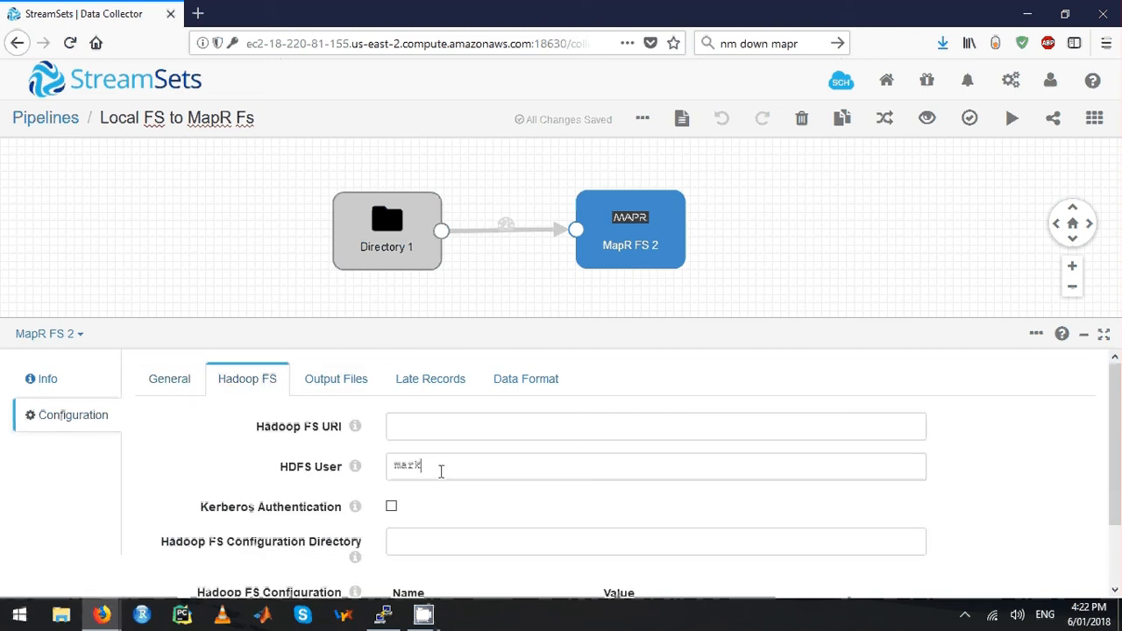
mouse_move(332, 483)
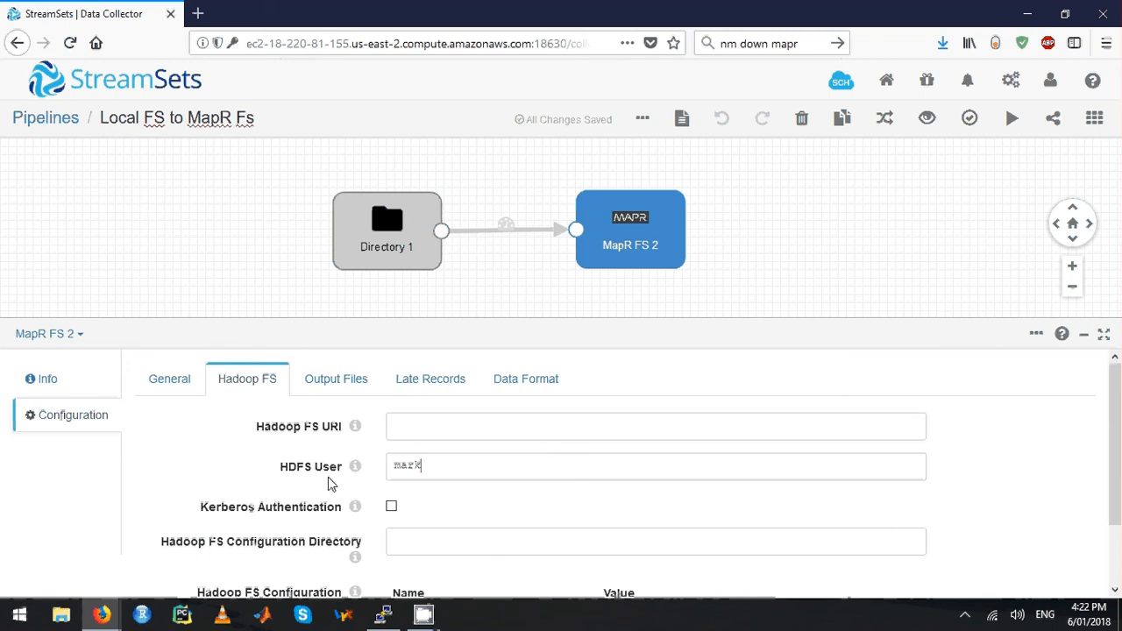
mouse_move(337, 379)
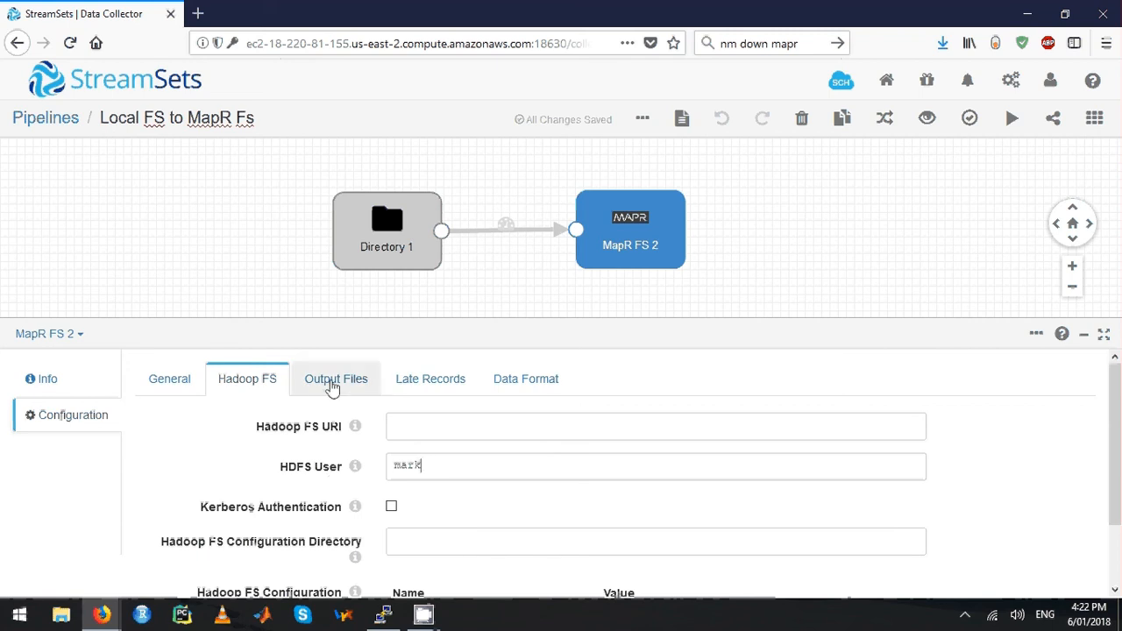
- Set the Output Files prefix to Processed_ and return to the pipeline-level settings
left_click(336, 378)
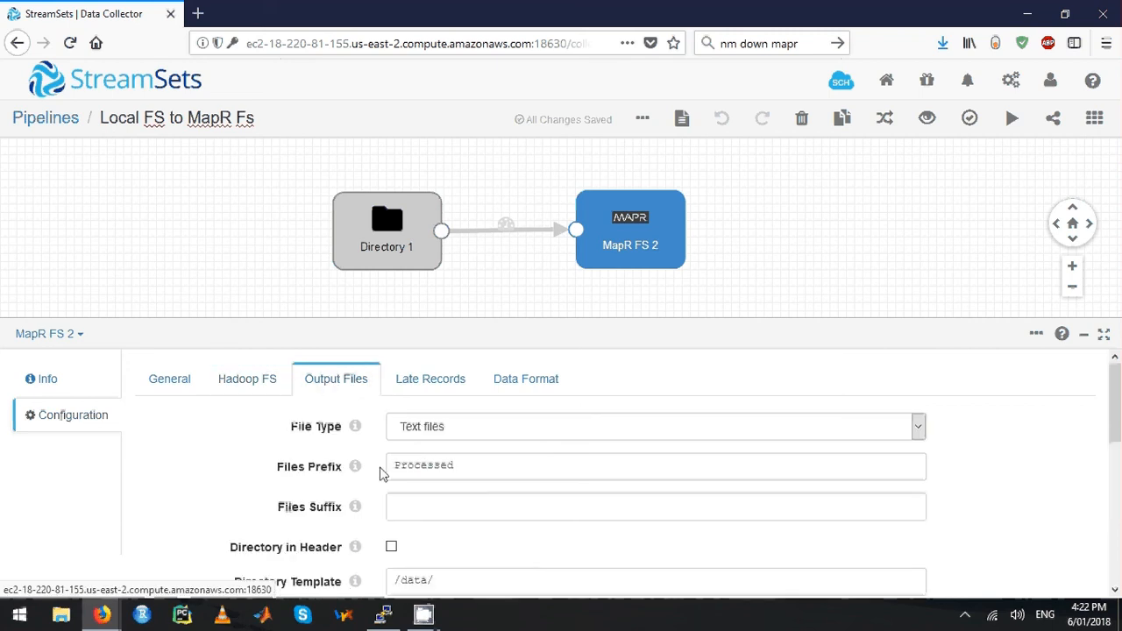
left_click(655, 466)
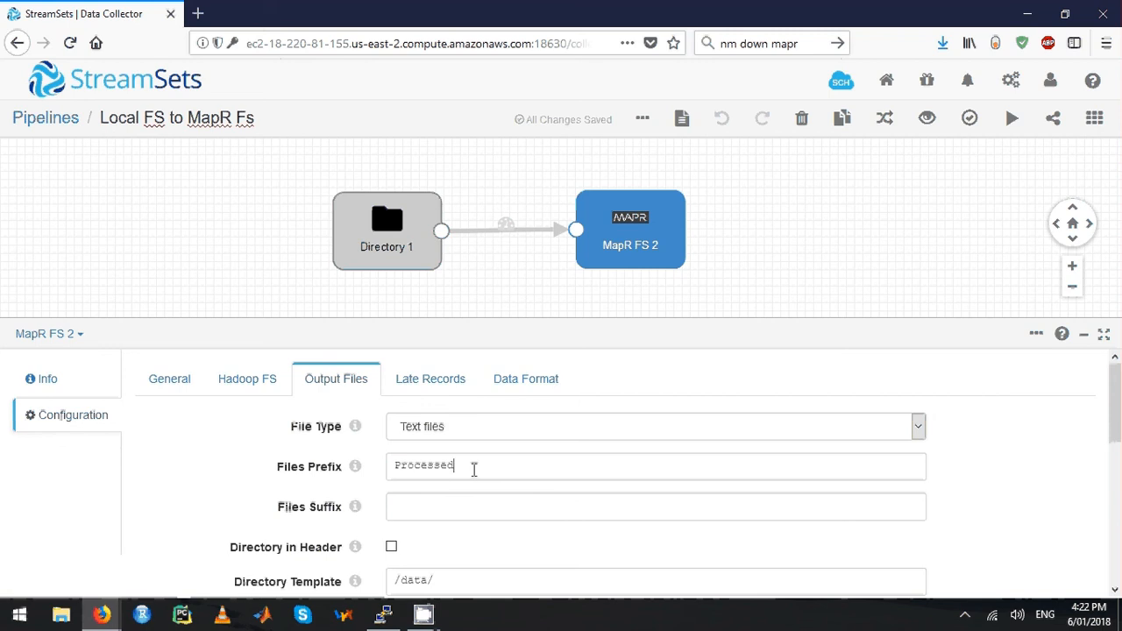
type("_")
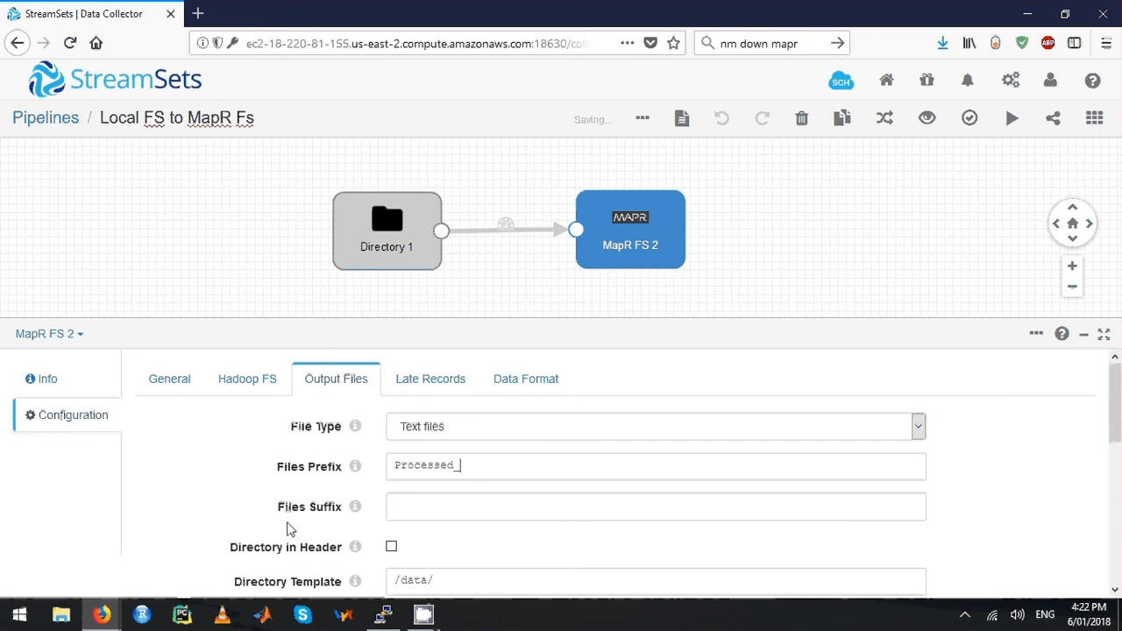
scroll("down", 3)
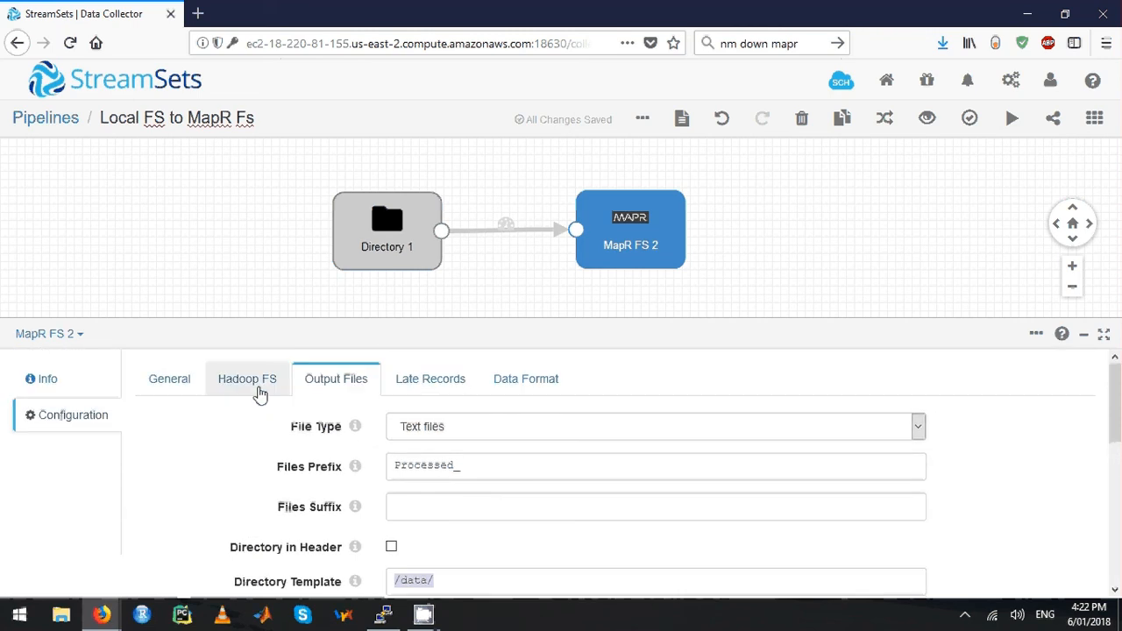
left_click(247, 379)
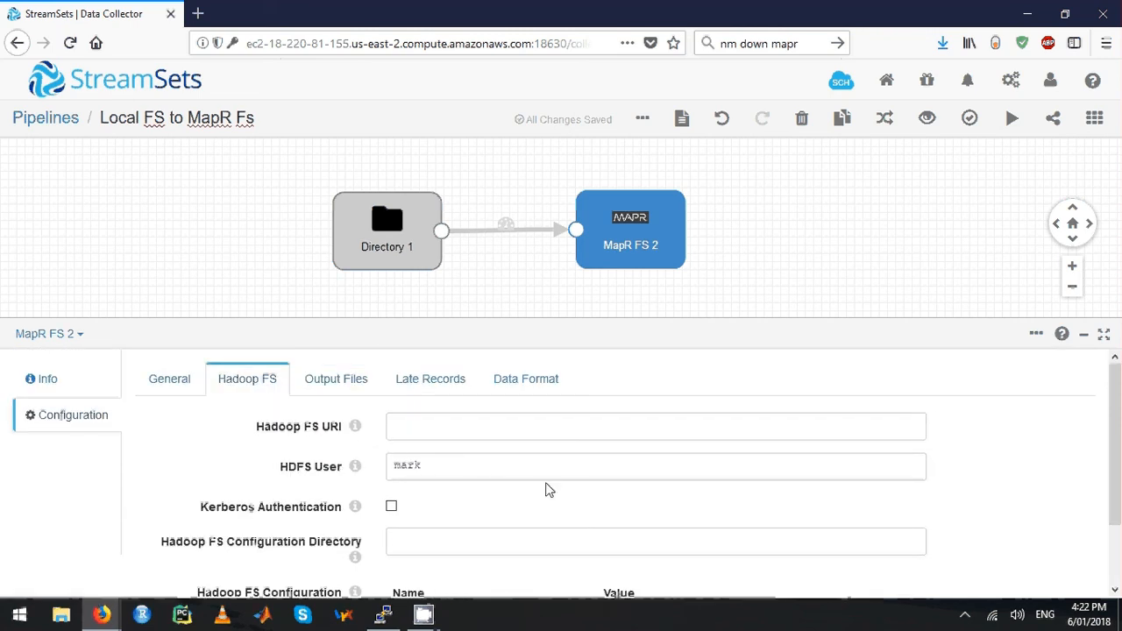
double_click(407, 466)
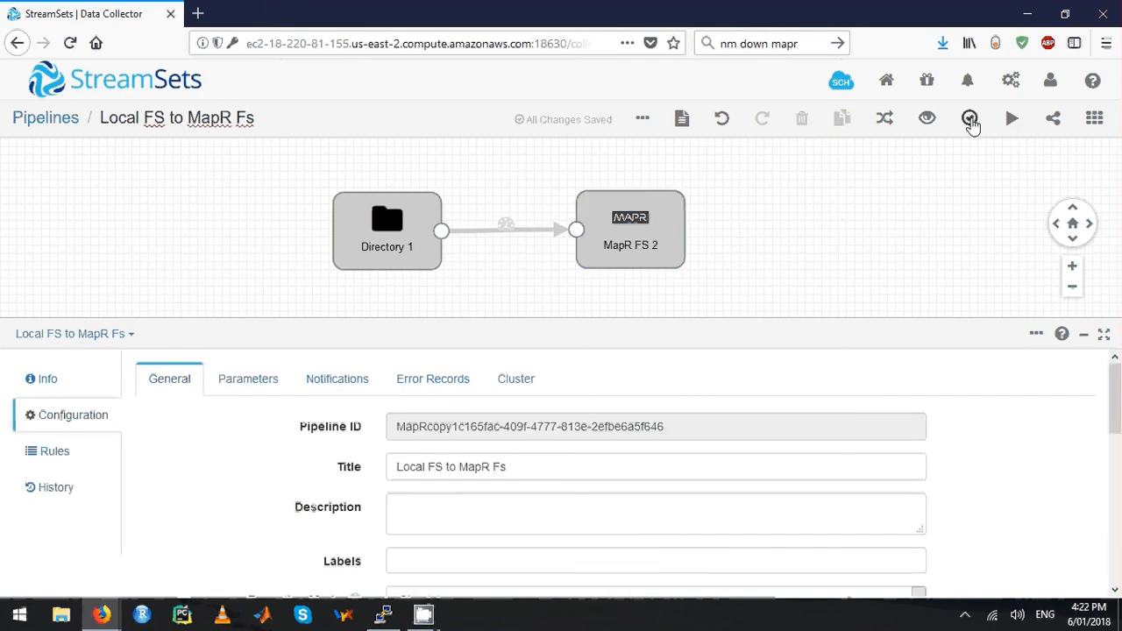
- Validate the Local FS to MapR Fs pipeline successfully and start it running
left_click(970, 120)
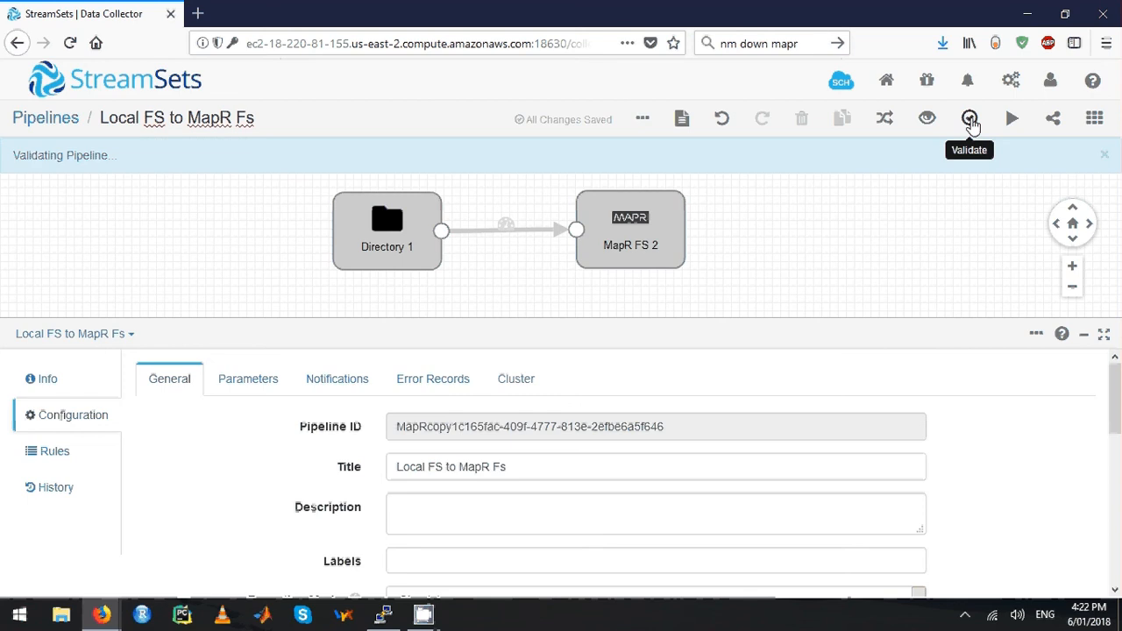
left_click(970, 117)
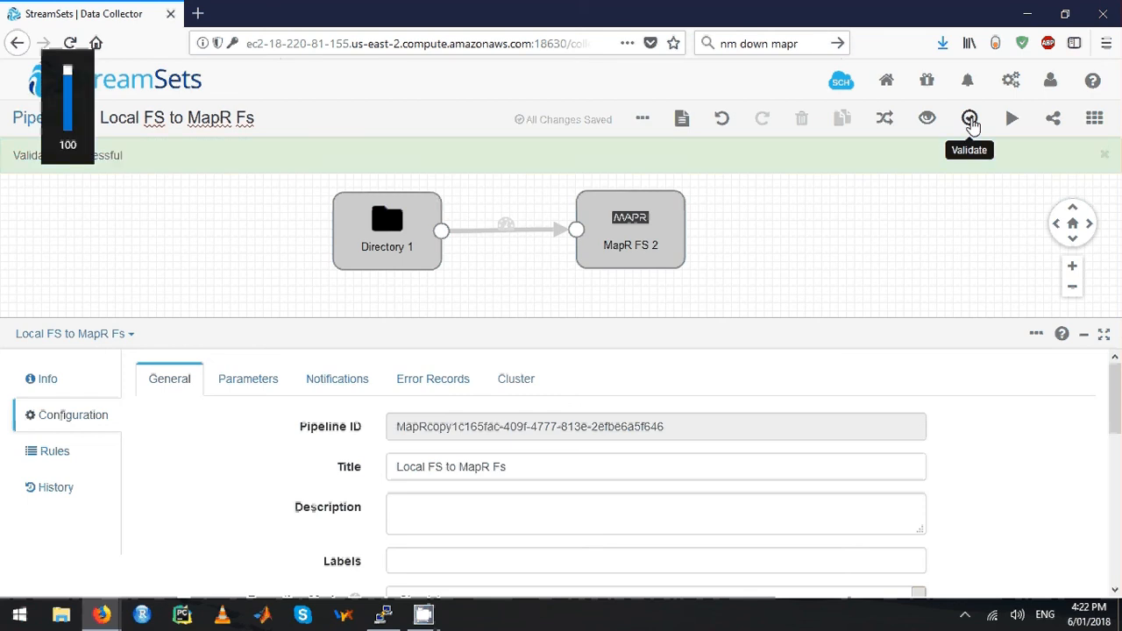
left_click(970, 117)
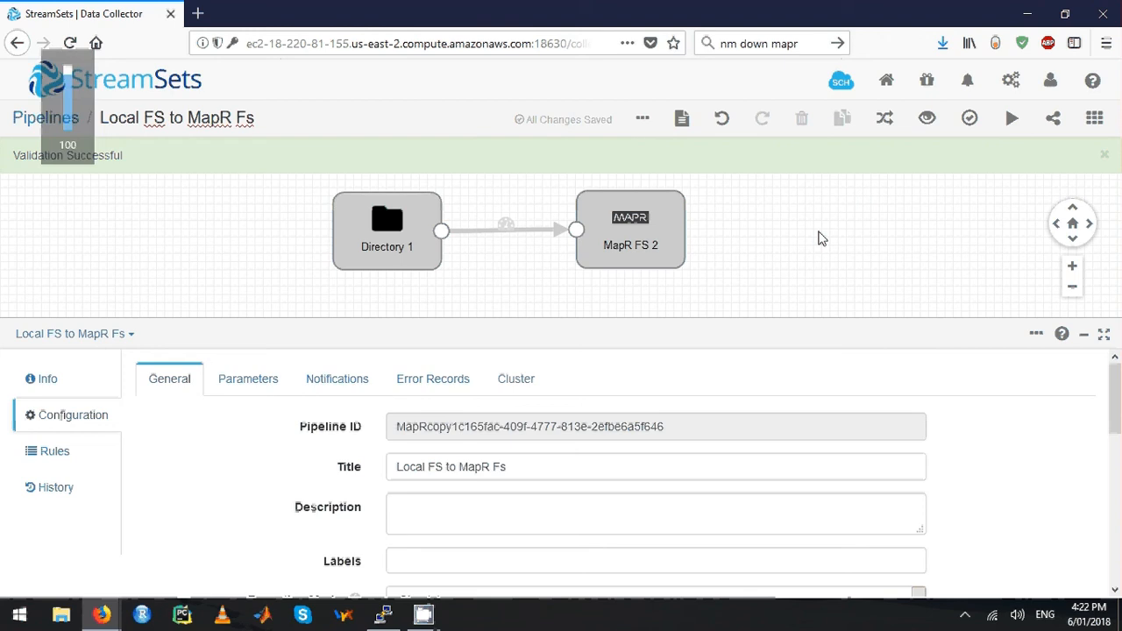
mouse_move(1011, 117)
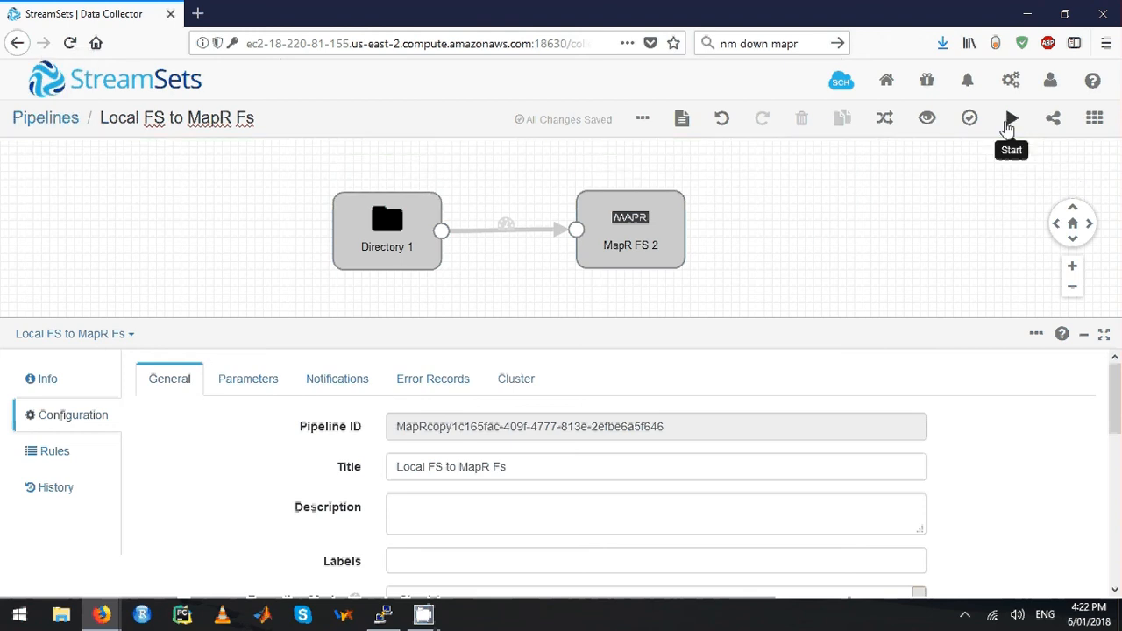
left_click(1010, 118)
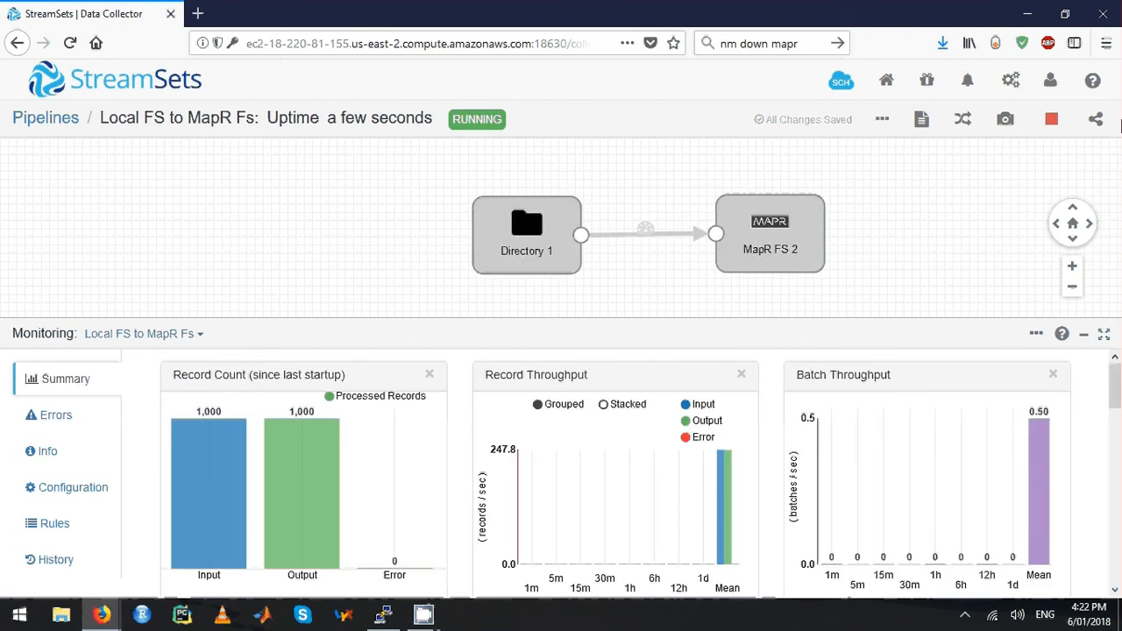
- Stop the pipeline after 1,000 records, then force-stop it when the stop hangs
left_click(1050, 119)
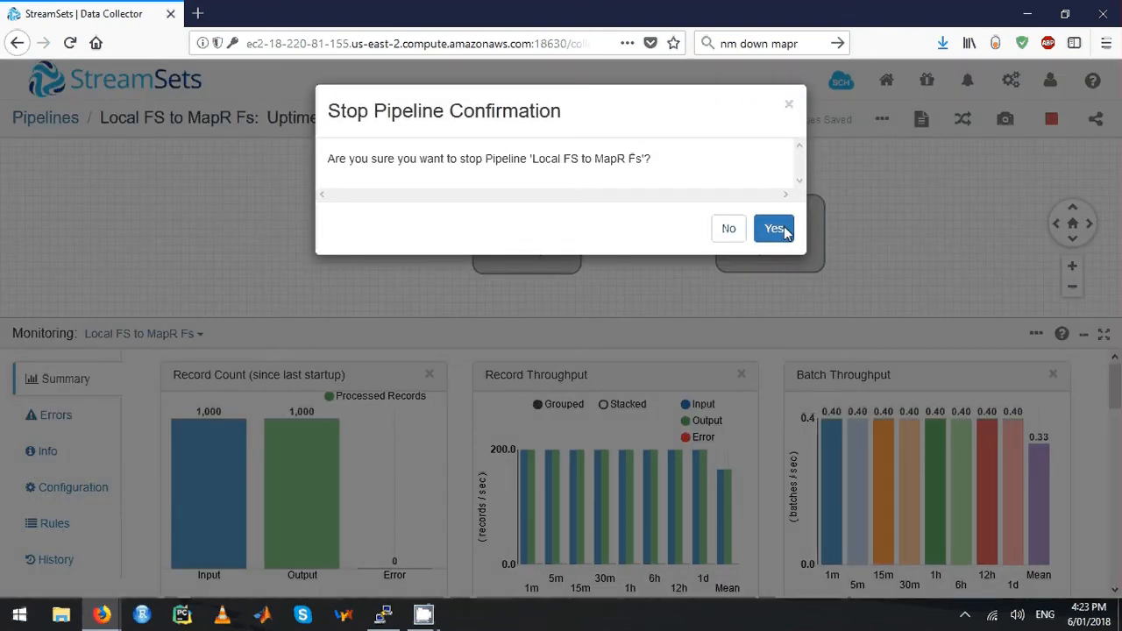
left_click(775, 228)
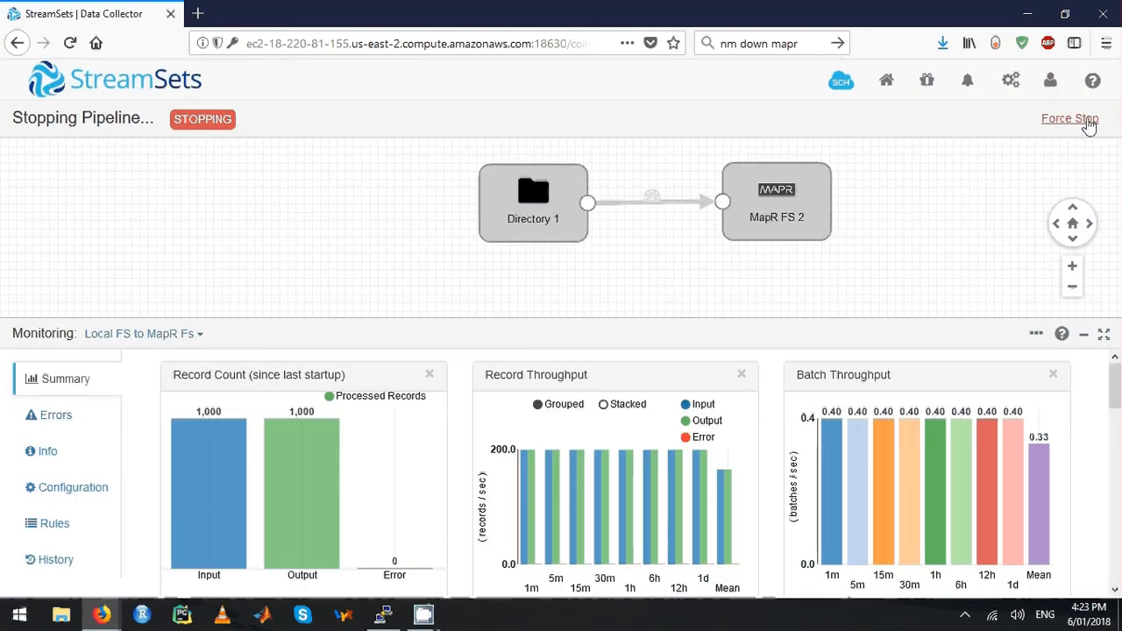
left_click(1069, 120)
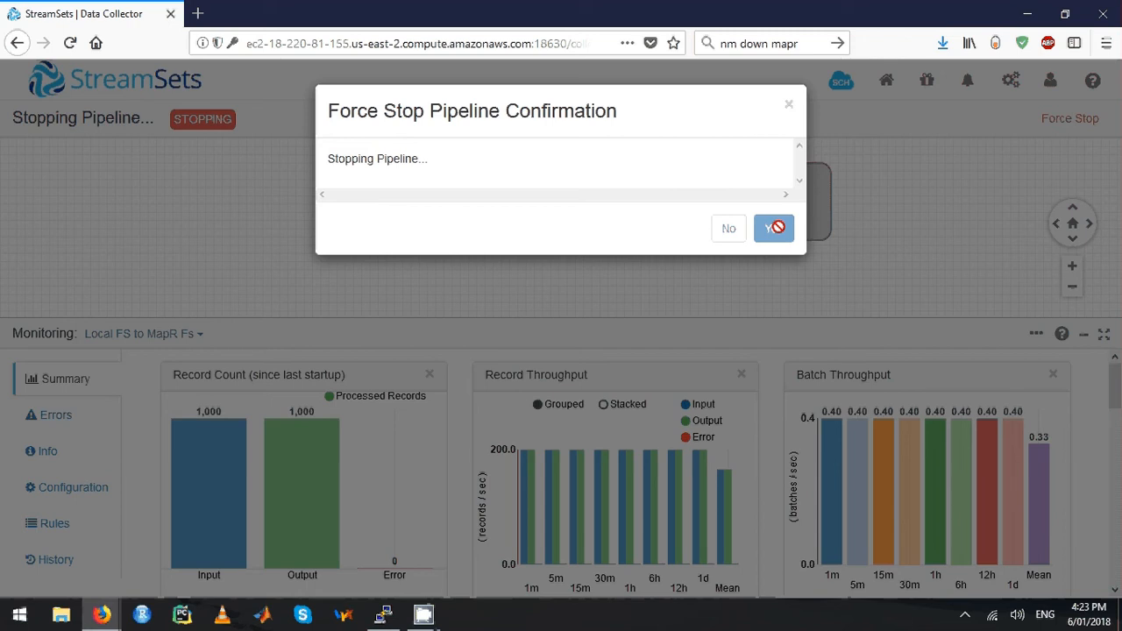
left_click(773, 227)
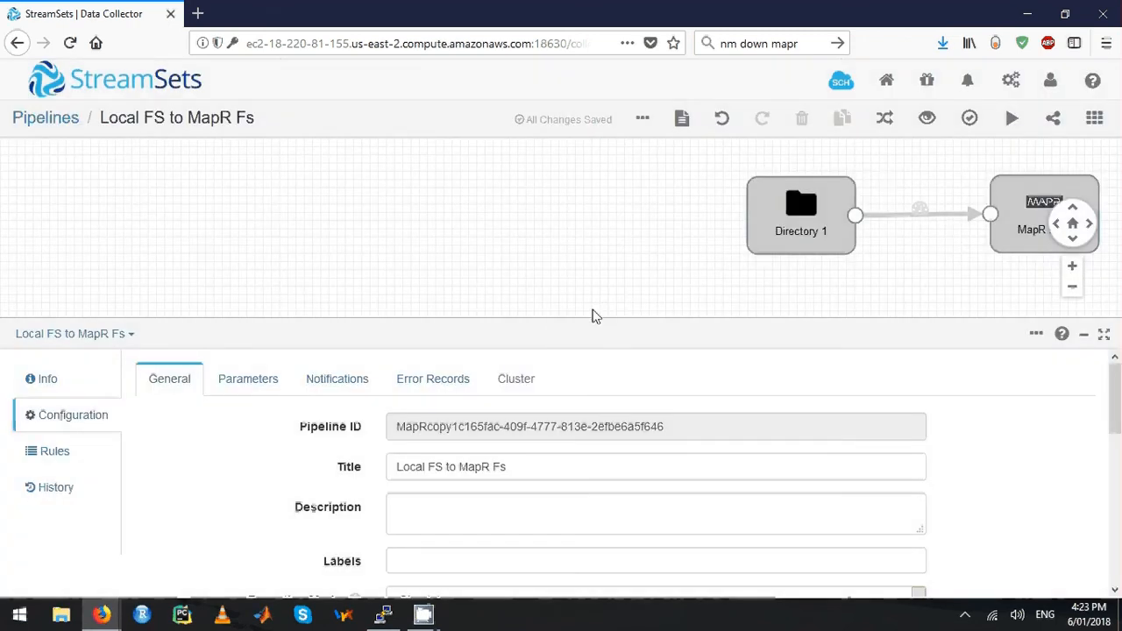
- Set the MapR FS 2 Output Files prefix to Processed_ in /data/ and list the data directory in PuTTY
left_click(382, 614)
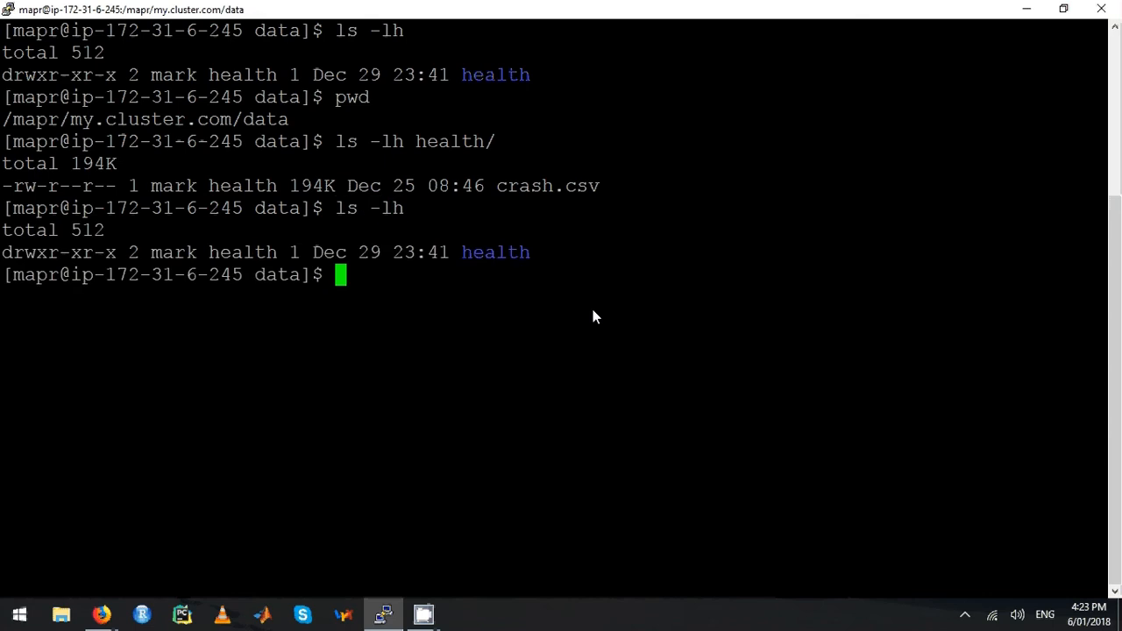
mouse_move(316, 260)
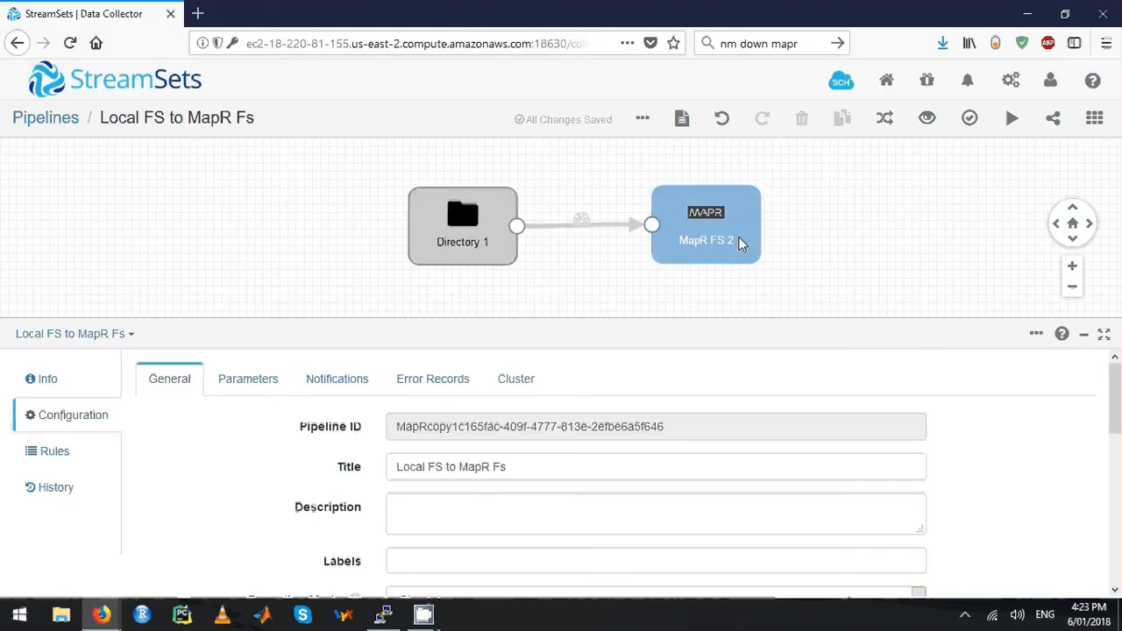
left_click(704, 225)
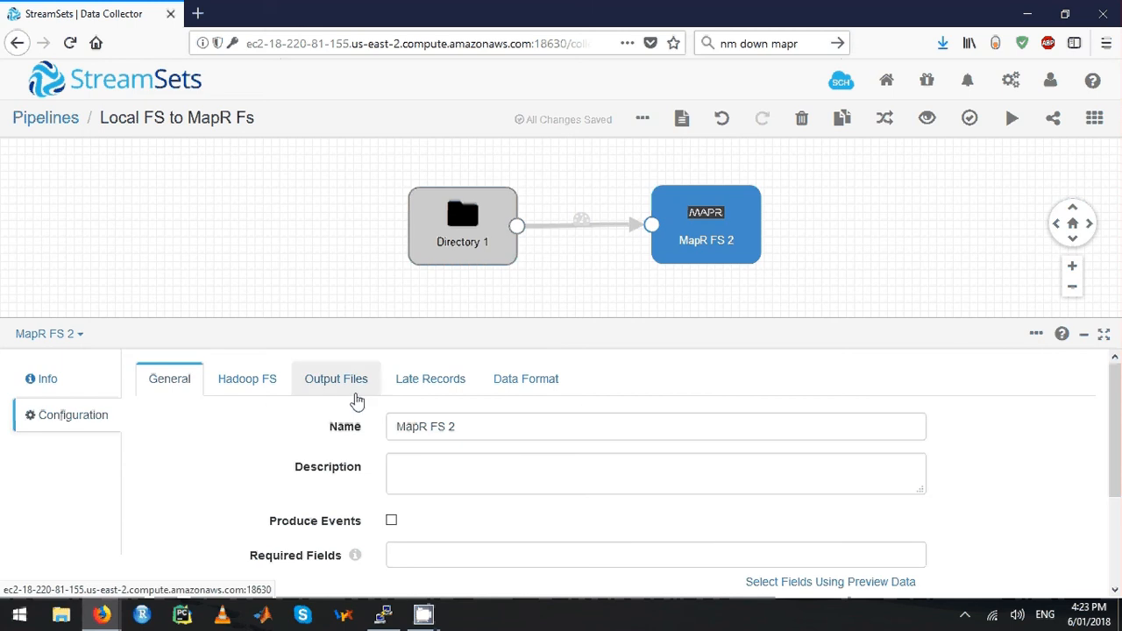
left_click(337, 379)
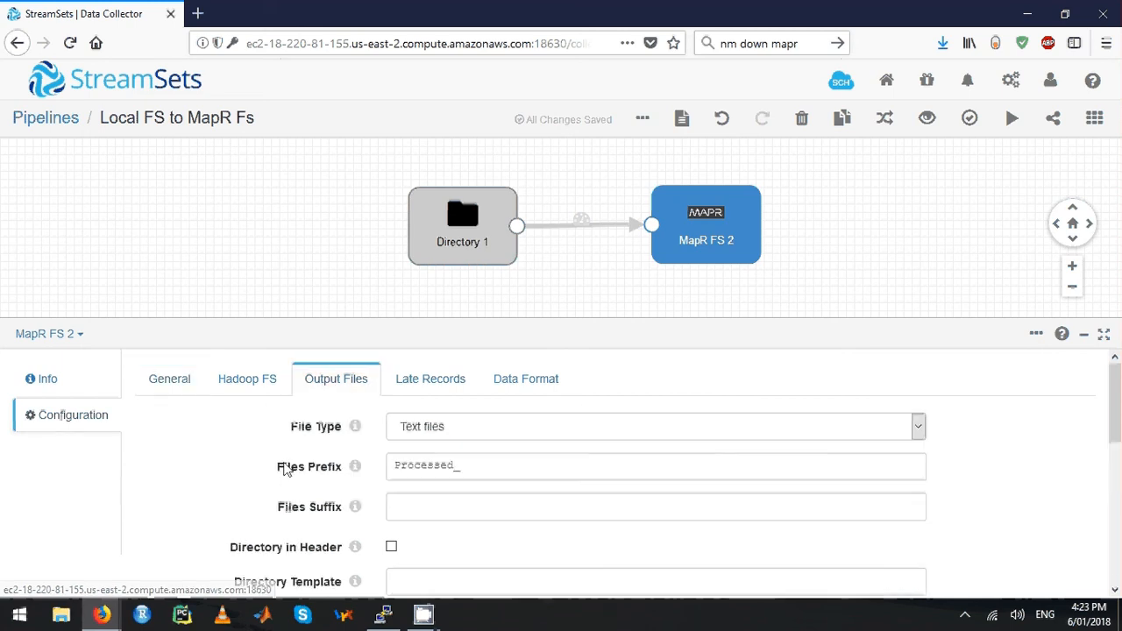
left_click(885, 14)
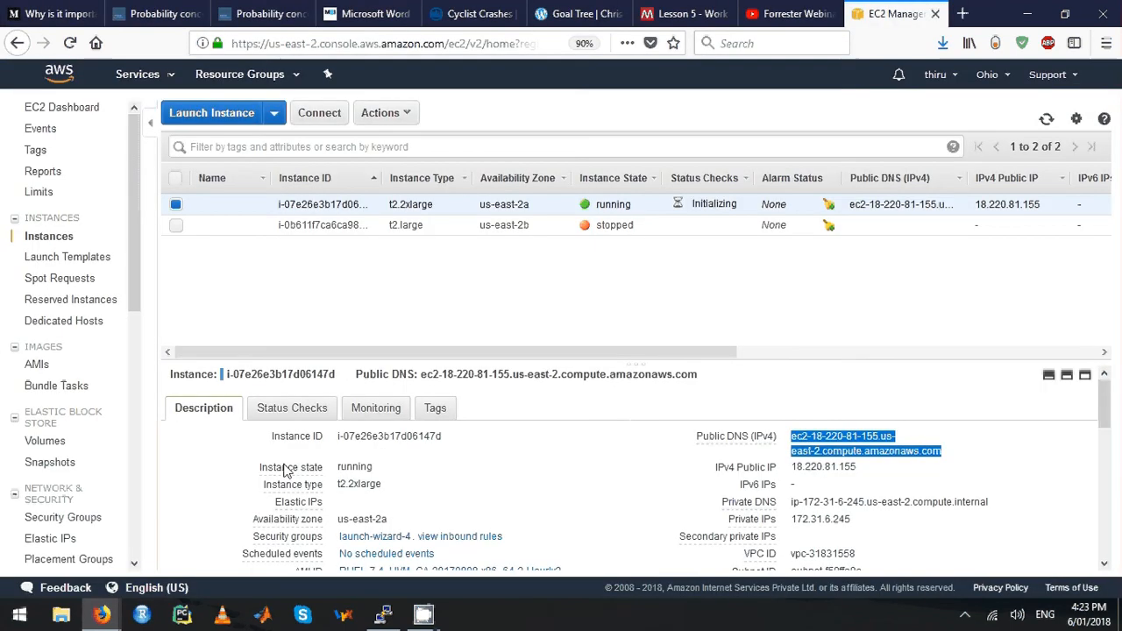
left_click(384, 614)
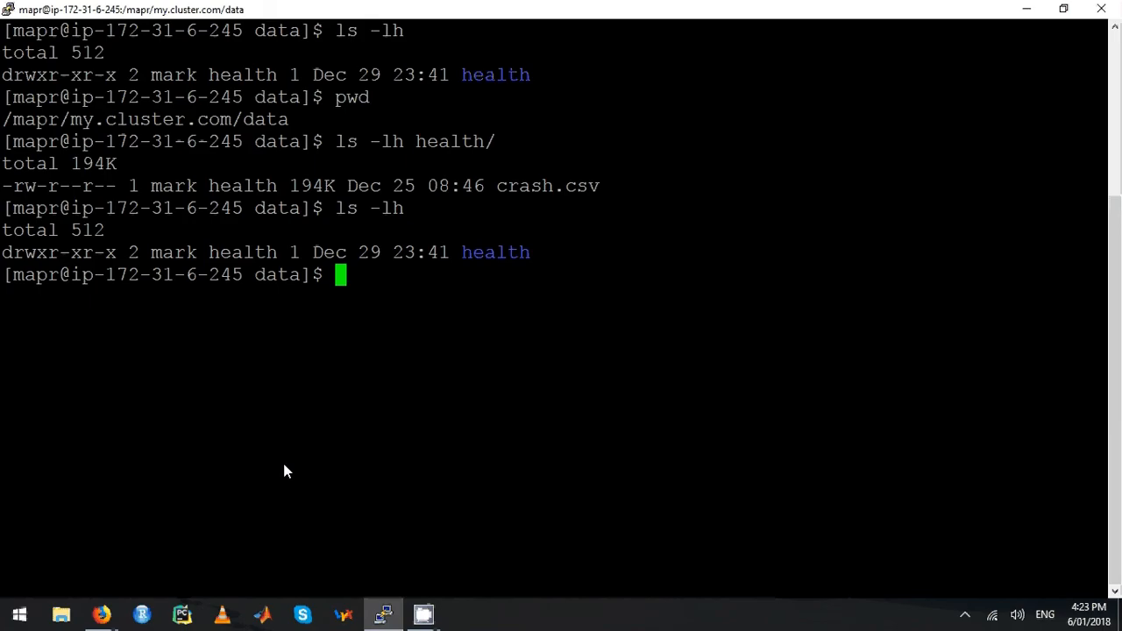
key("Return")
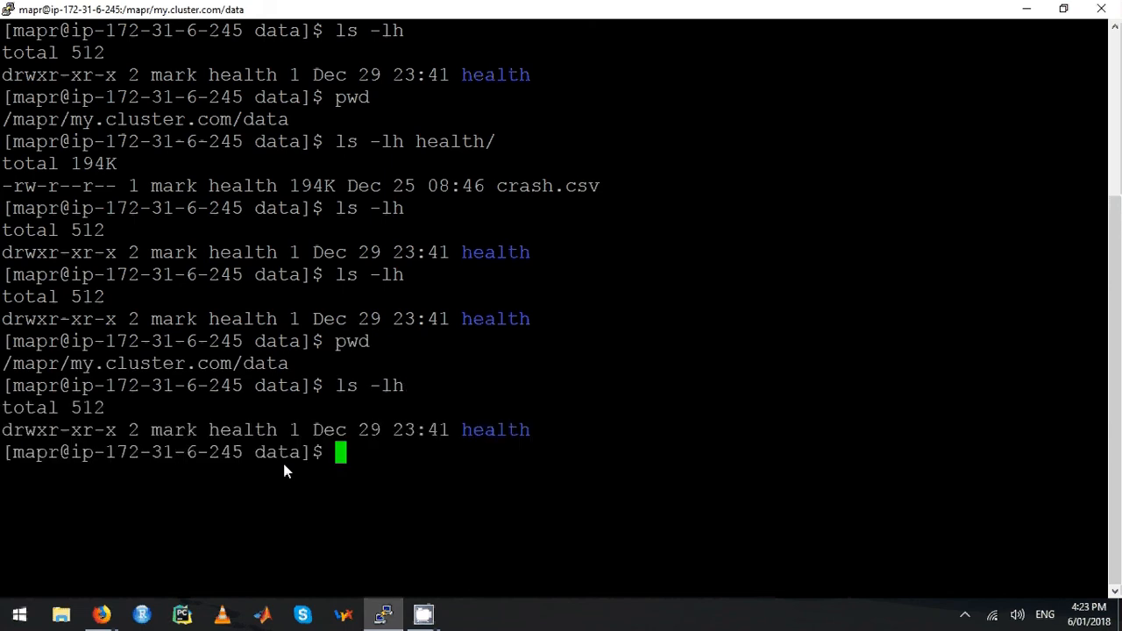
- Recheck the destination's output settings and re-list /mapr/my.cluster.com/data, still showing only health
left_click(102, 614)
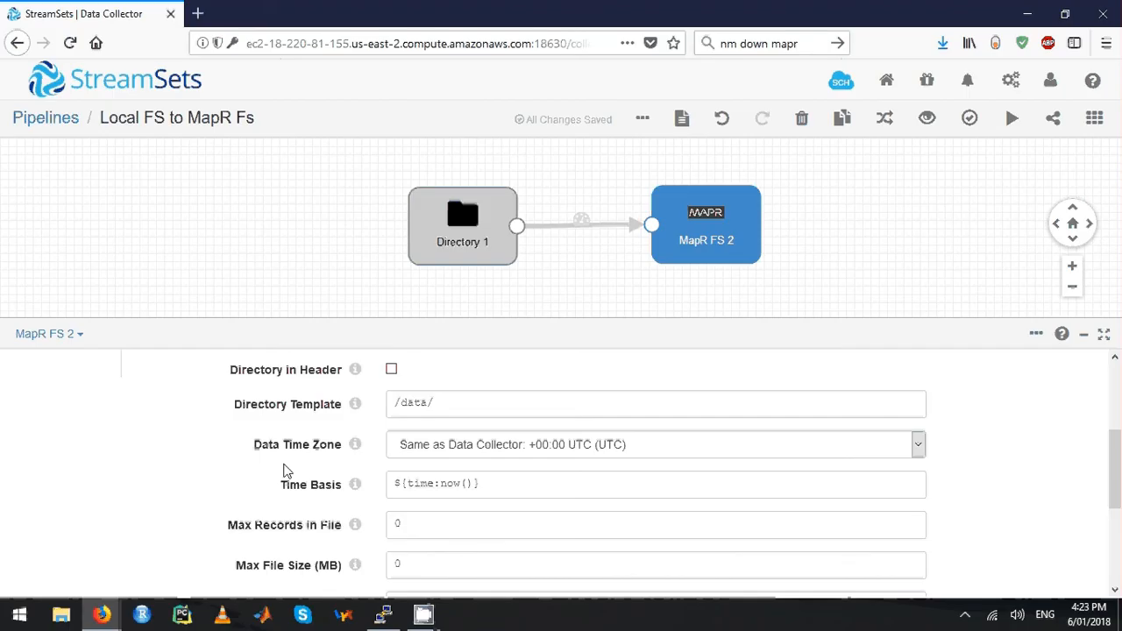
left_click(382, 613)
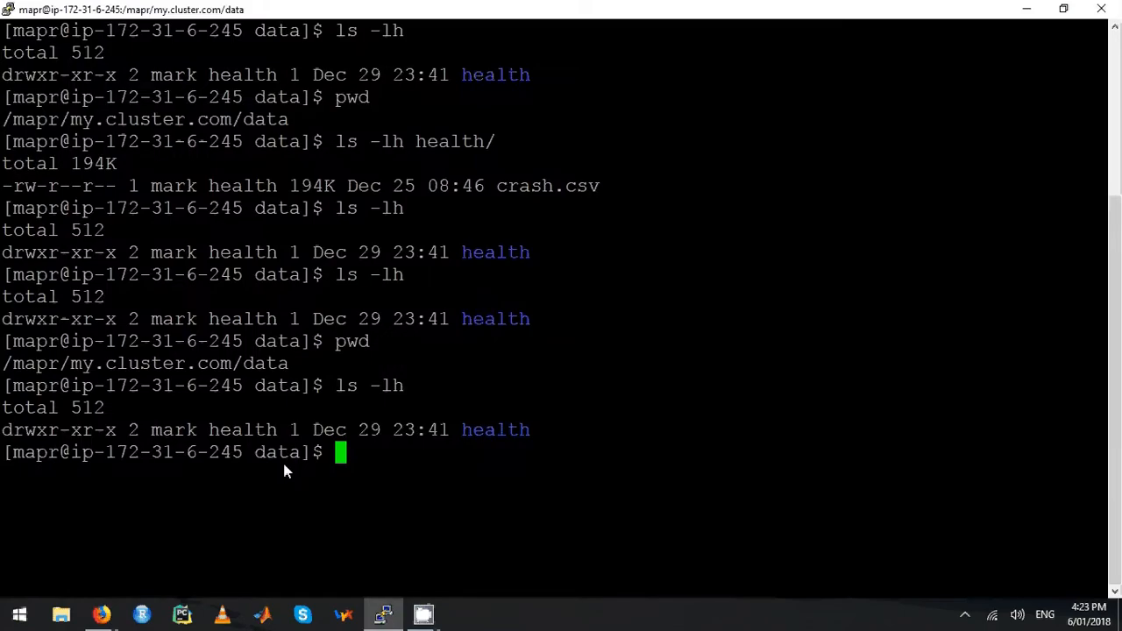
key("Return")
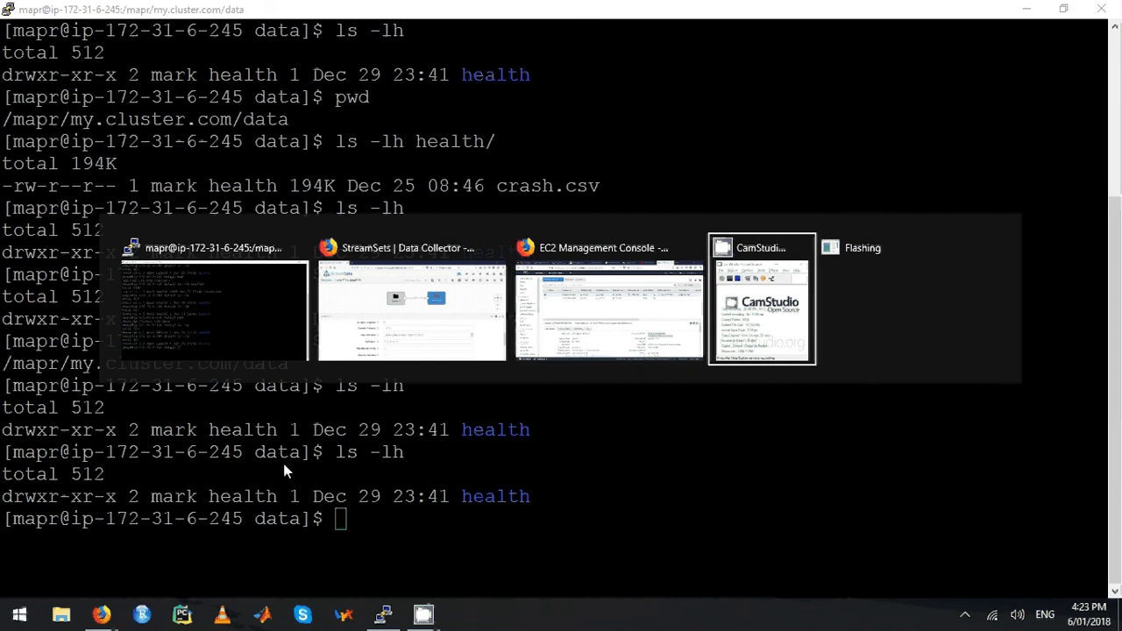
left_click(410, 312)
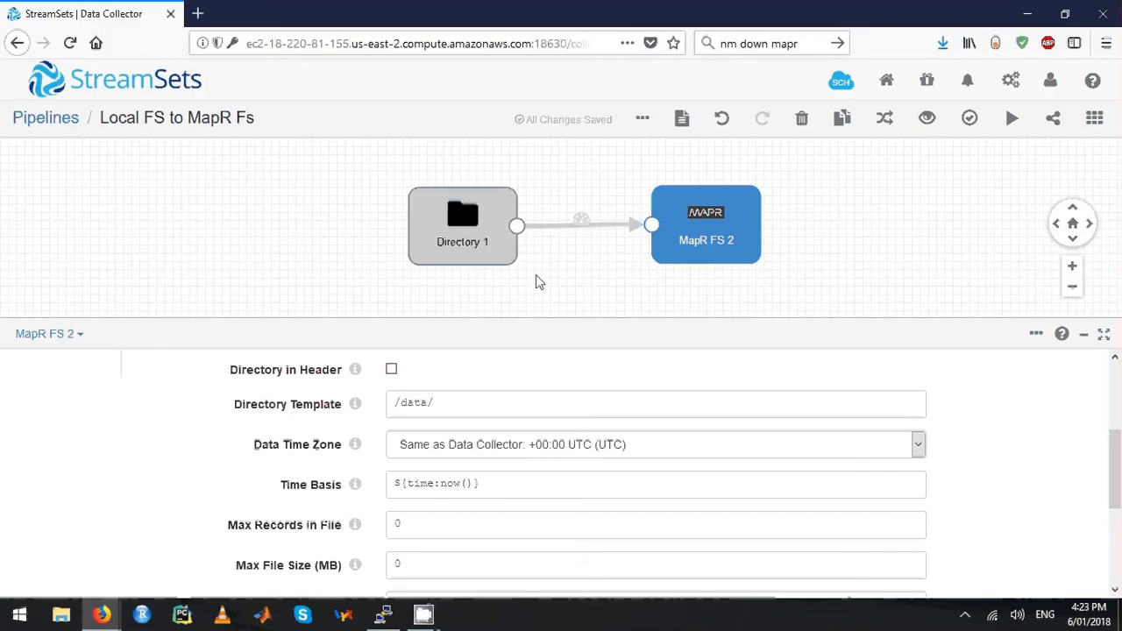
mouse_move(589, 277)
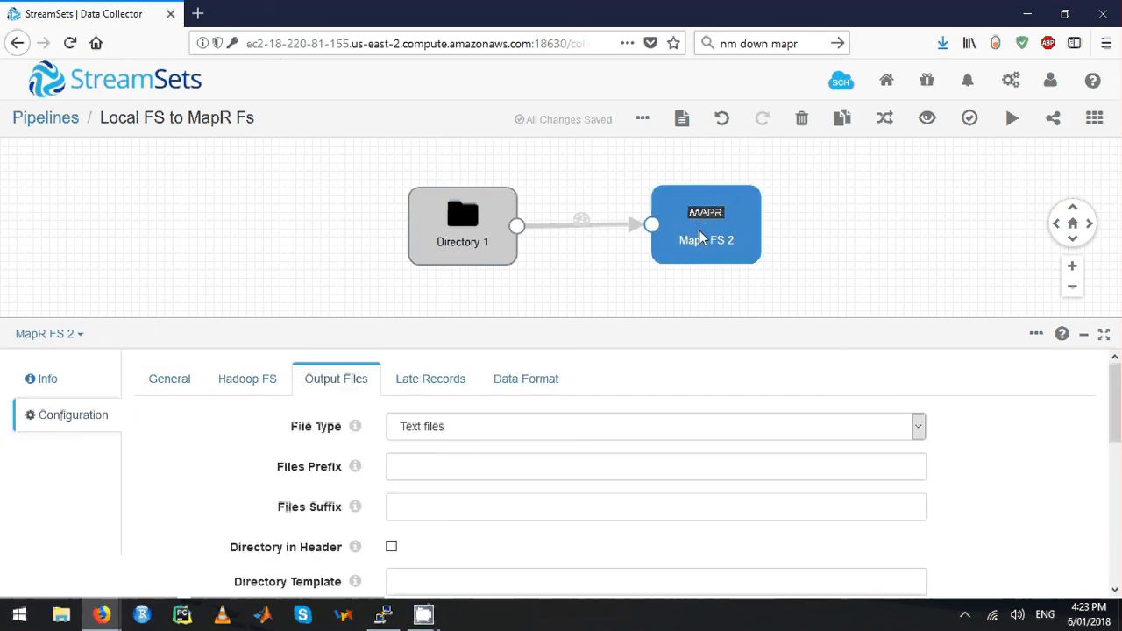
scroll("down", 3)
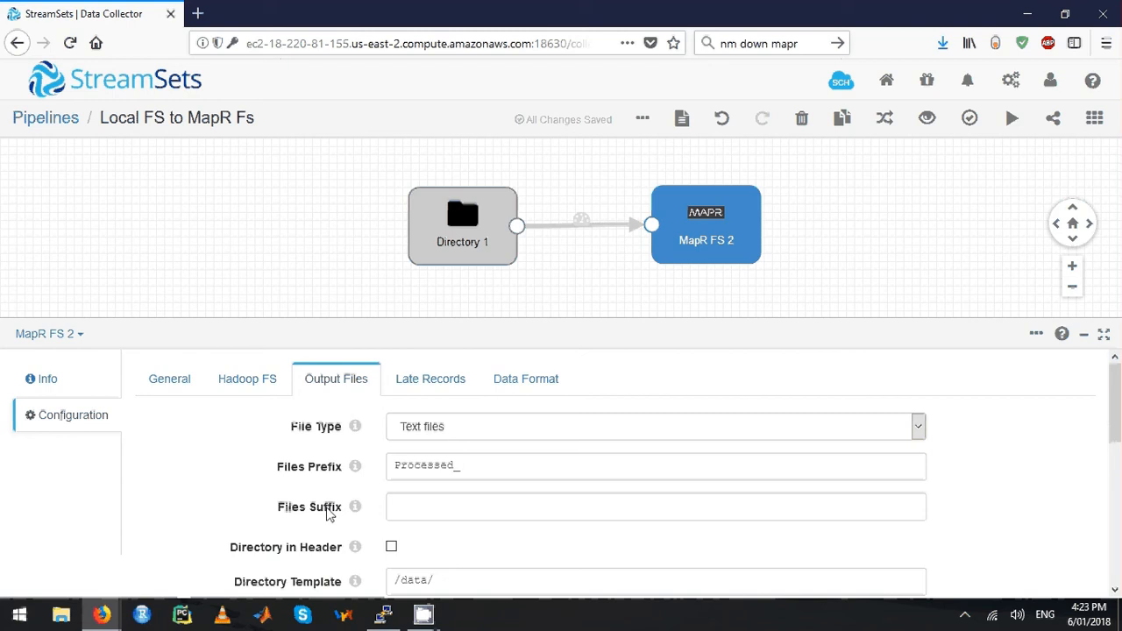
left_click(382, 614)
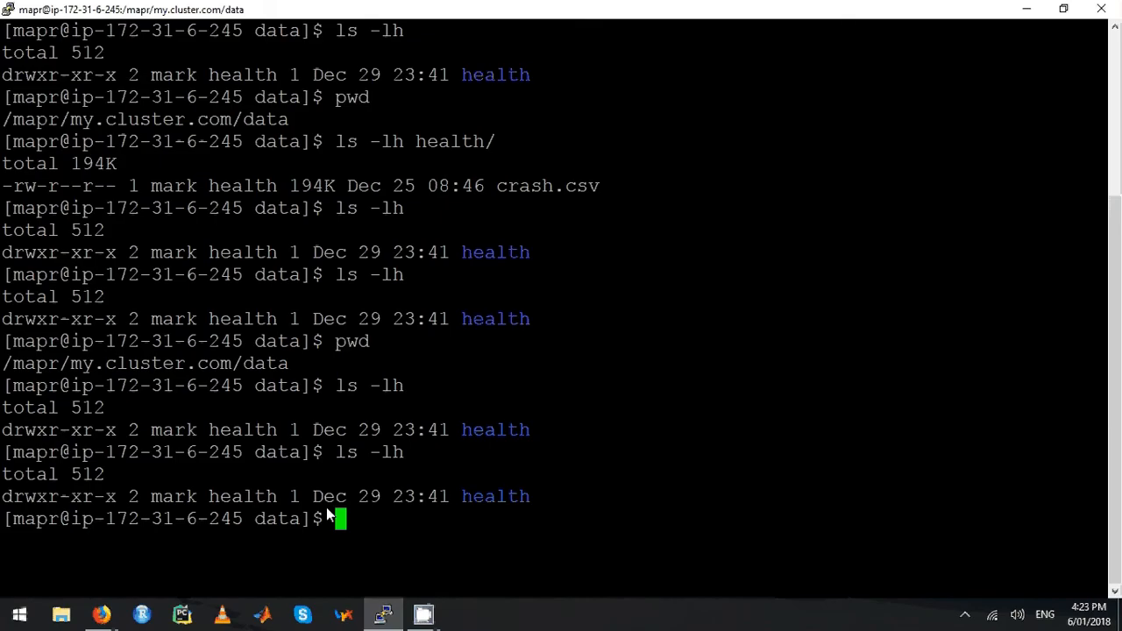
- List /data showing a 175K Processed_ file owned by mapr, then return to the pipeline editor
key("Return")
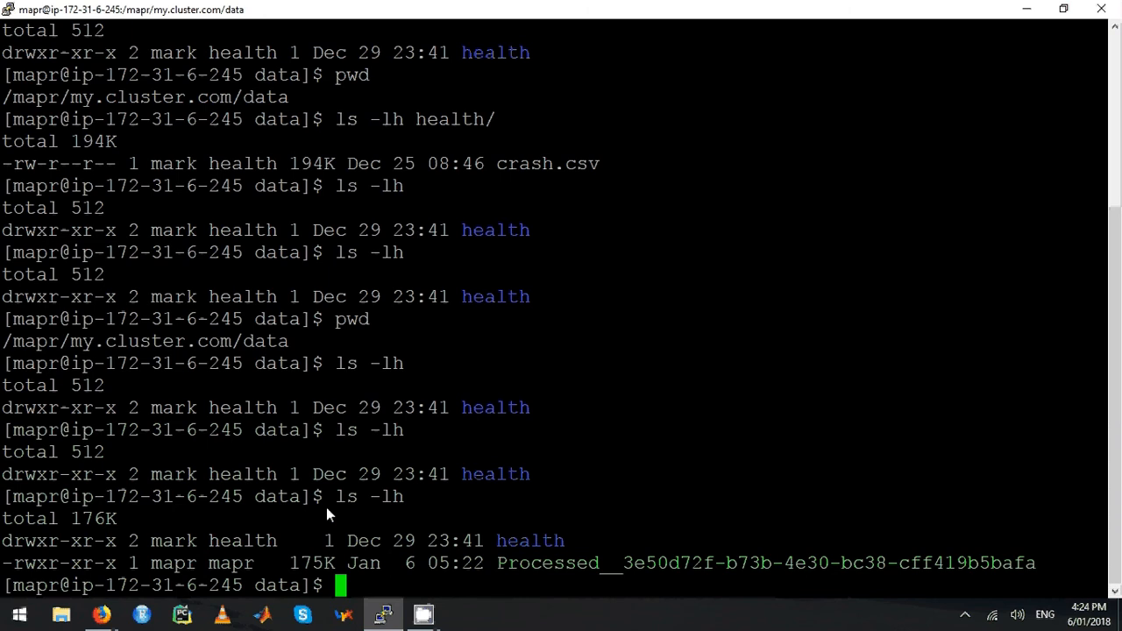
double_click(173, 562)
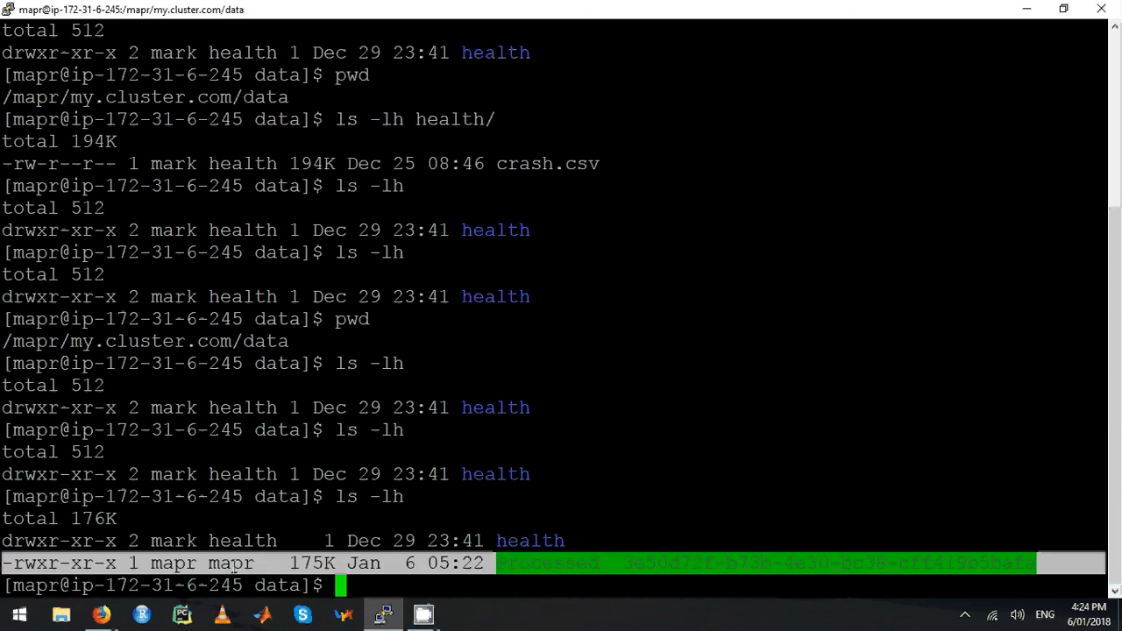
left_click(100, 613)
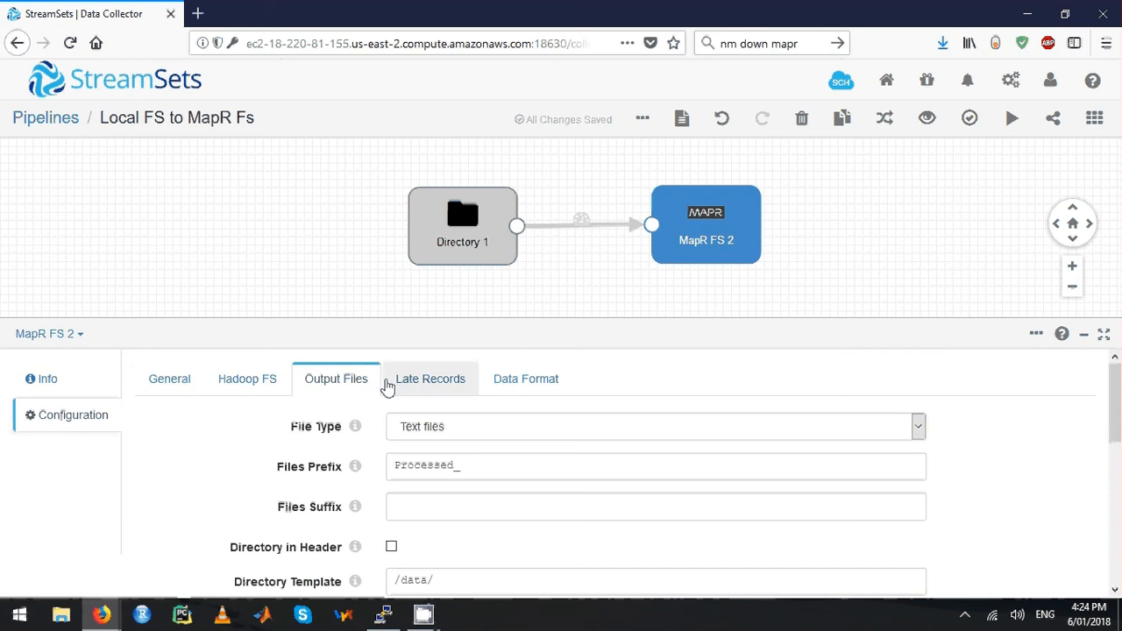
mouse_move(717, 240)
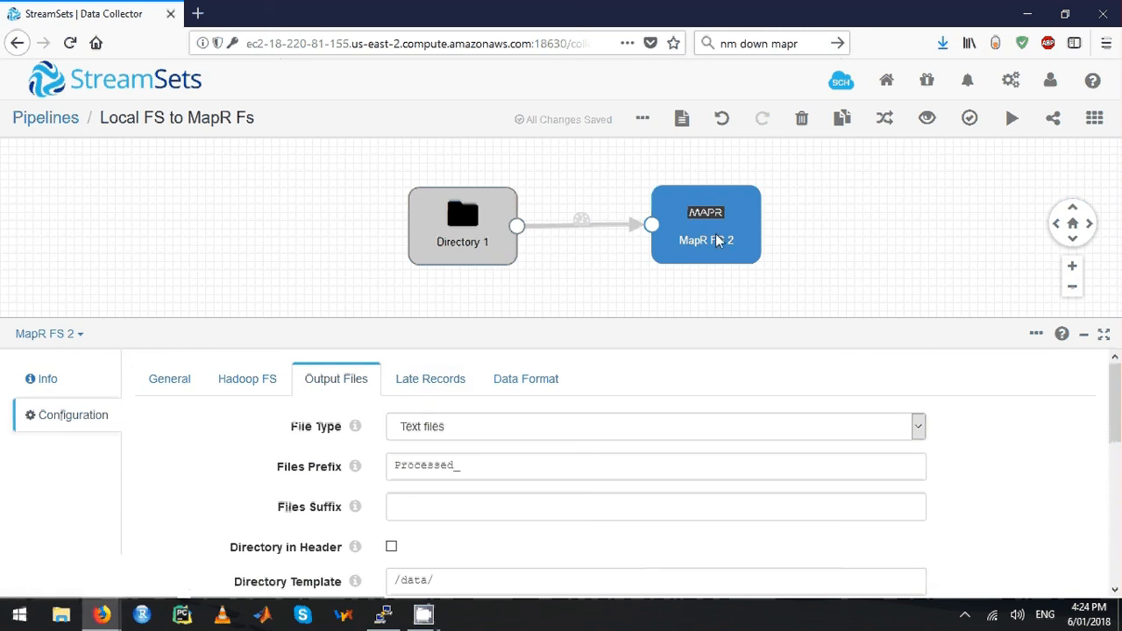
- Enter the HDFS User on MapR FS 2's Hadoop FS settings and show the pipeline-level settings
left_click(247, 379)
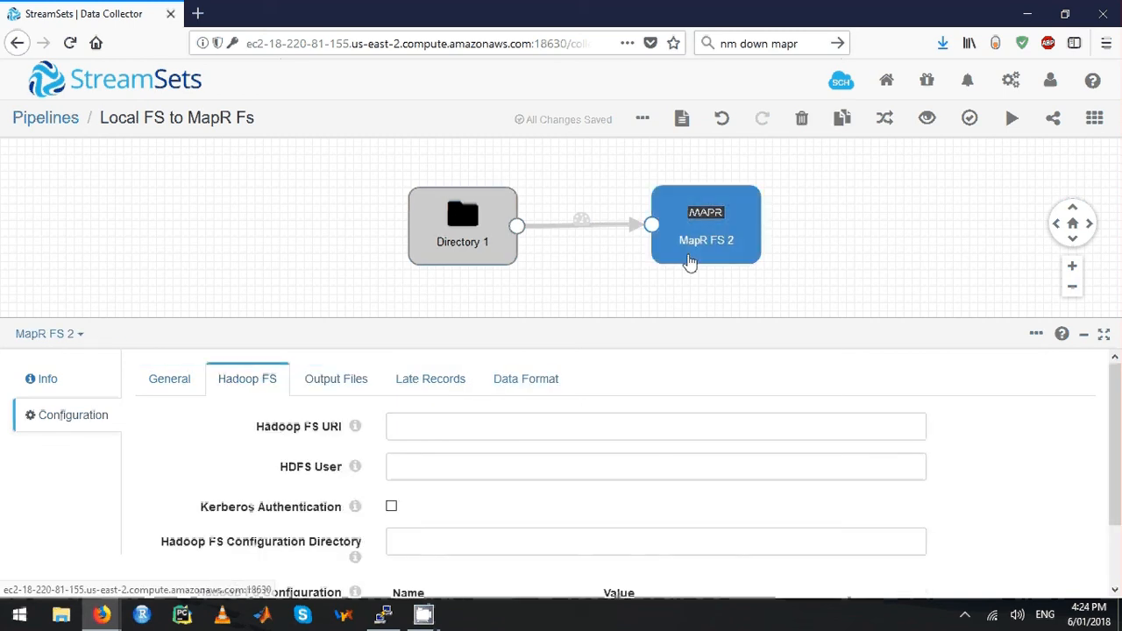
left_click(656, 466)
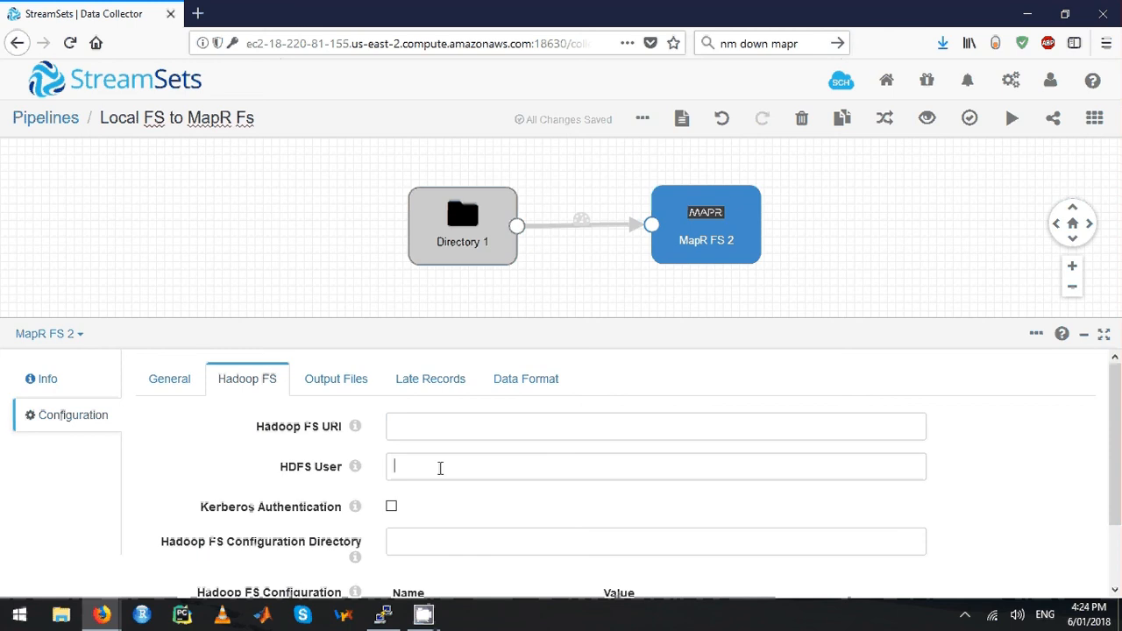
mouse_move(1032, 116)
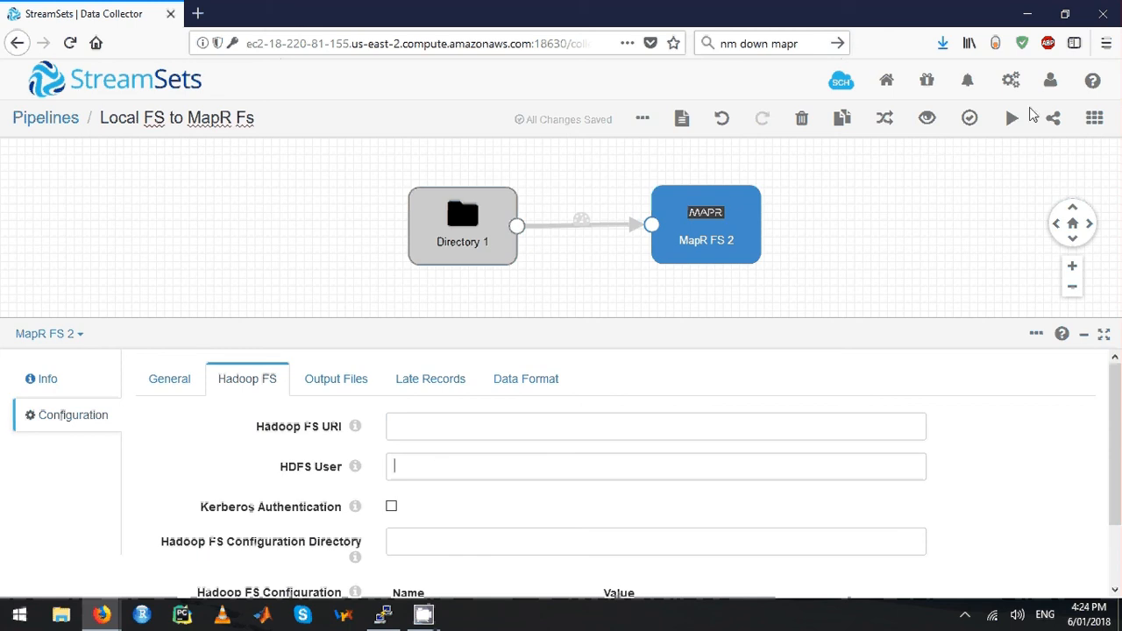
left_click(1048, 81)
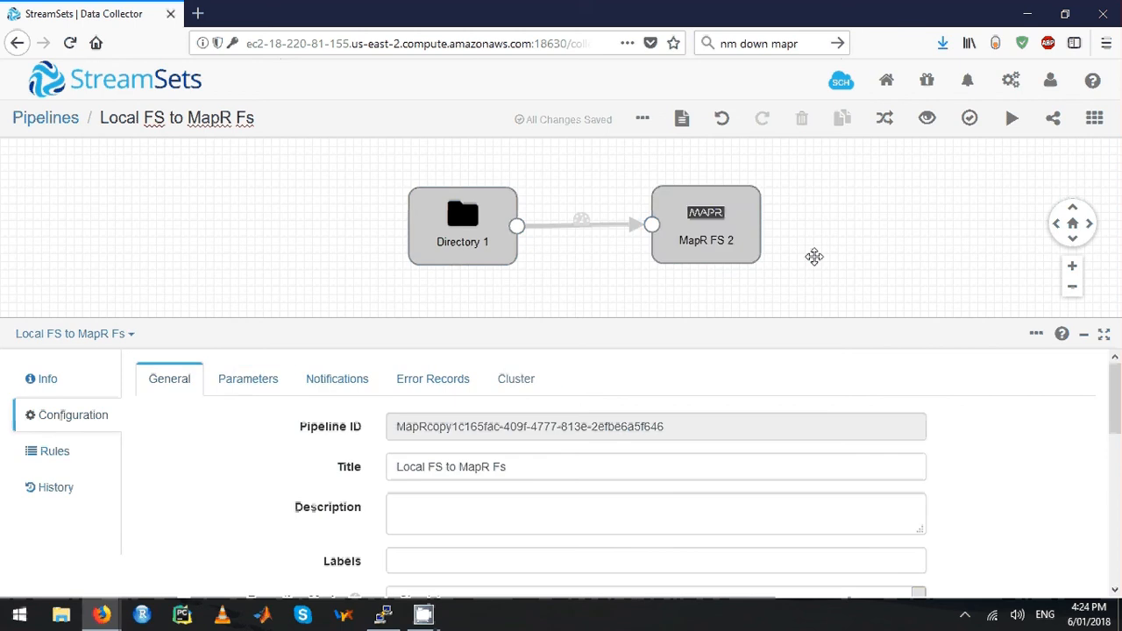
left_click(705, 225)
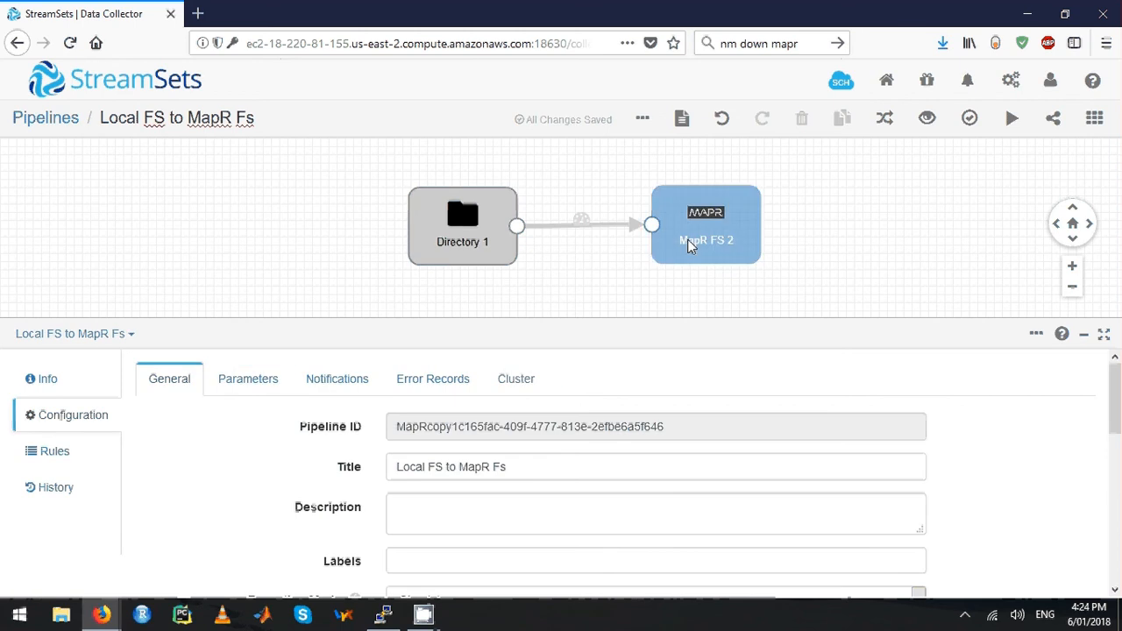
left_click(705, 224)
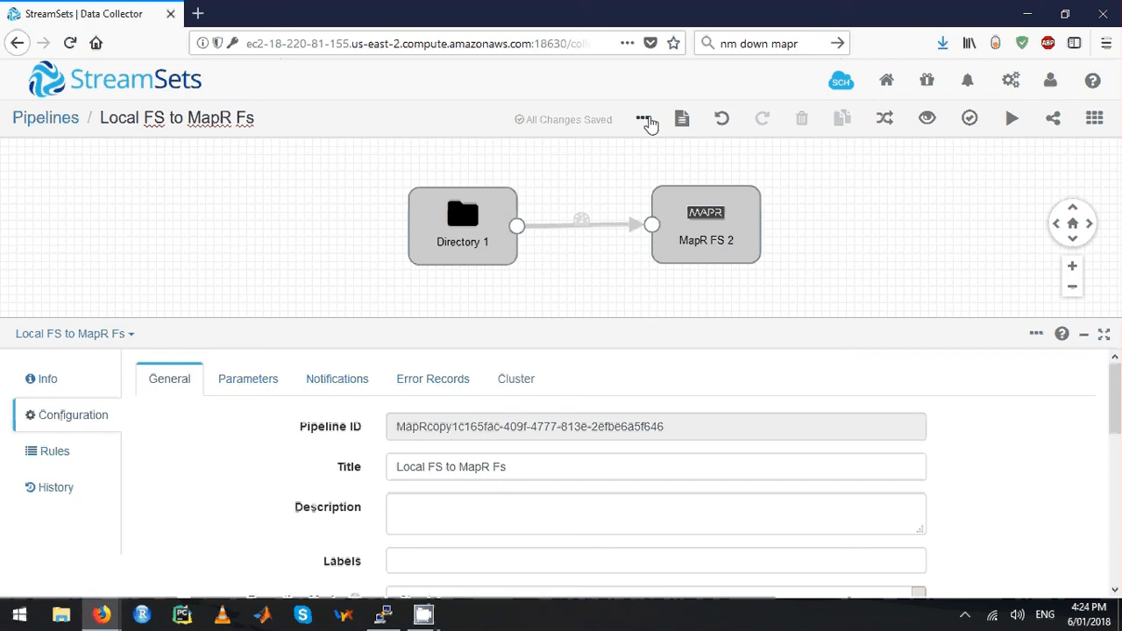
- Reset the pipeline's origin so the source files are read again
left_click(643, 119)
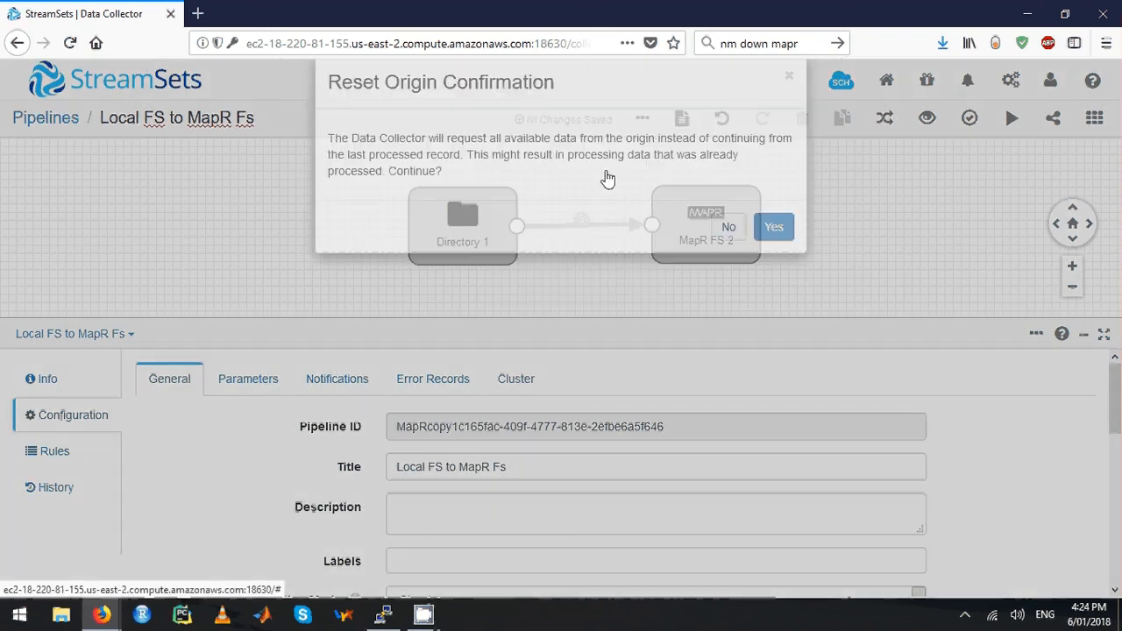
left_click(773, 226)
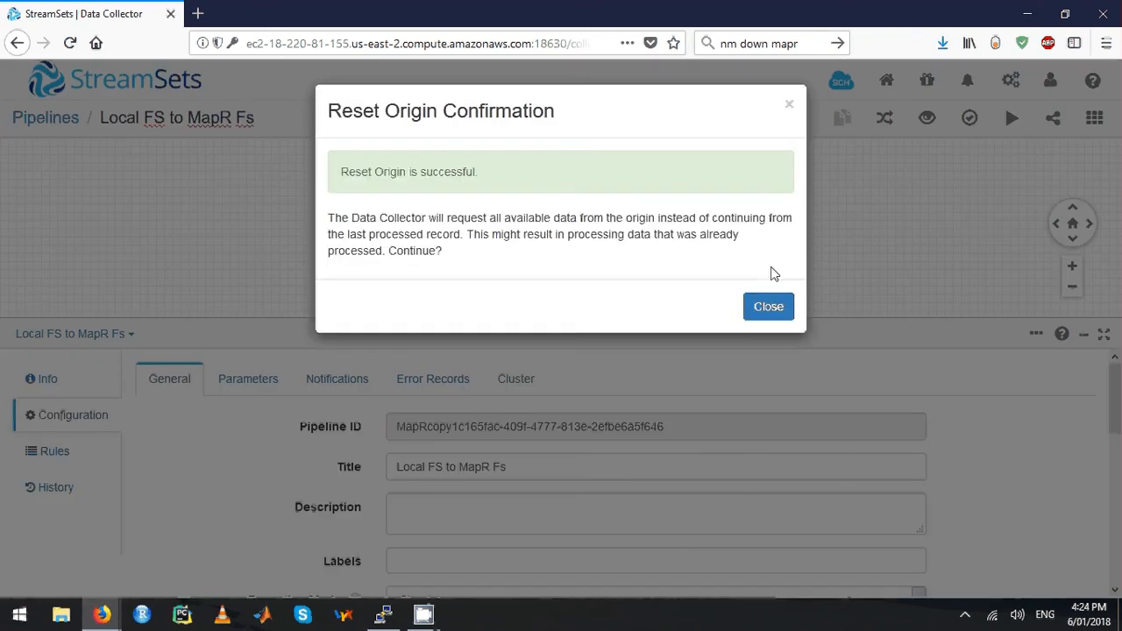
left_click(767, 305)
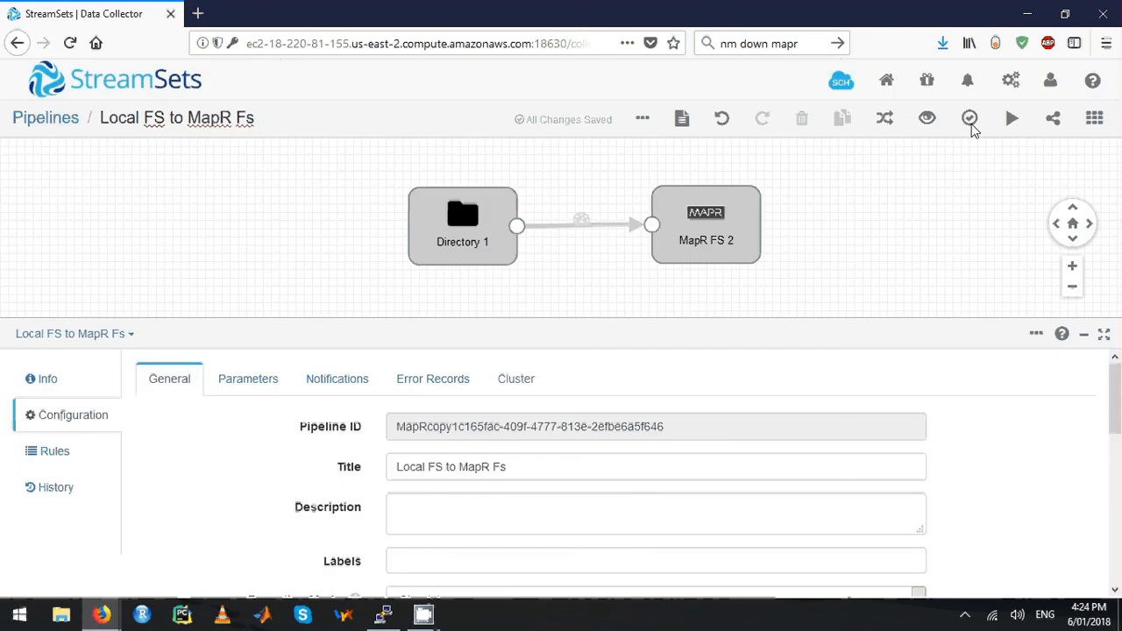
- Revalidate the pipeline and start it so 1,000 records are written out
left_click(968, 119)
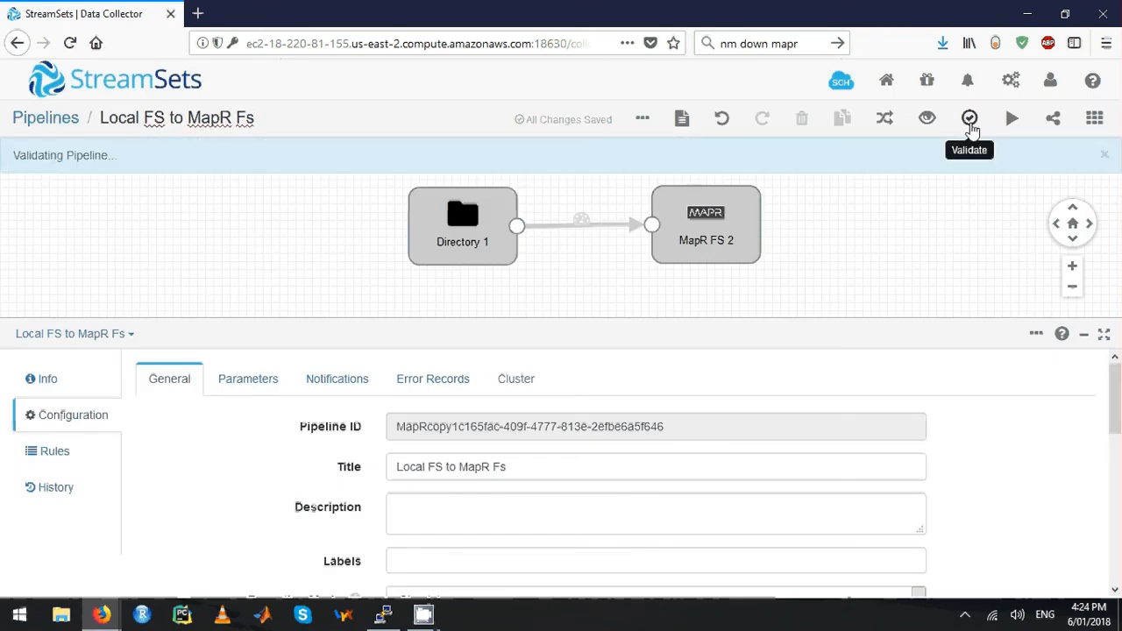
left_click(969, 118)
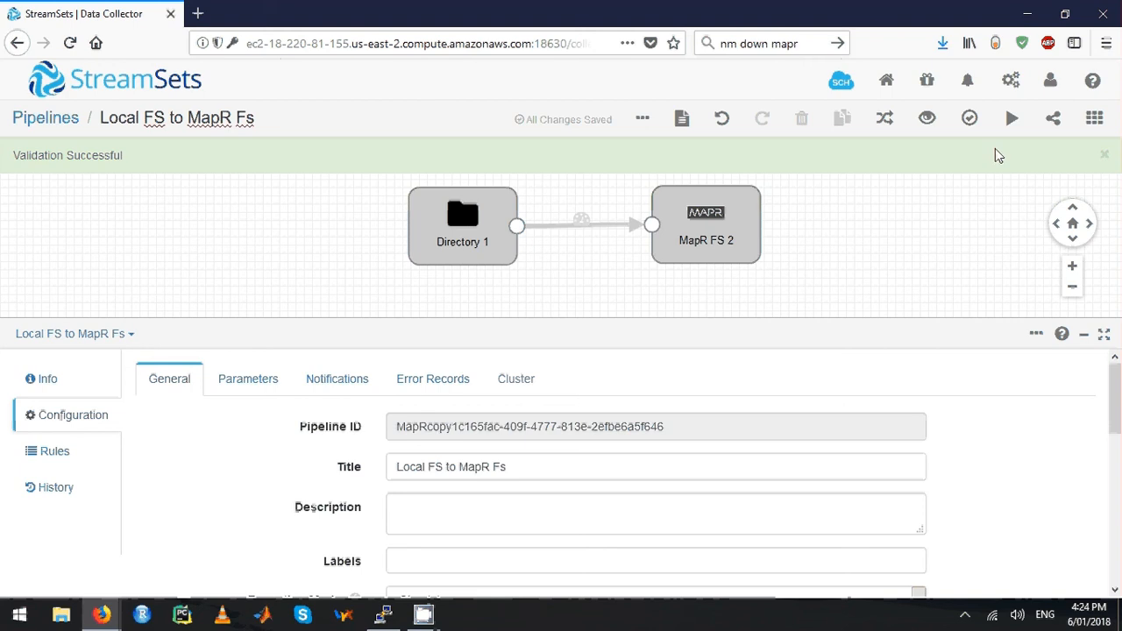
left_click(1009, 118)
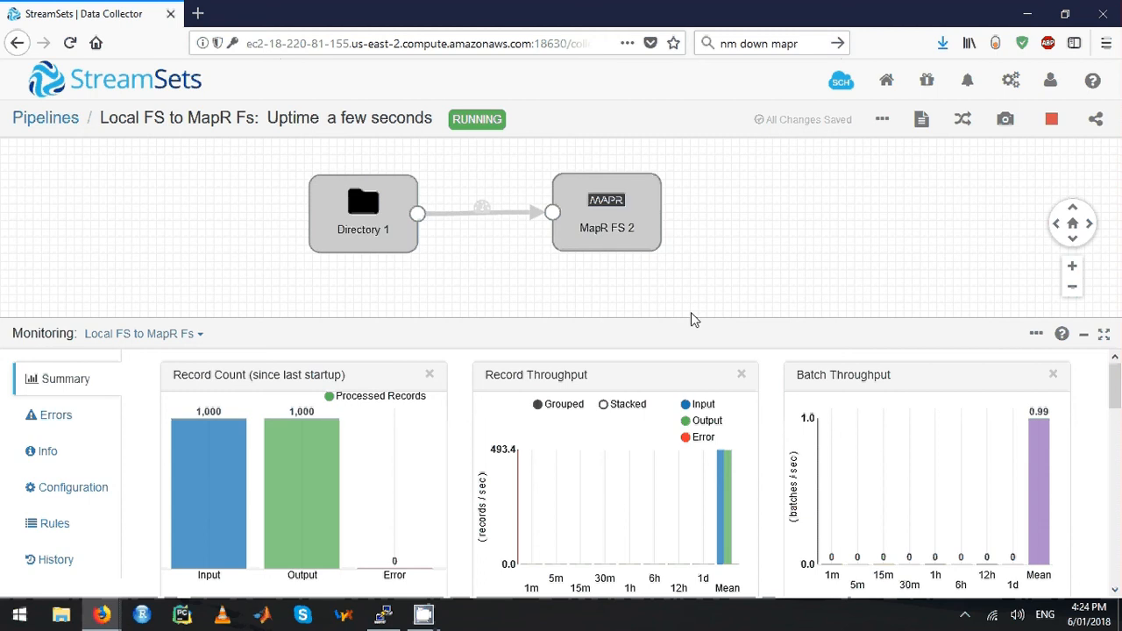
- Stop the running pipeline and force-stop it, returning to edit view
left_click(1052, 119)
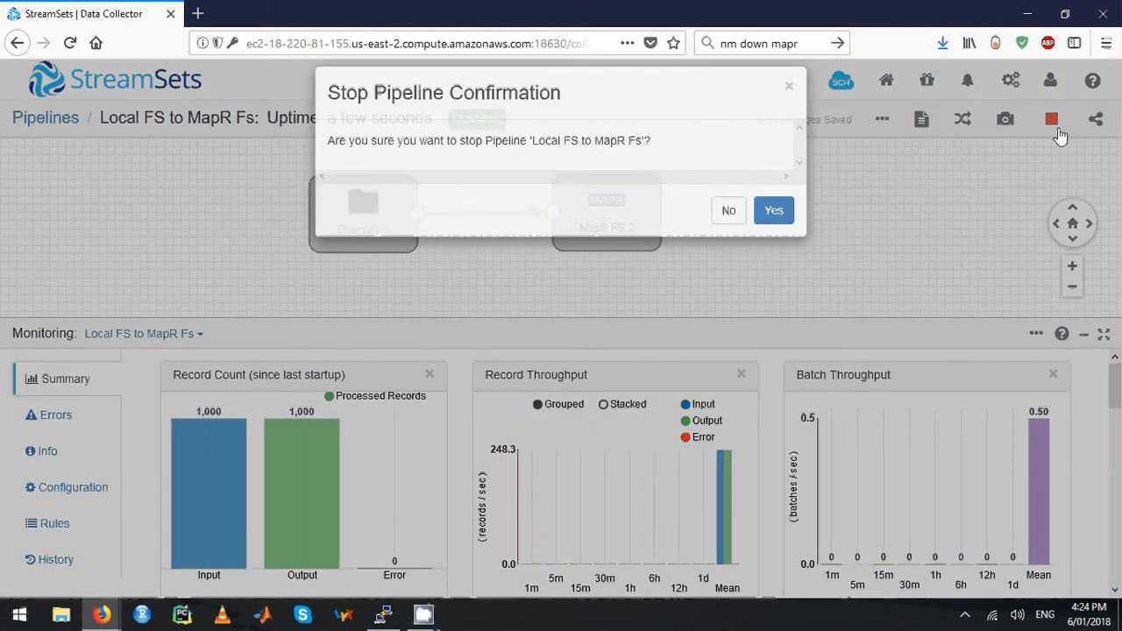
left_click(773, 211)
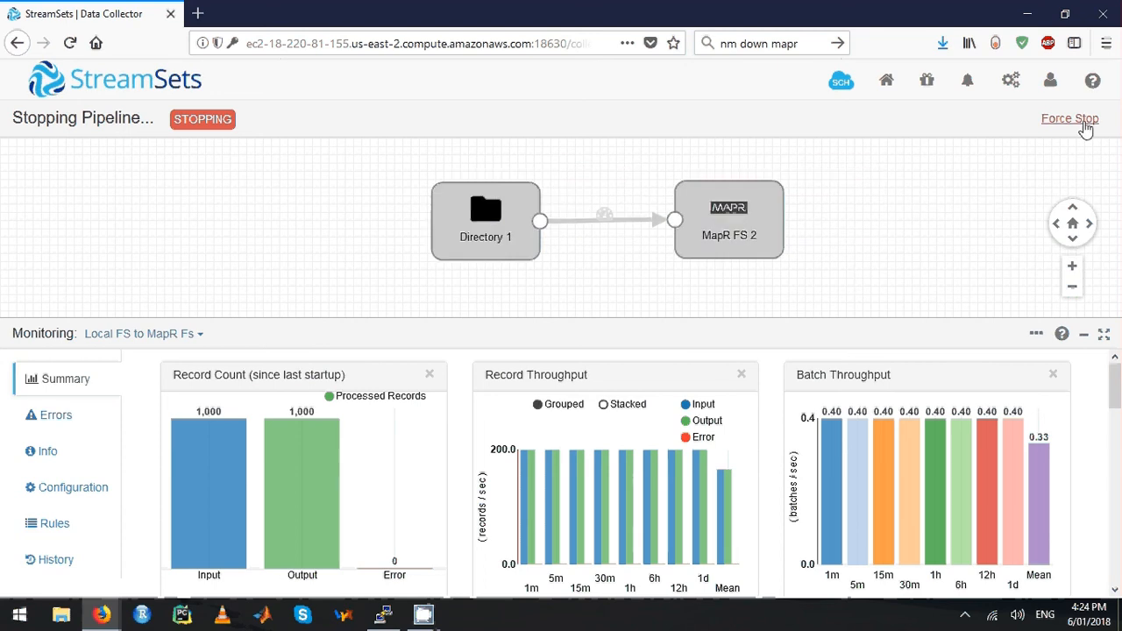
left_click(1069, 119)
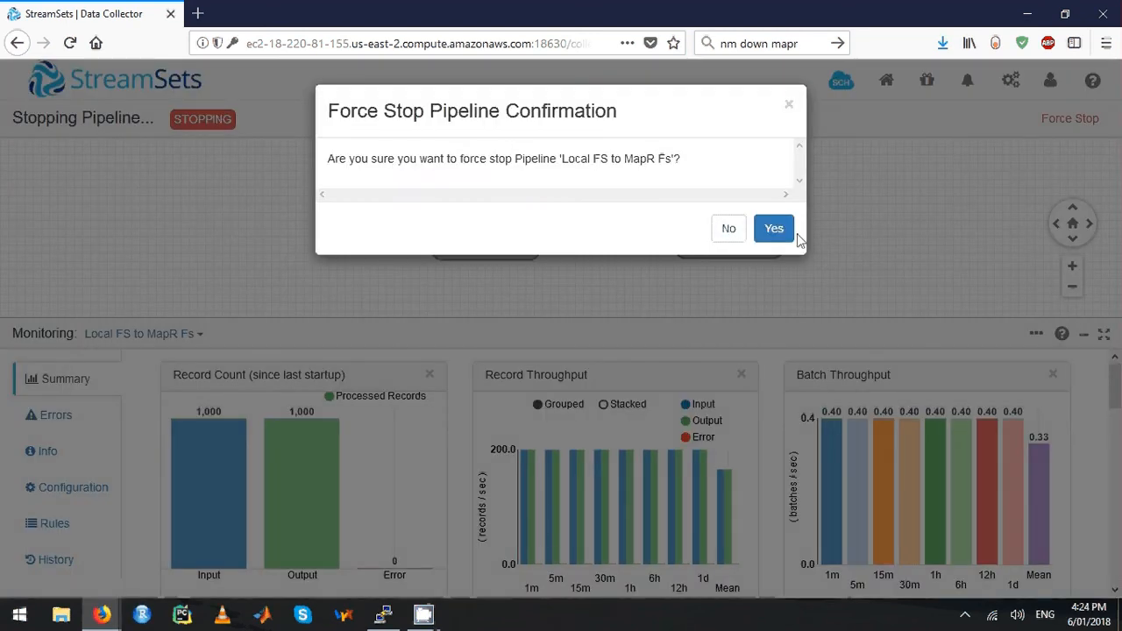
left_click(773, 228)
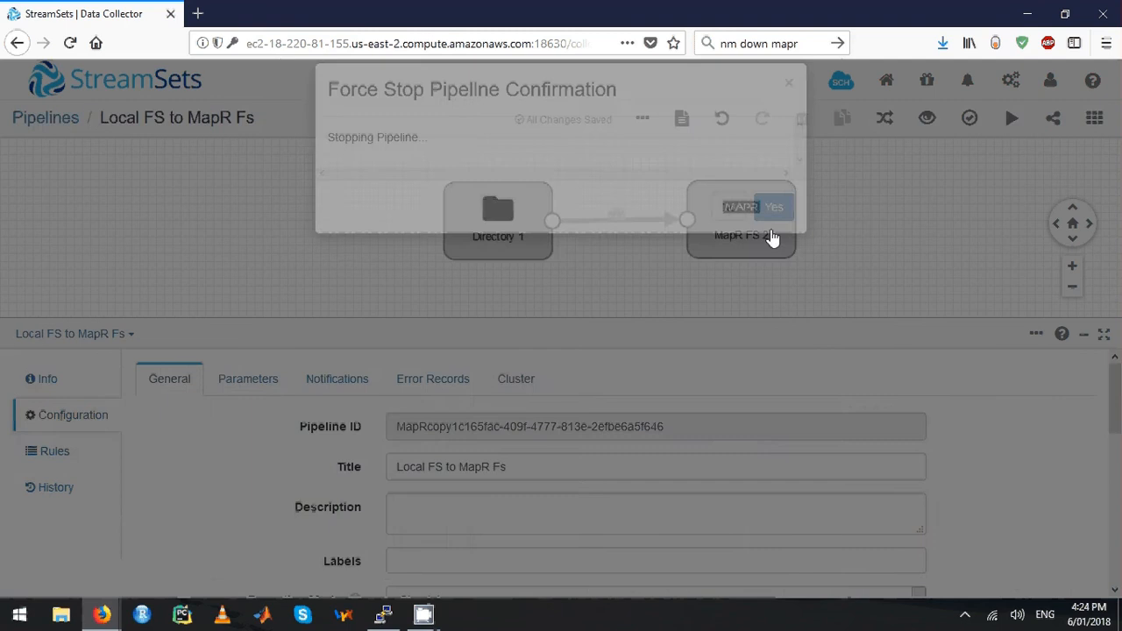
left_click(774, 207)
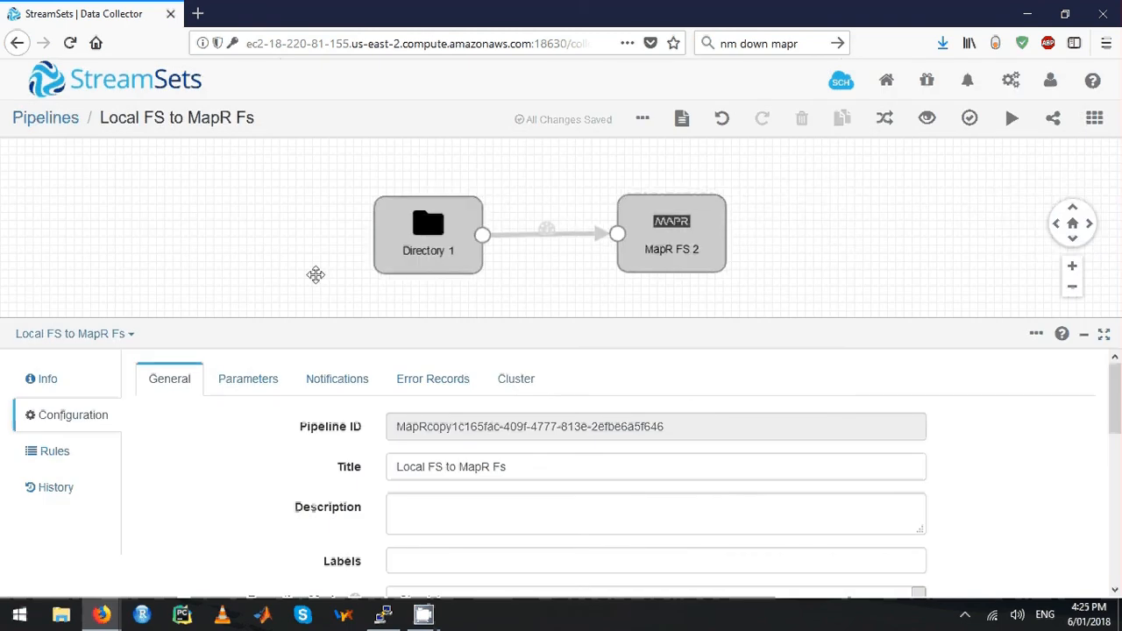
mouse_move(882, 251)
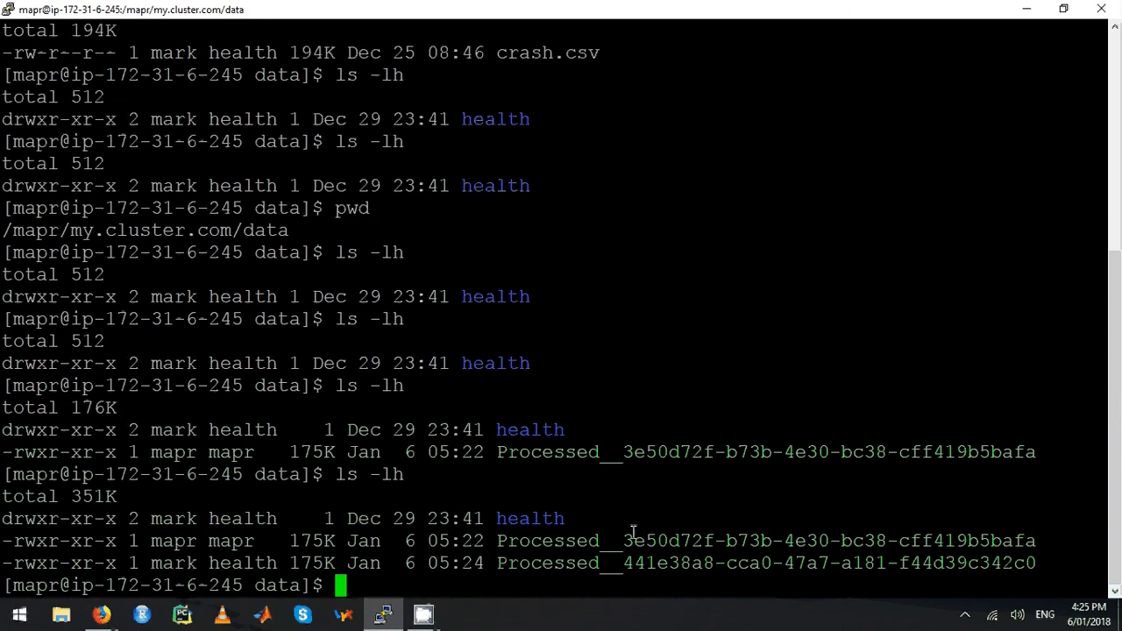
mouse_move(162, 564)
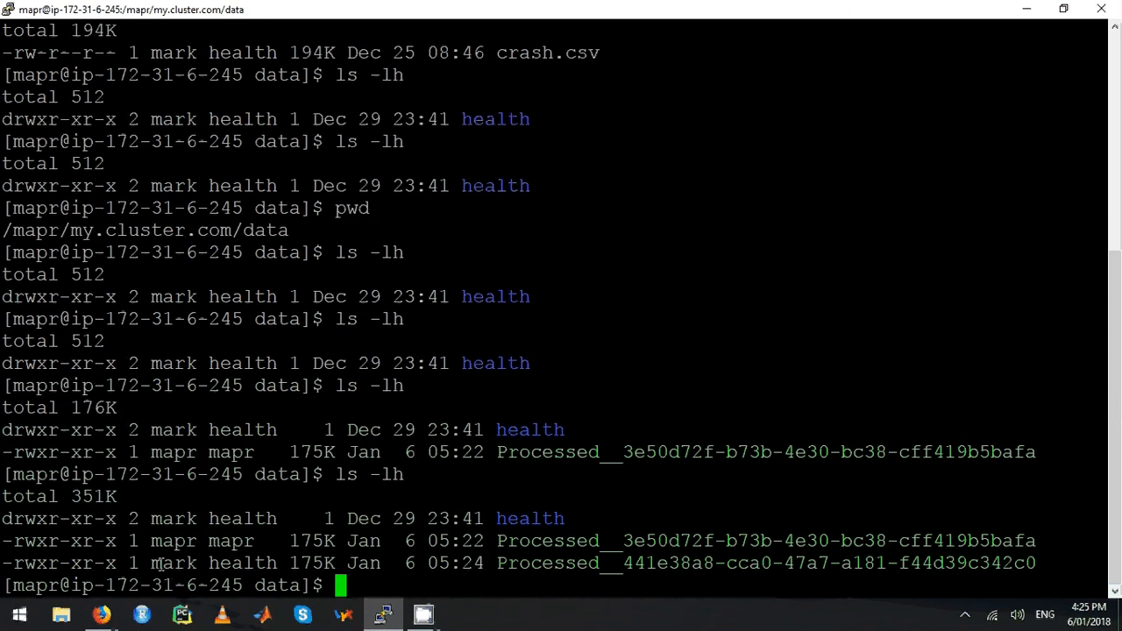
- Highlight the owner mark on the second 175K Processed_ file in the /data listing
double_click(173, 562)
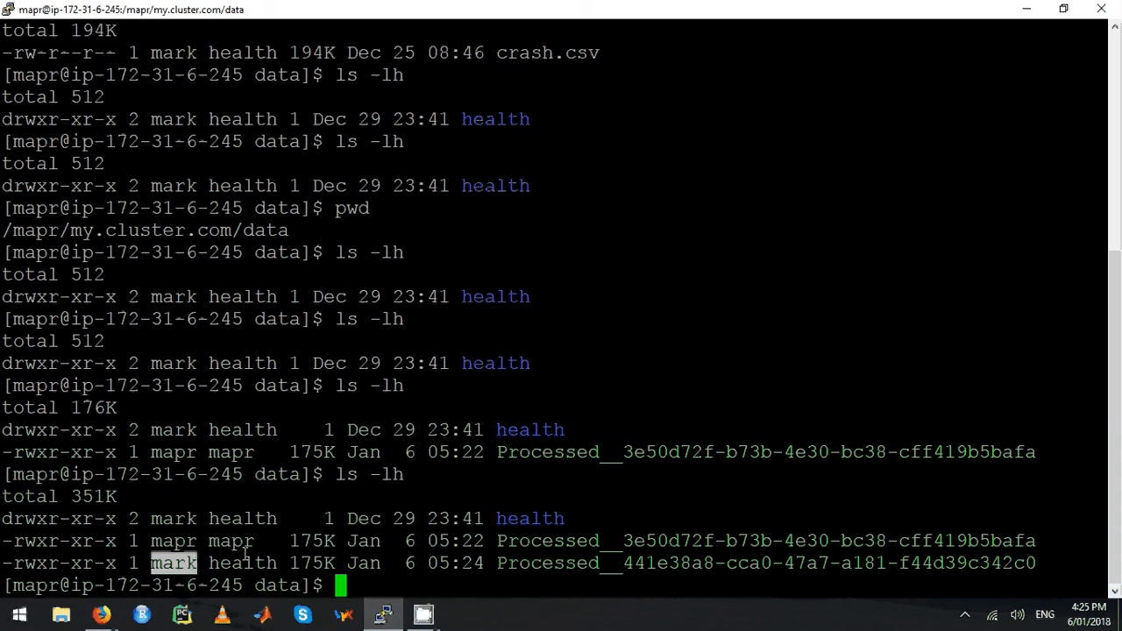